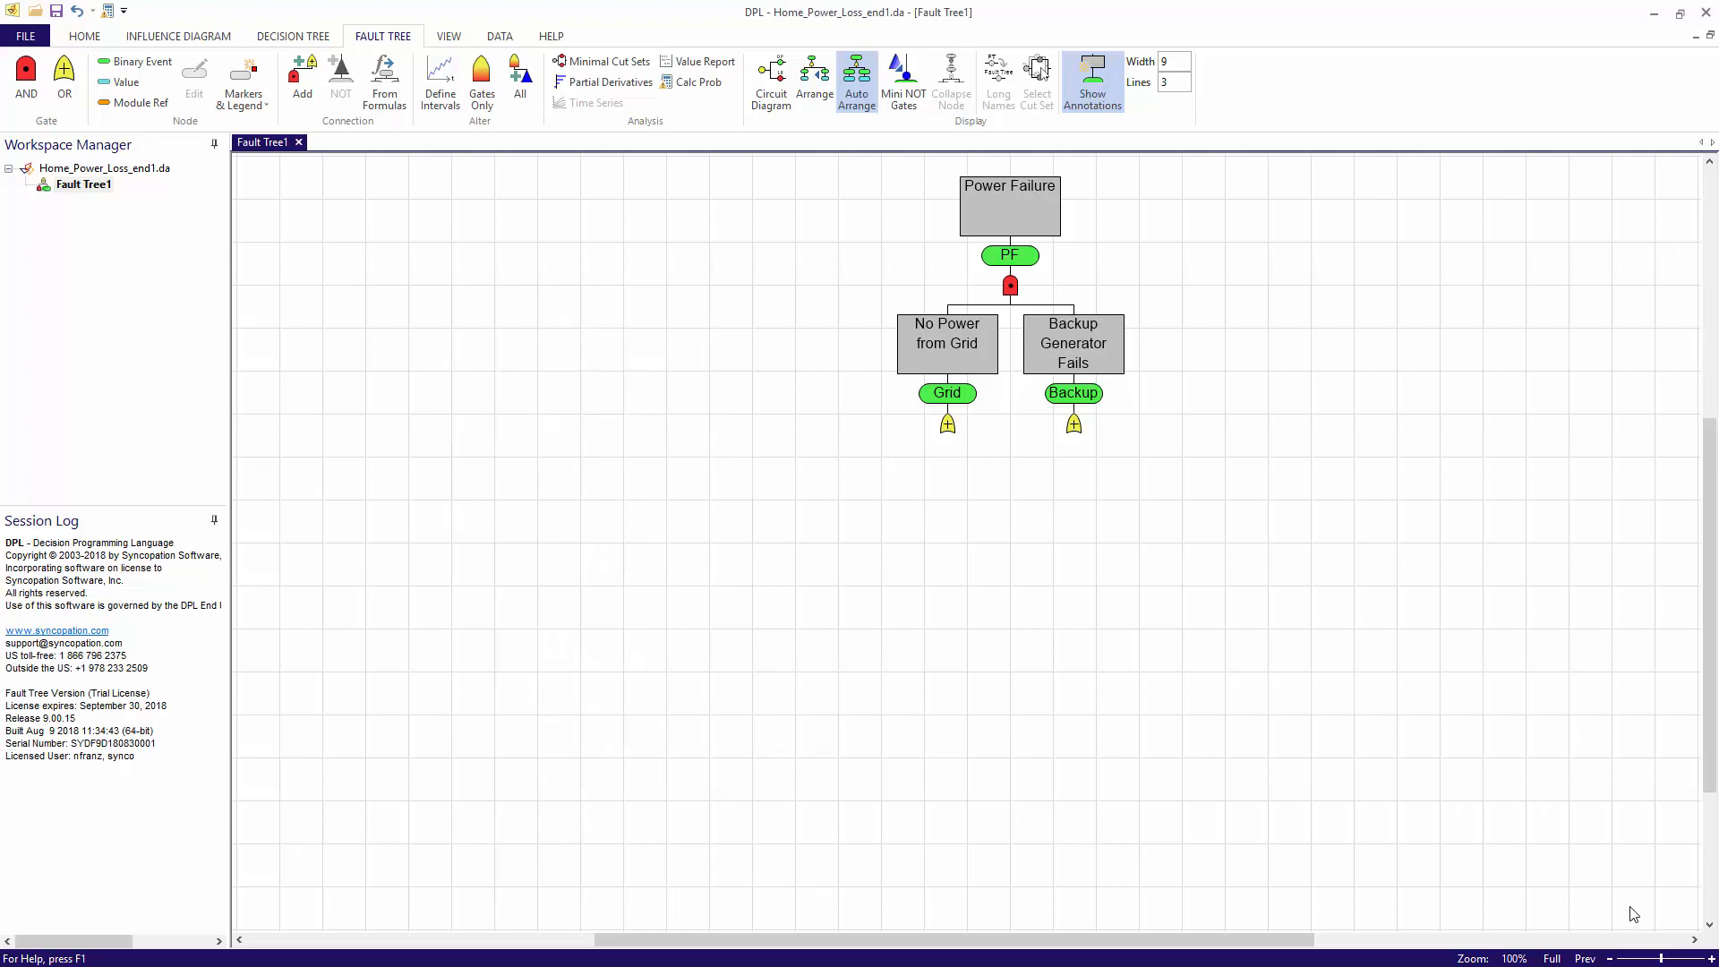
pyautogui.moveTo(972, 681)
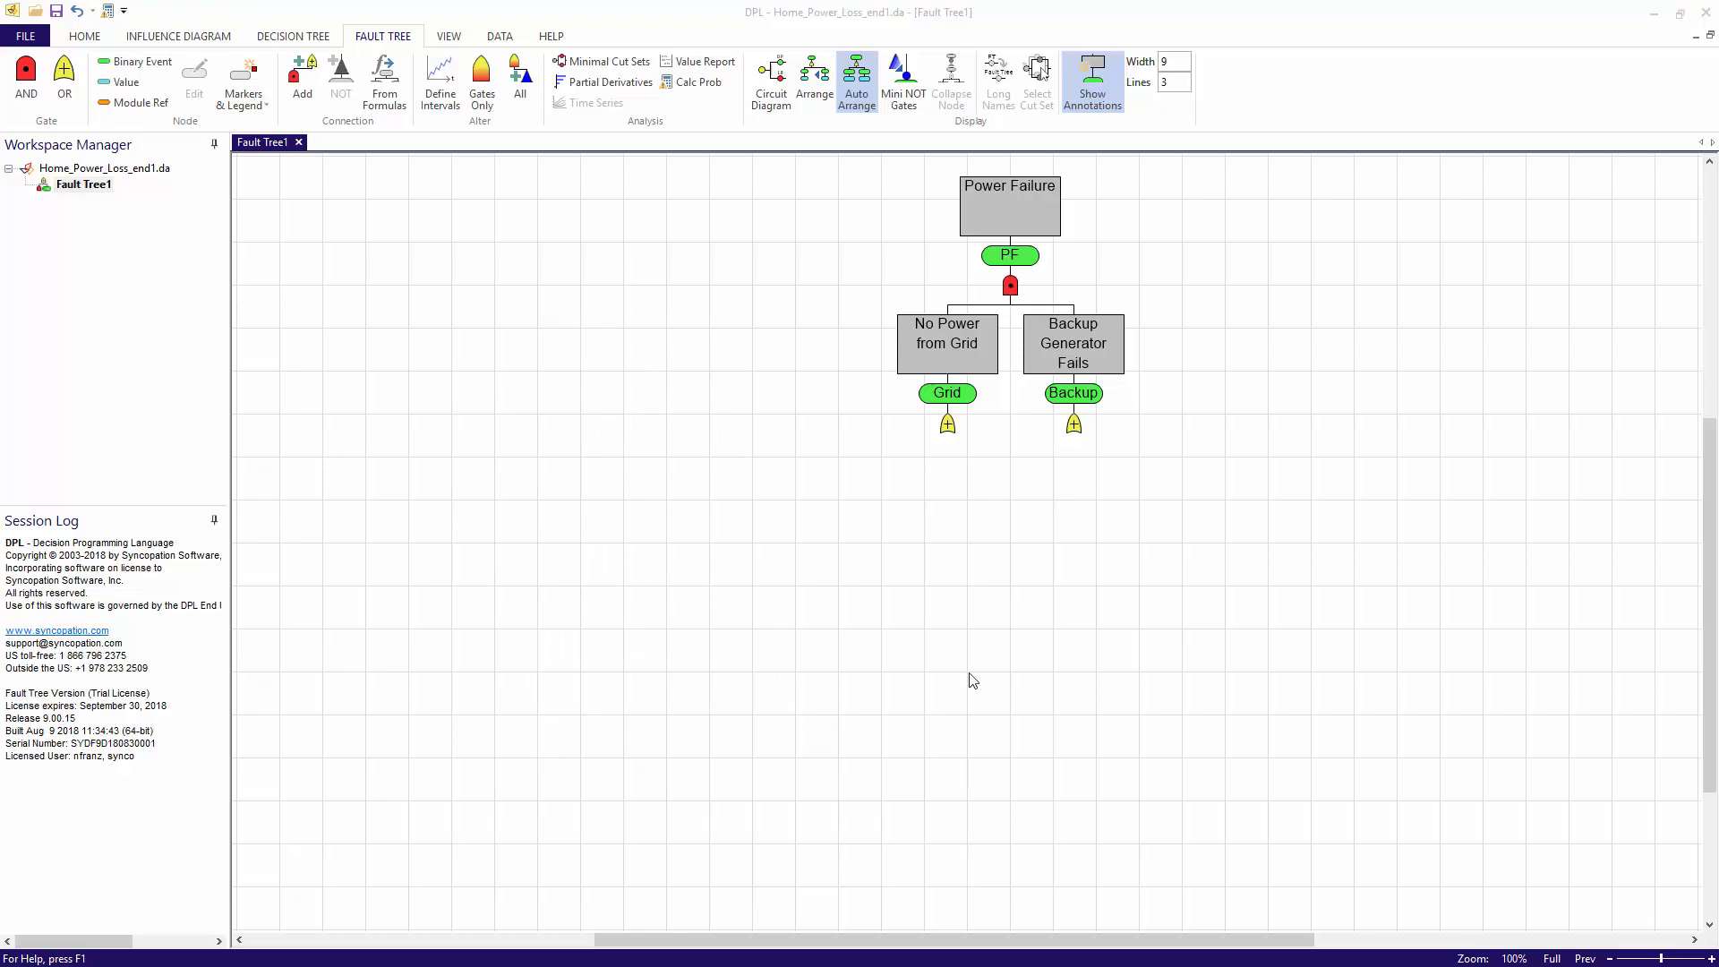
pyautogui.moveTo(934, 667)
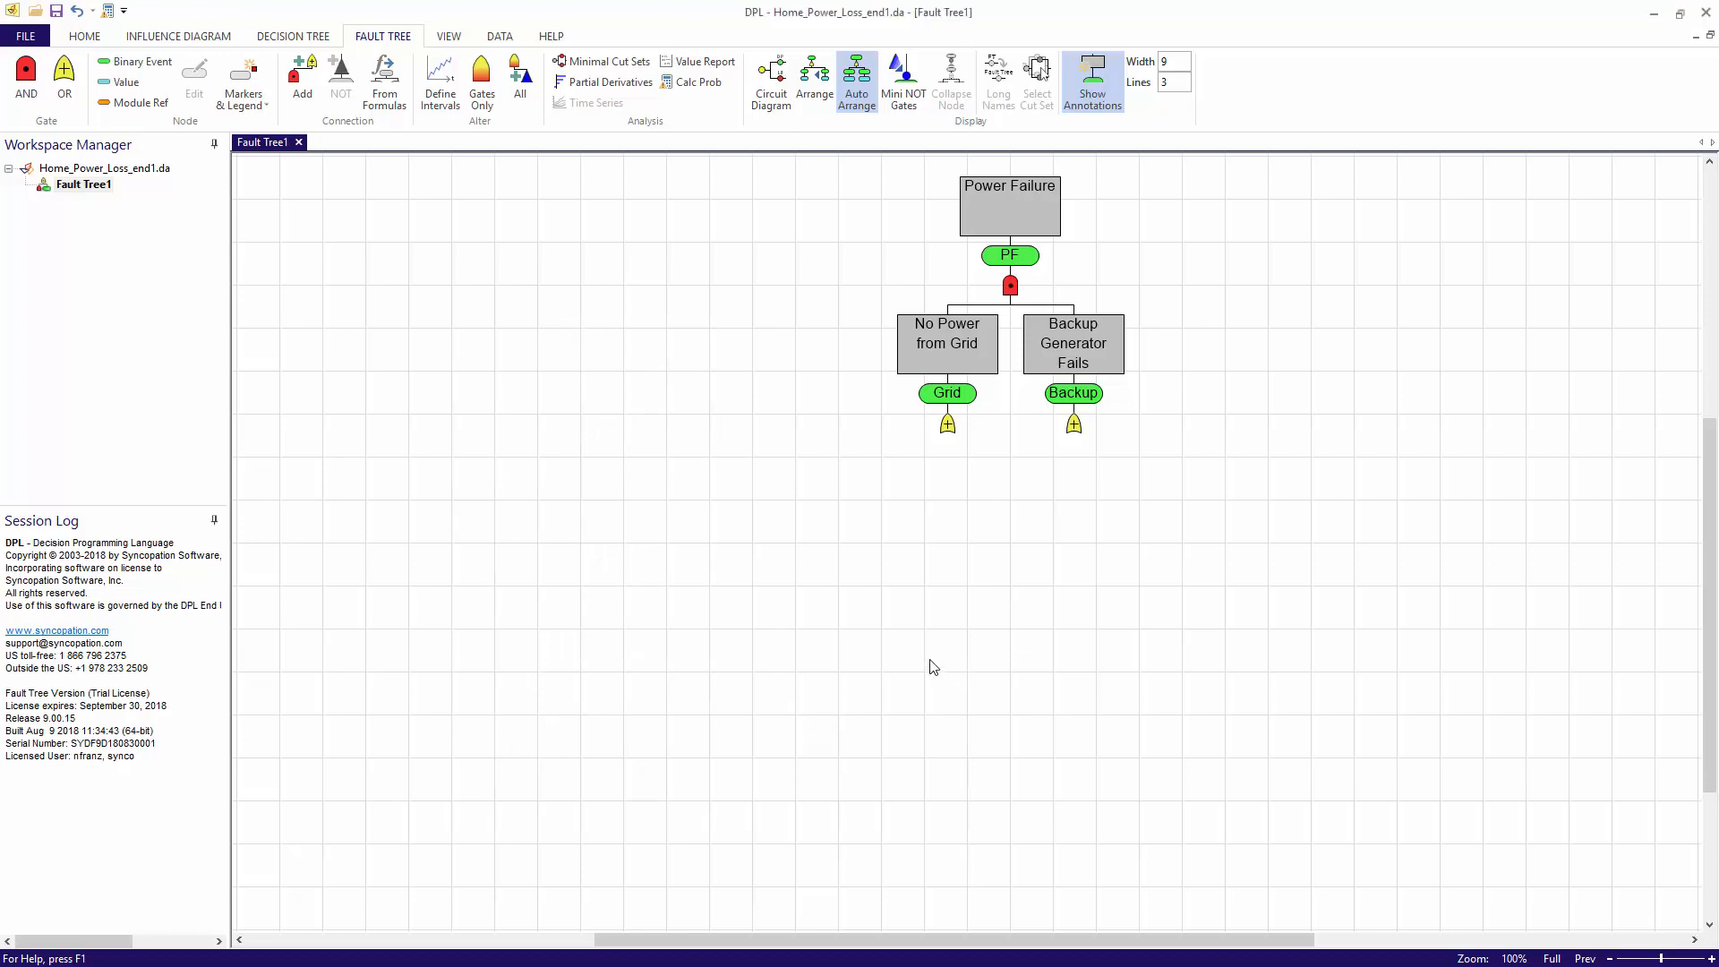
pyautogui.moveTo(139, 63)
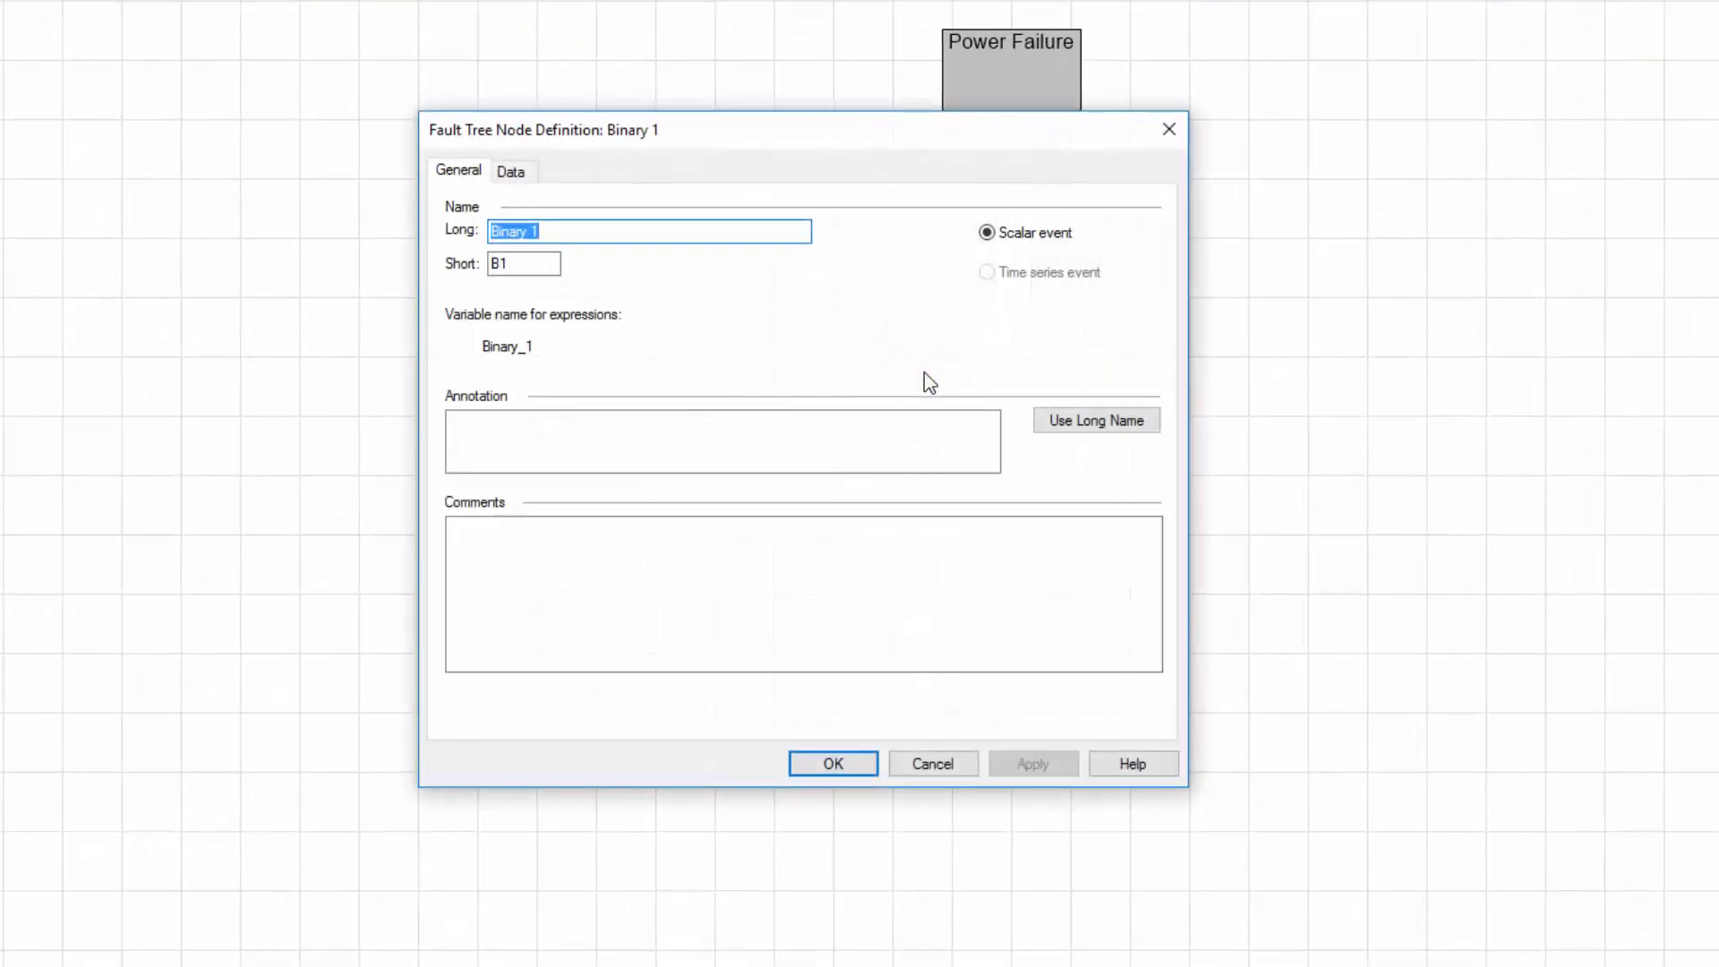
# - Define the Generation Failure event (GF) with probability .00001, annotated with its long name
pyautogui.write('Generation')
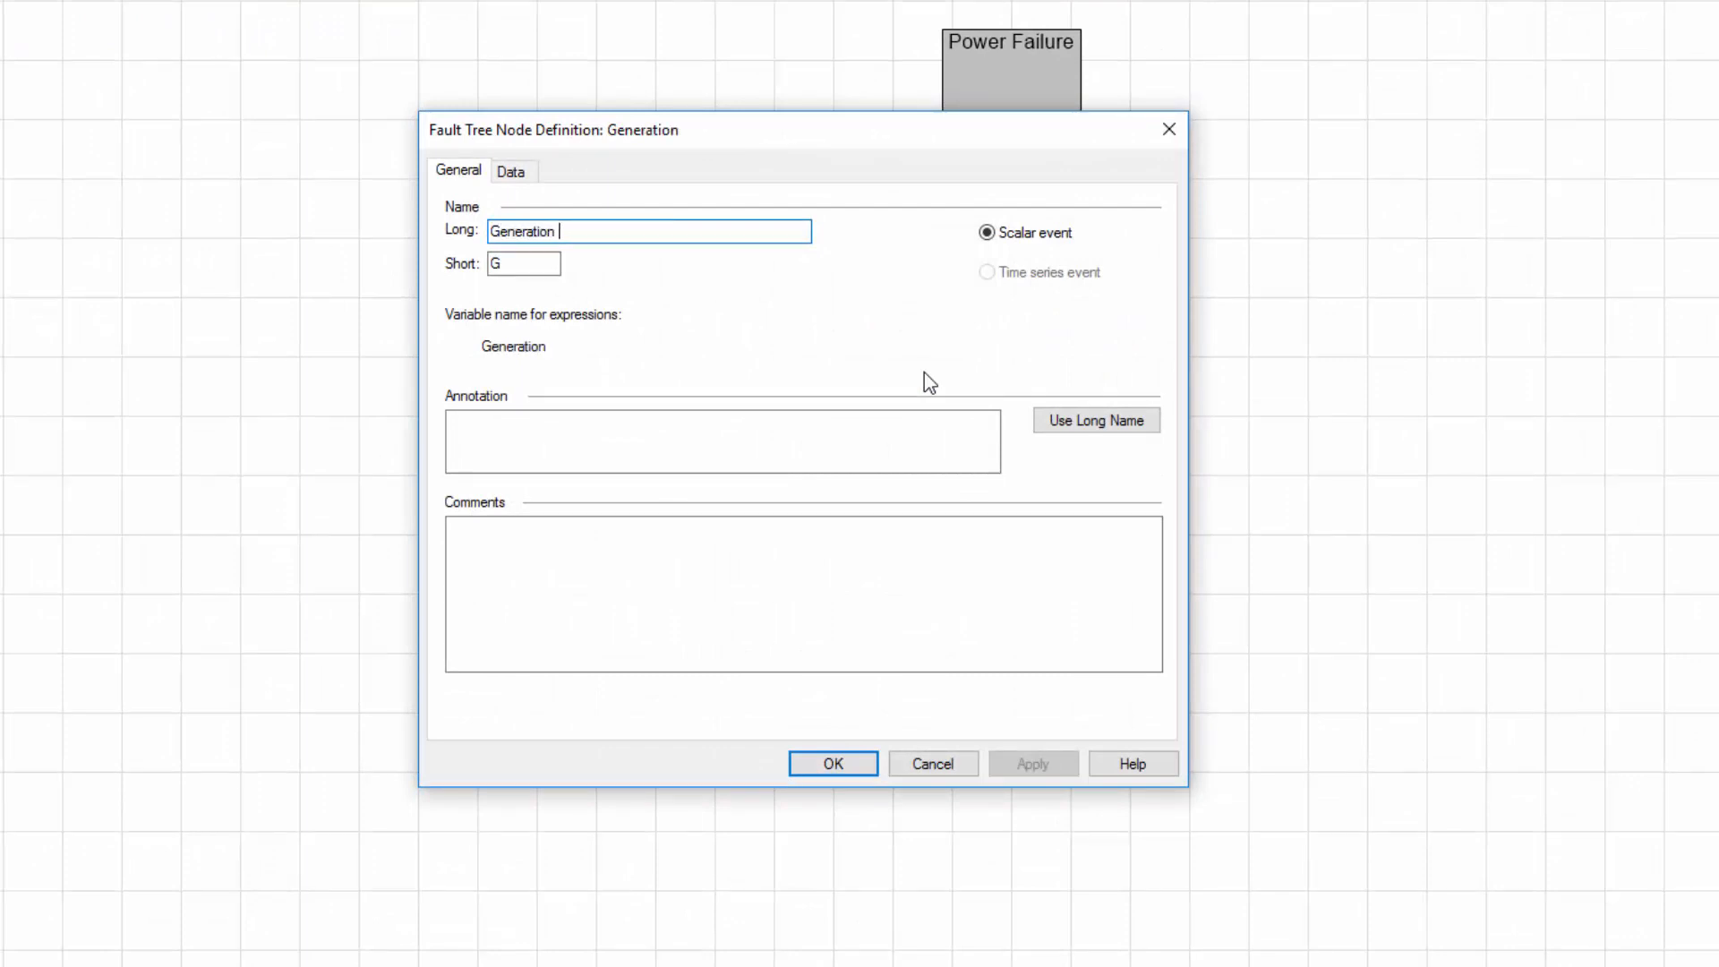
pyautogui.write('Failure')
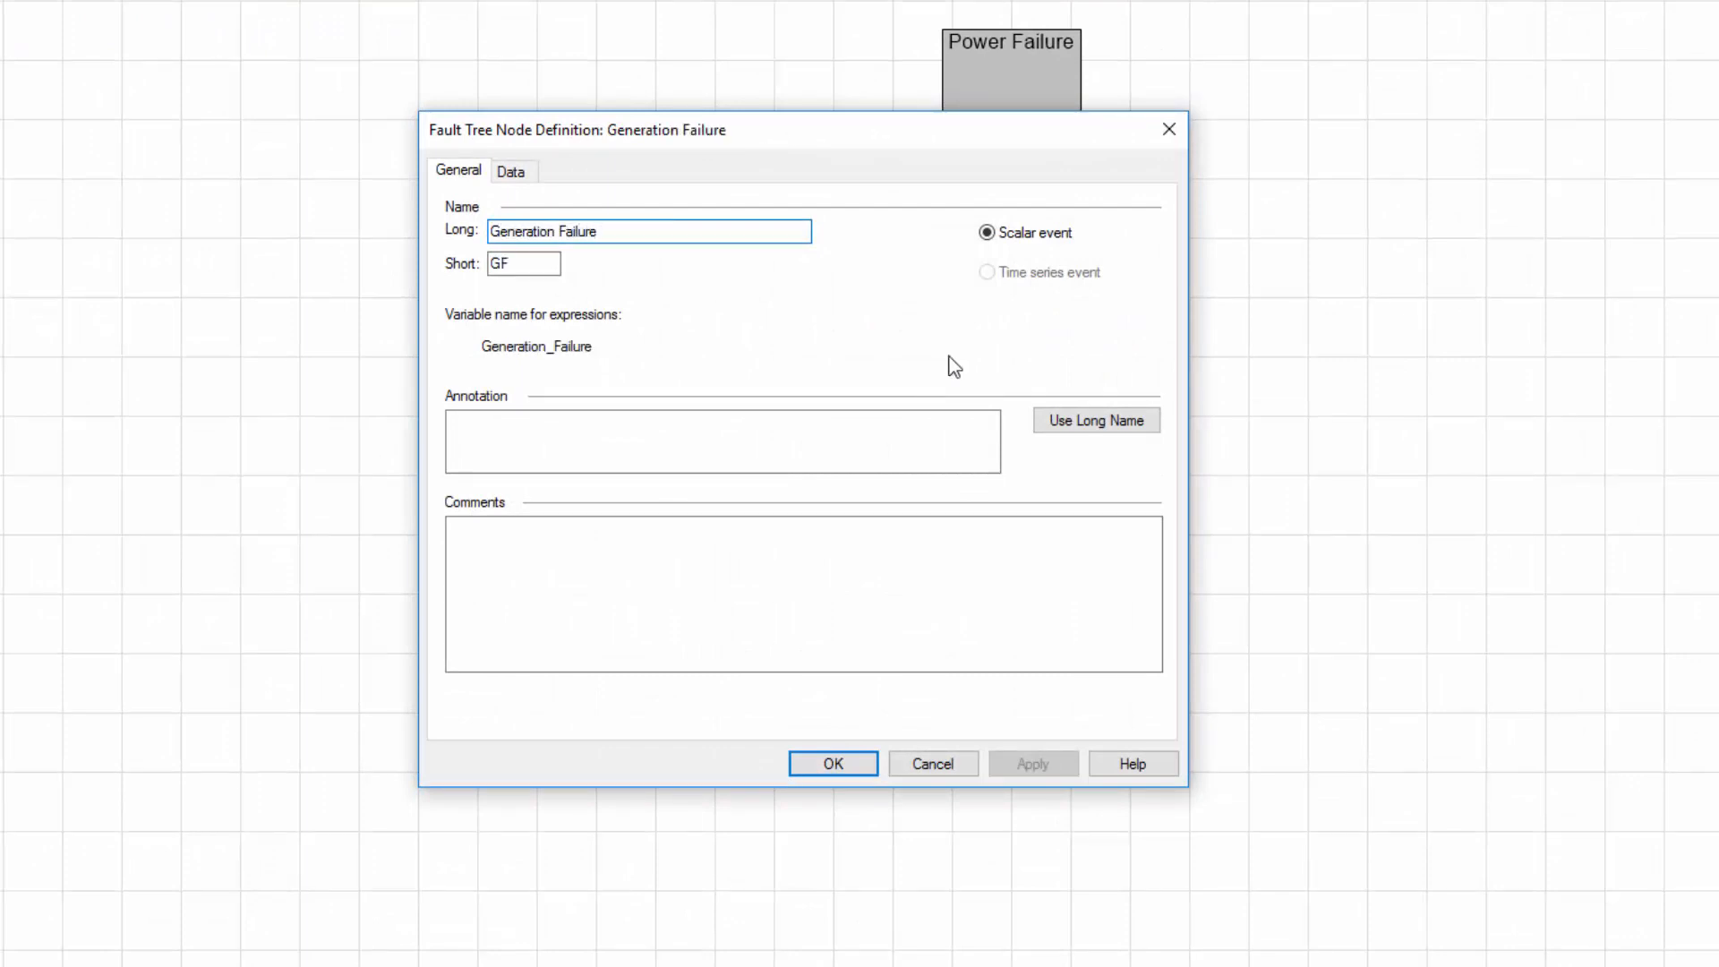
pyautogui.click(1096, 420)
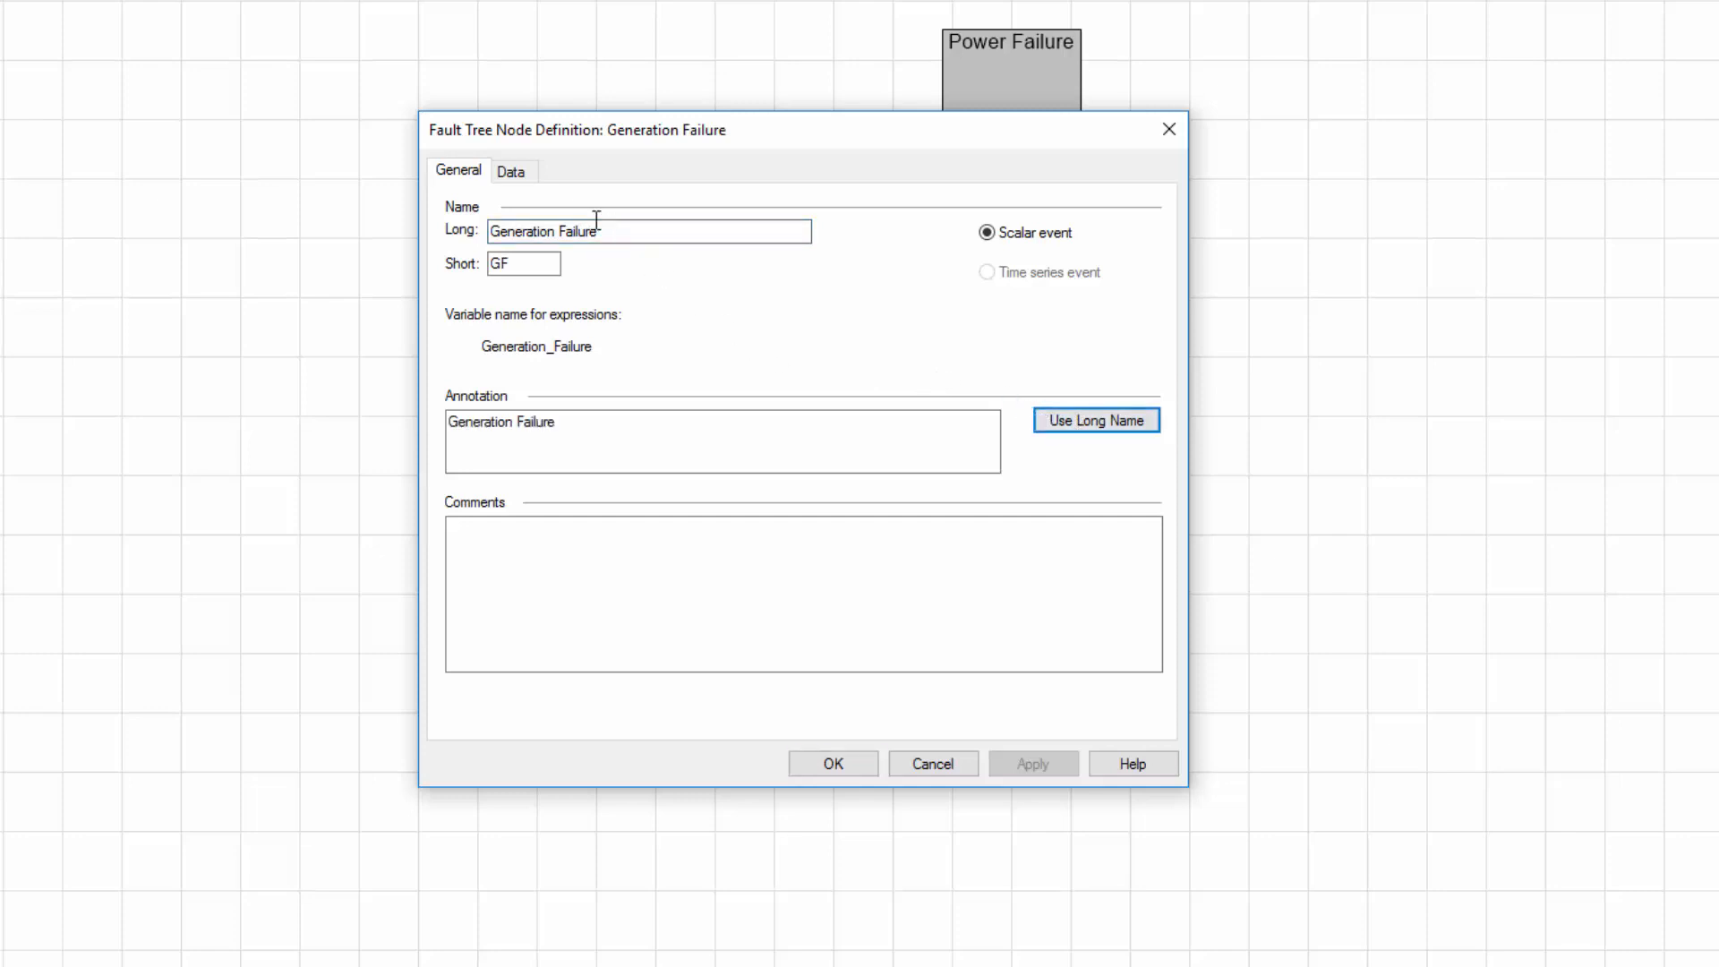
pyautogui.click(513, 170)
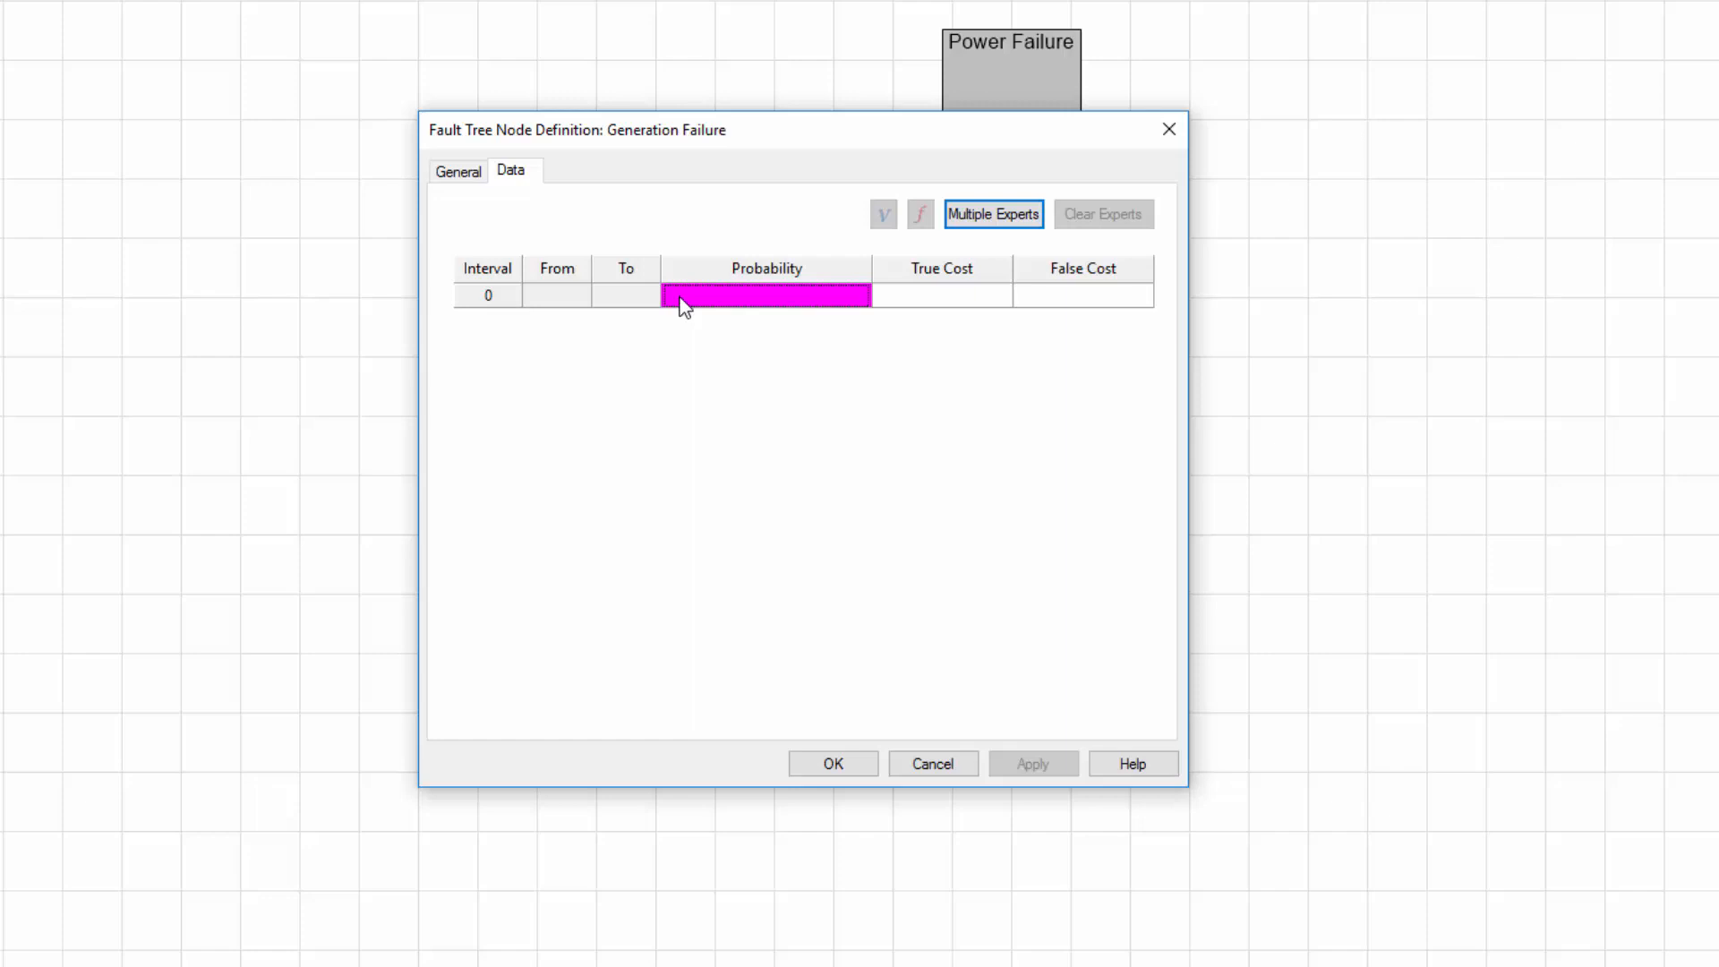
pyautogui.moveTo(868, 320)
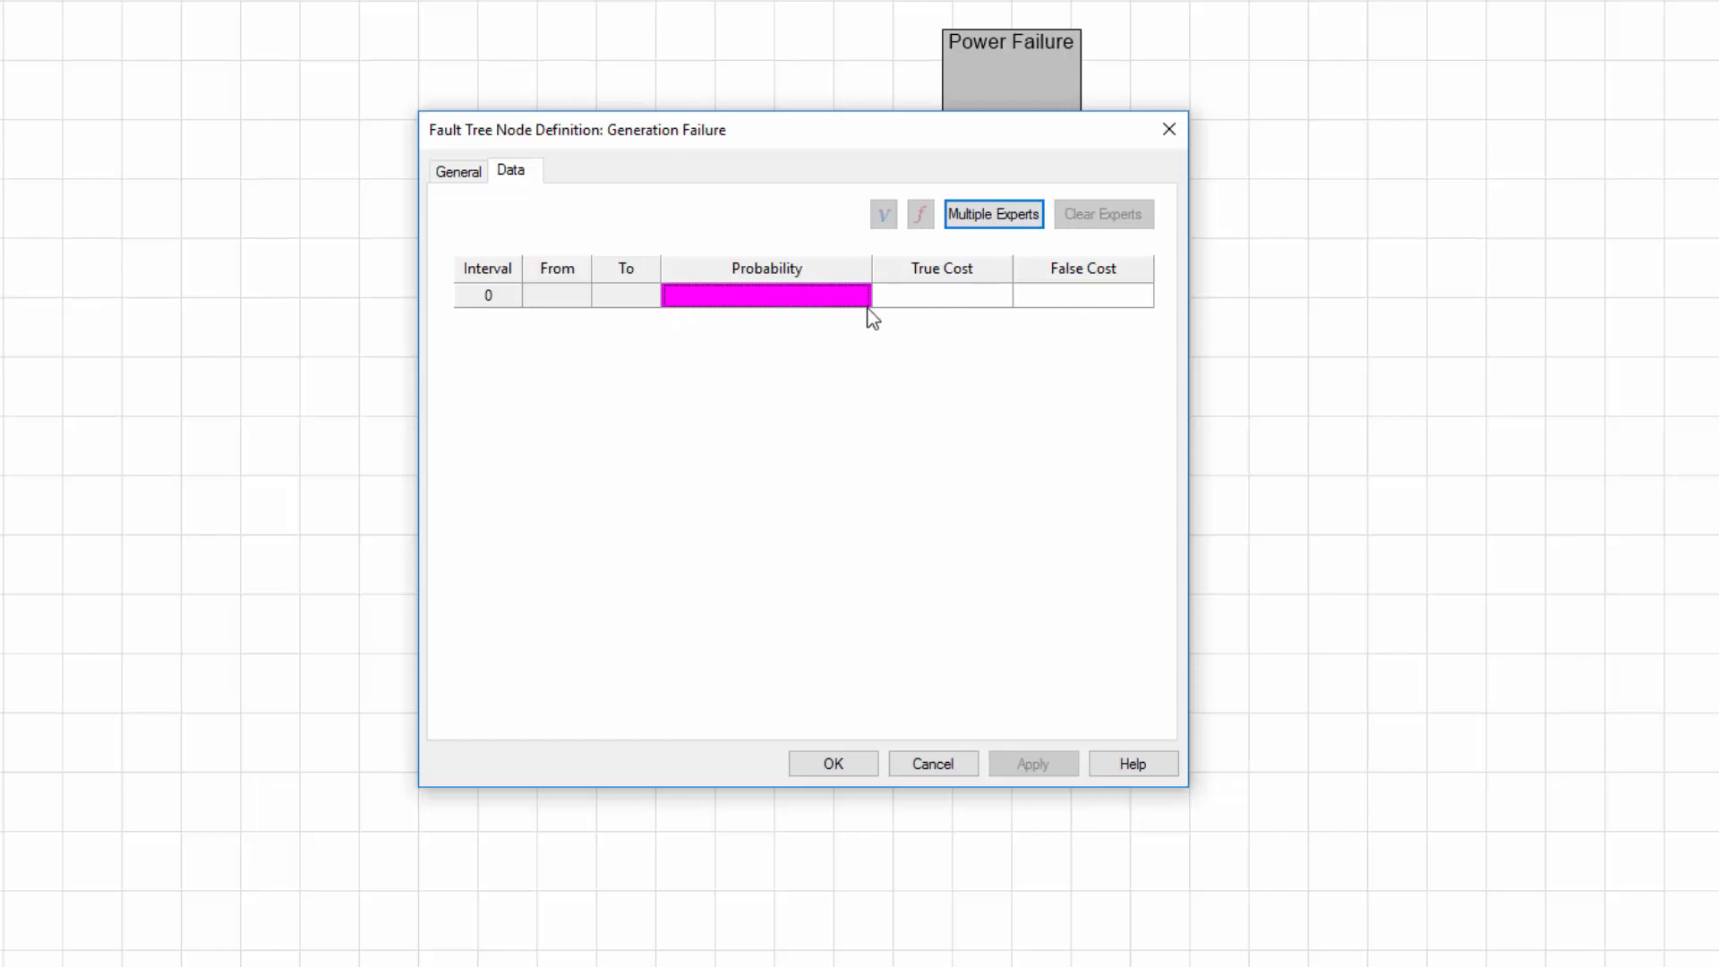
pyautogui.moveTo(861, 323)
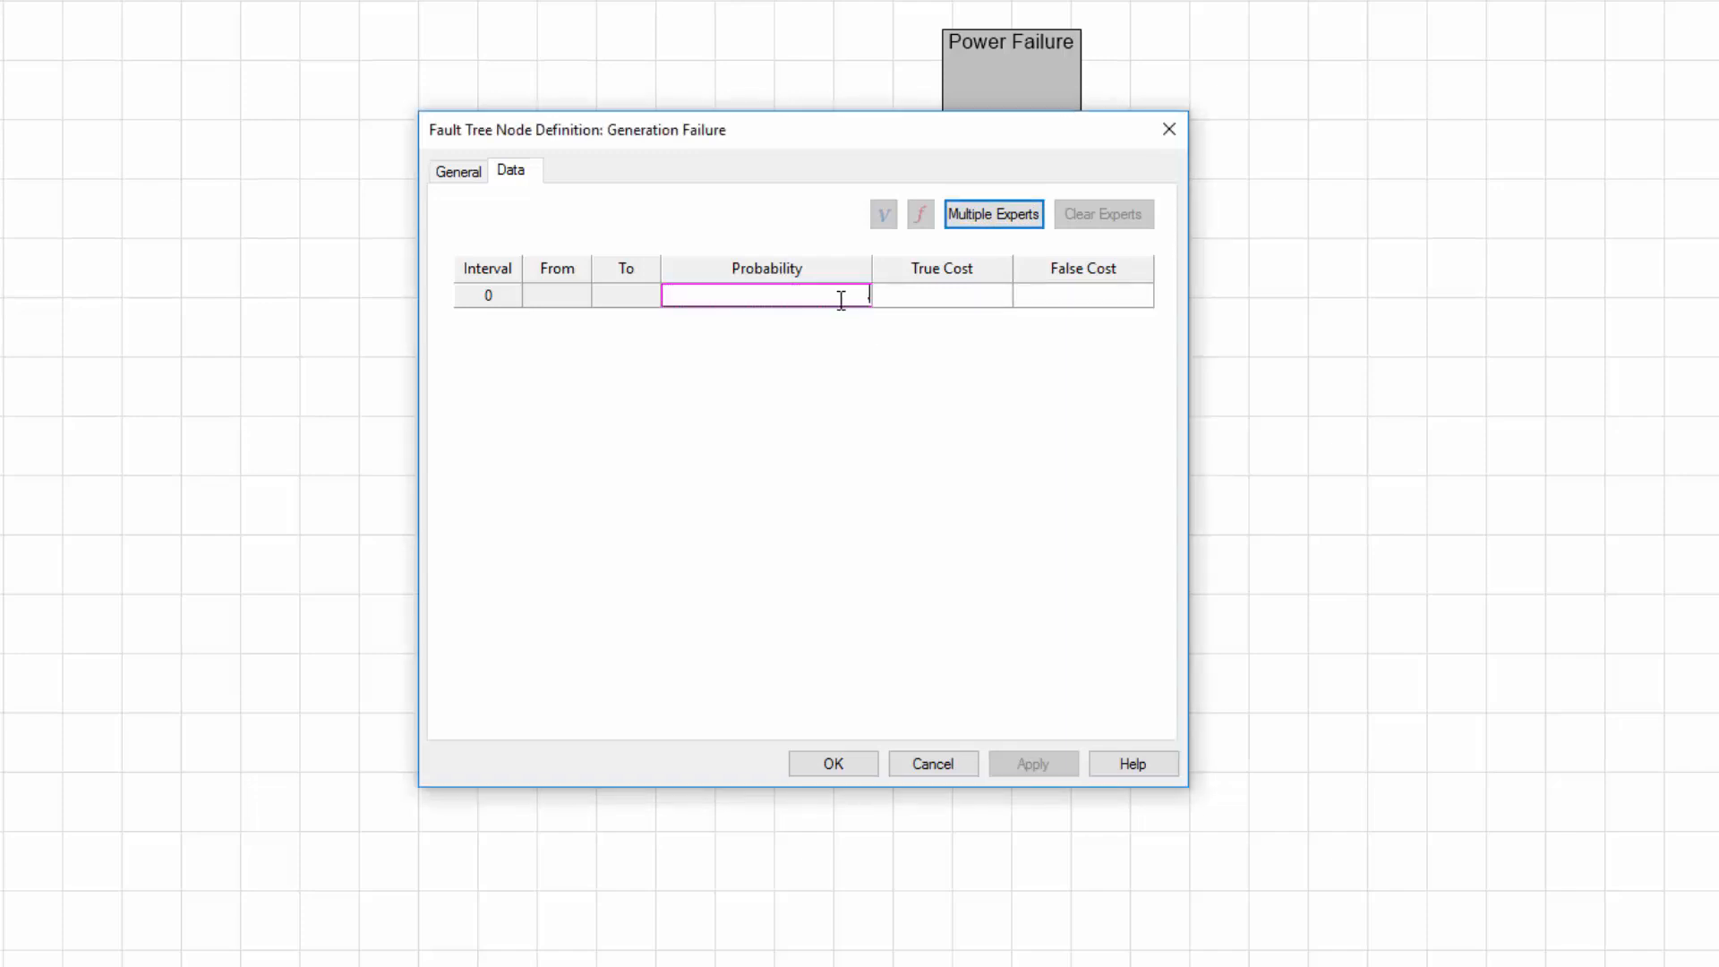
pyautogui.write('.00001')
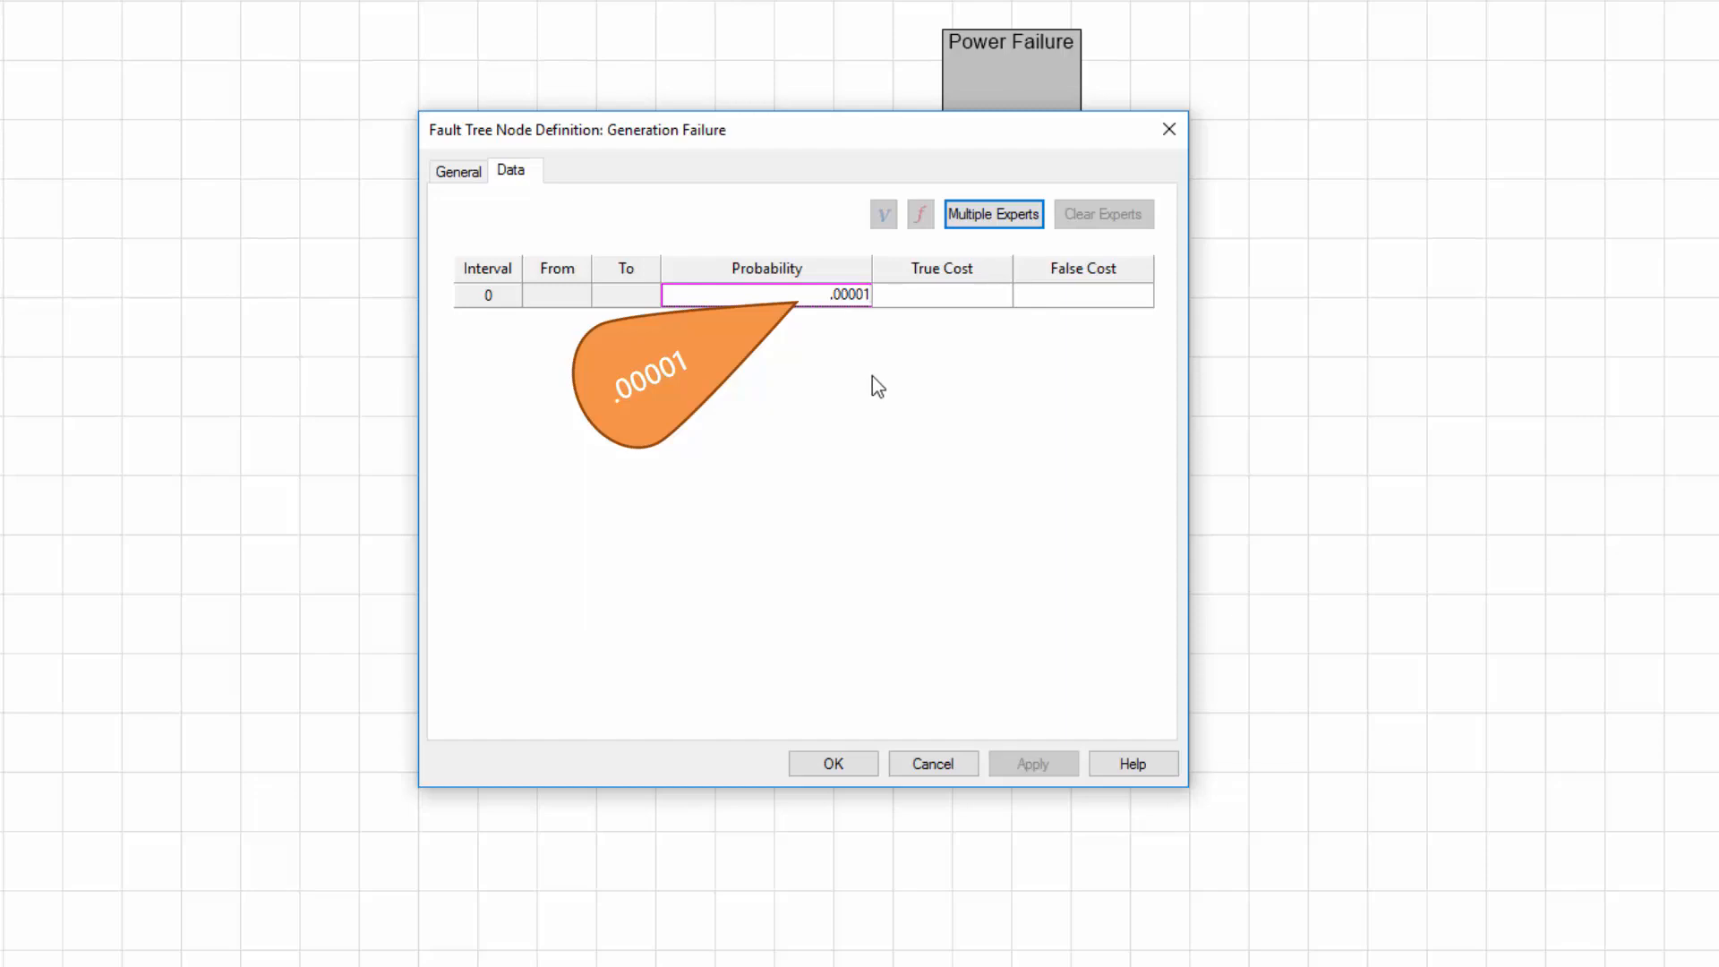
pyautogui.click(832, 764)
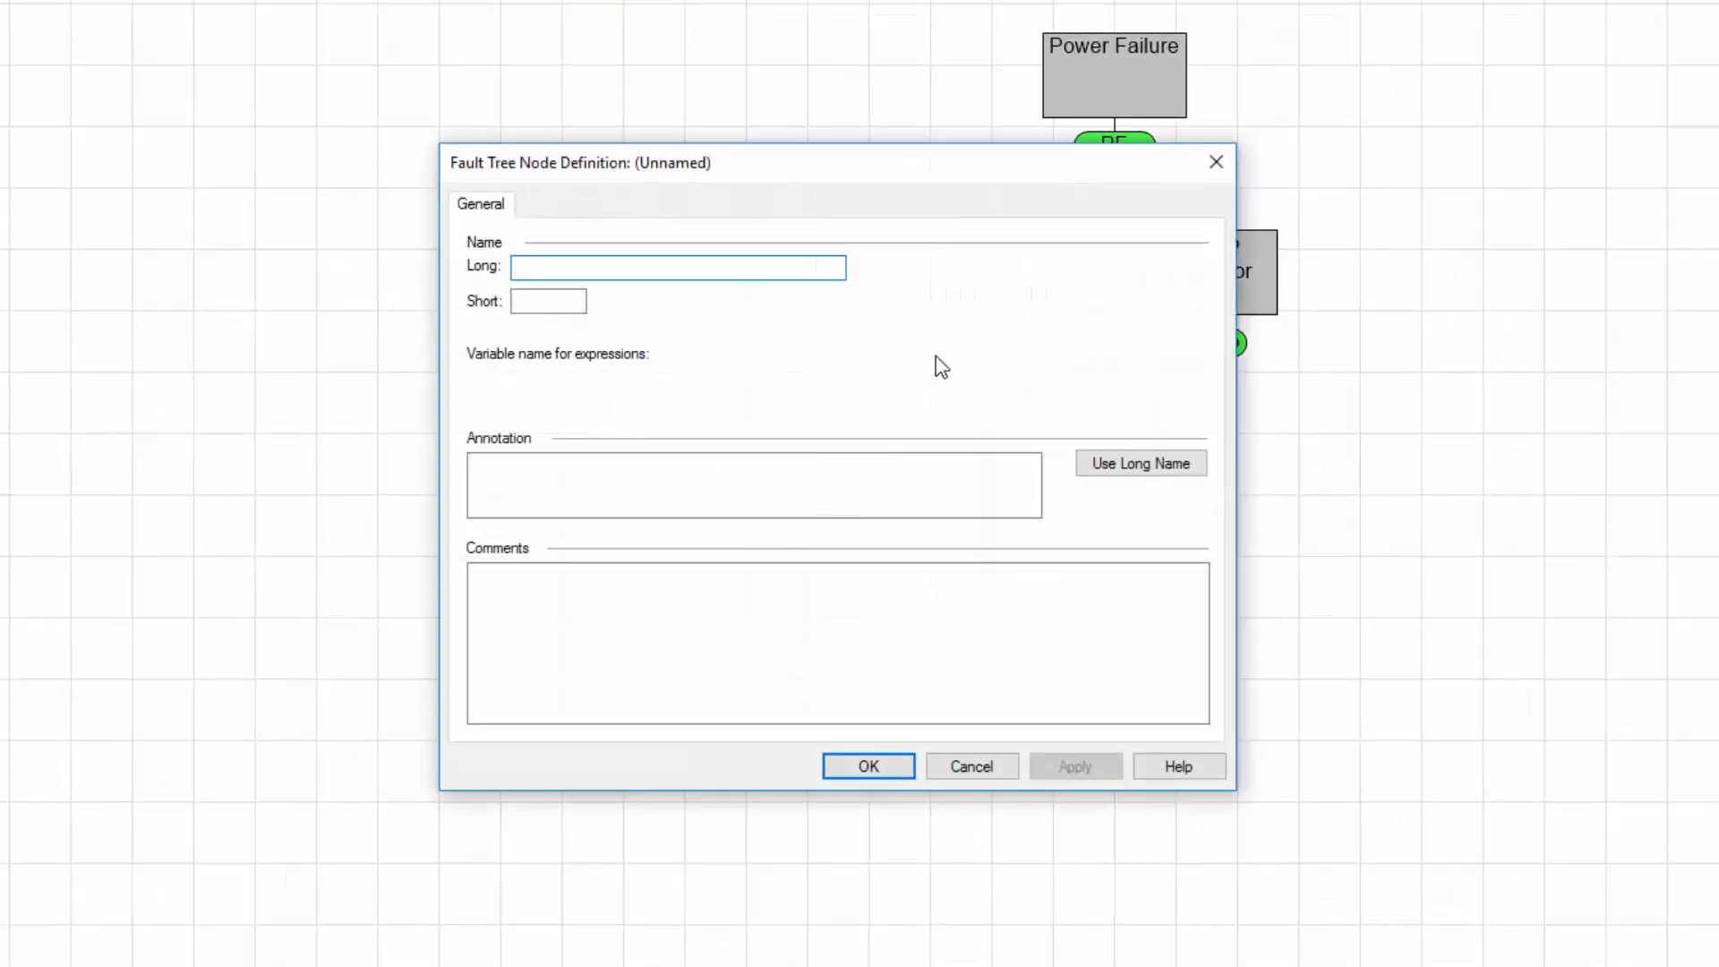
# - Name the new node Distribution Failure (DF), confirm it, and start its sub-branches
pyautogui.write('Distribution Failure')
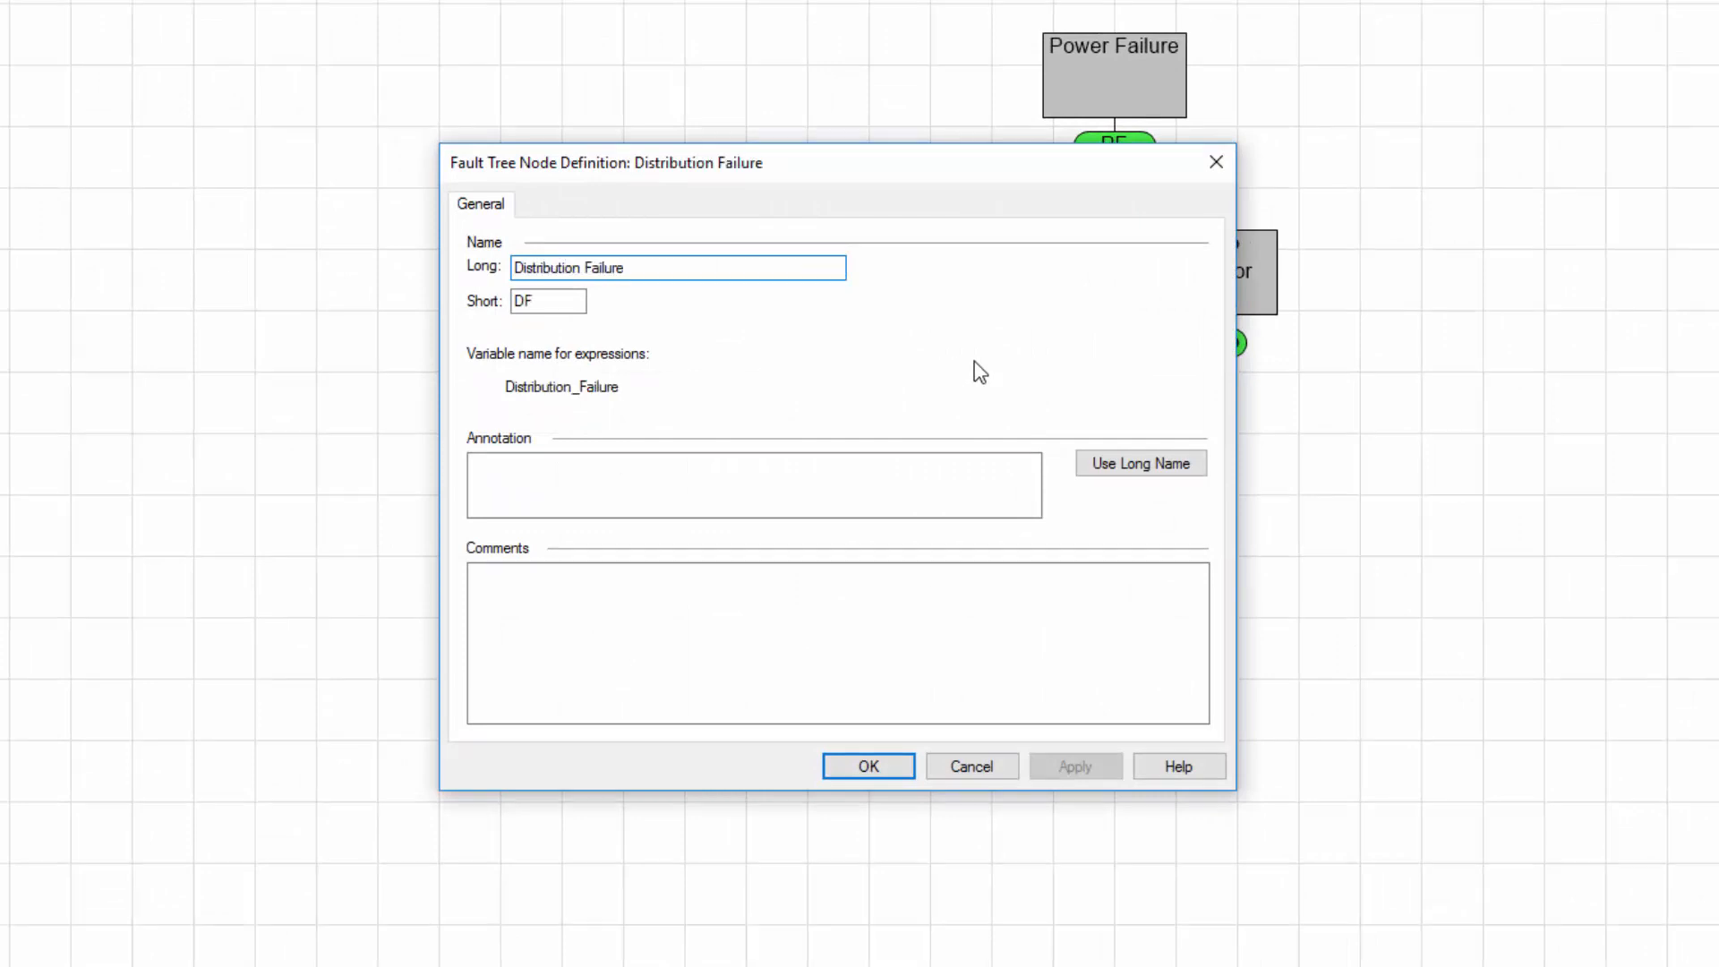
pyautogui.click(868, 766)
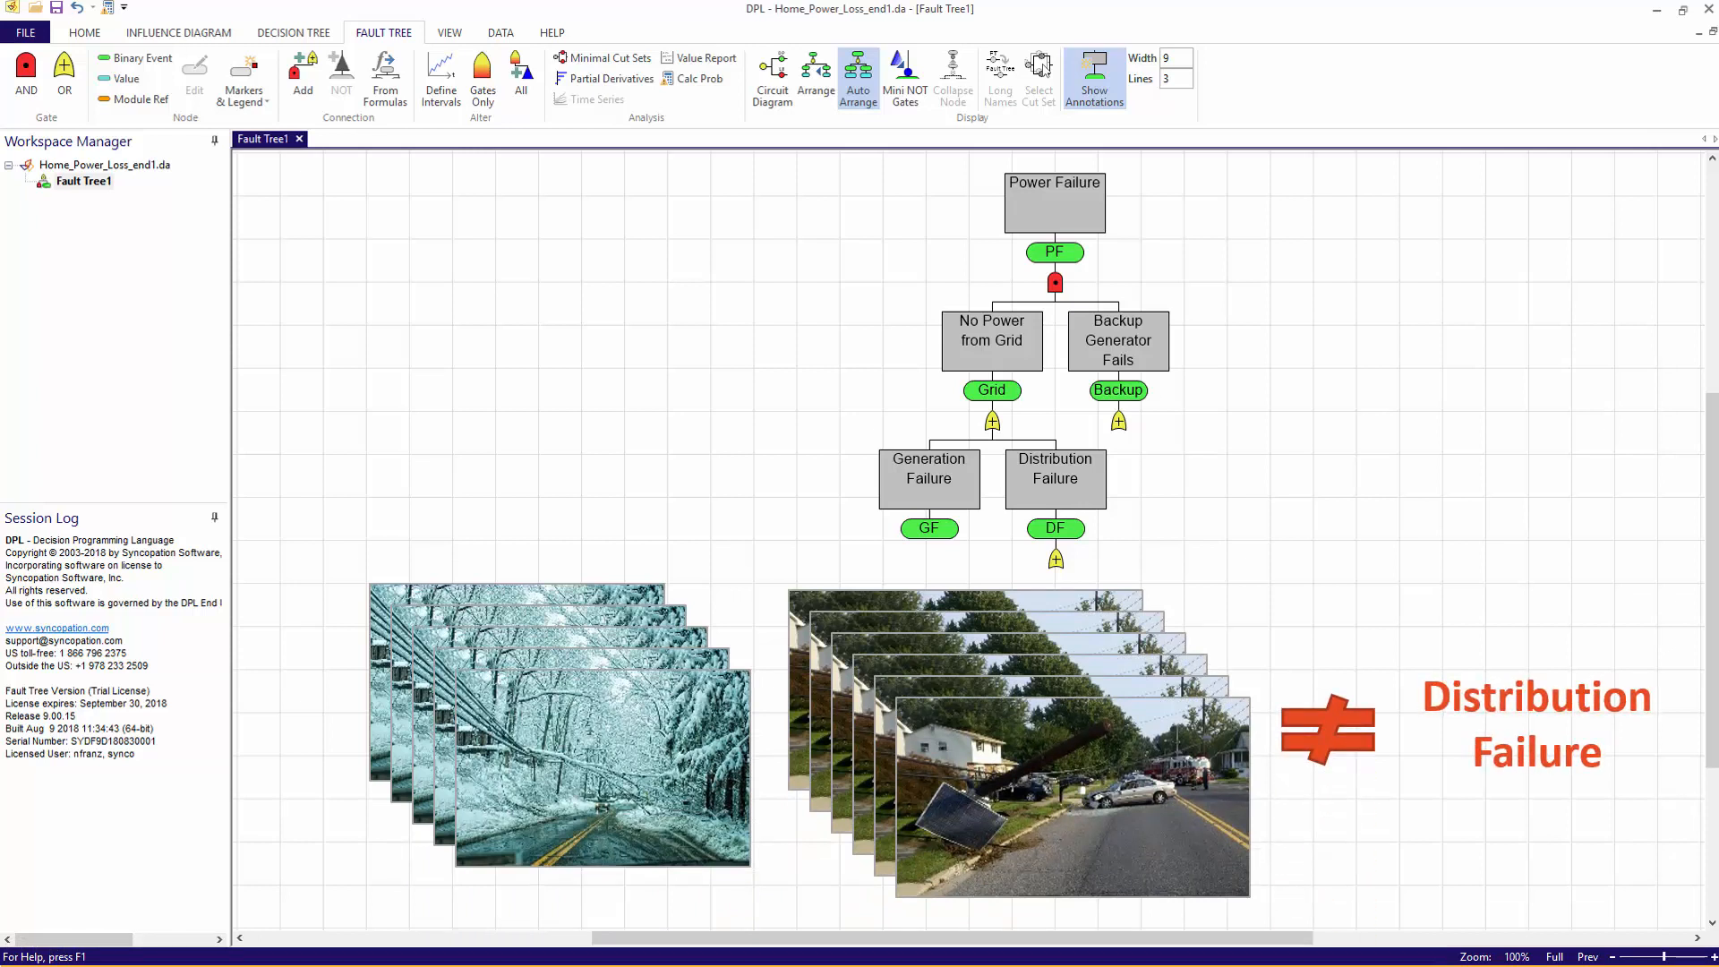
pyautogui.click(1093, 76)
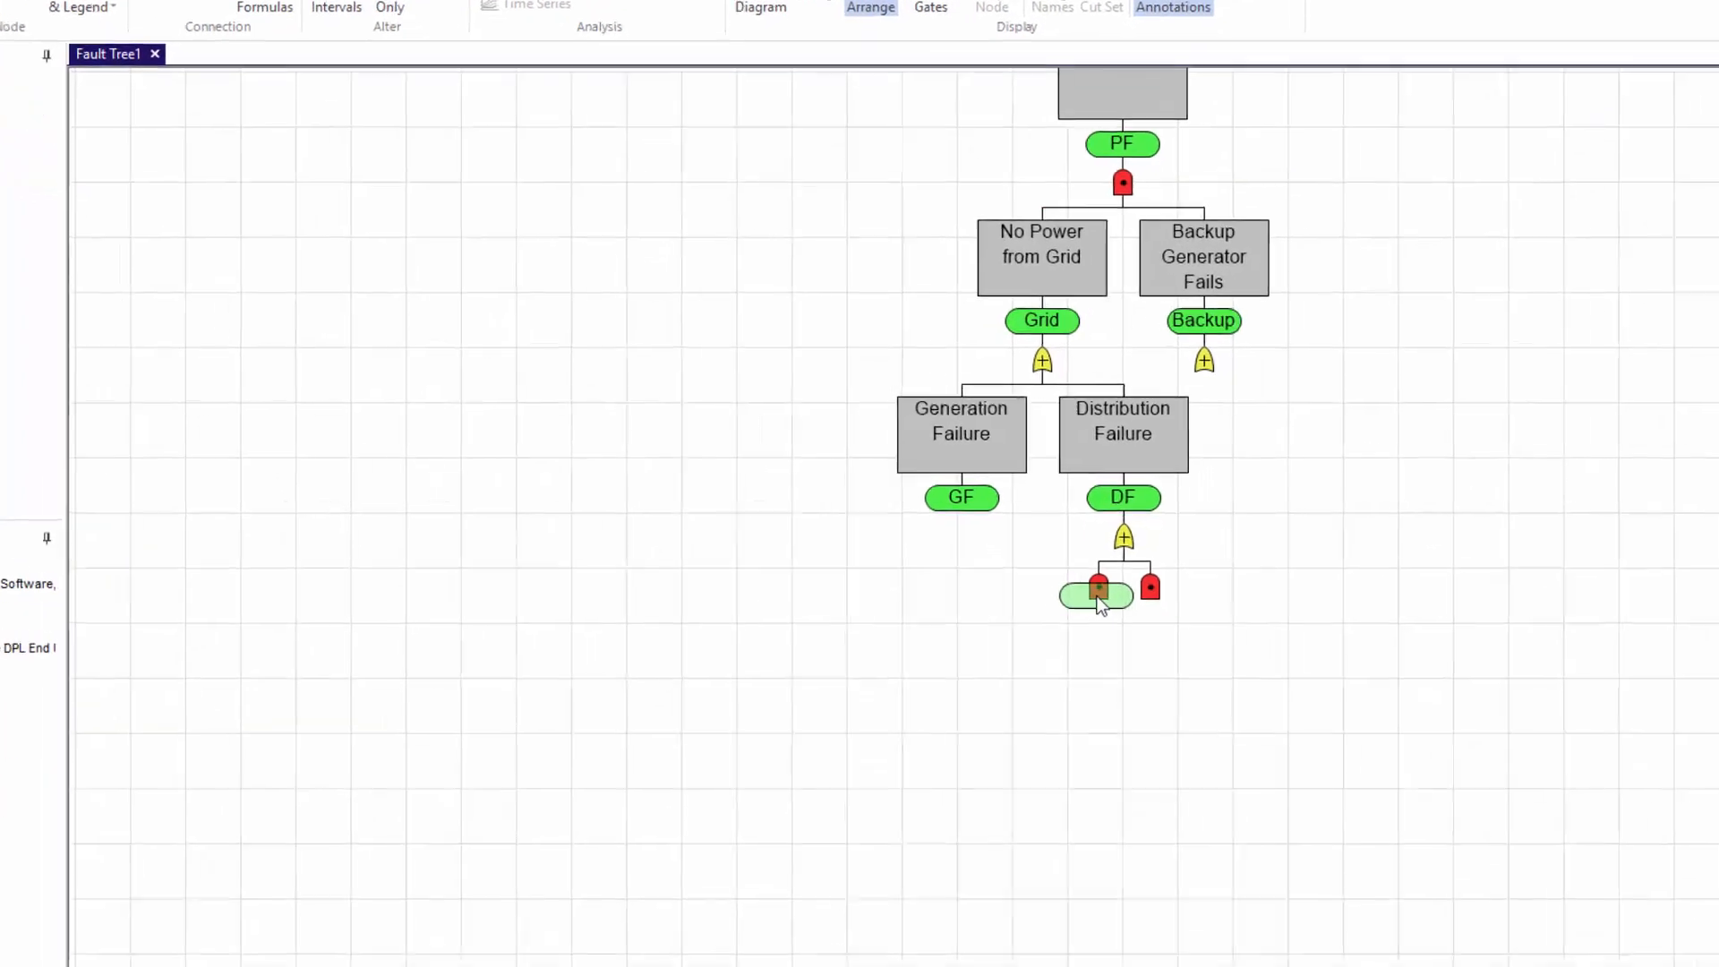
# - Define the event below Distribution Failure as Severe Weather (SW) with probability .05
pyautogui.doubleClick(1093, 597)
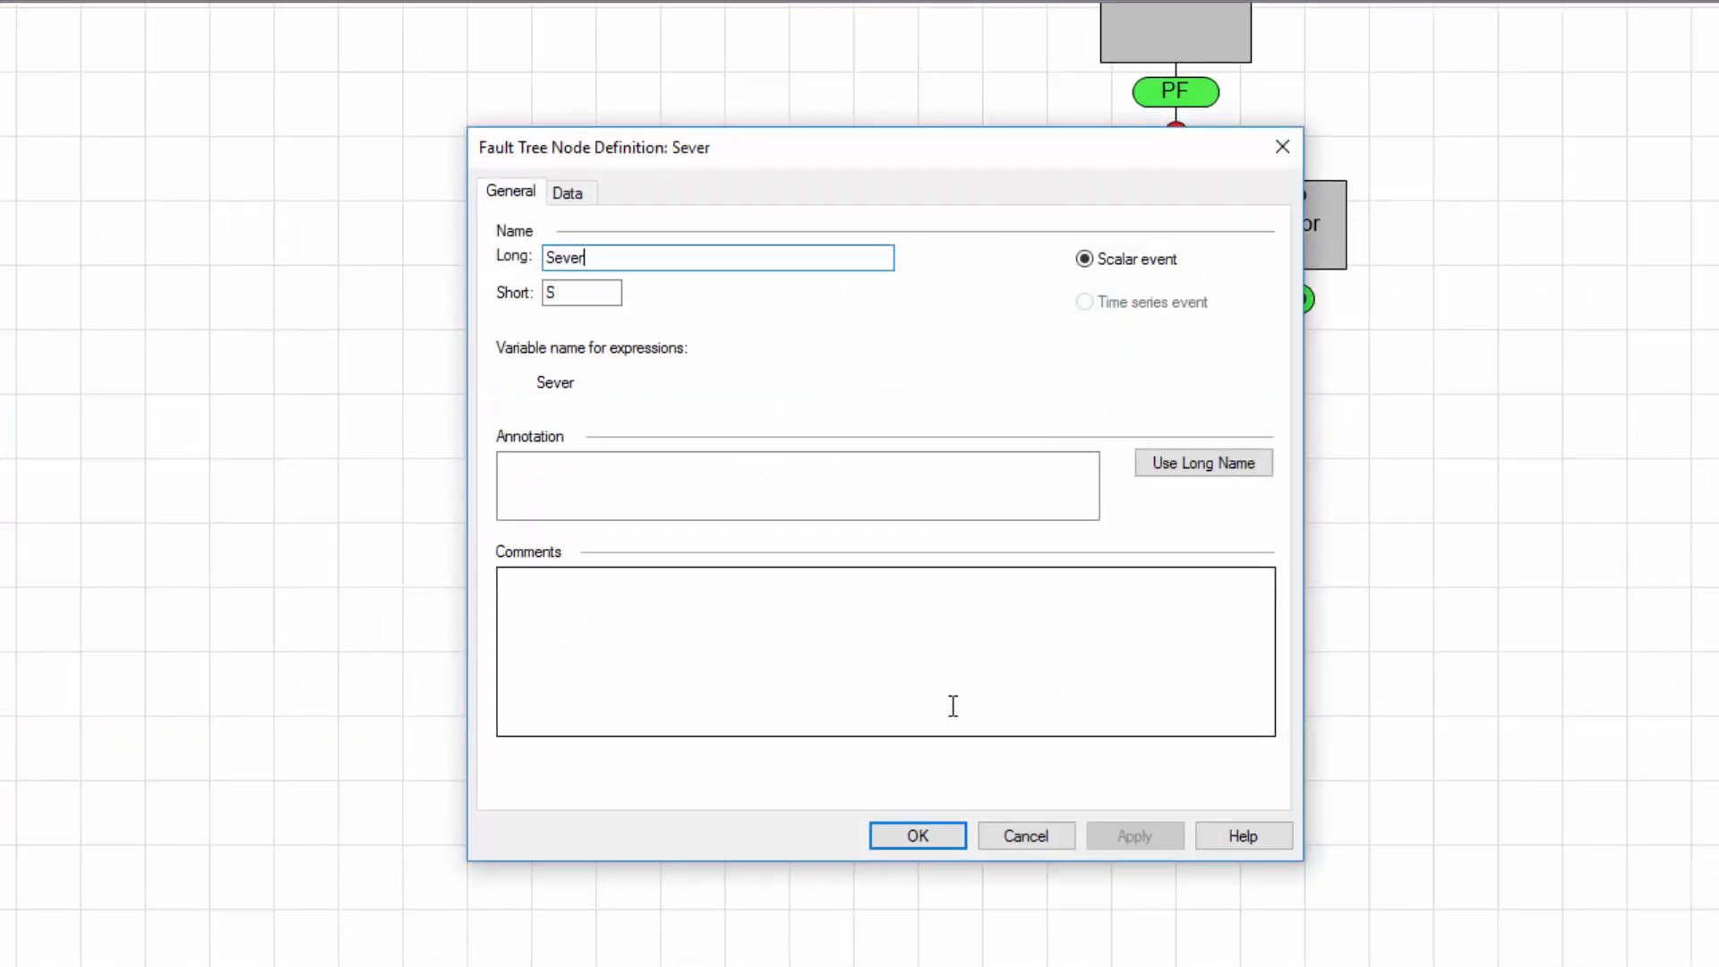
pyautogui.write('Severe Weather')
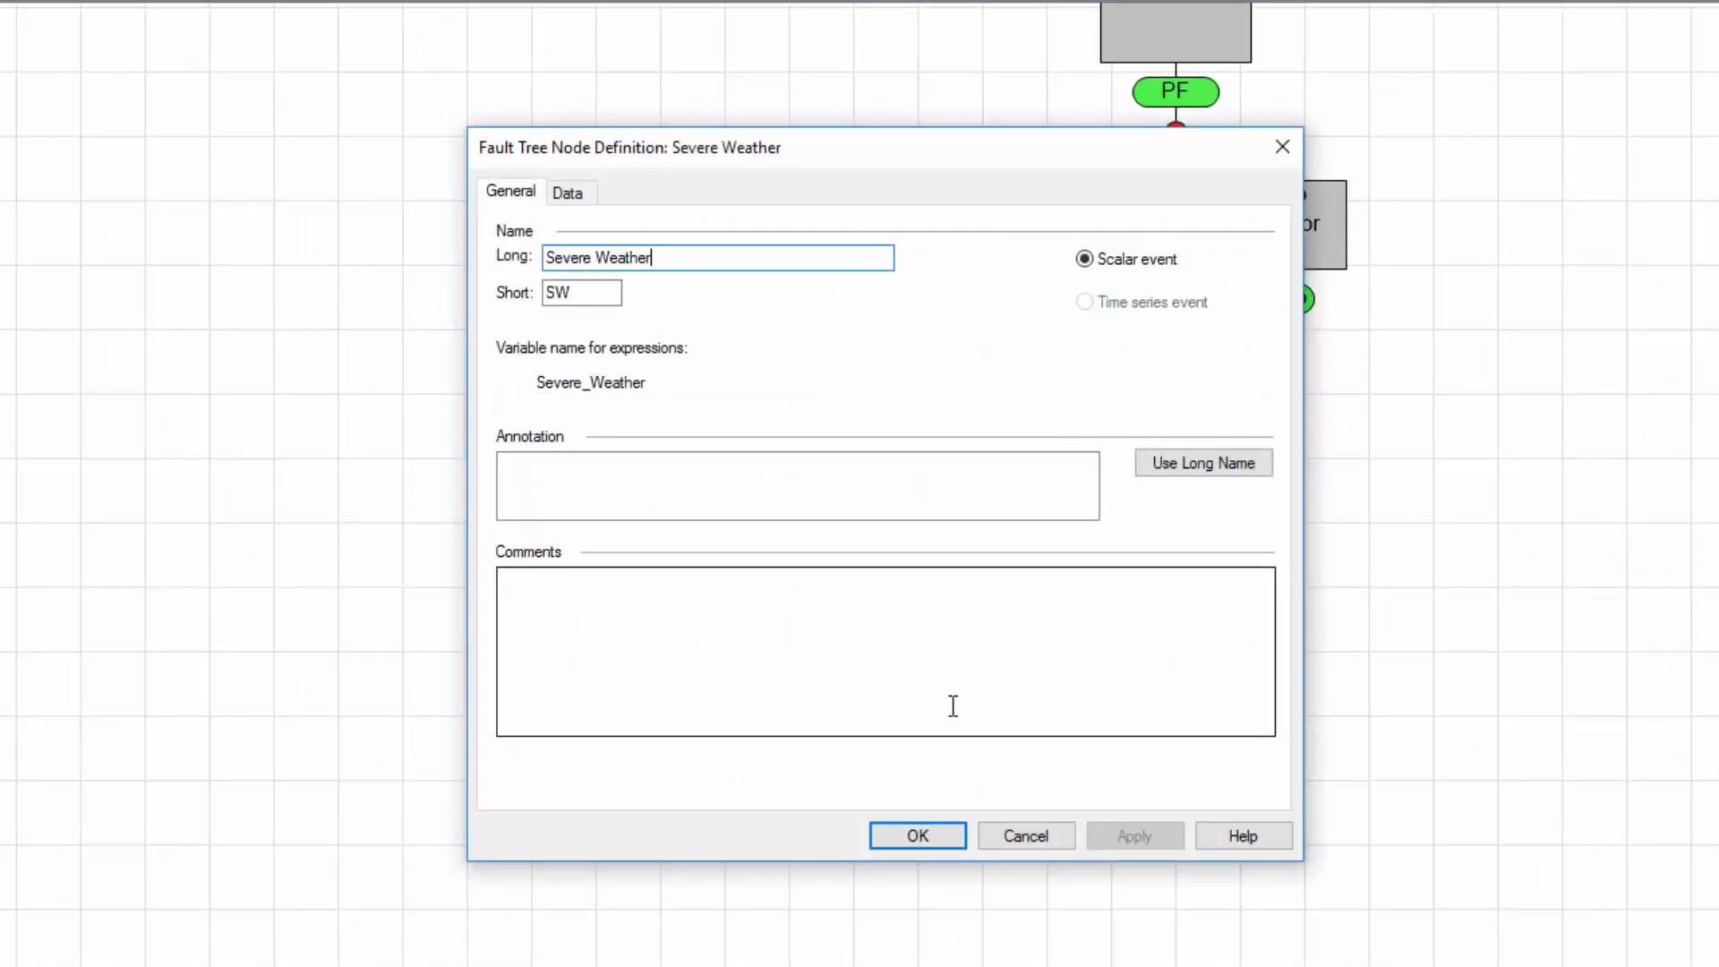
pyautogui.click(1203, 462)
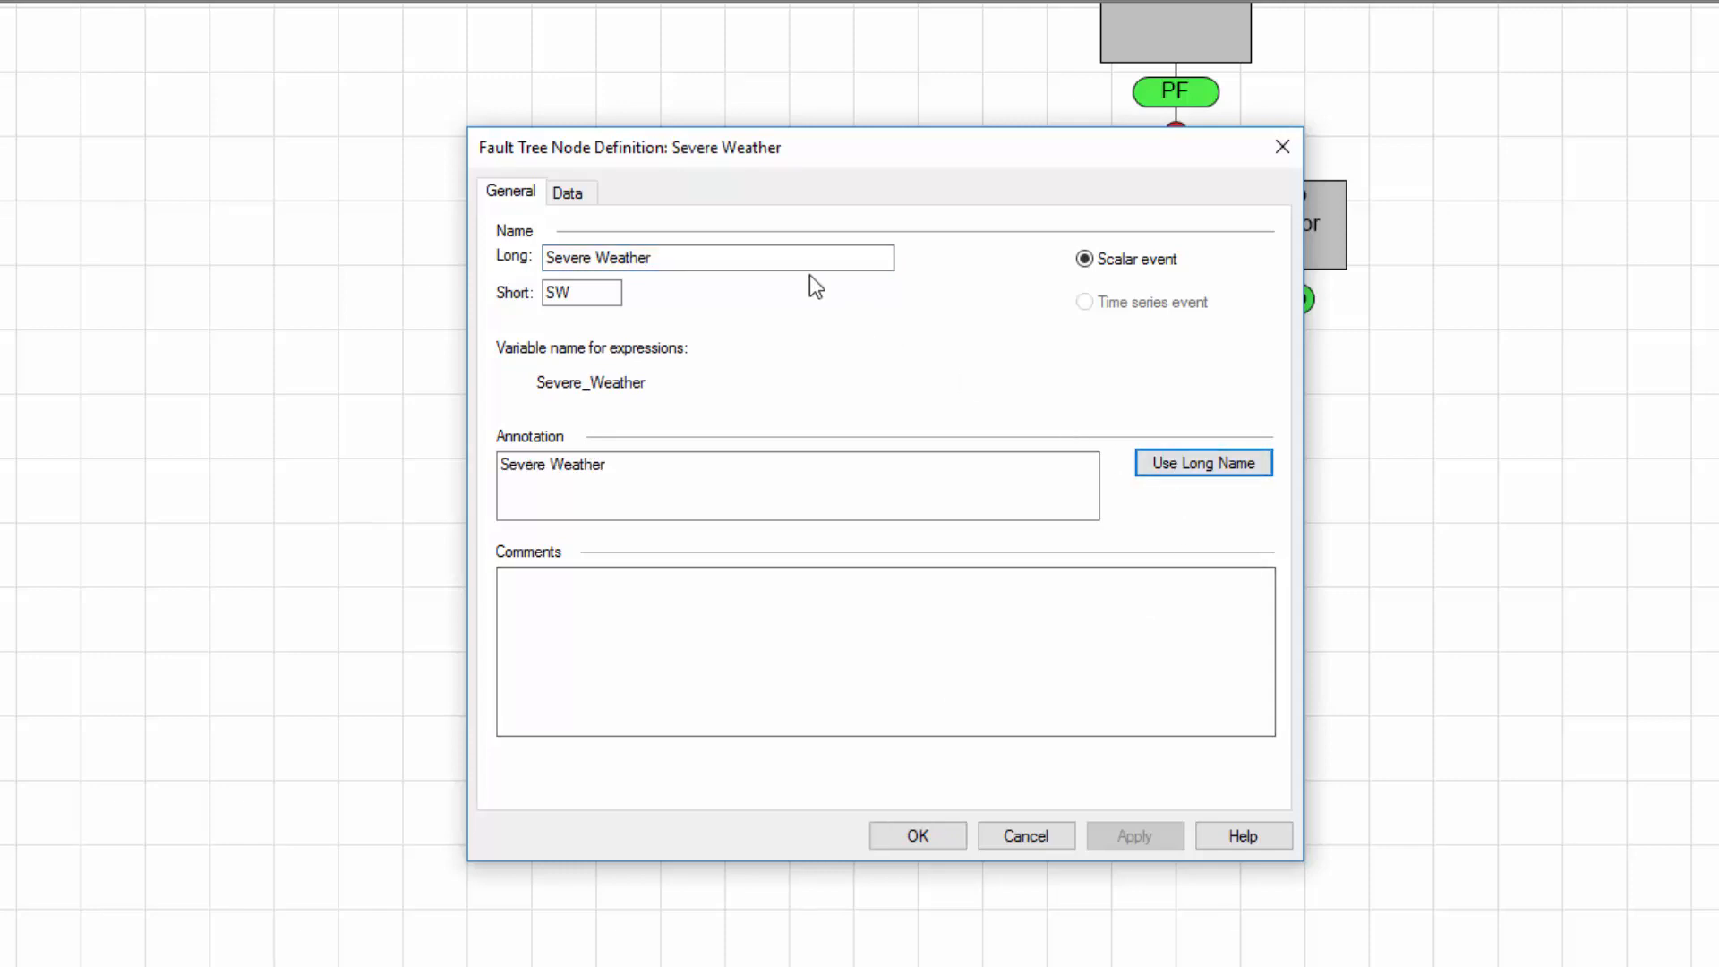
pyautogui.click(568, 191)
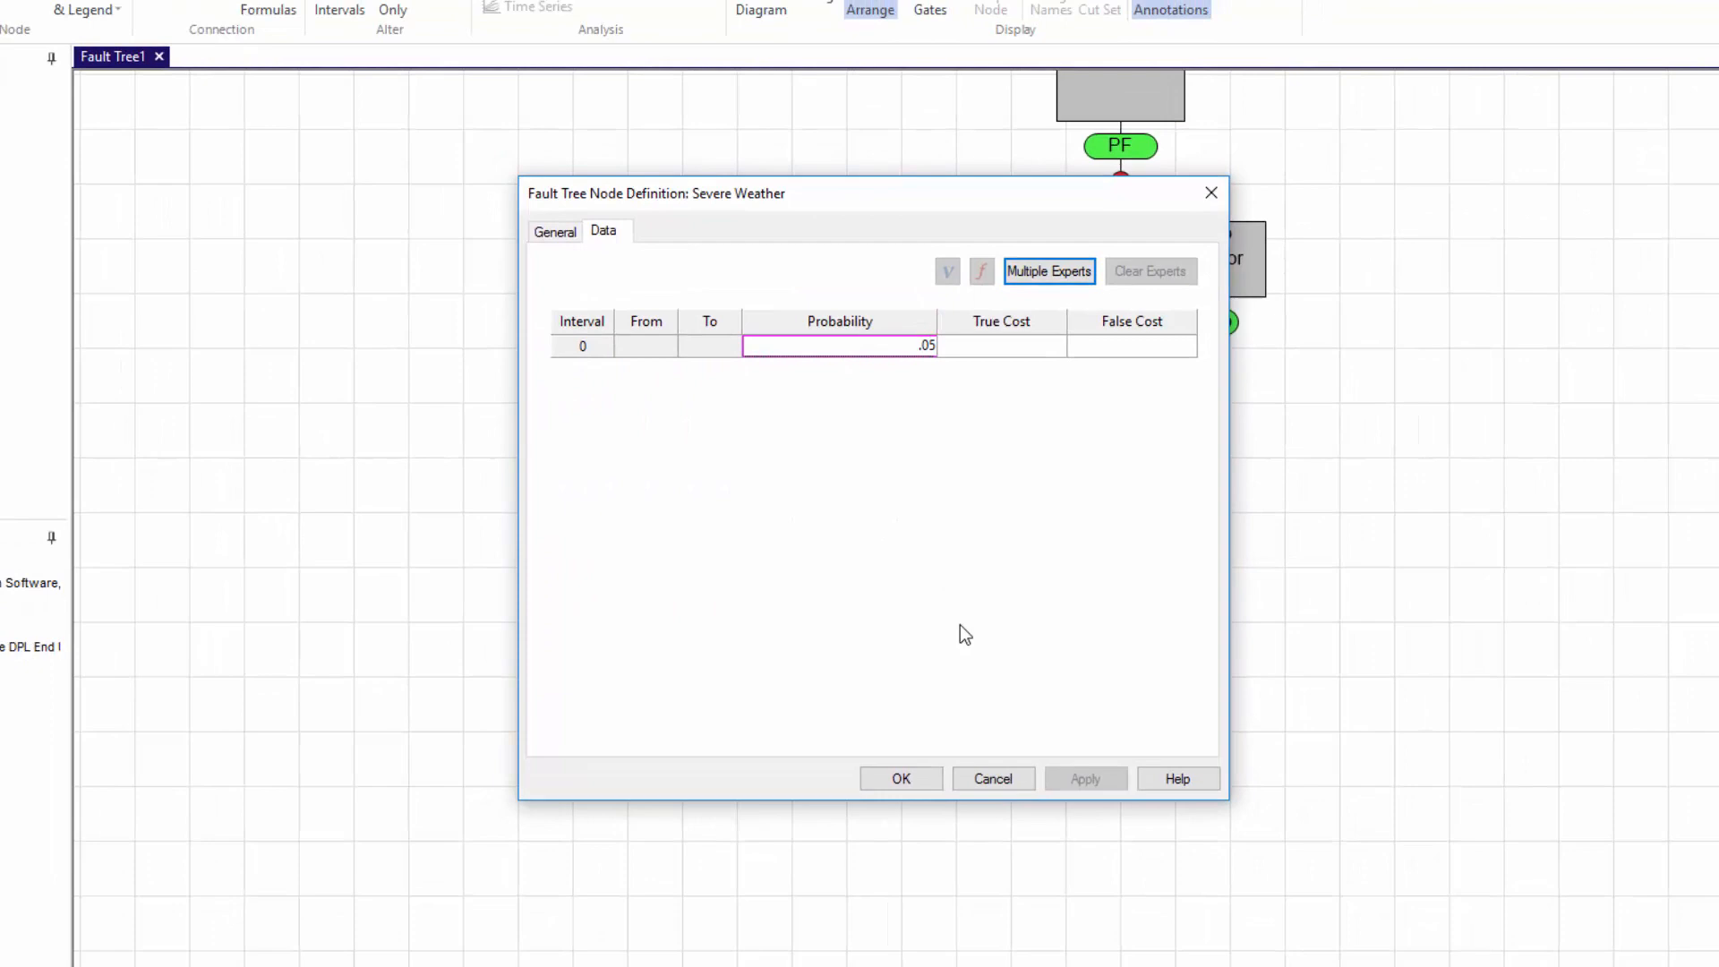
pyautogui.click(900, 778)
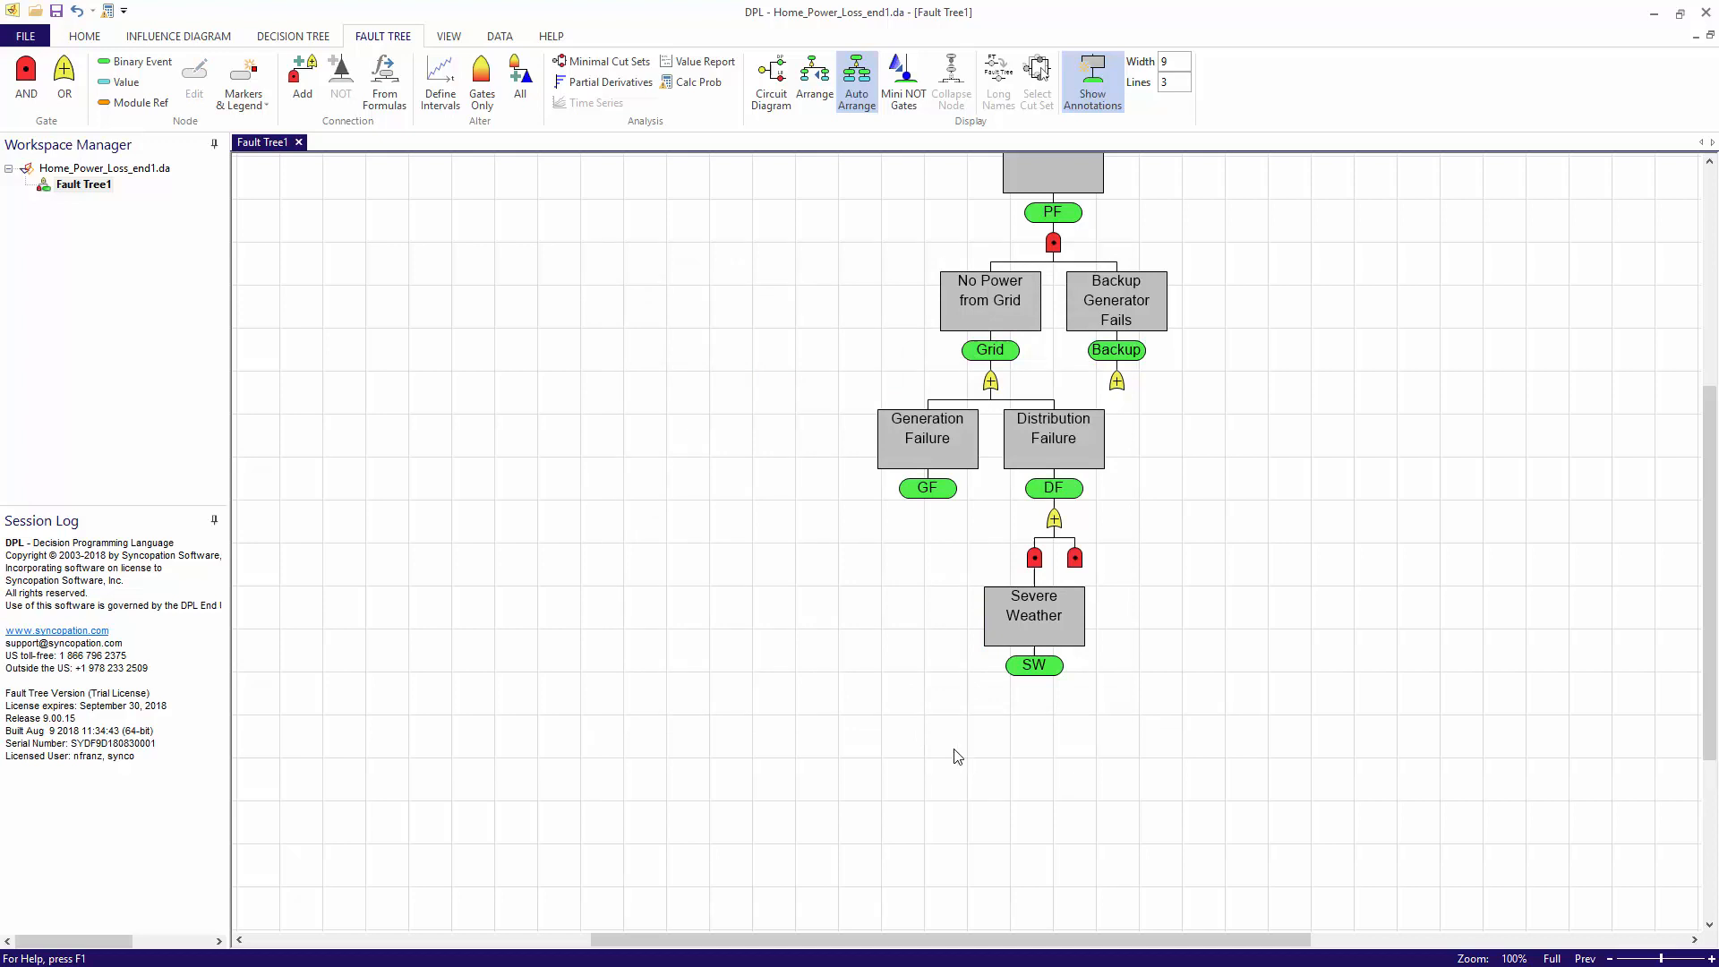
pyautogui.moveTo(789, 552)
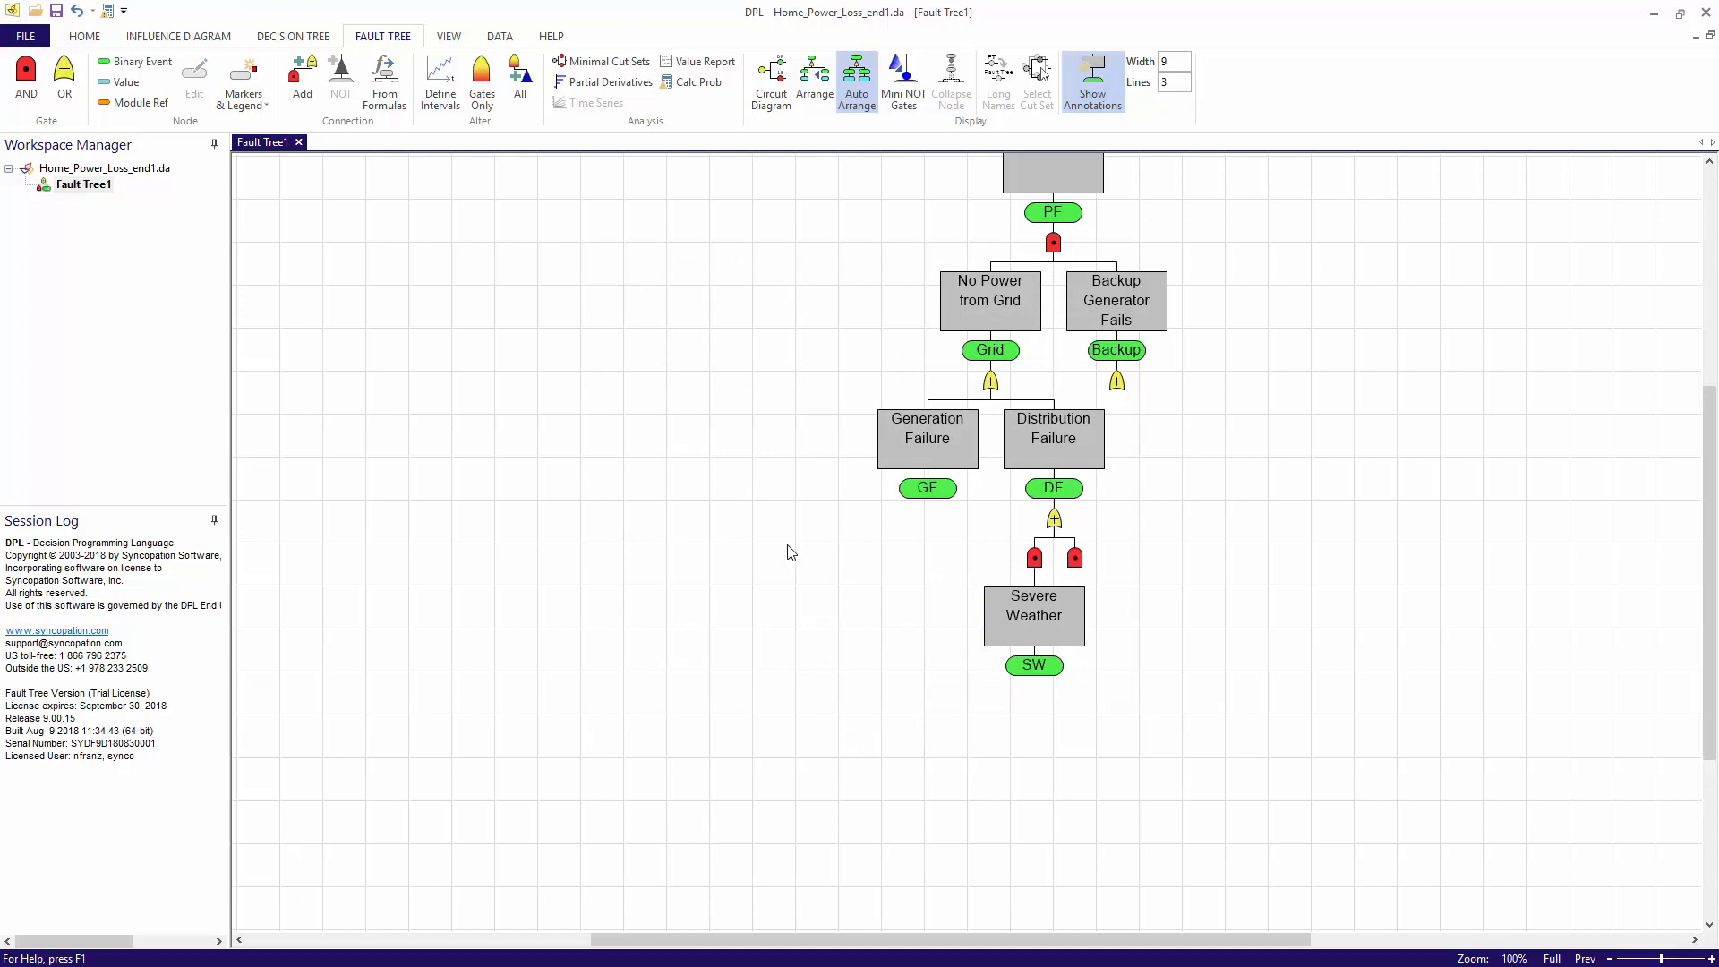
pyautogui.moveTo(28, 67)
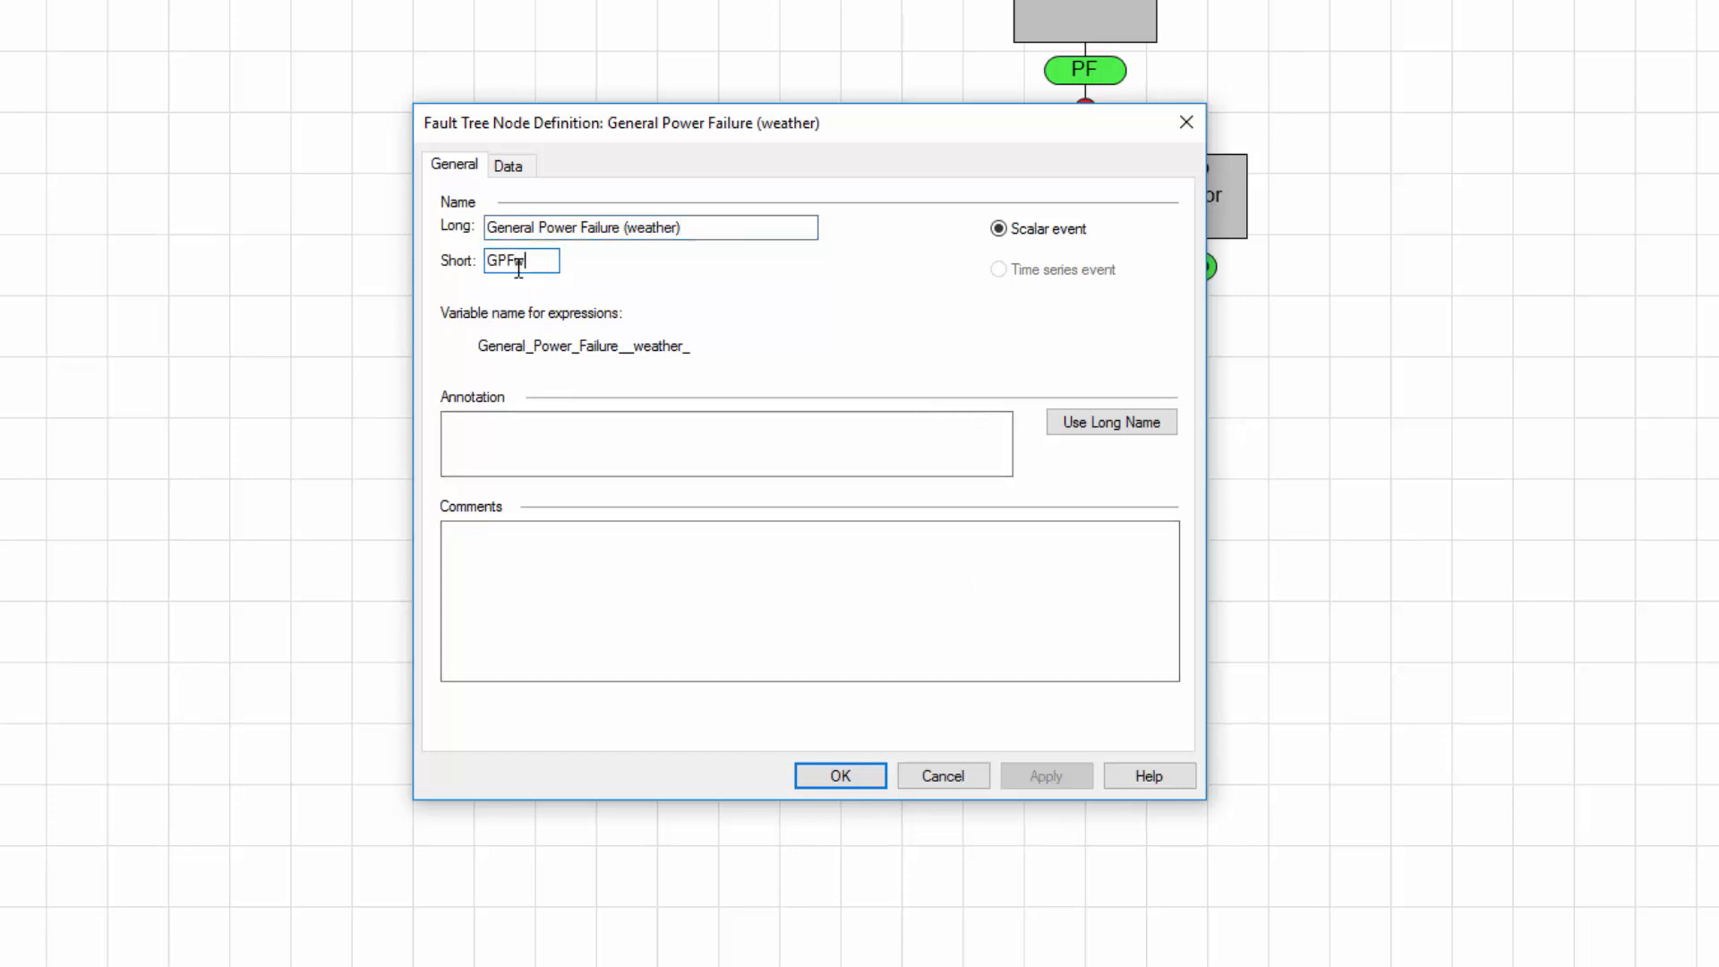
# - Annotate General Power Failure (weather), GPFw, with its long name and view its probability data
pyautogui.click(1111, 422)
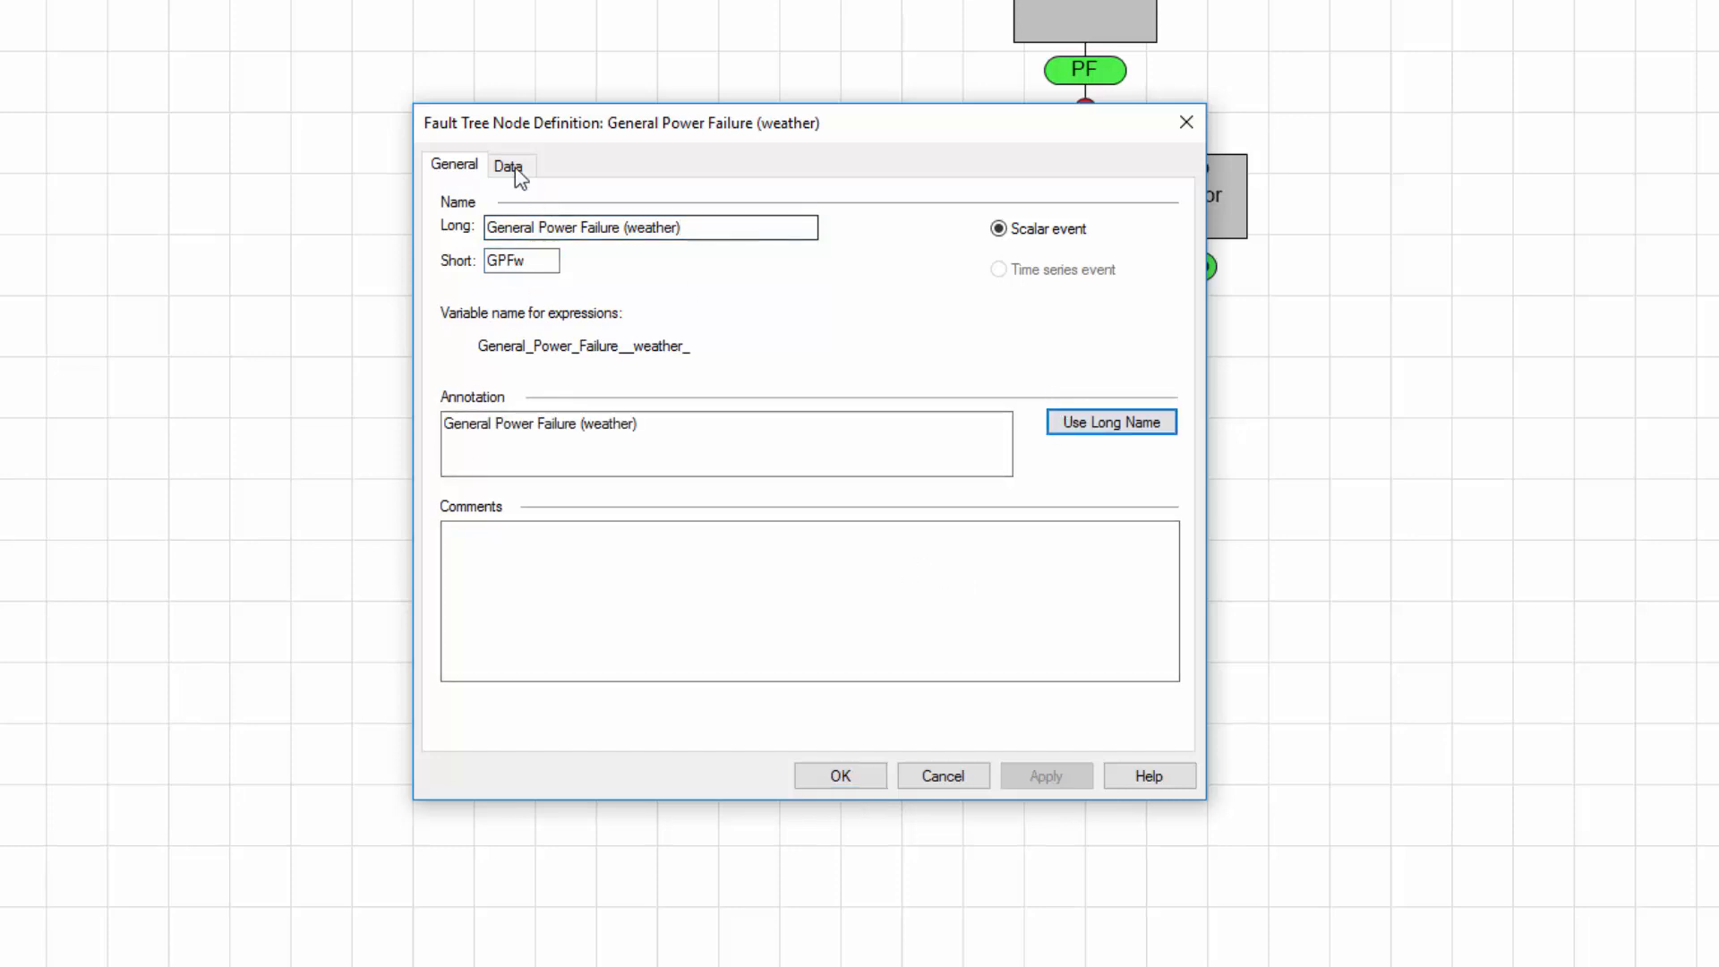
pyautogui.click(509, 165)
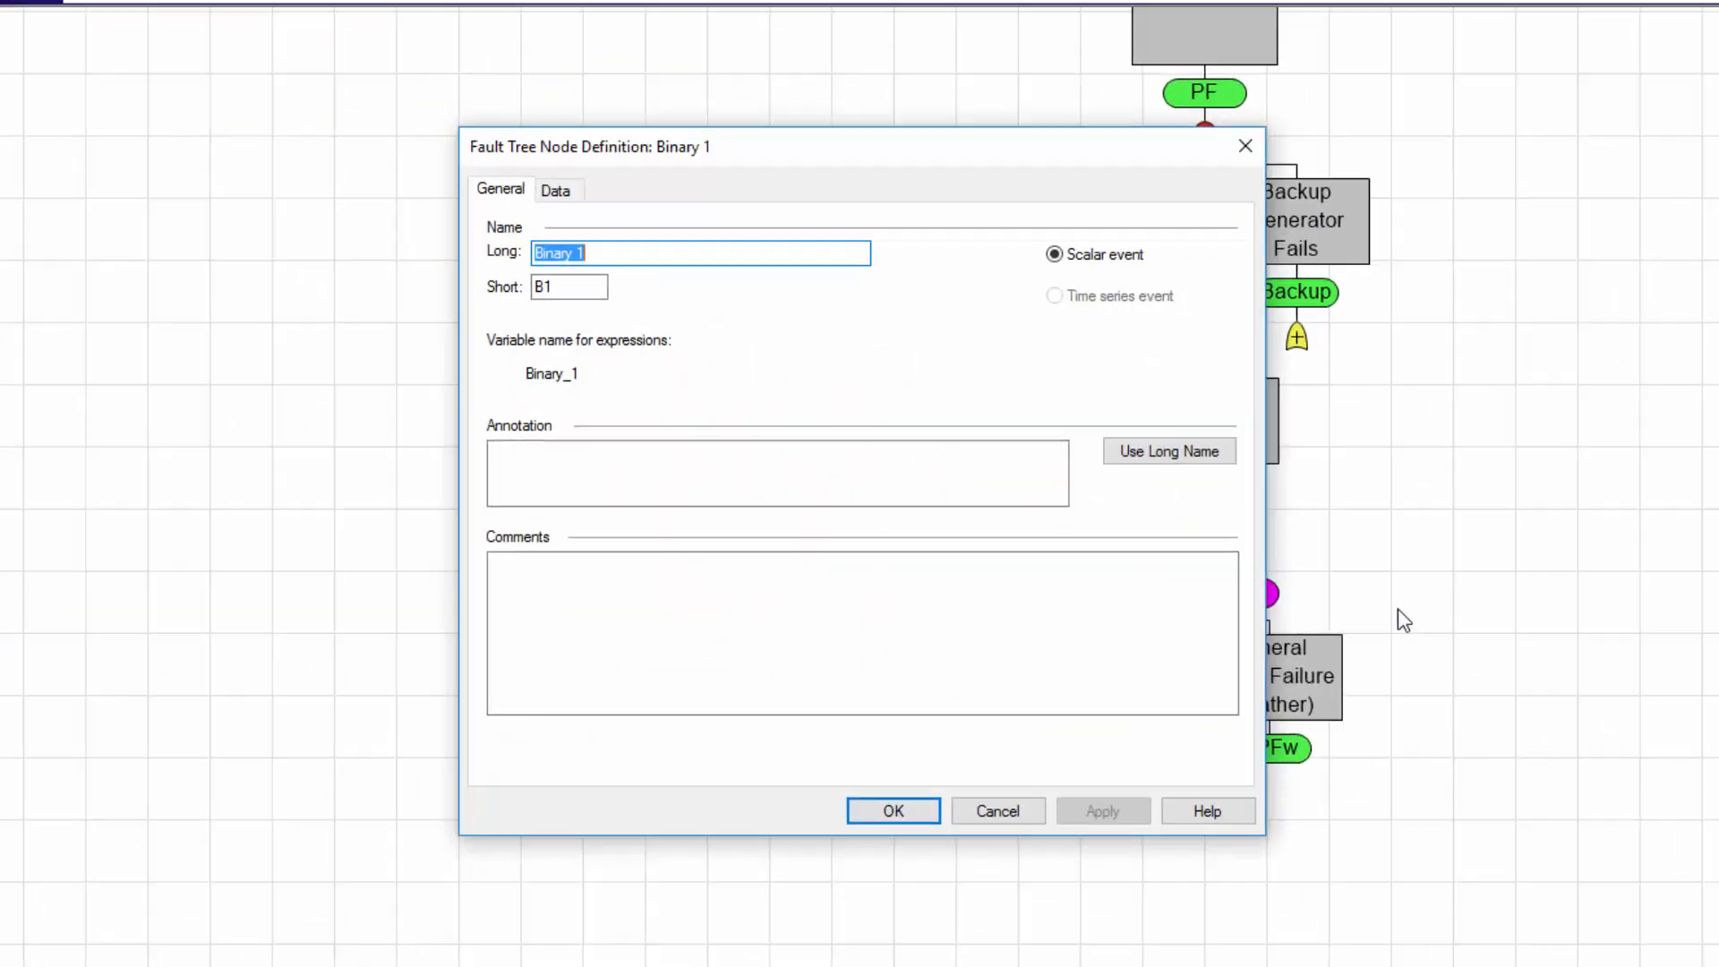
# - Add the Vehicle Crash event (VC) with probability .02, annotated with its long name
pyautogui.write('Vehicle Crash')
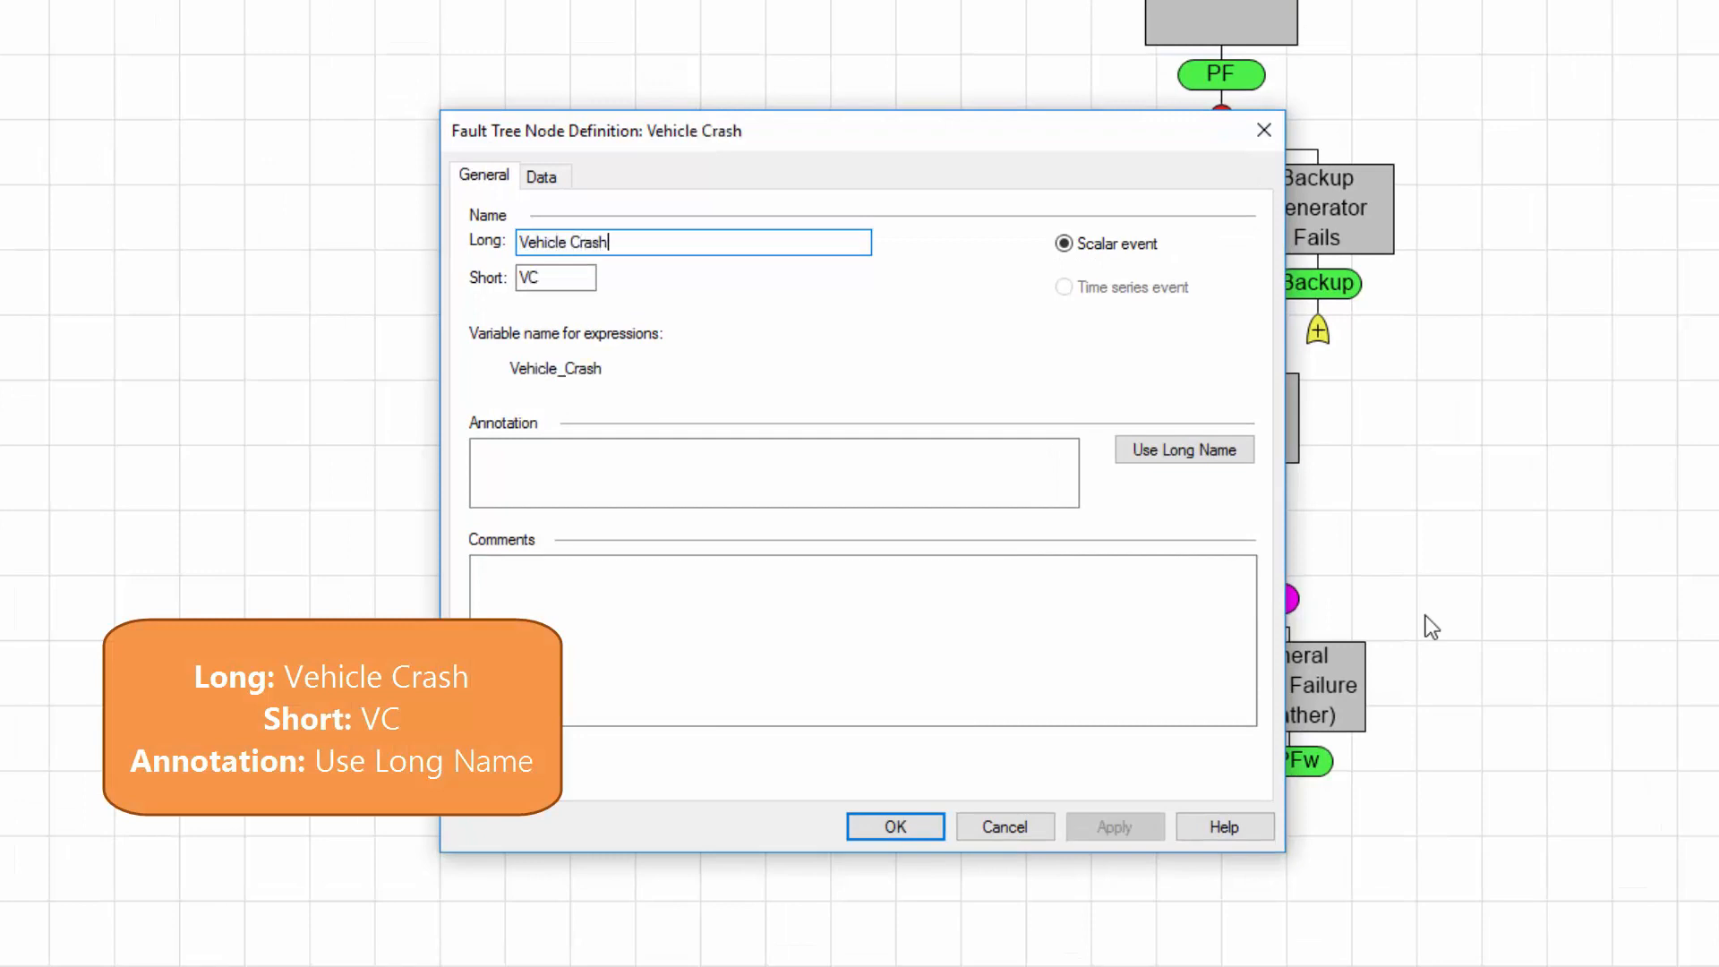
pyautogui.click(1183, 449)
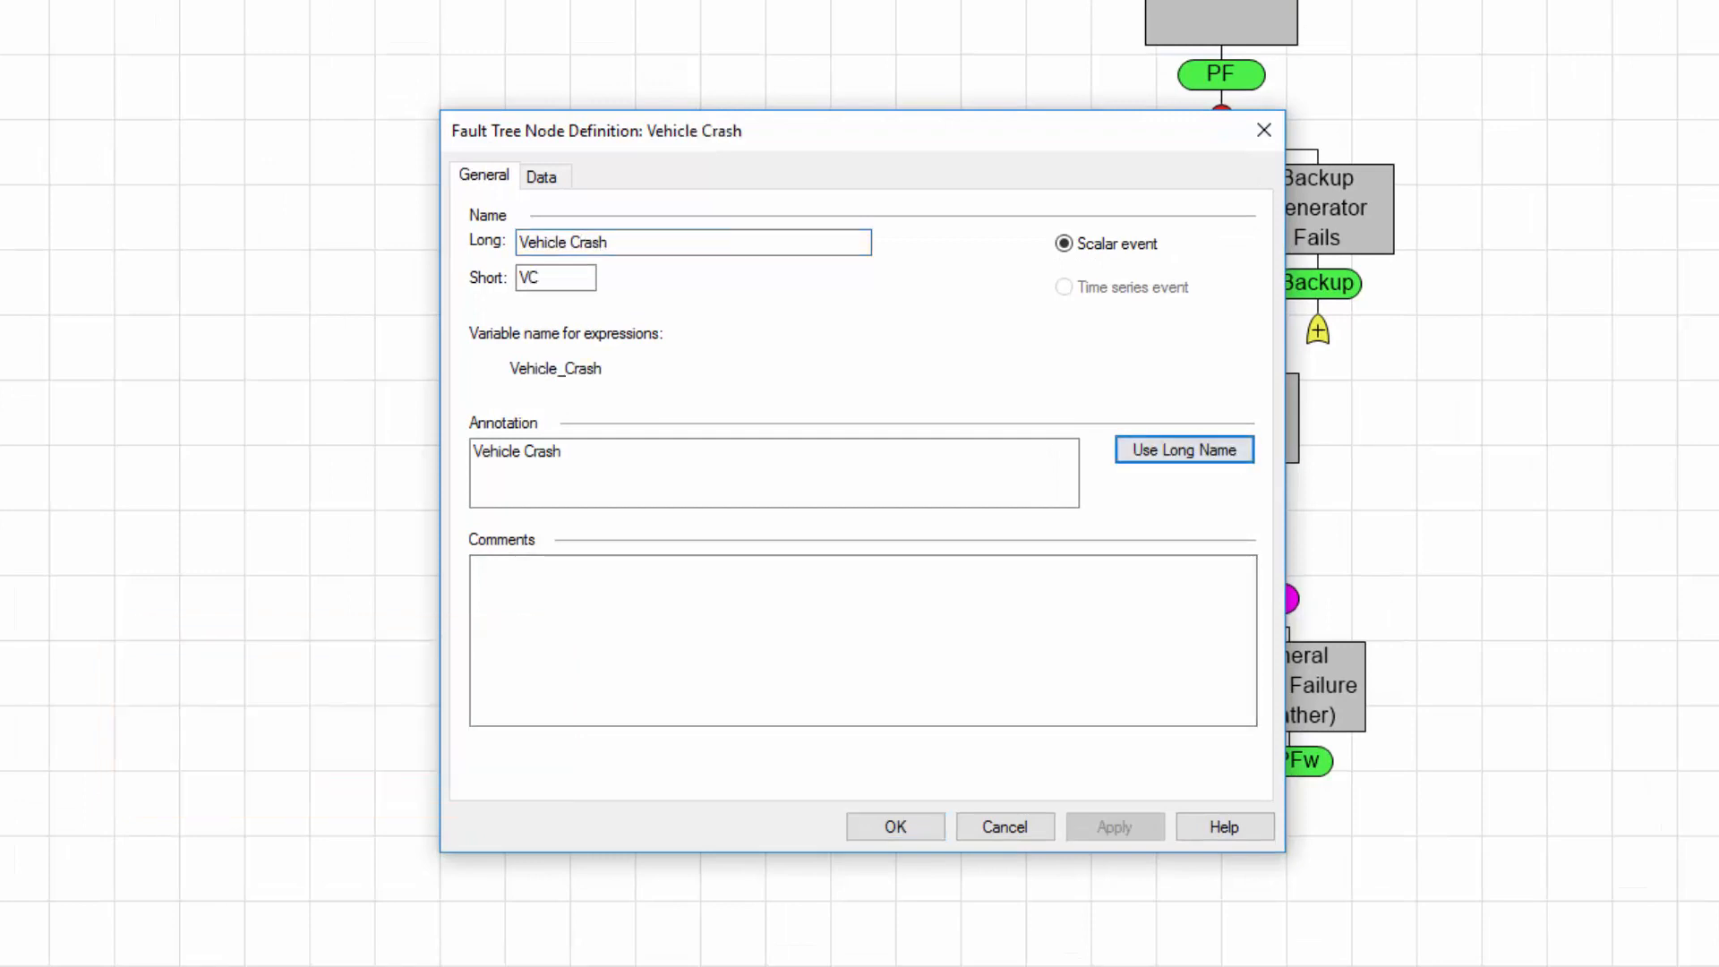
pyautogui.click(543, 176)
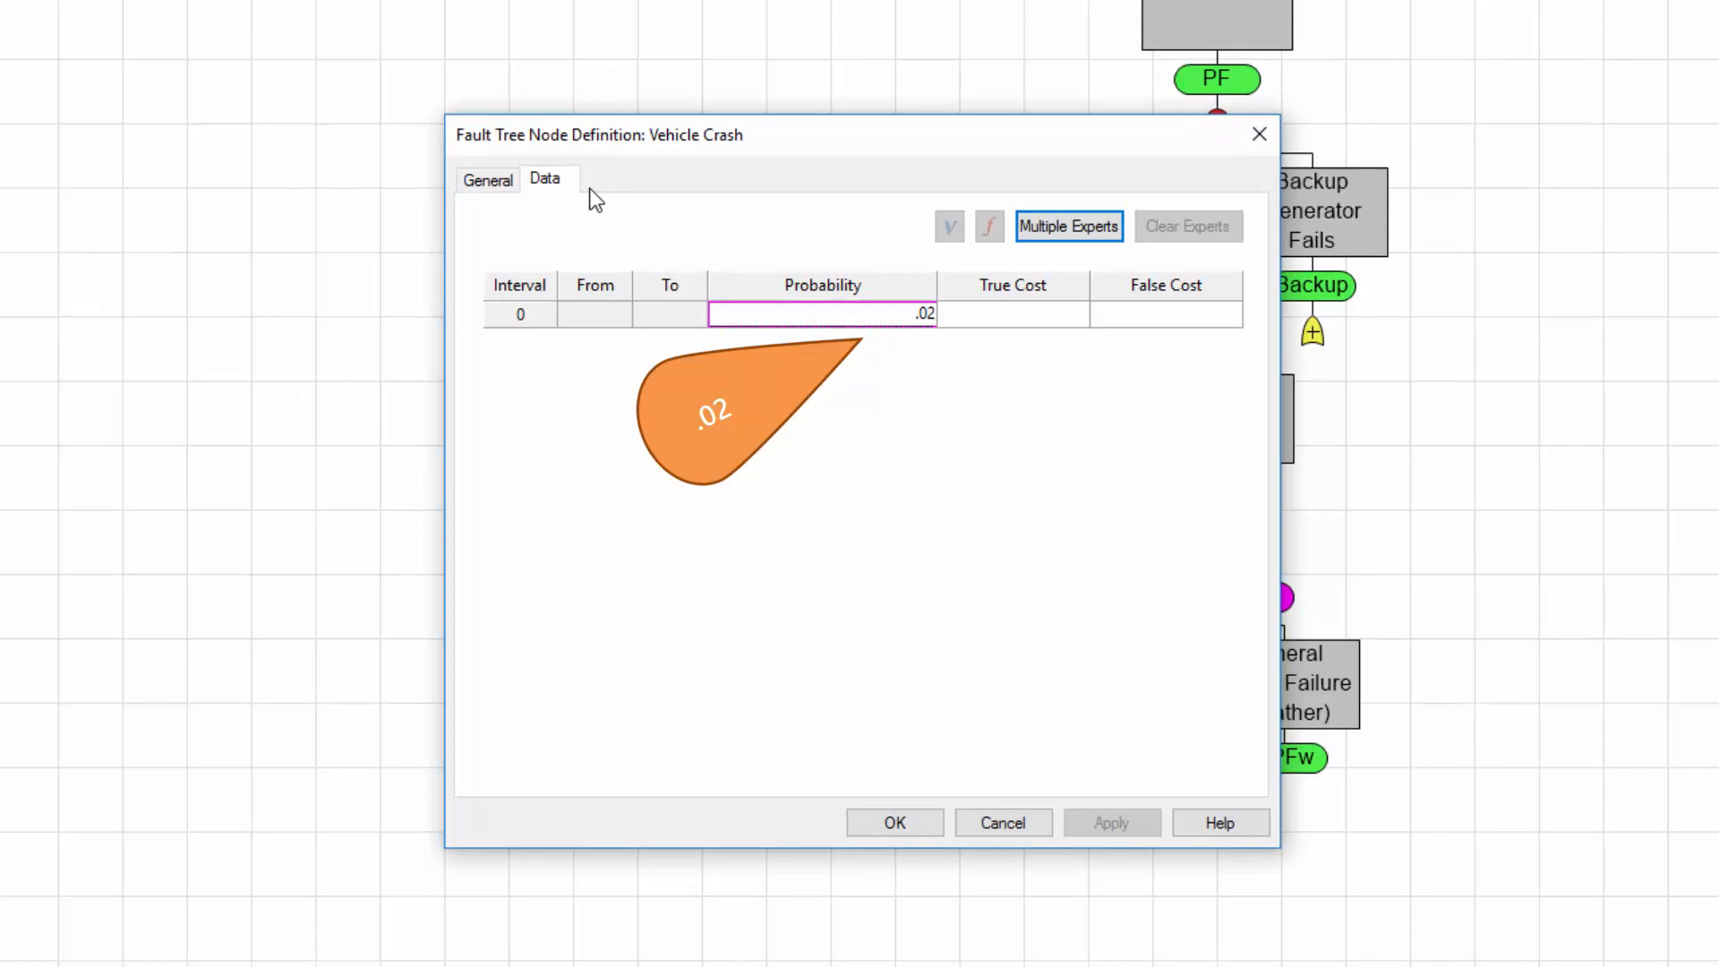
pyautogui.click(893, 822)
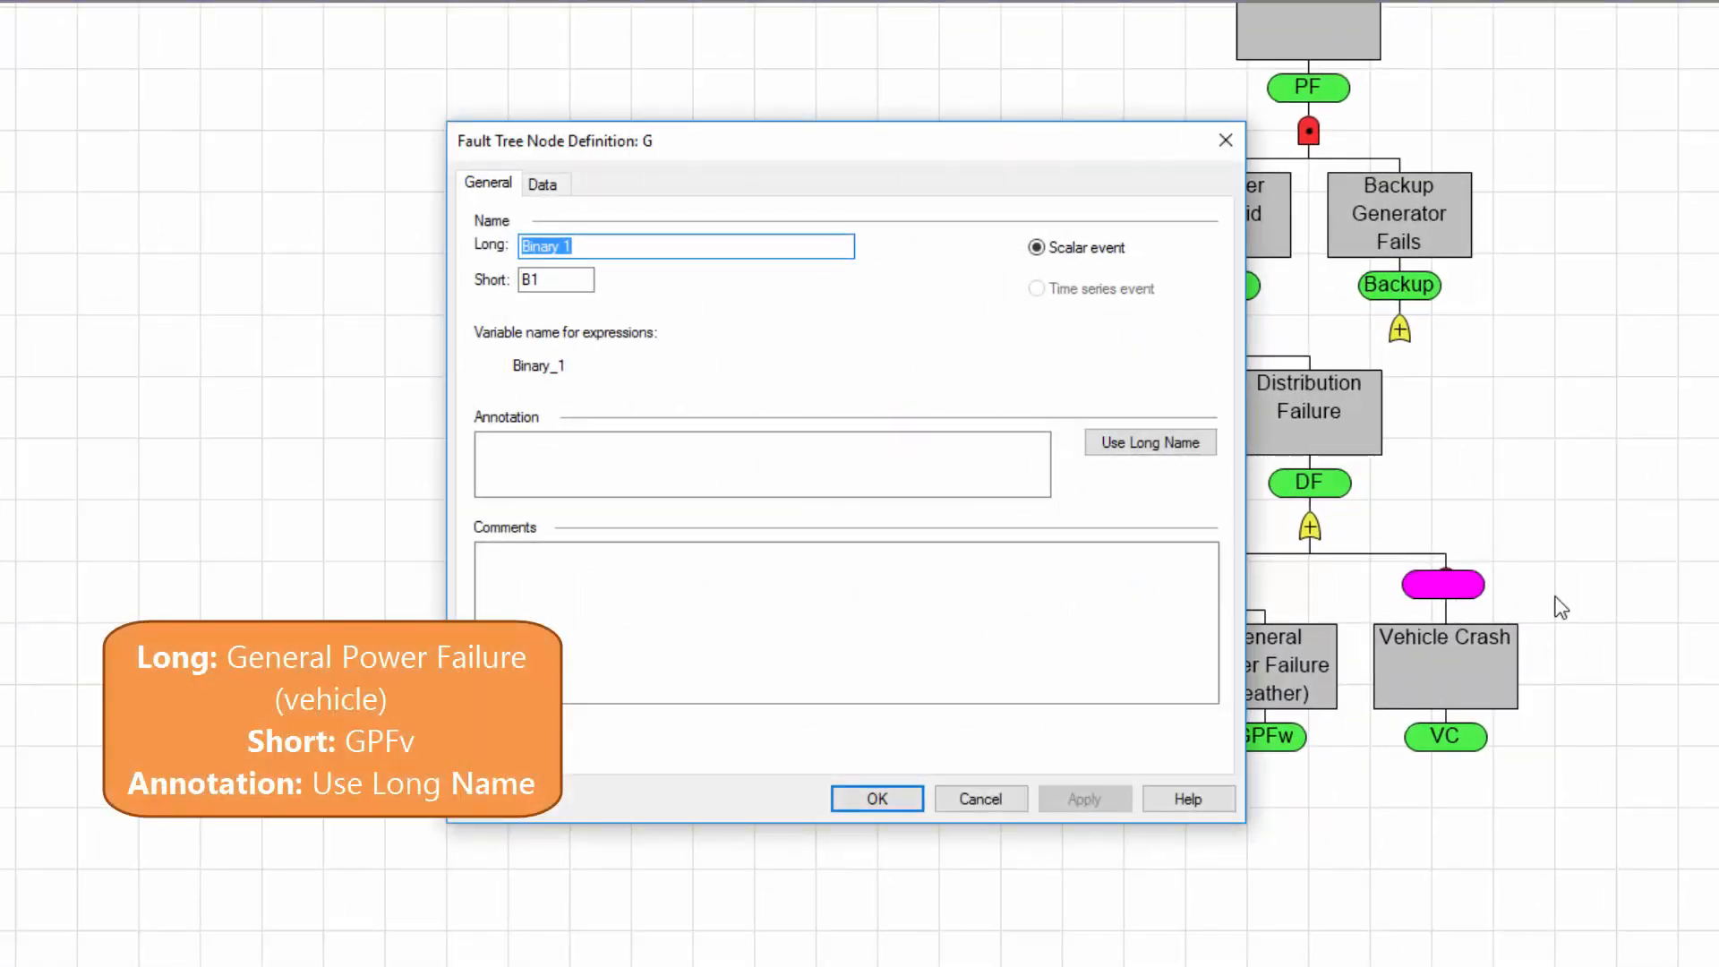
# - Add General Power Failure (vehicle), GPFv, with probability .001
pyautogui.write('General Power Failure (vehicle')
pyautogui.click(556, 279)
pyautogui.write('GPFv')
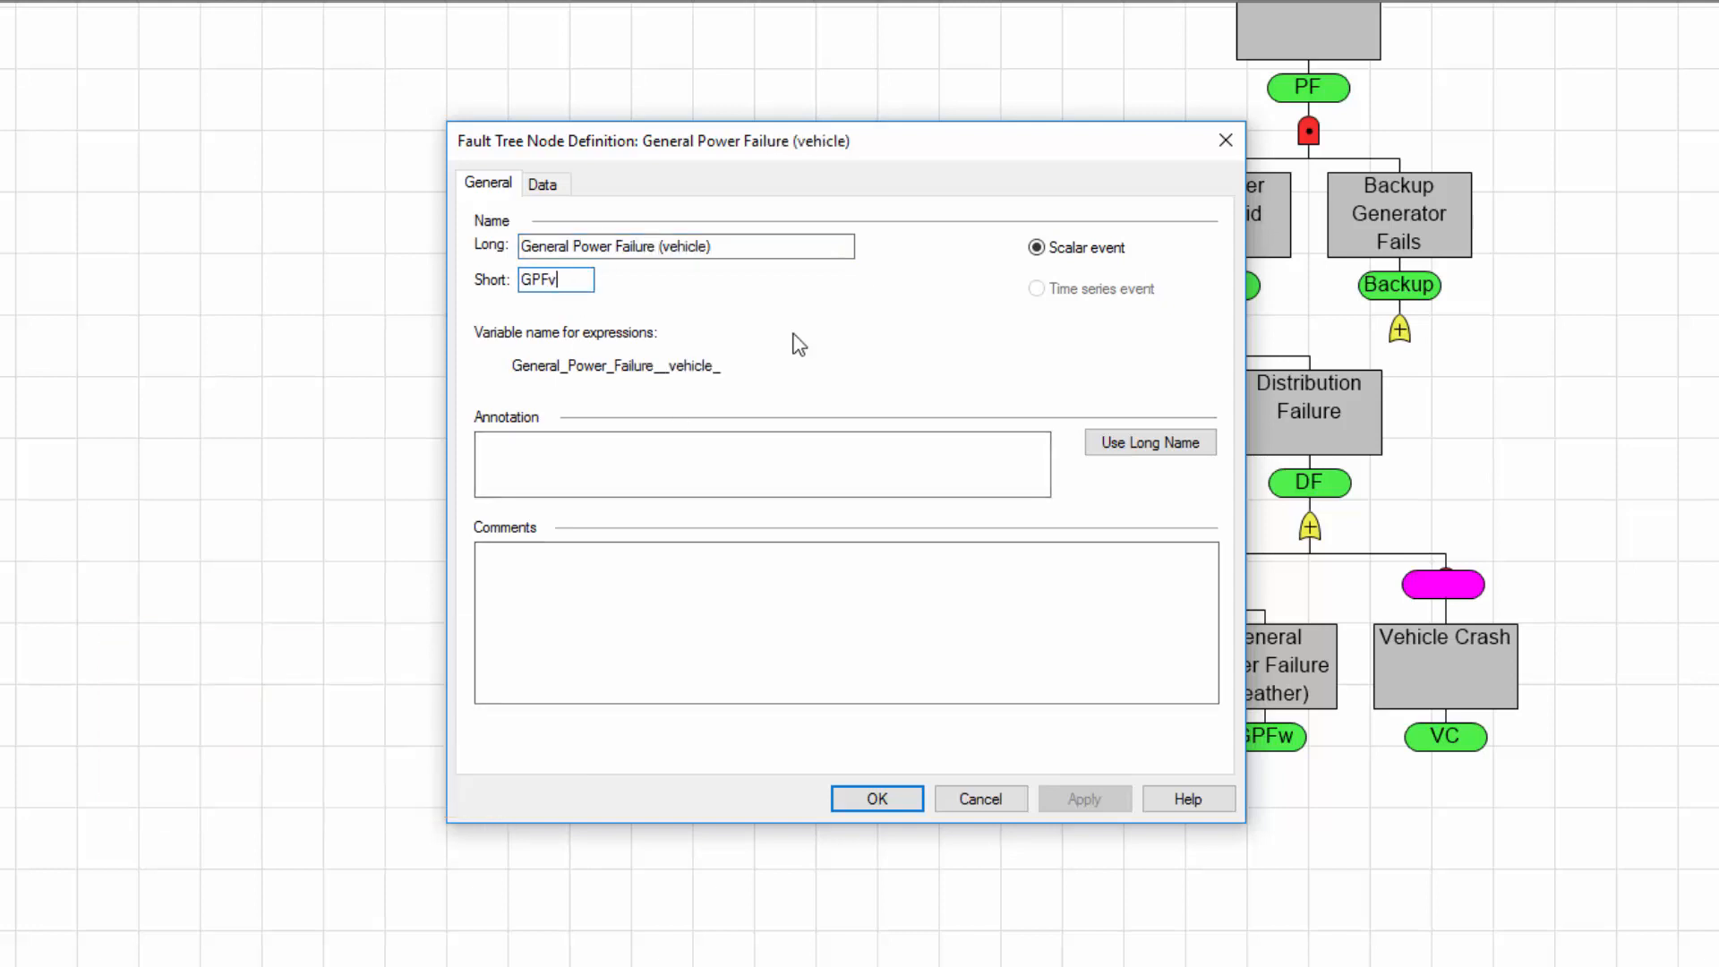
pyautogui.click(544, 182)
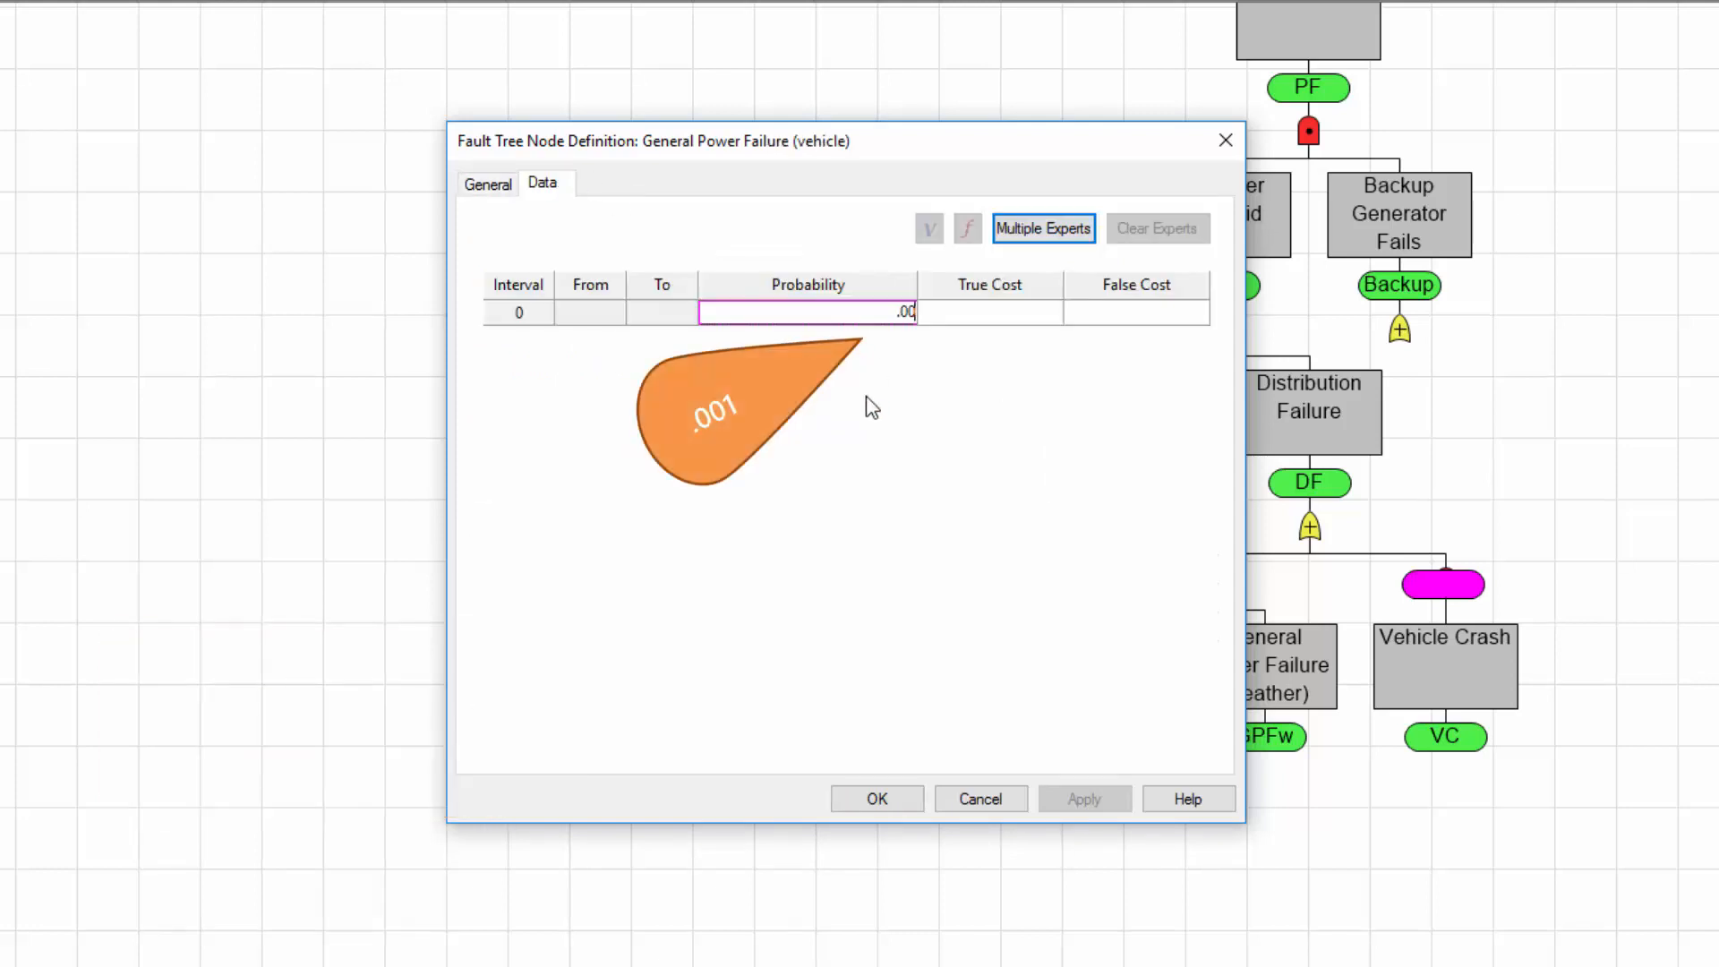
pyautogui.click(877, 798)
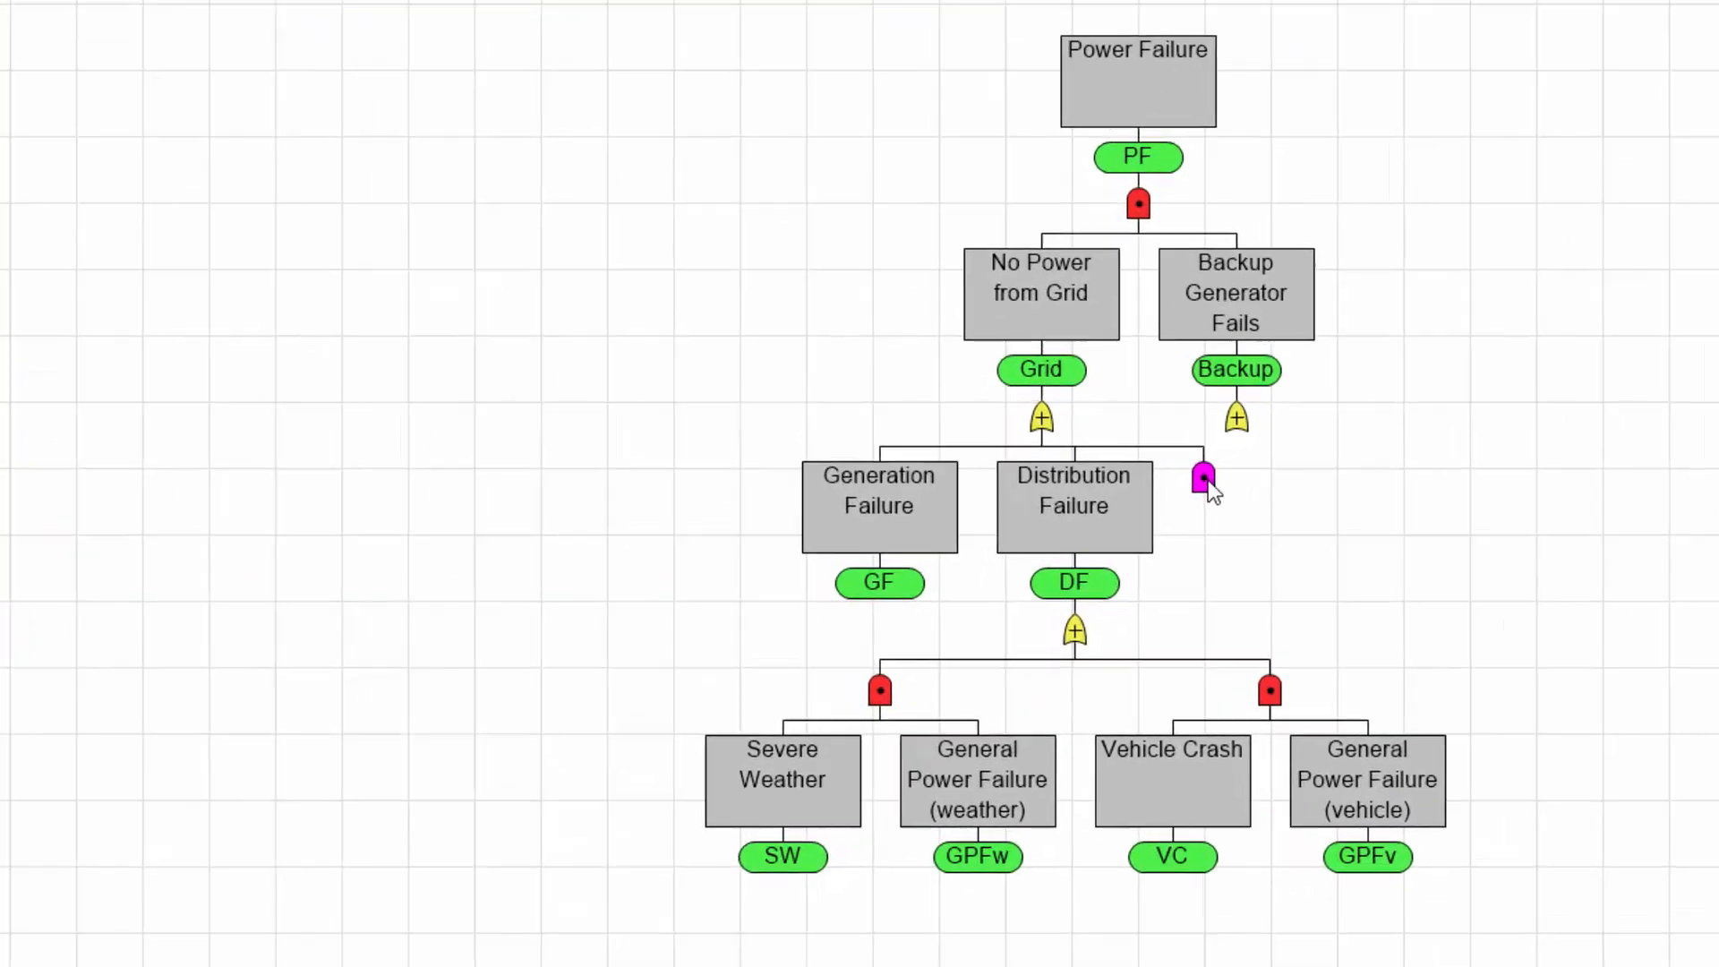
# - Define Private Line Failure (PLF) and reuse Severe Weather (SW) beneath it
pyautogui.doubleClick(1203, 476)
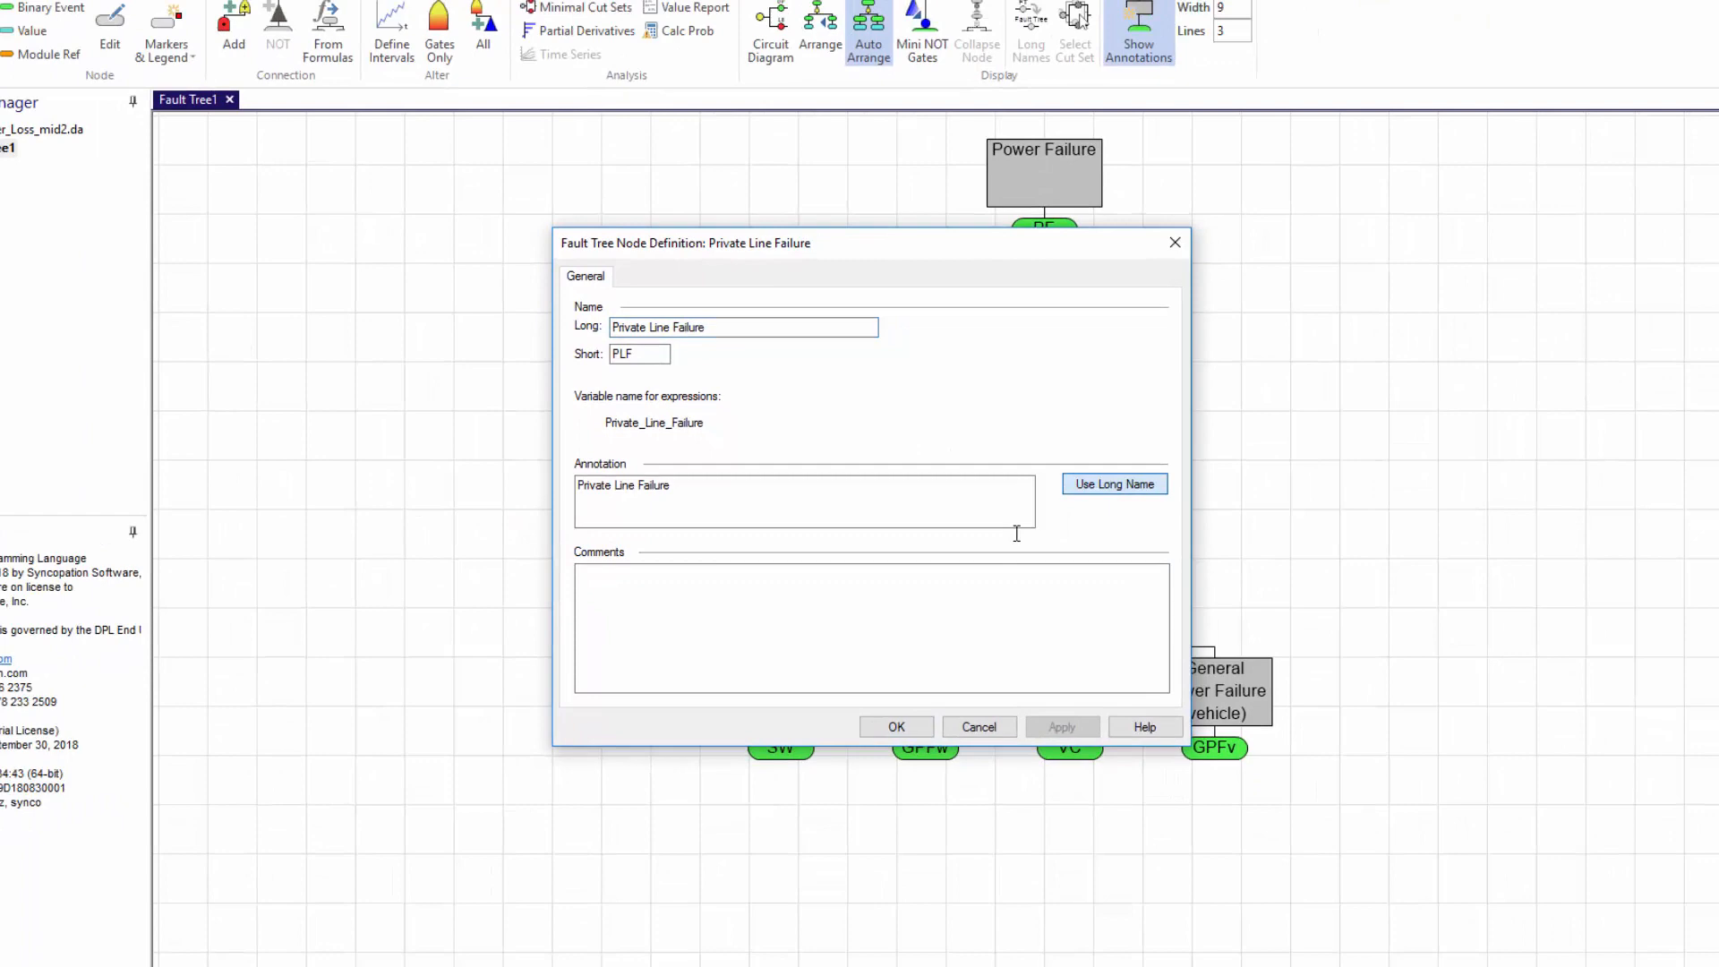
pyautogui.click(896, 726)
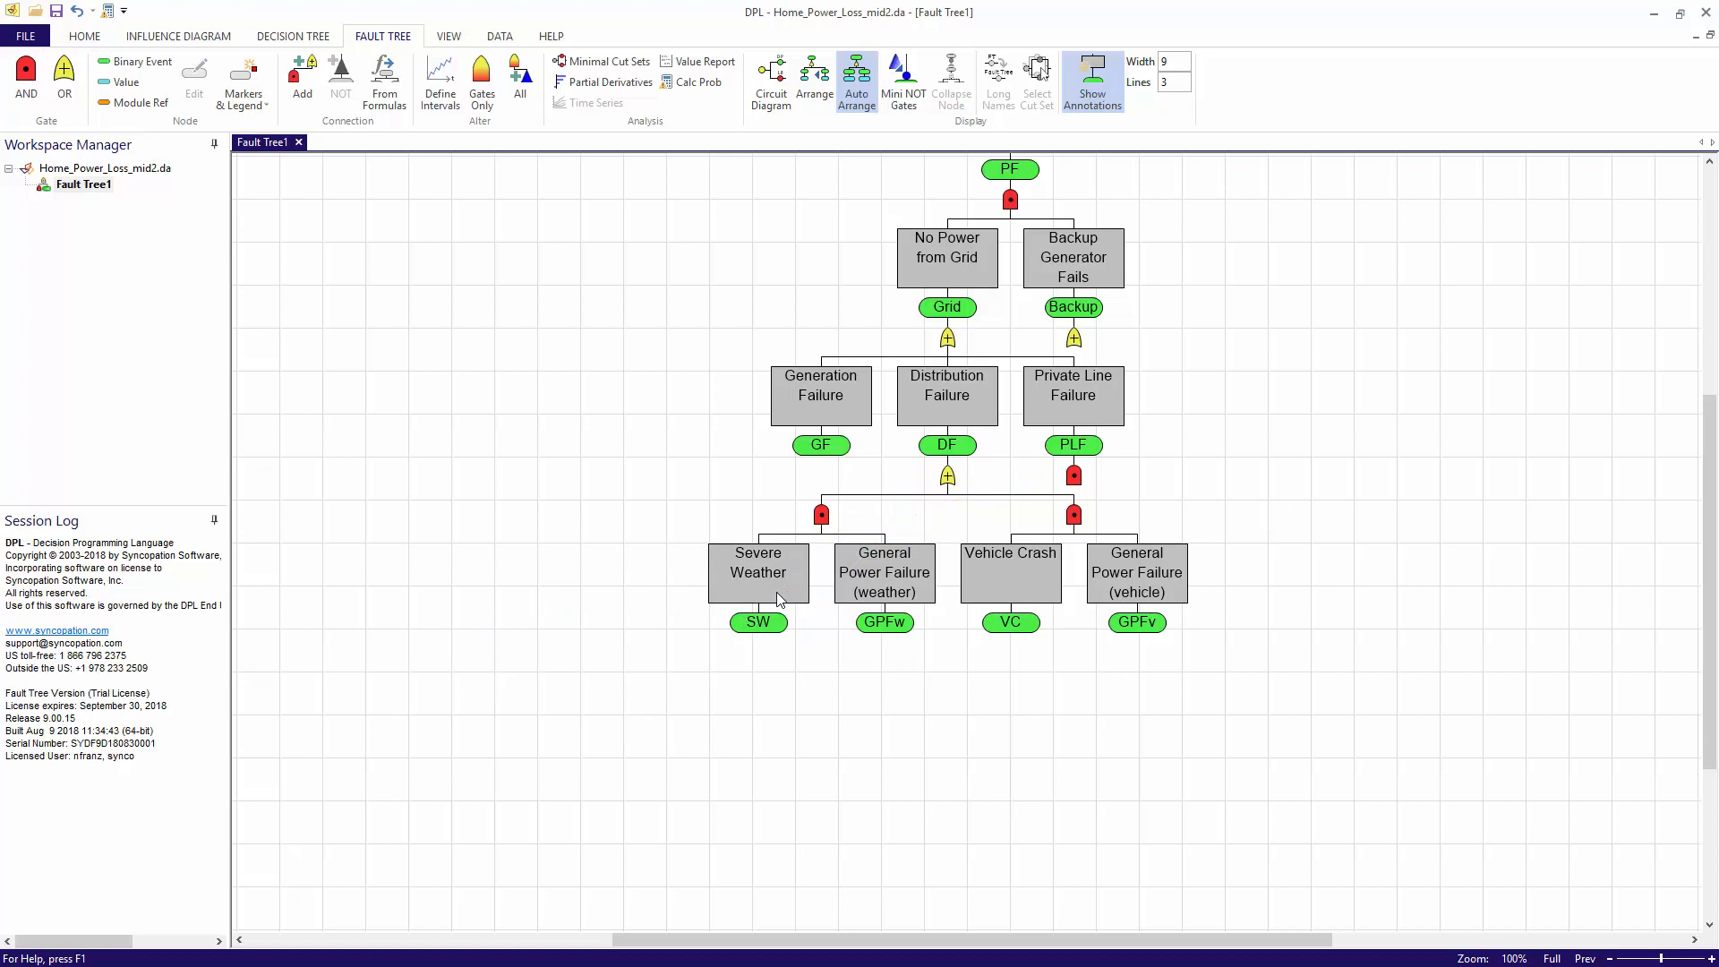
pyautogui.click(758, 572)
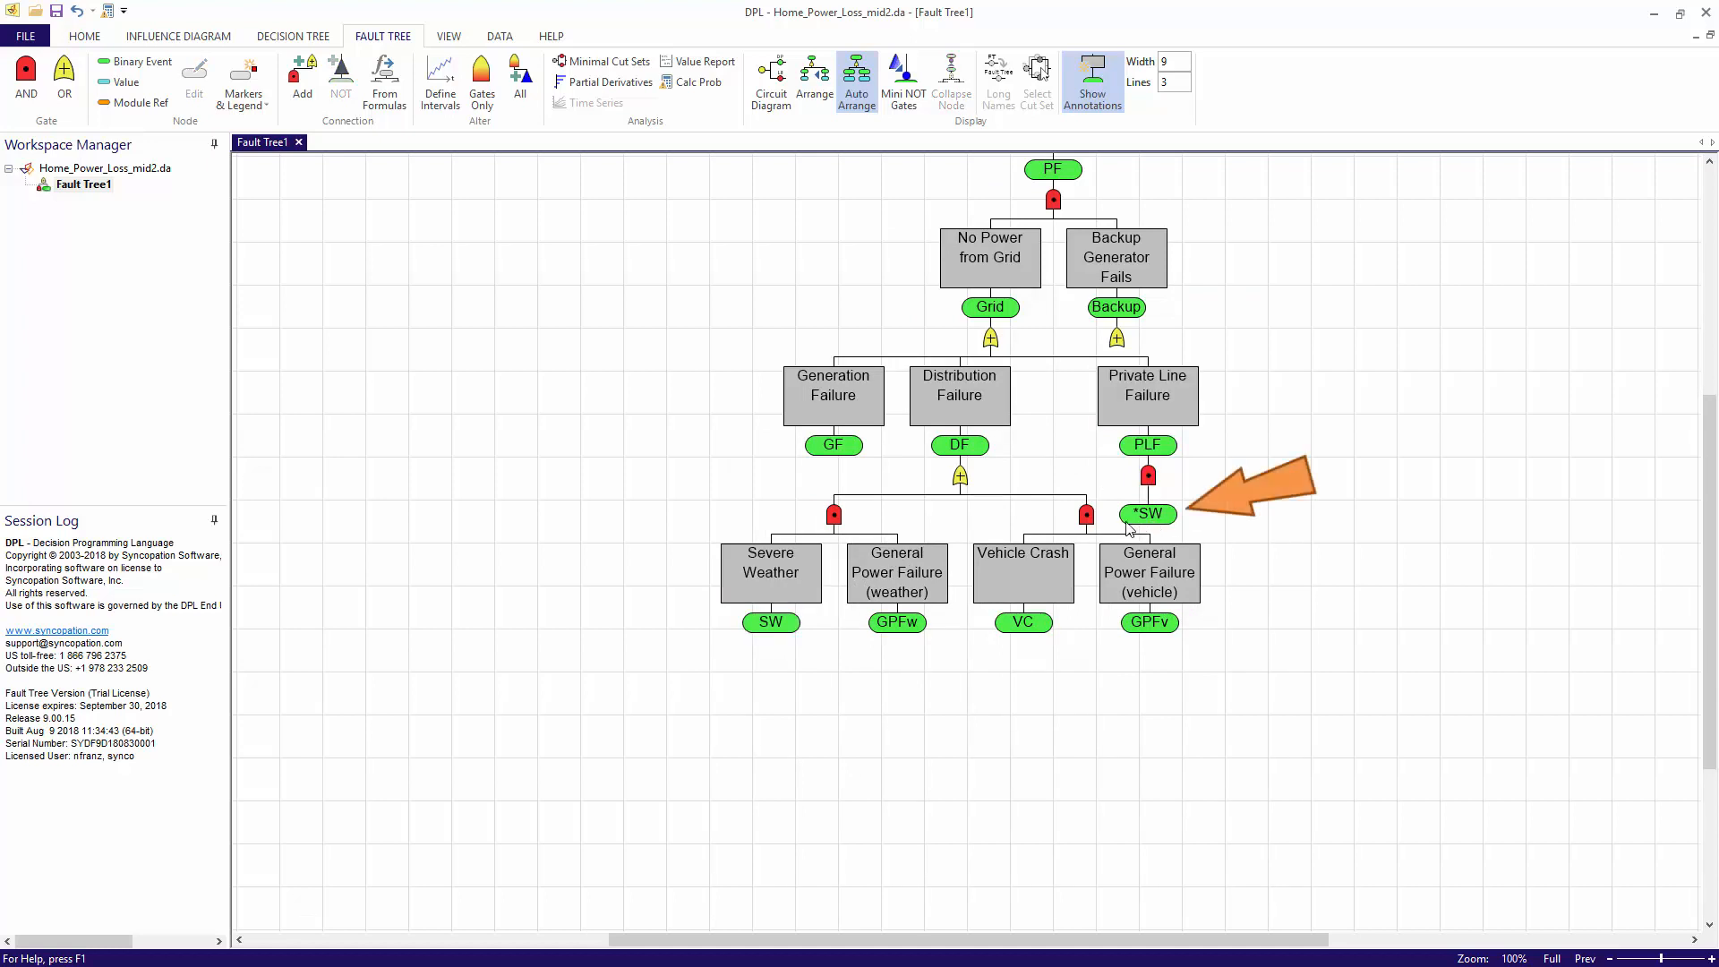
pyautogui.moveTo(806, 629)
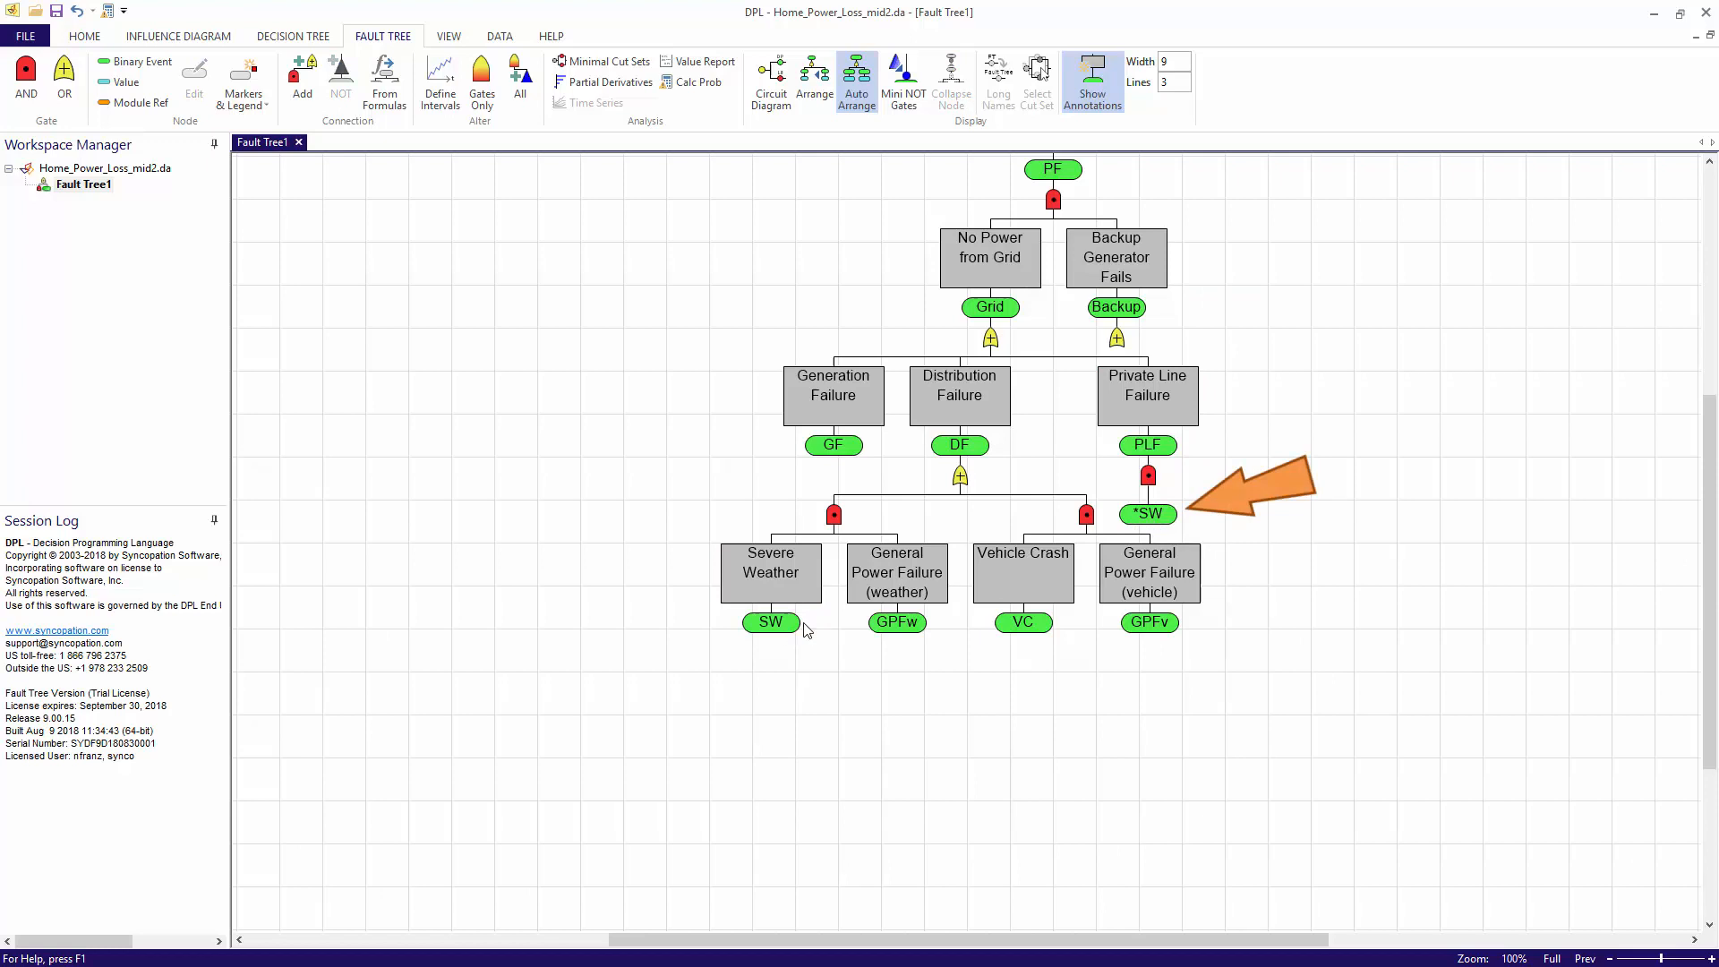
pyautogui.moveTo(1147, 528)
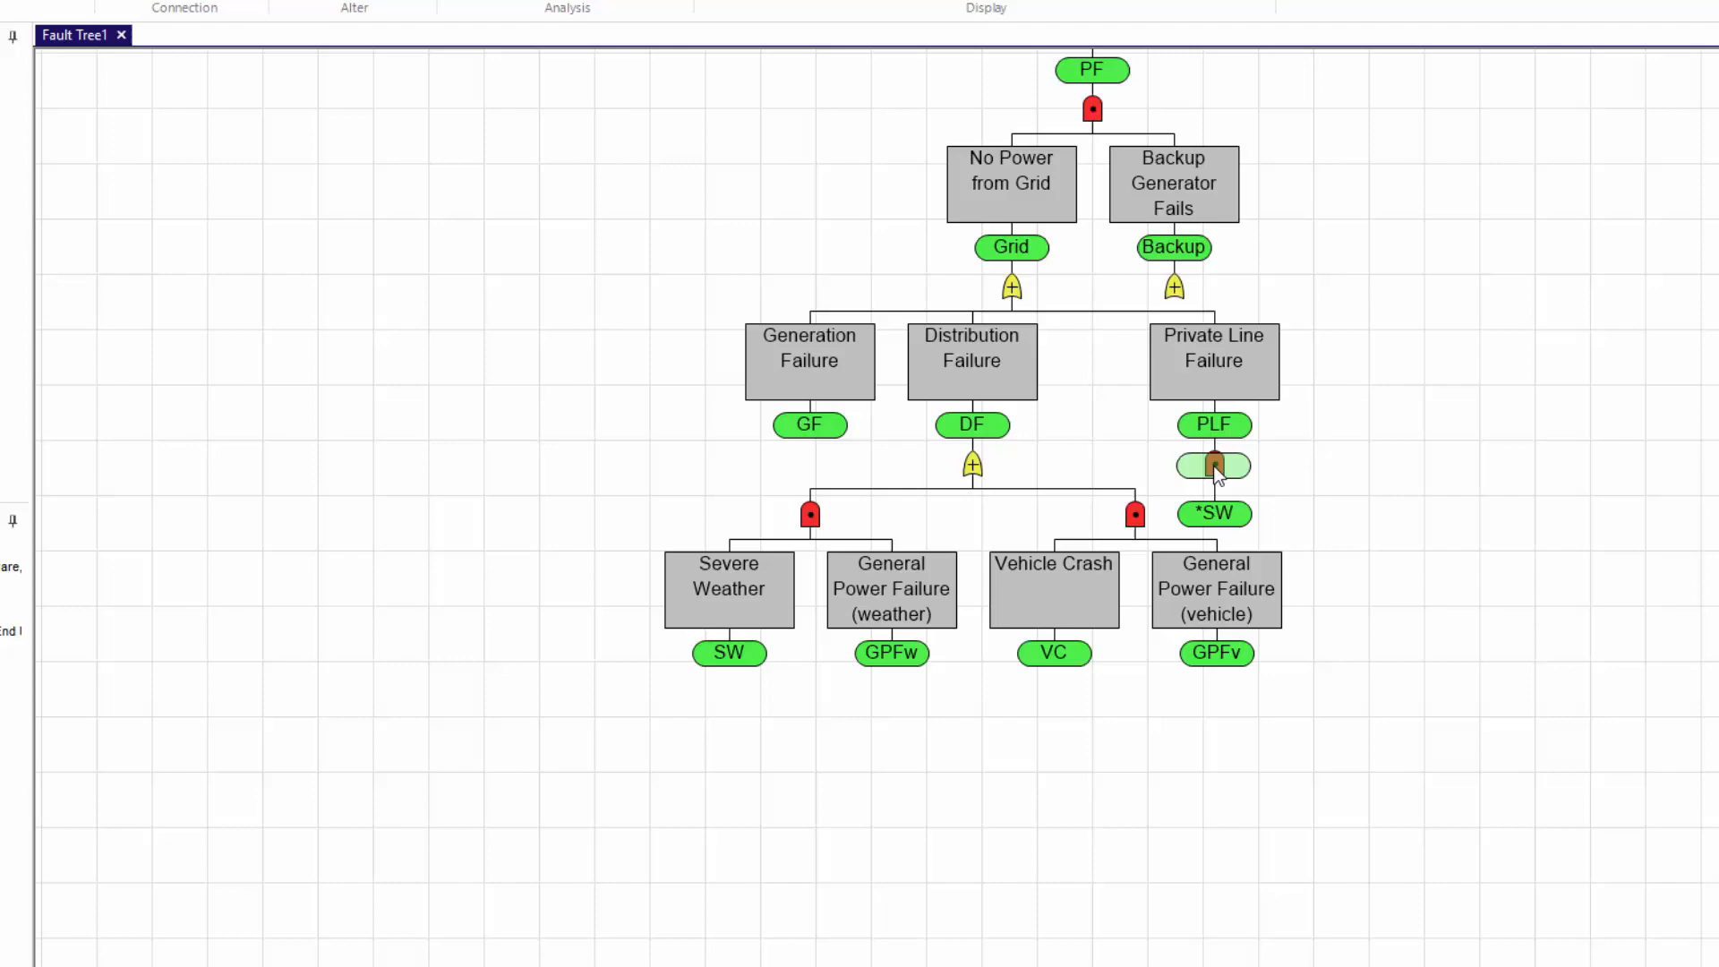
# - Define Private Line Failure (weather), PLFw, with probability .001
pyautogui.doubleClick(1214, 465)
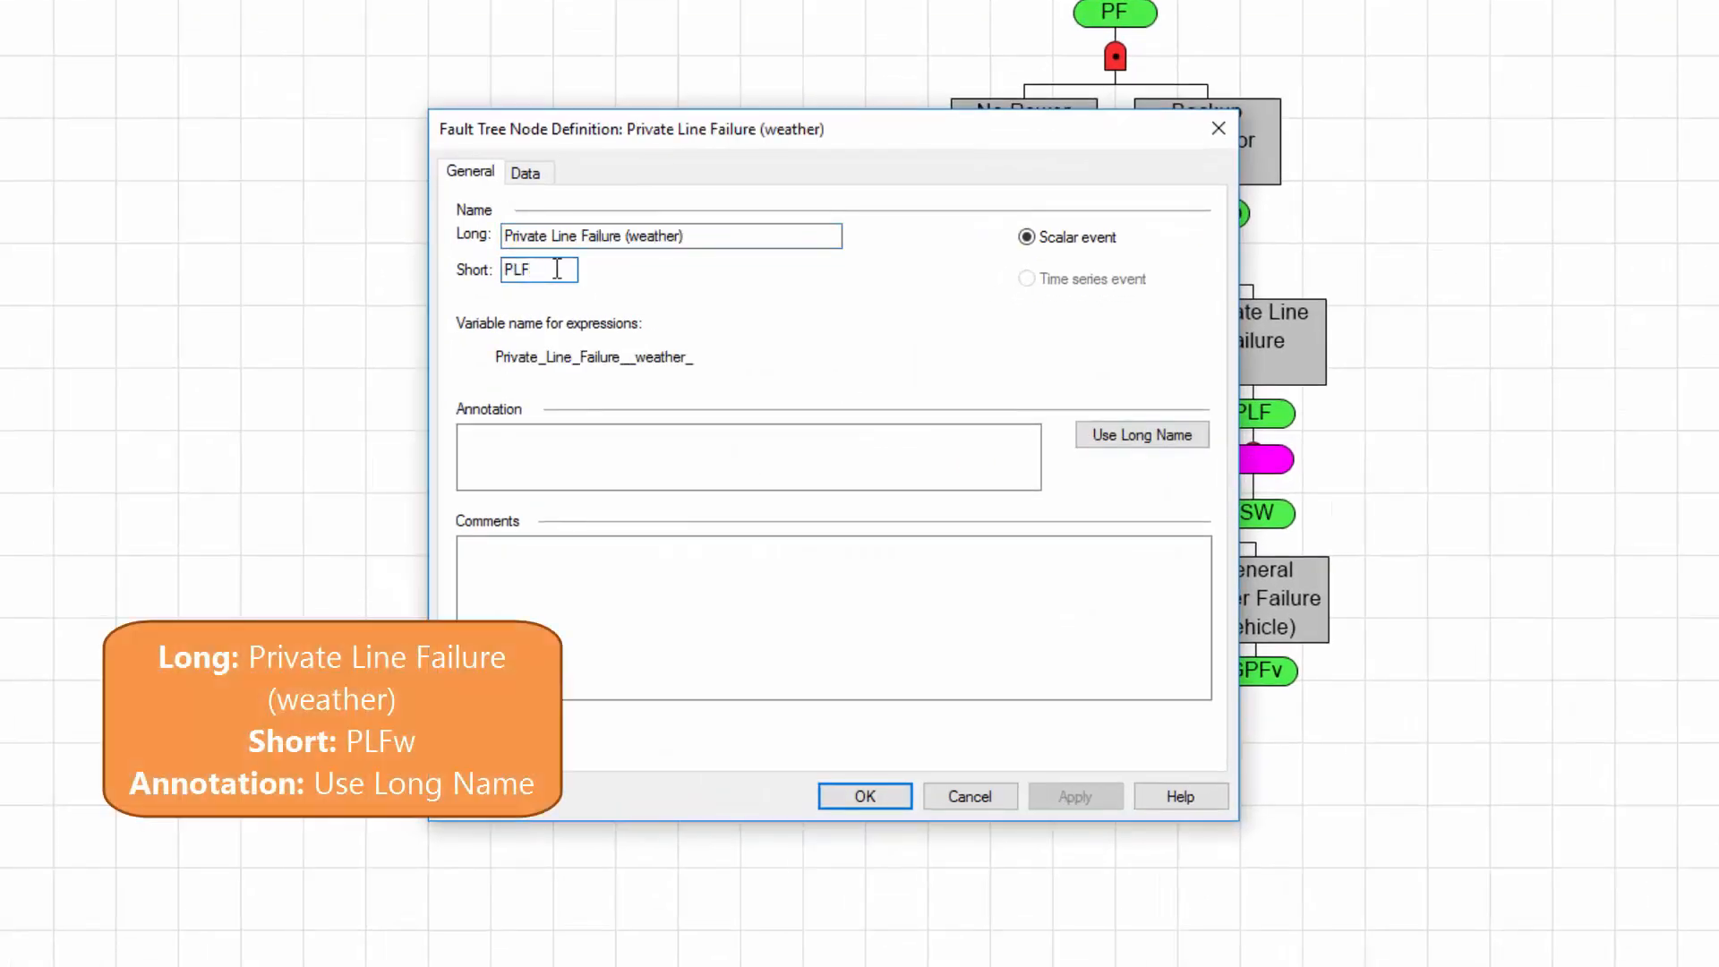
pyautogui.click(528, 172)
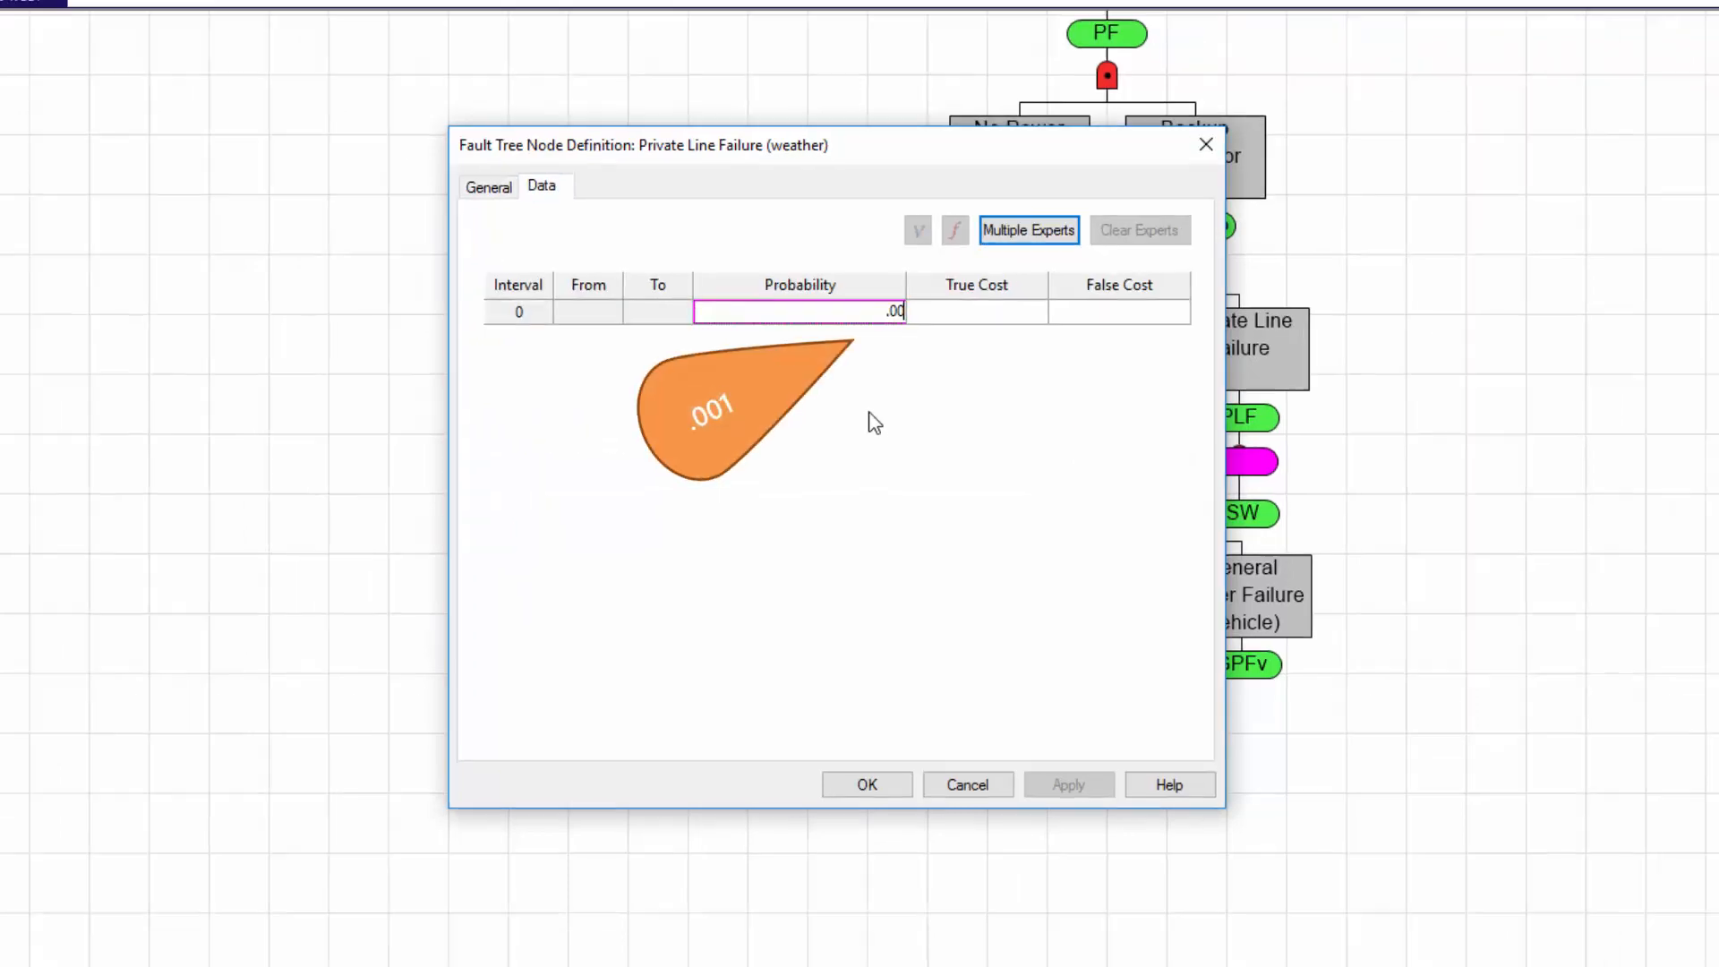
pyautogui.click(867, 785)
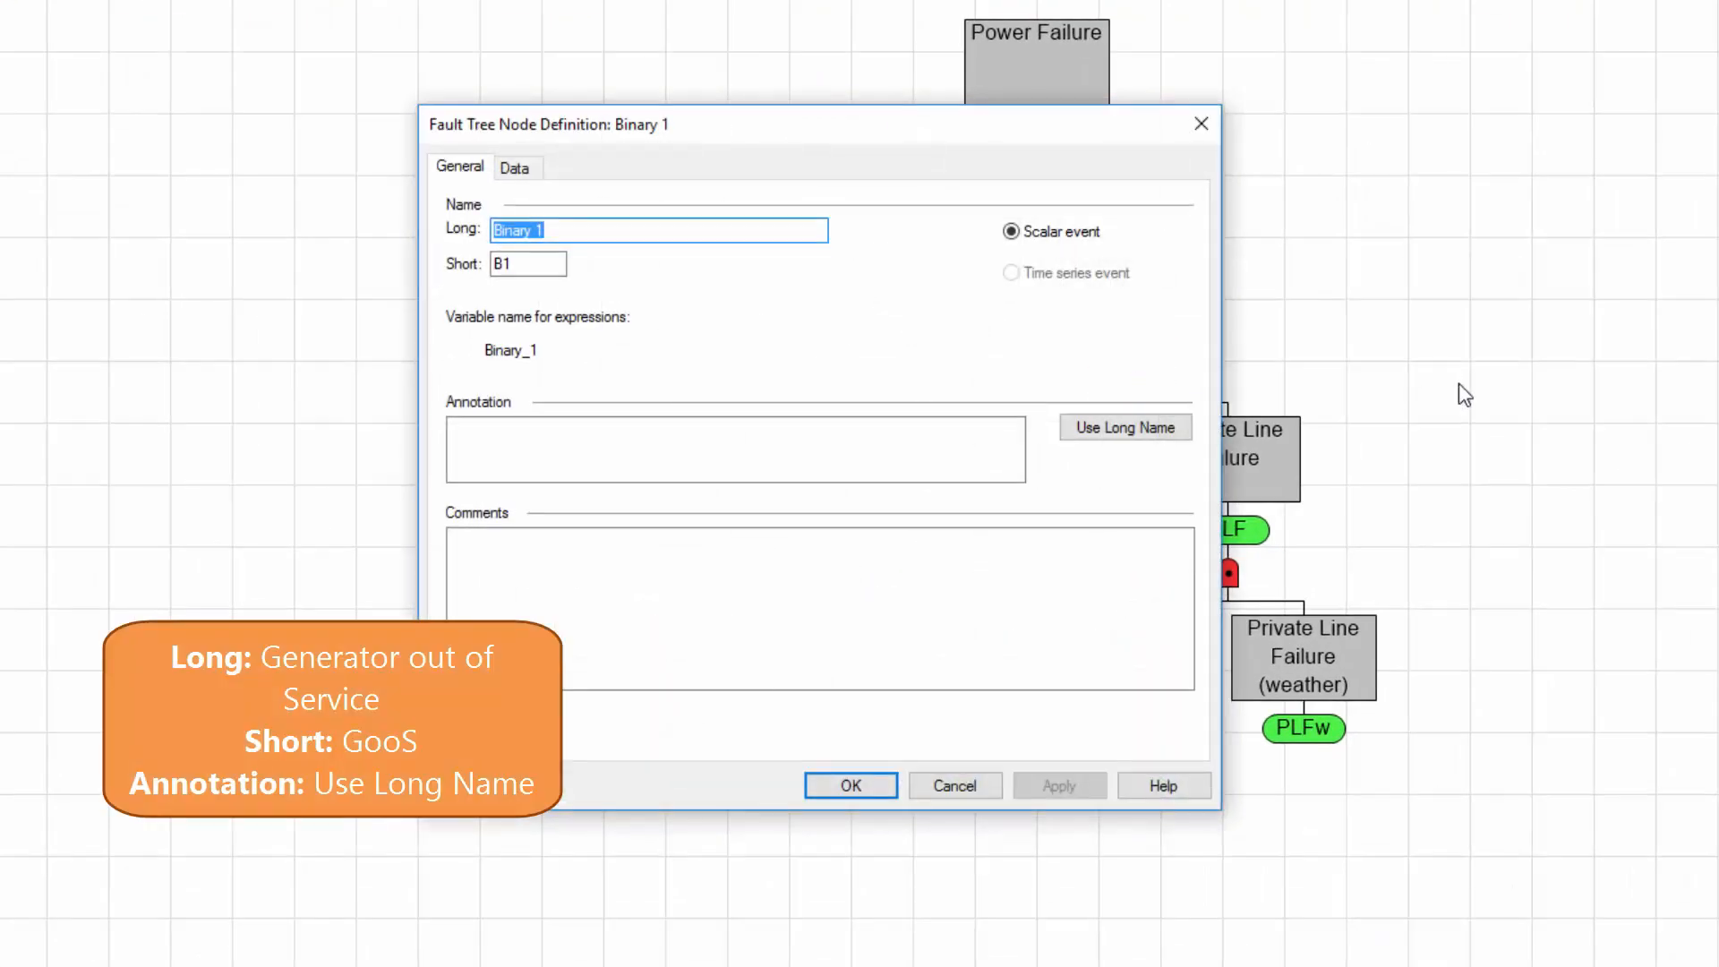
# - Define the Generator out of Service (GooS) and Generator out of Fuel (GooF) events
pyautogui.write('Generator out of Service')
pyautogui.click(528, 263)
pyautogui.write('GooS')
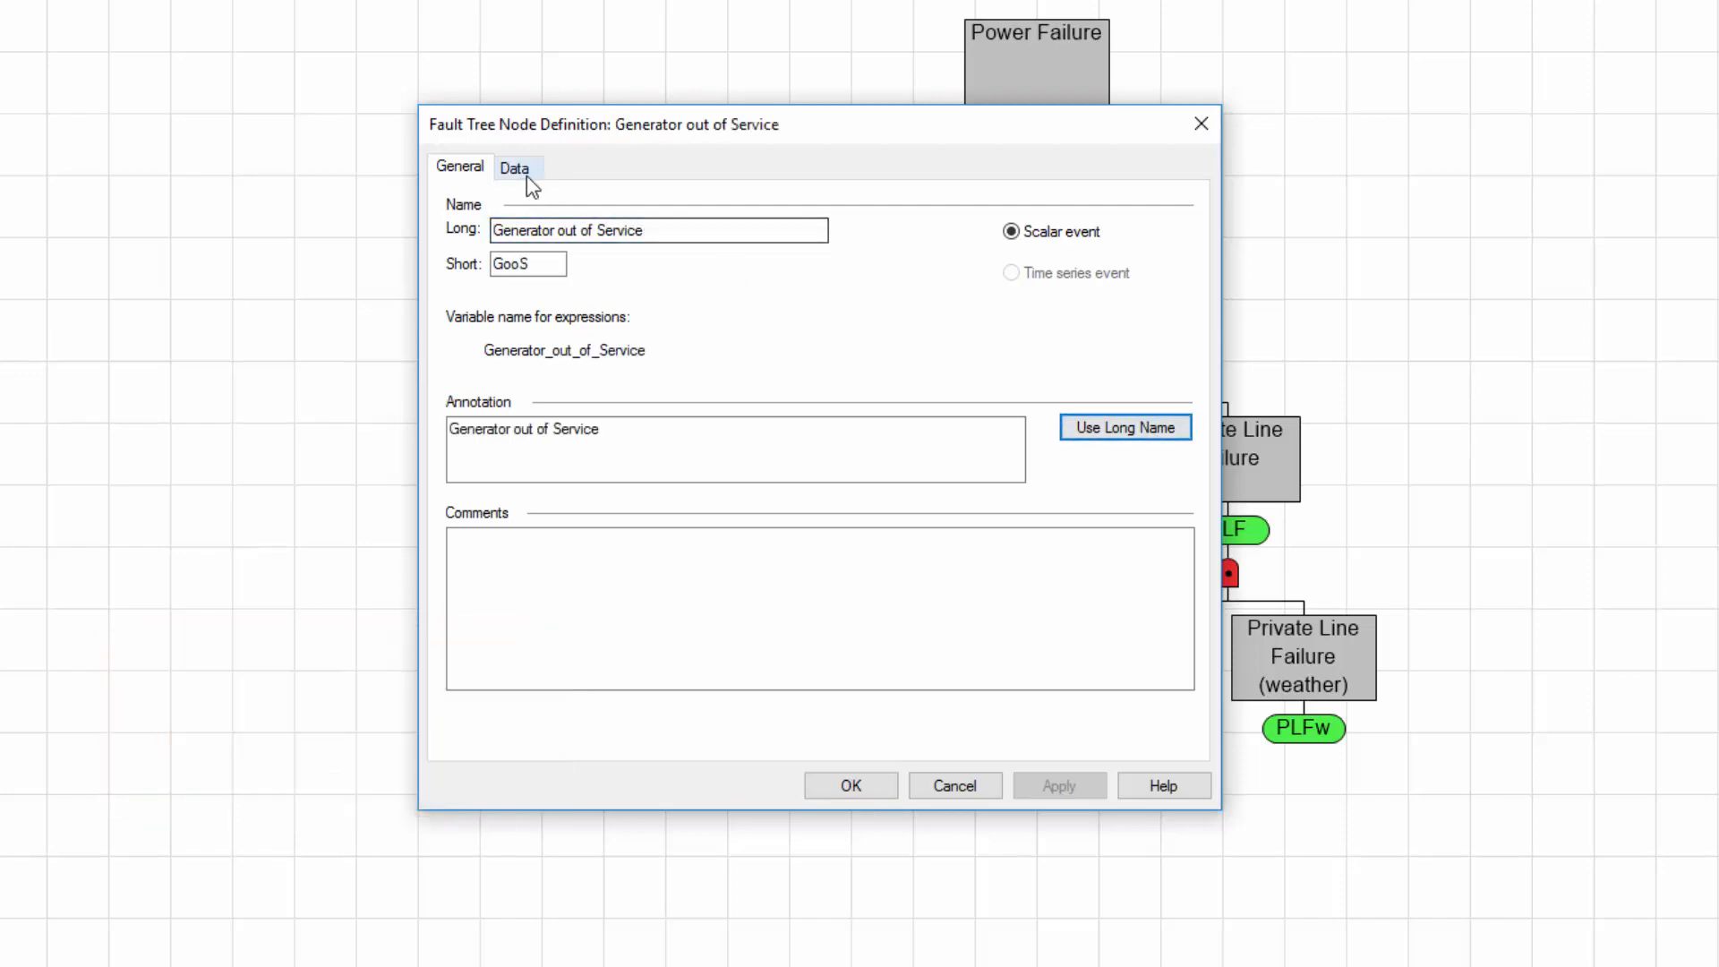
pyautogui.click(517, 167)
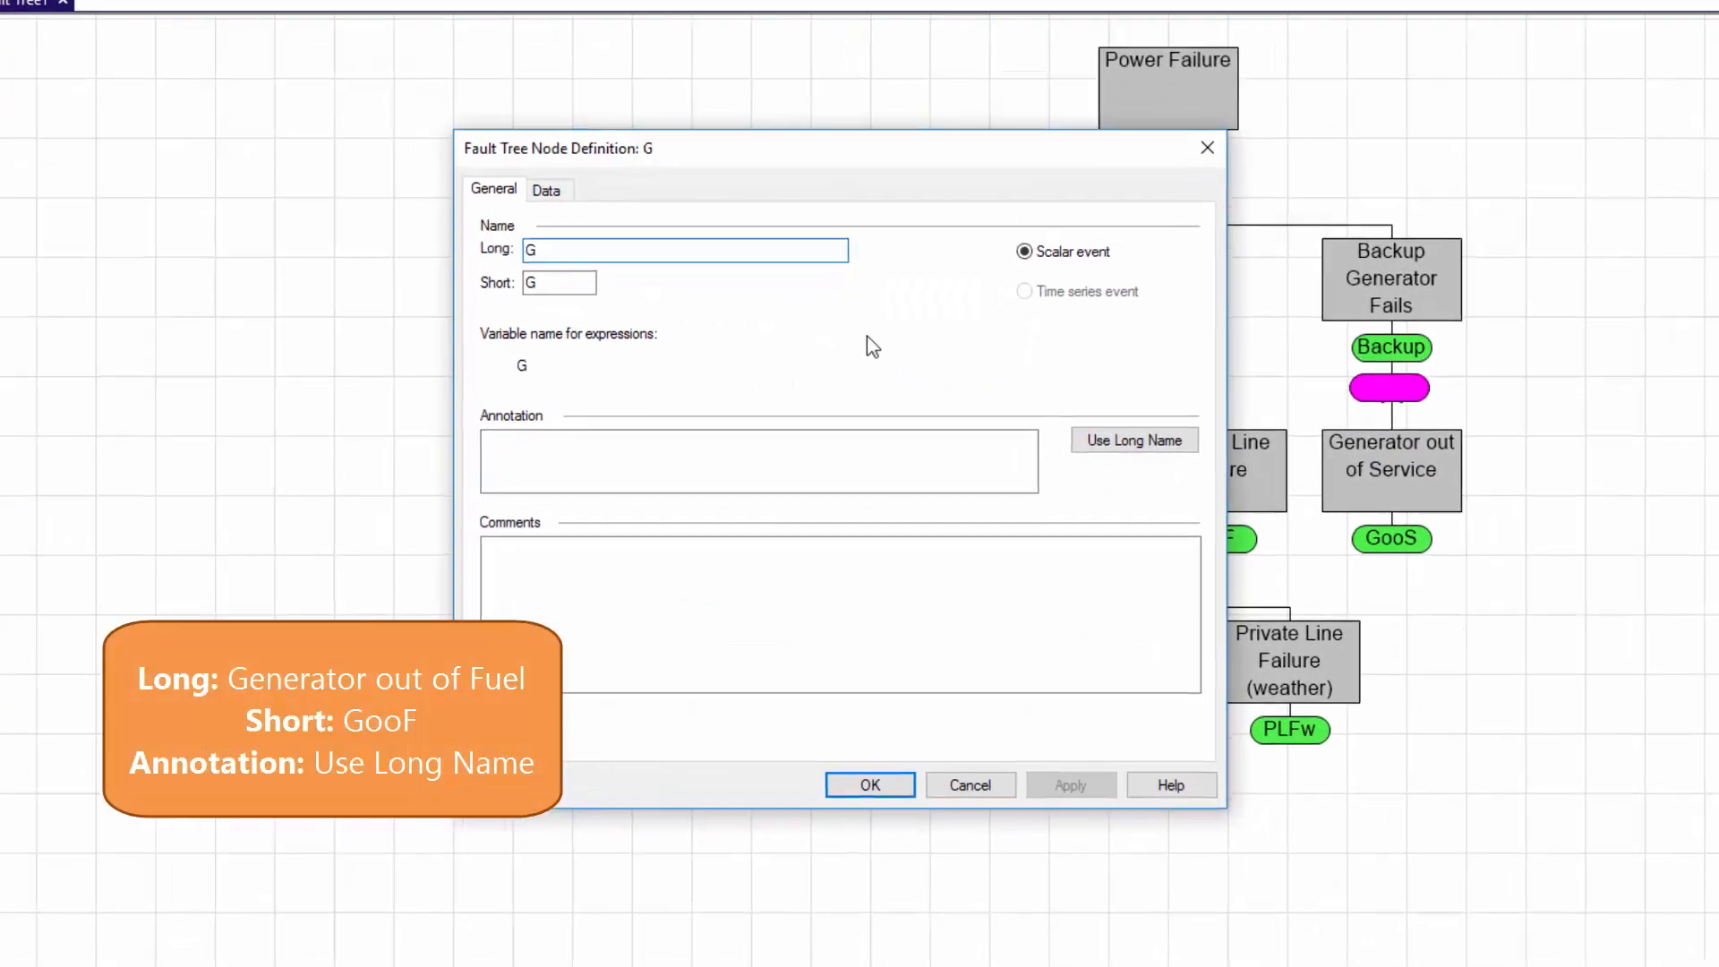
pyautogui.write('Generator out of Fuel')
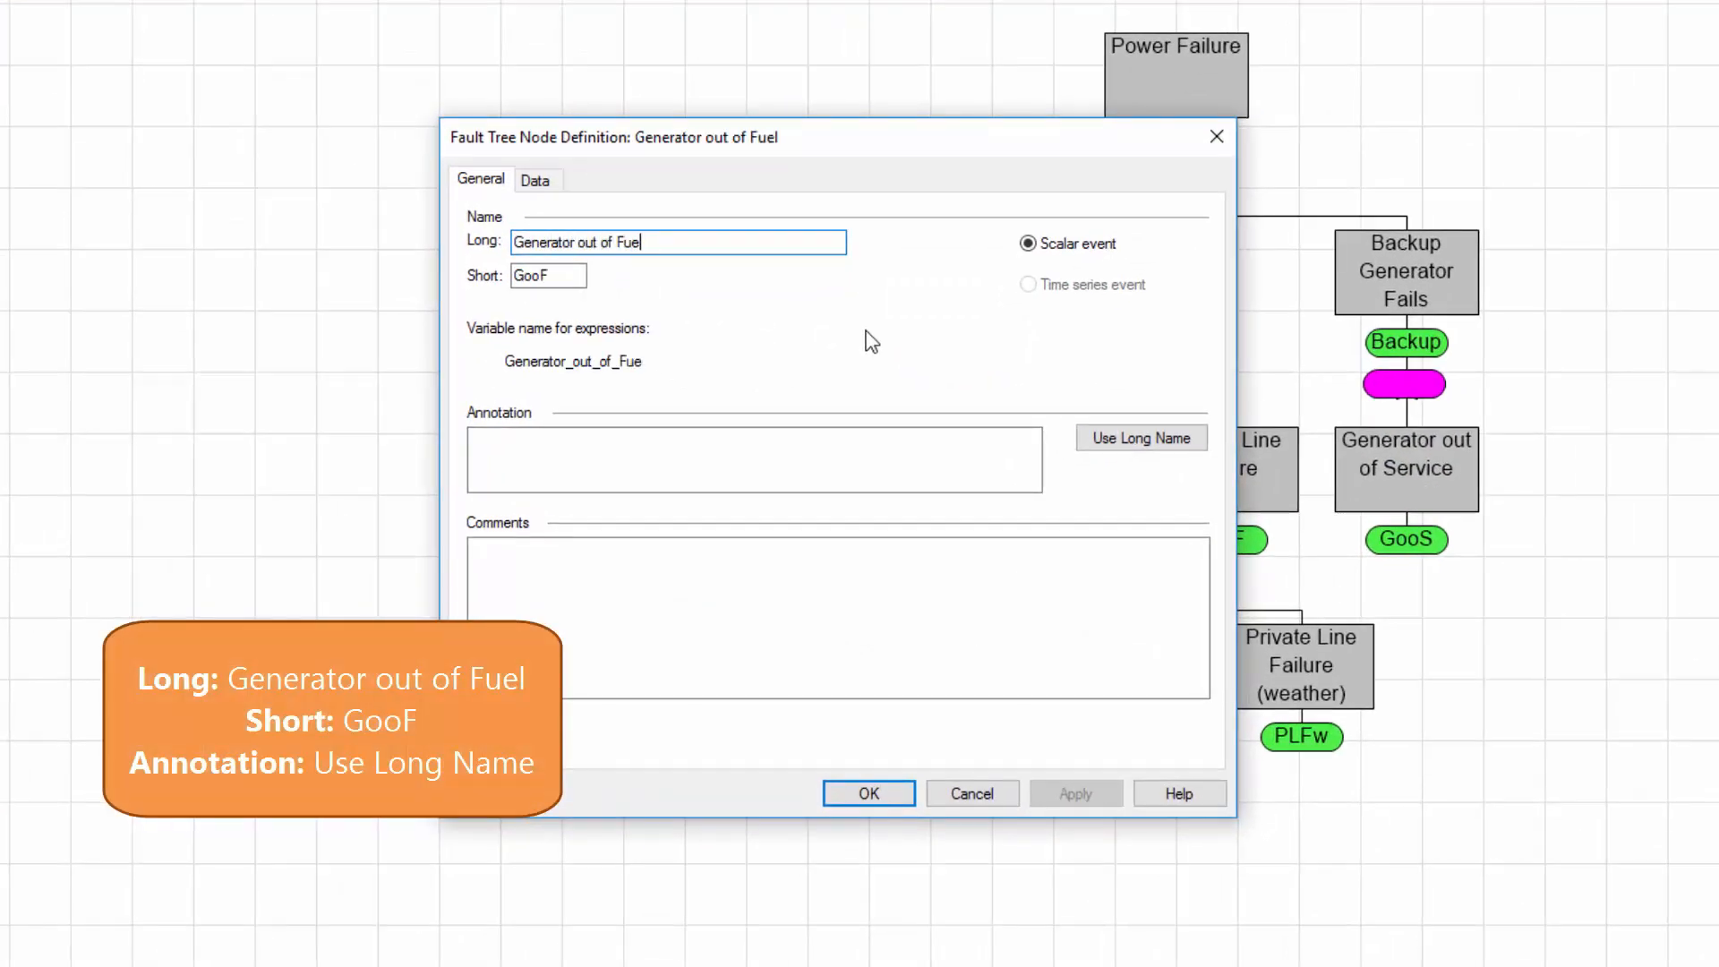
pyautogui.click(540, 182)
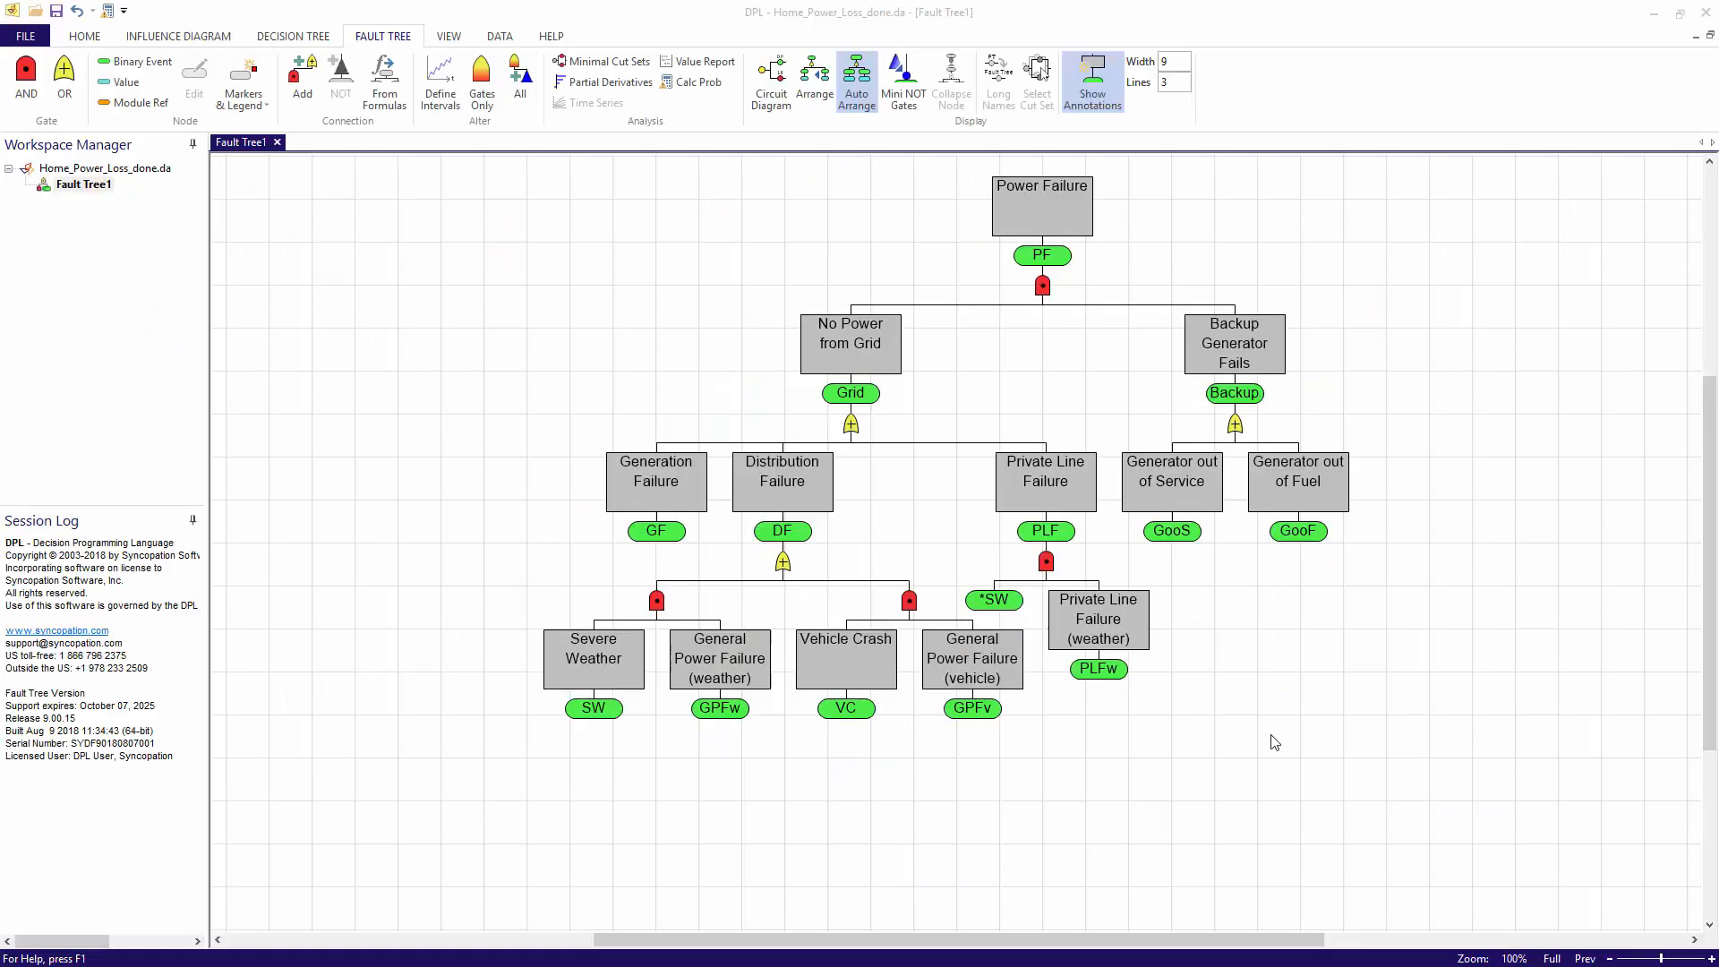
pyautogui.moveTo(1204, 662)
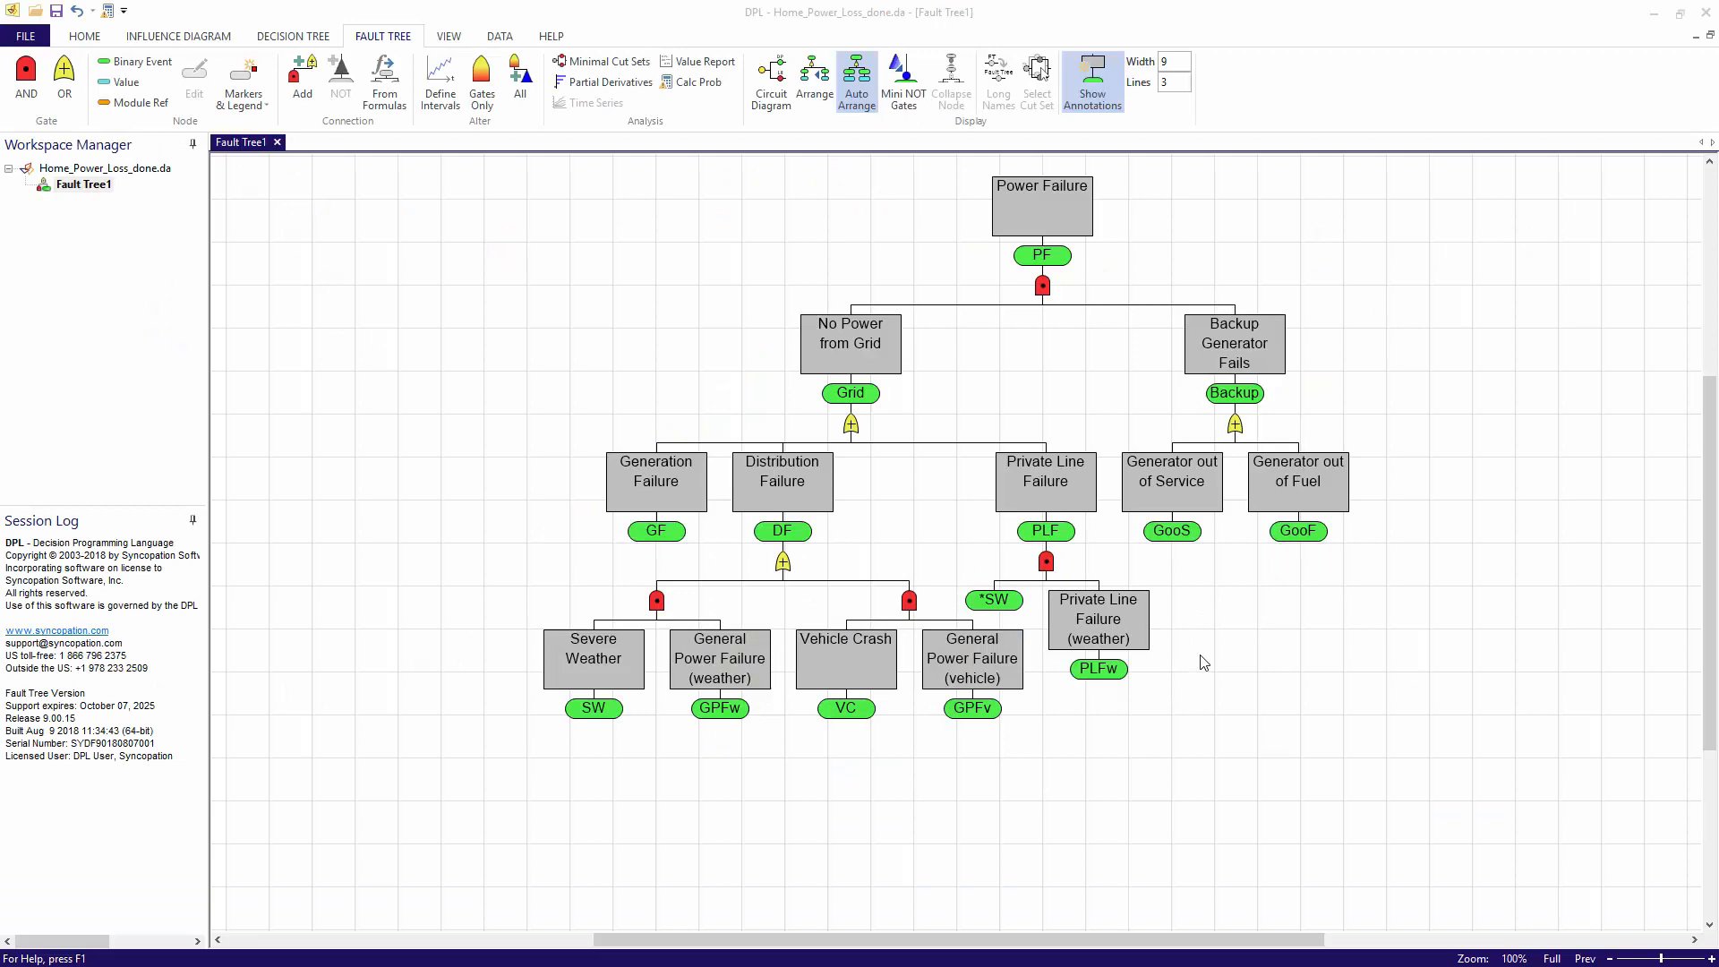
pyautogui.moveTo(1245, 685)
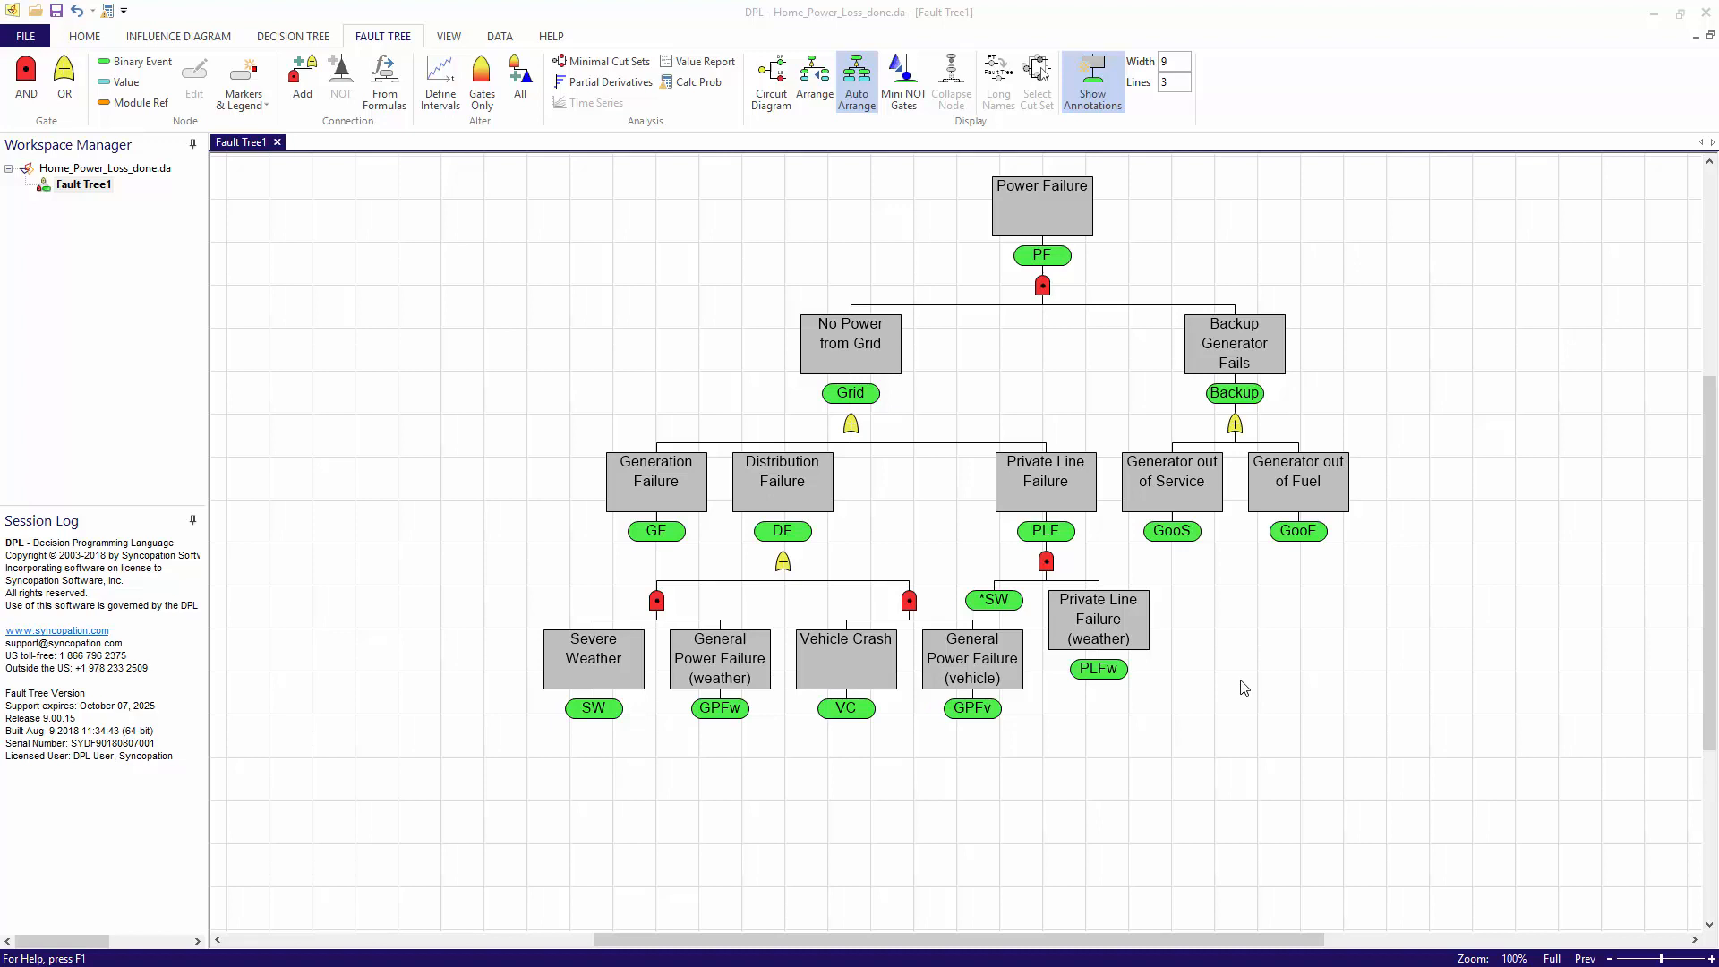
pyautogui.moveTo(1055, 405)
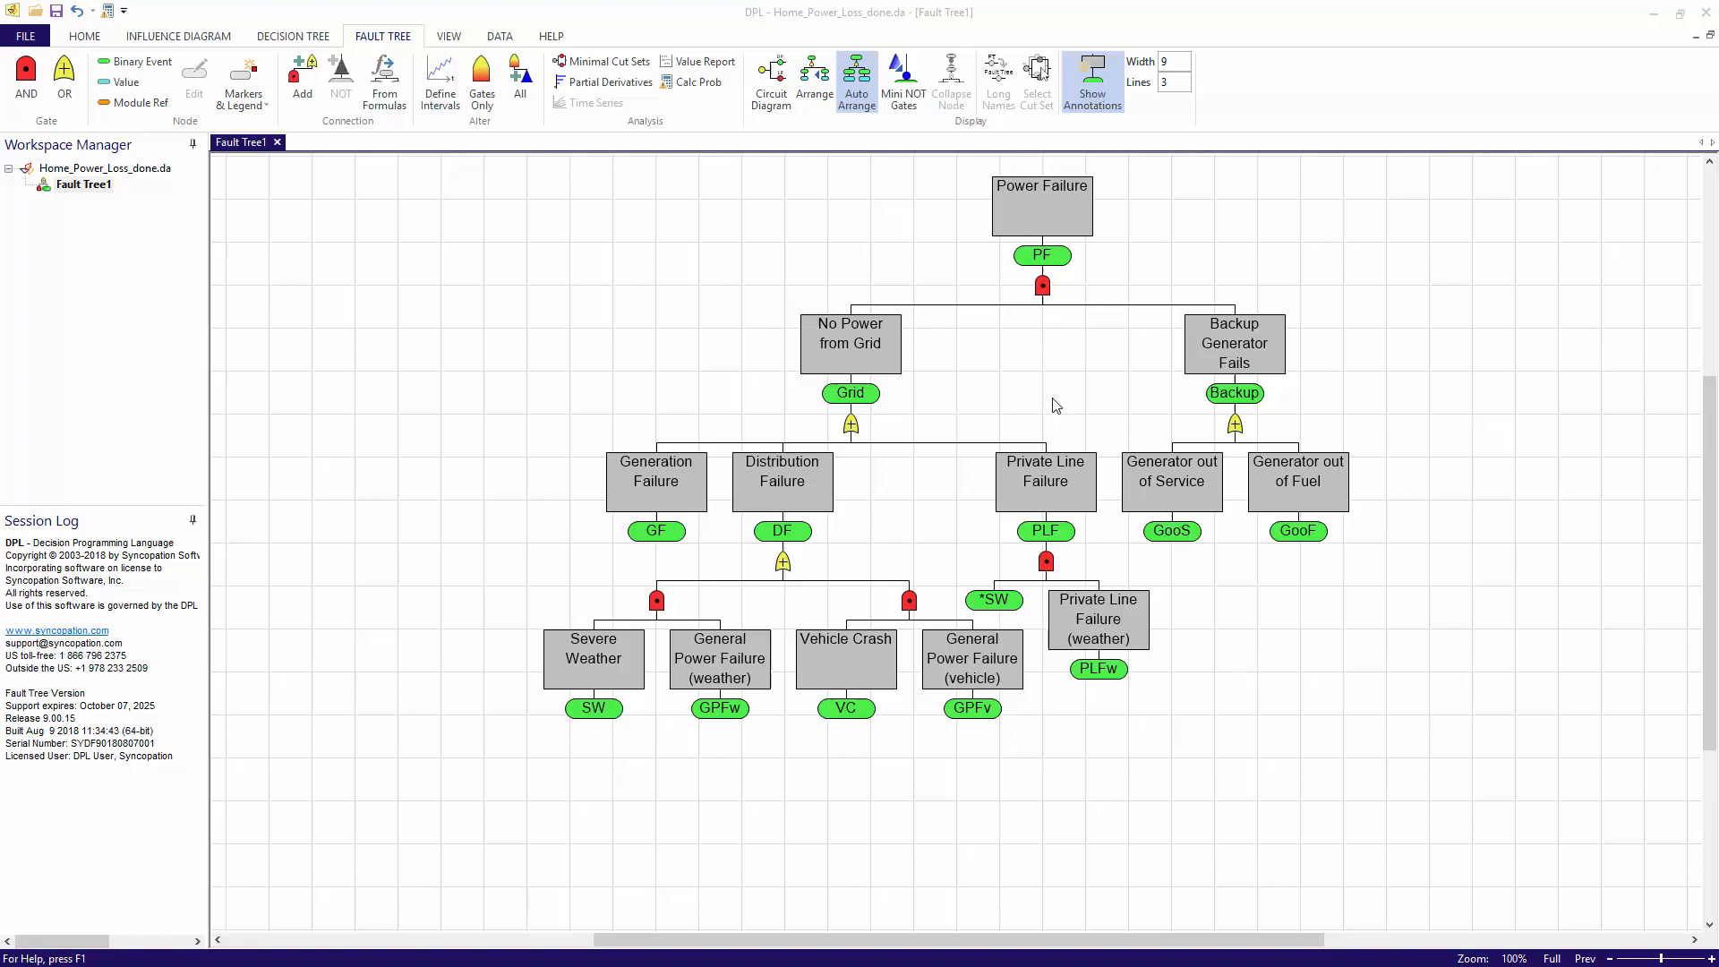
pyautogui.moveTo(1118, 235)
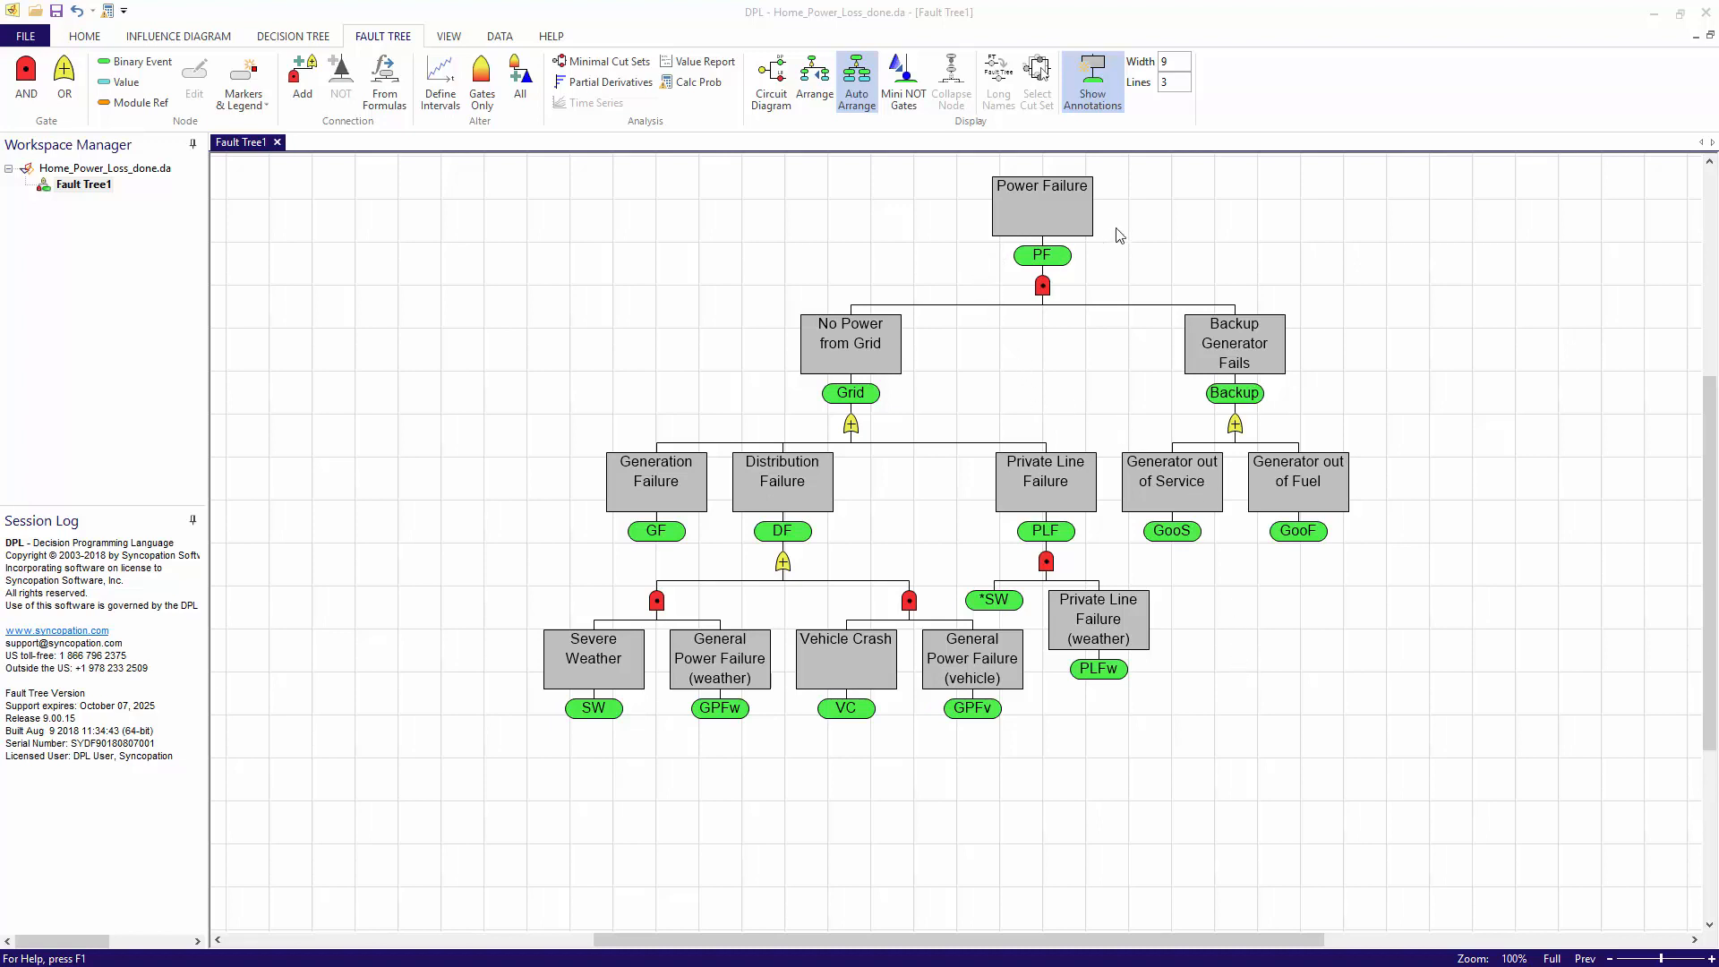
pyautogui.moveTo(1106, 265)
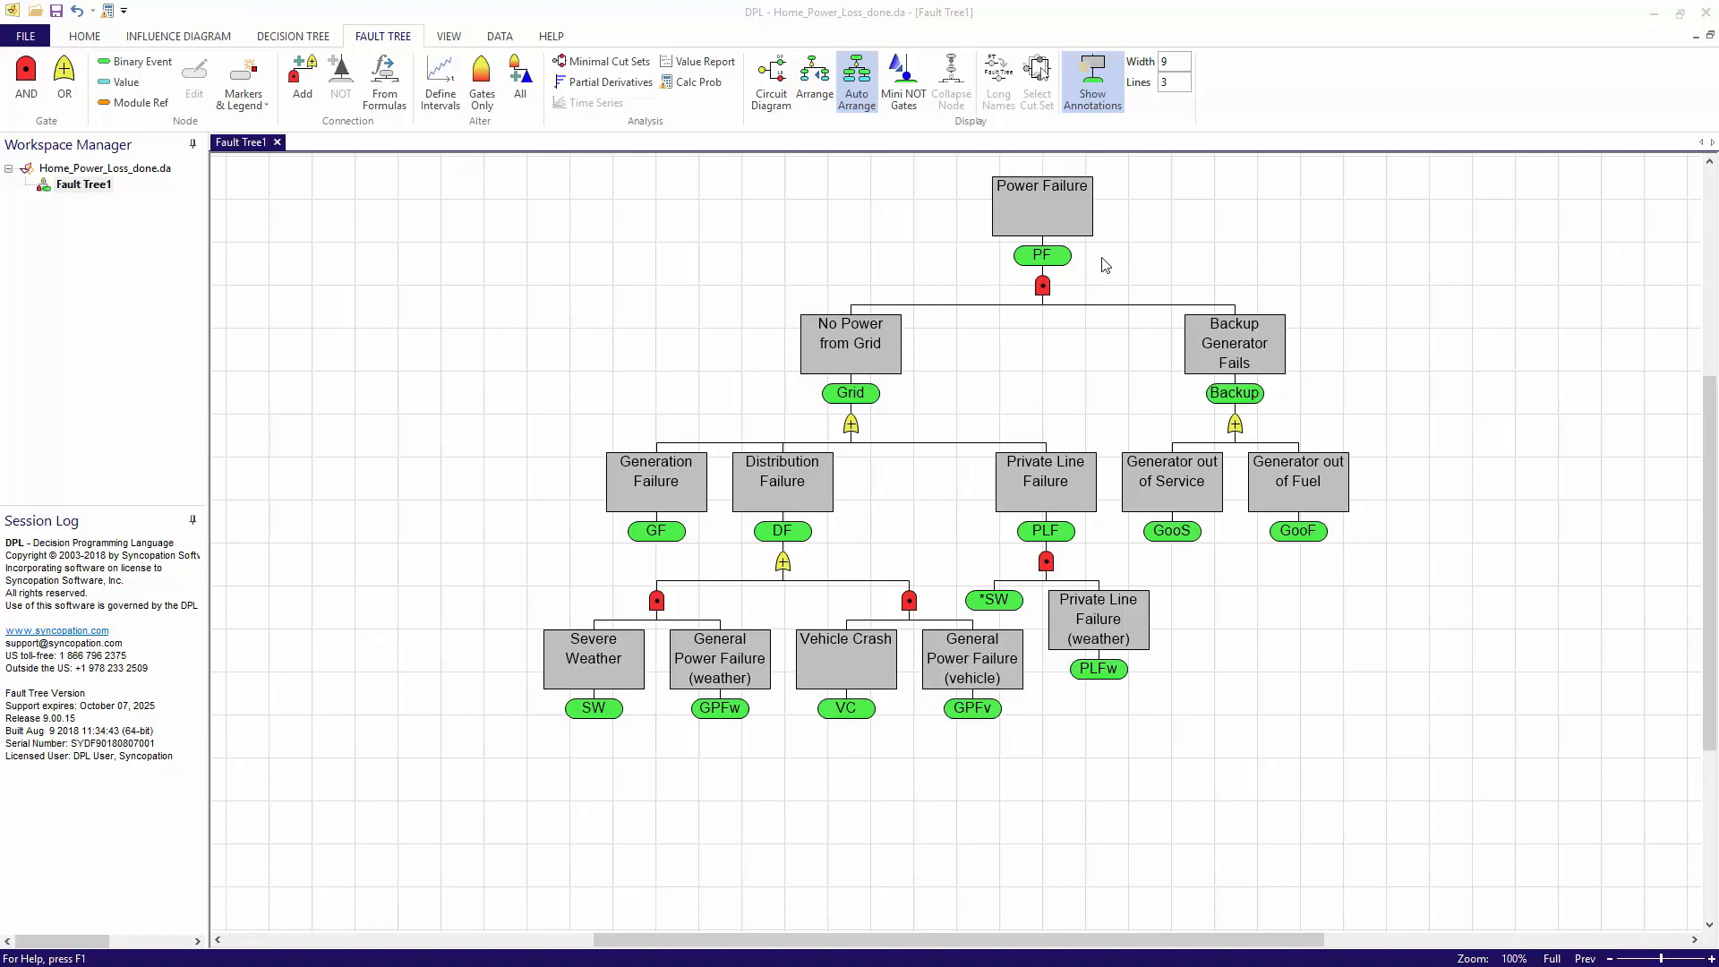
# - Select the Power Failure top event
pyautogui.click(1040, 219)
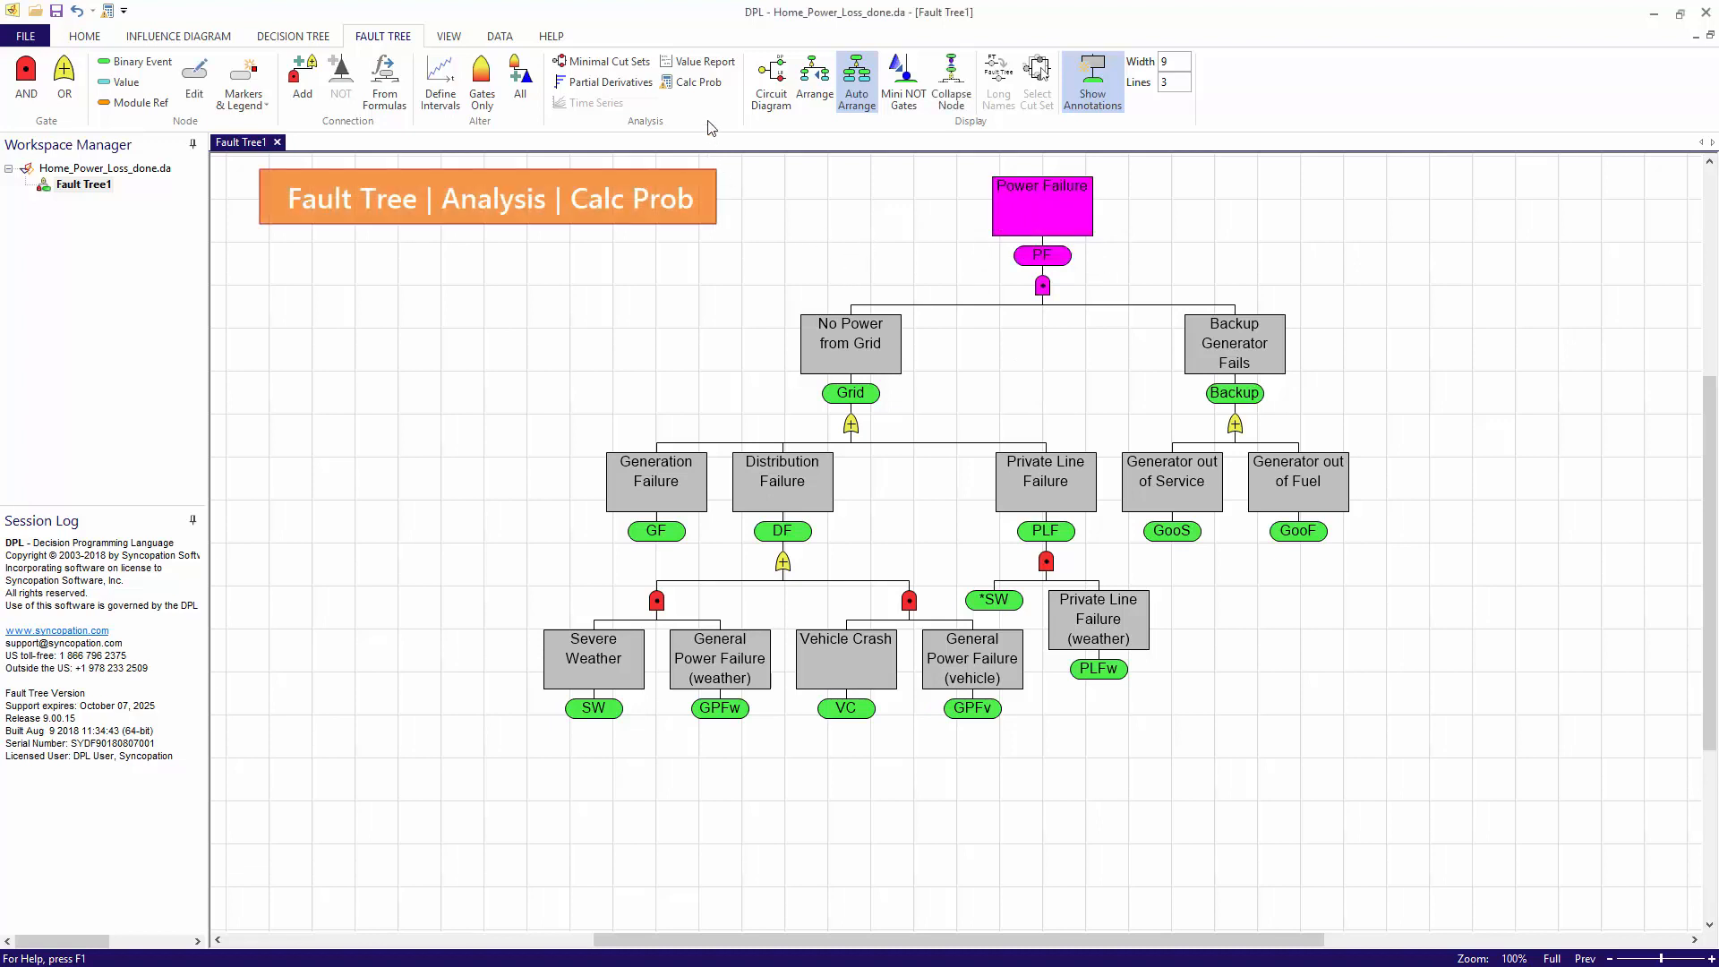
# - Run Calc Prob on Power Failure, getting 0.000014, and close the result
pyautogui.click(693, 82)
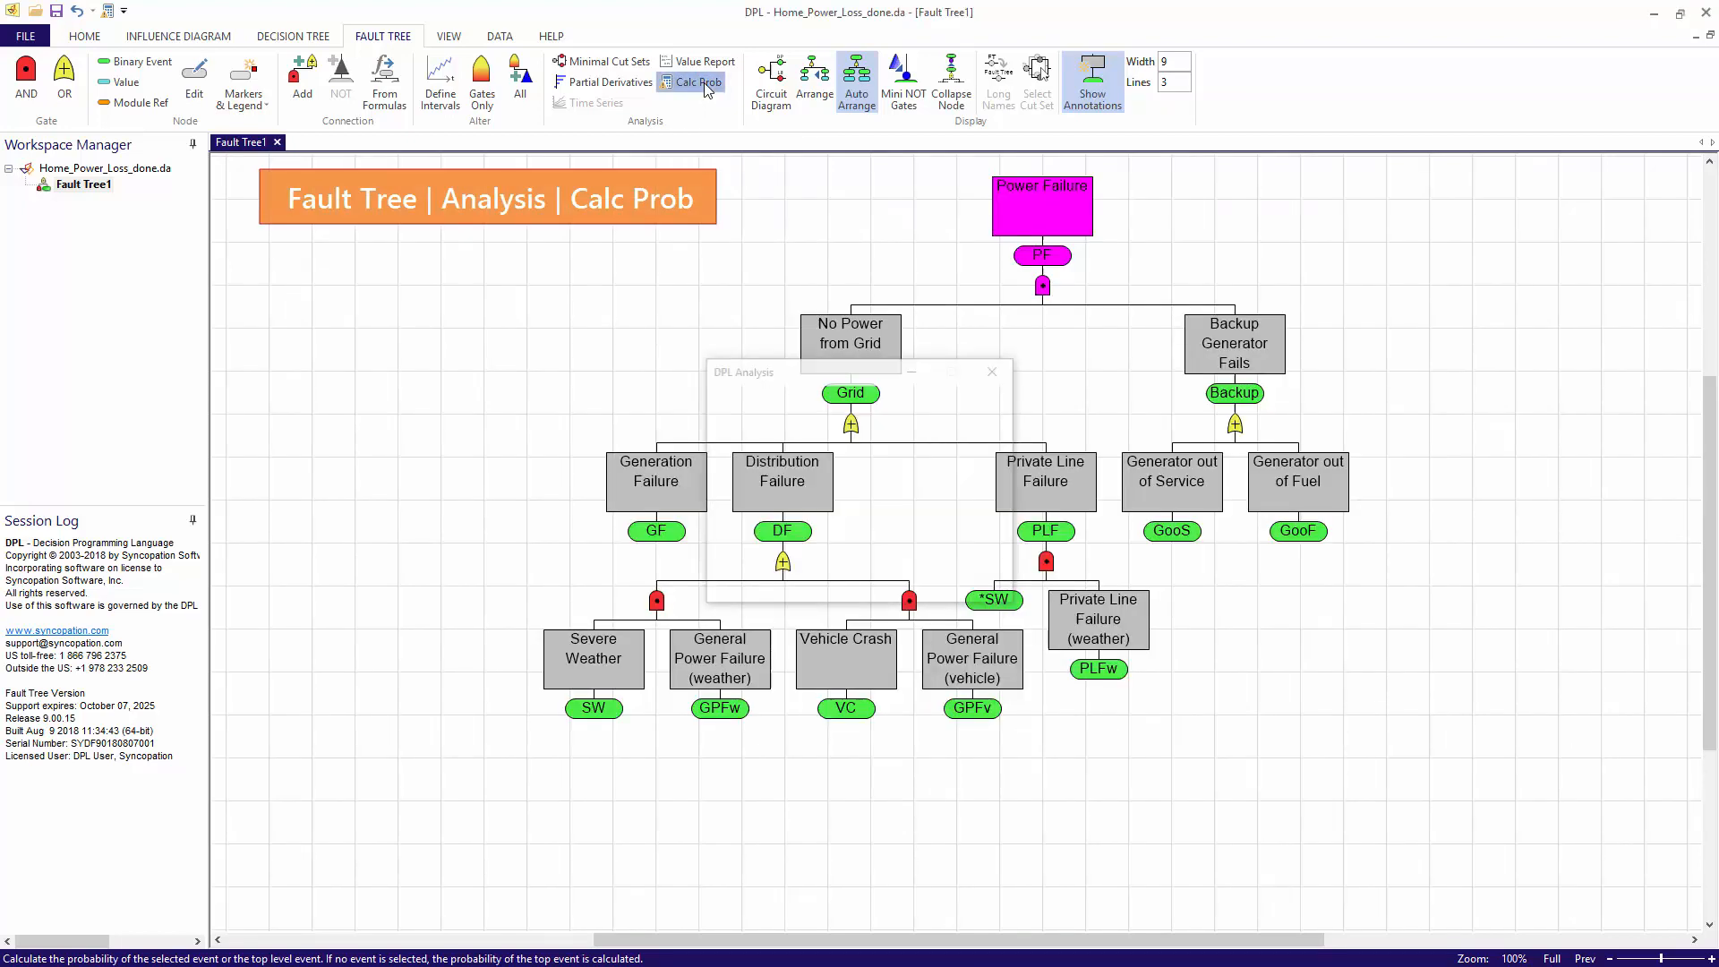
pyautogui.click(693, 82)
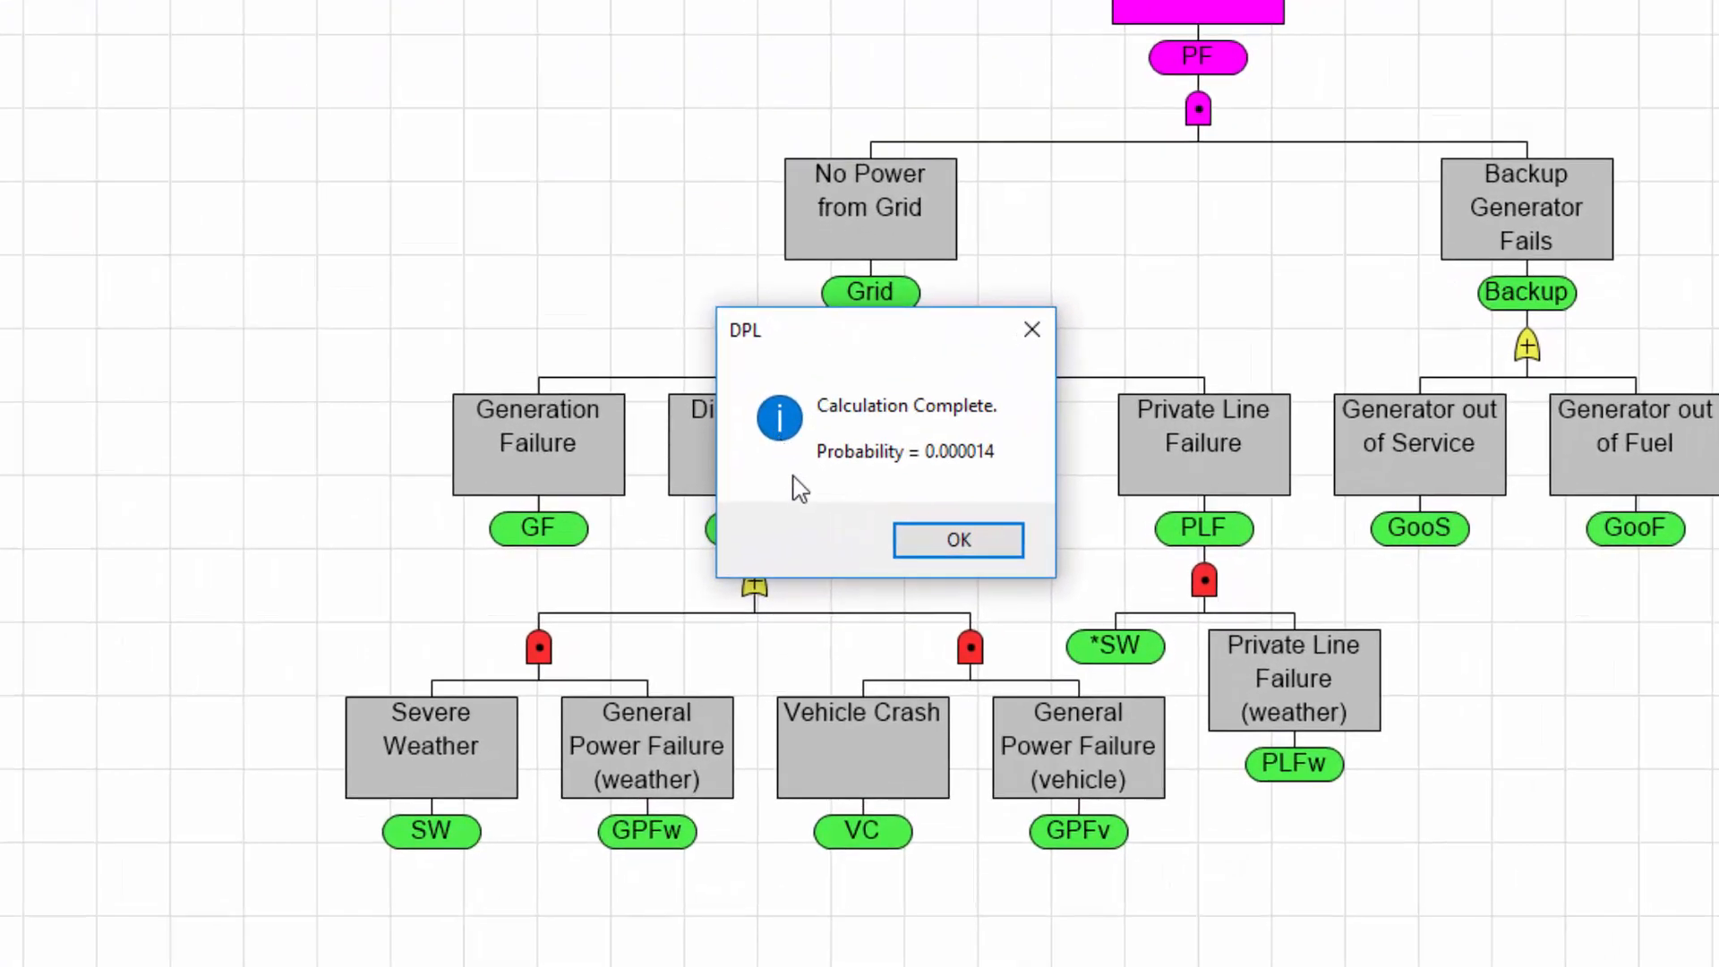
pyautogui.moveTo(835, 529)
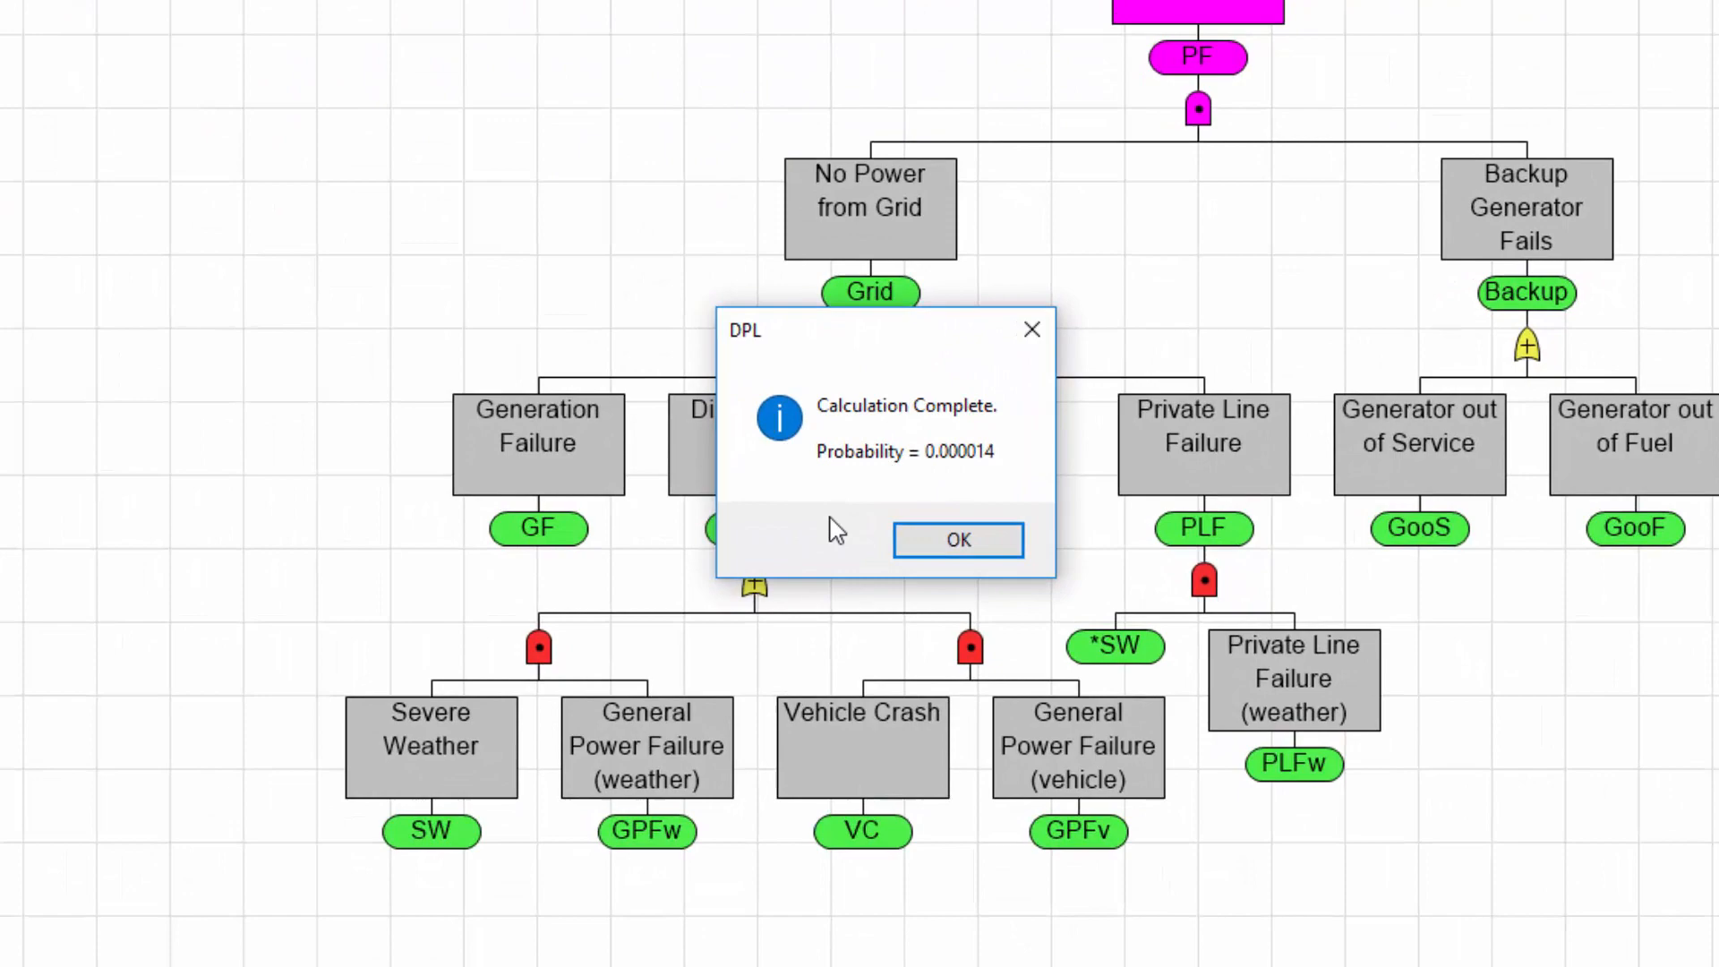
pyautogui.moveTo(836, 539)
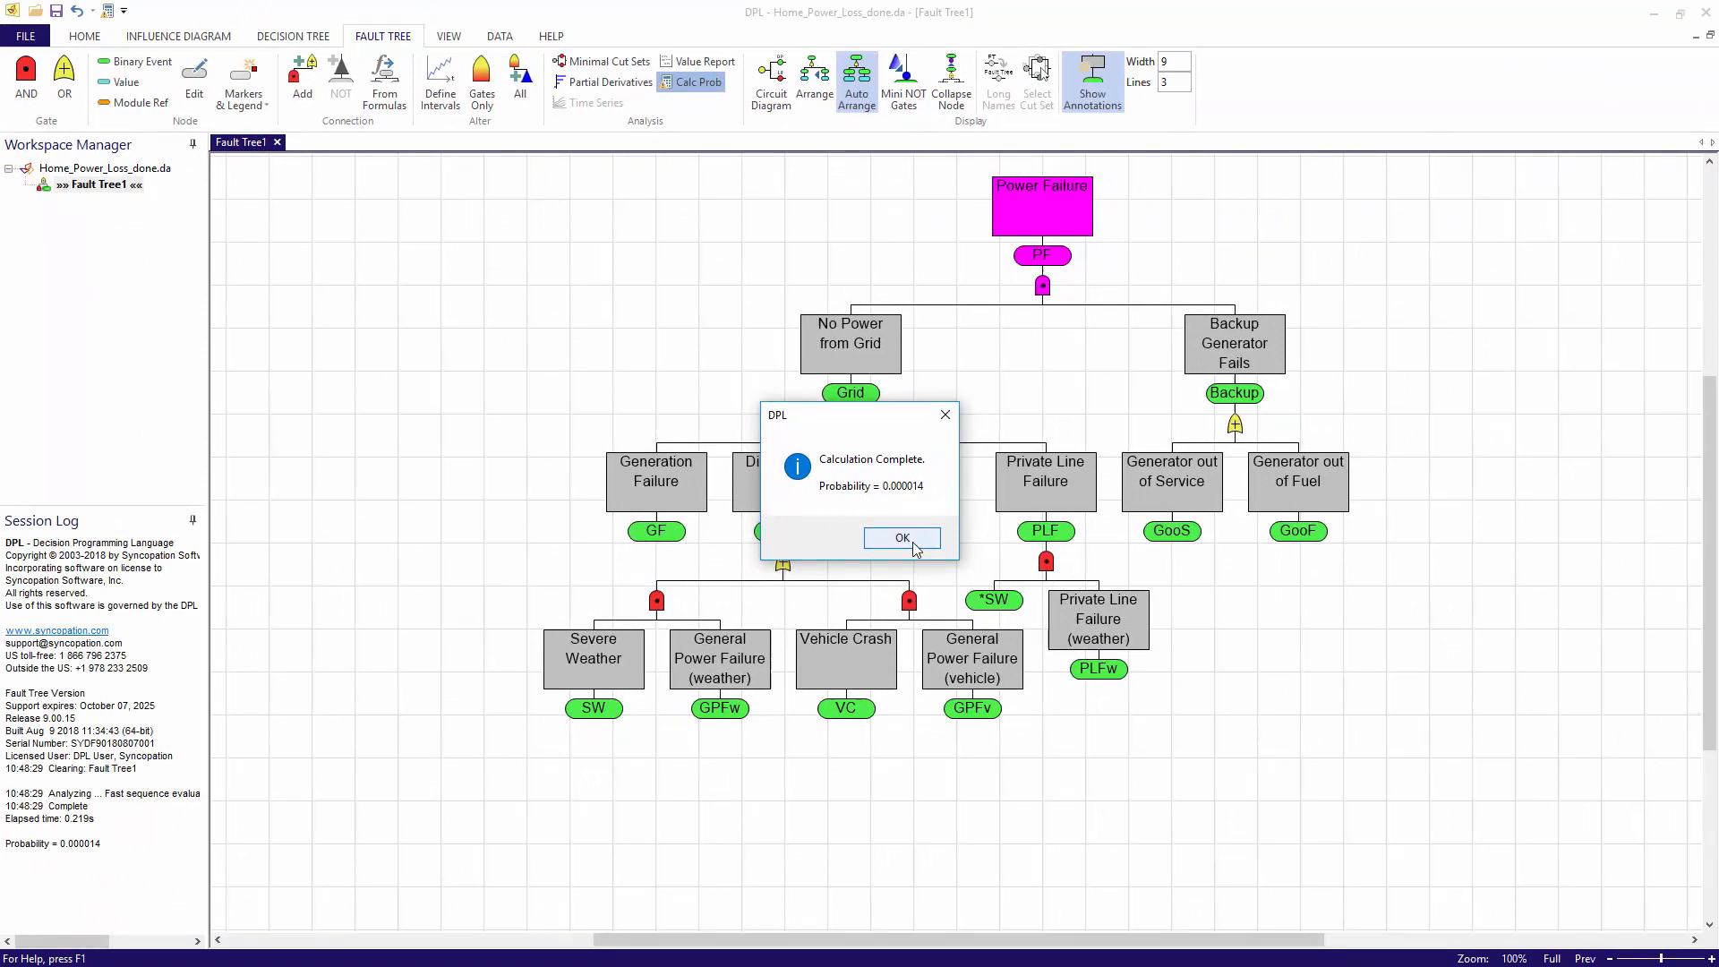
pyautogui.click(902, 538)
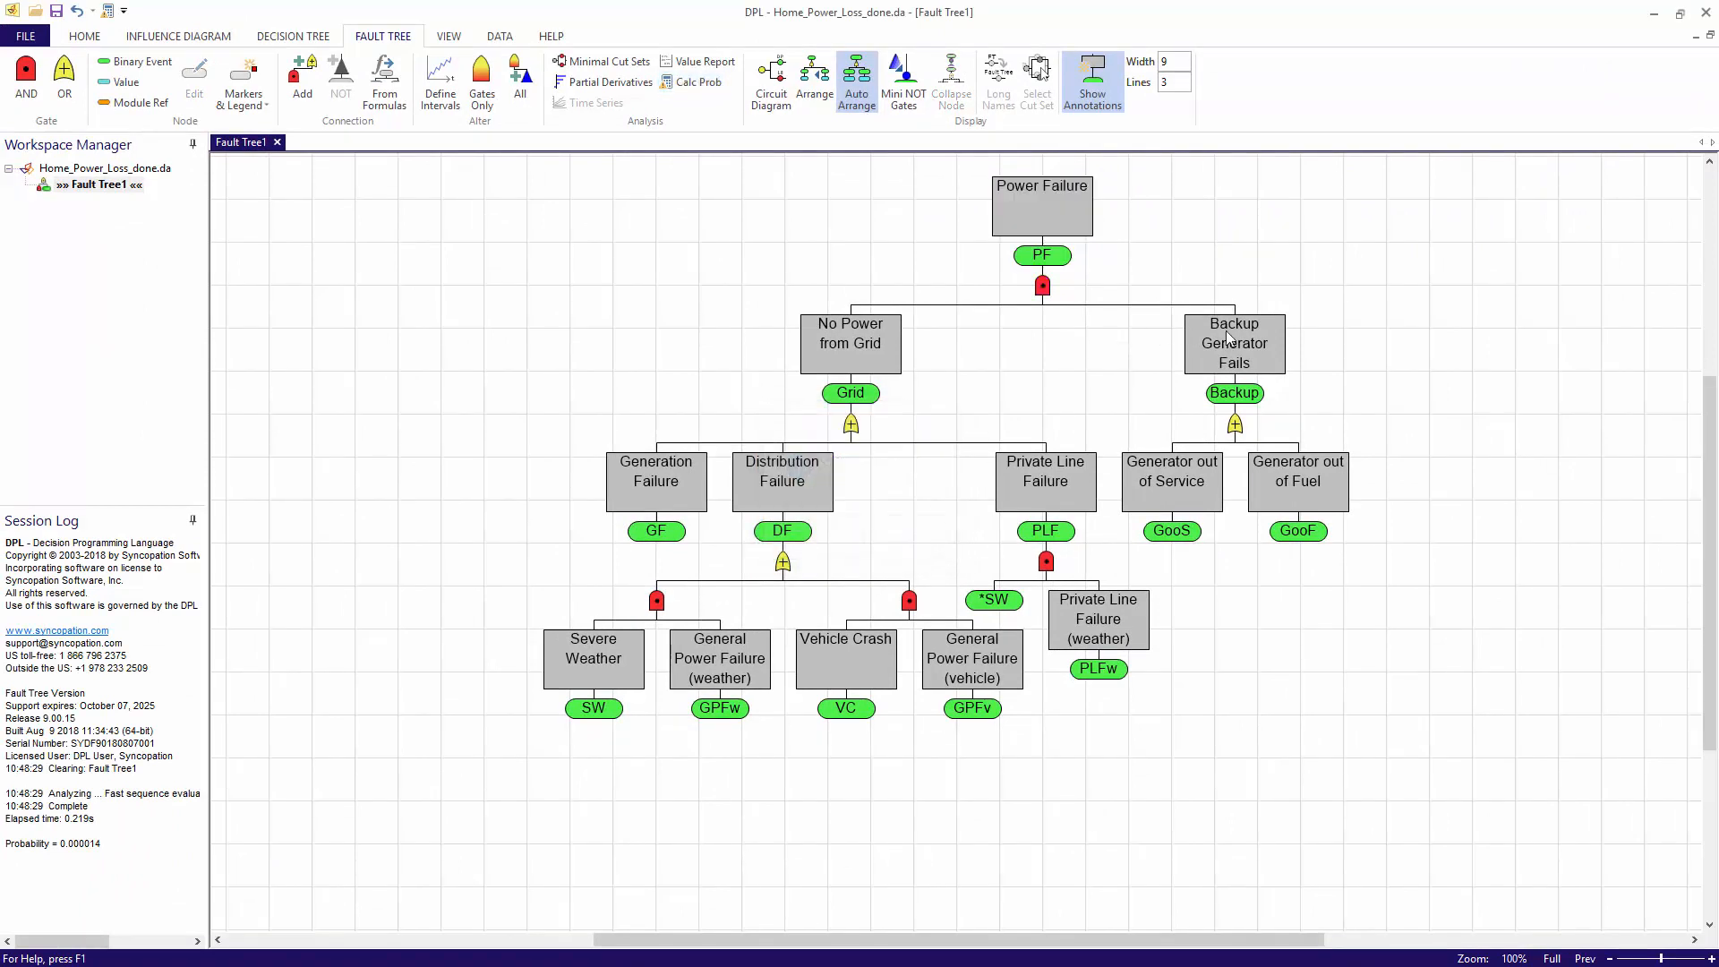
# - Calculate the Backup Generator Fails probability (0.109000) and close the result
pyautogui.click(1234, 344)
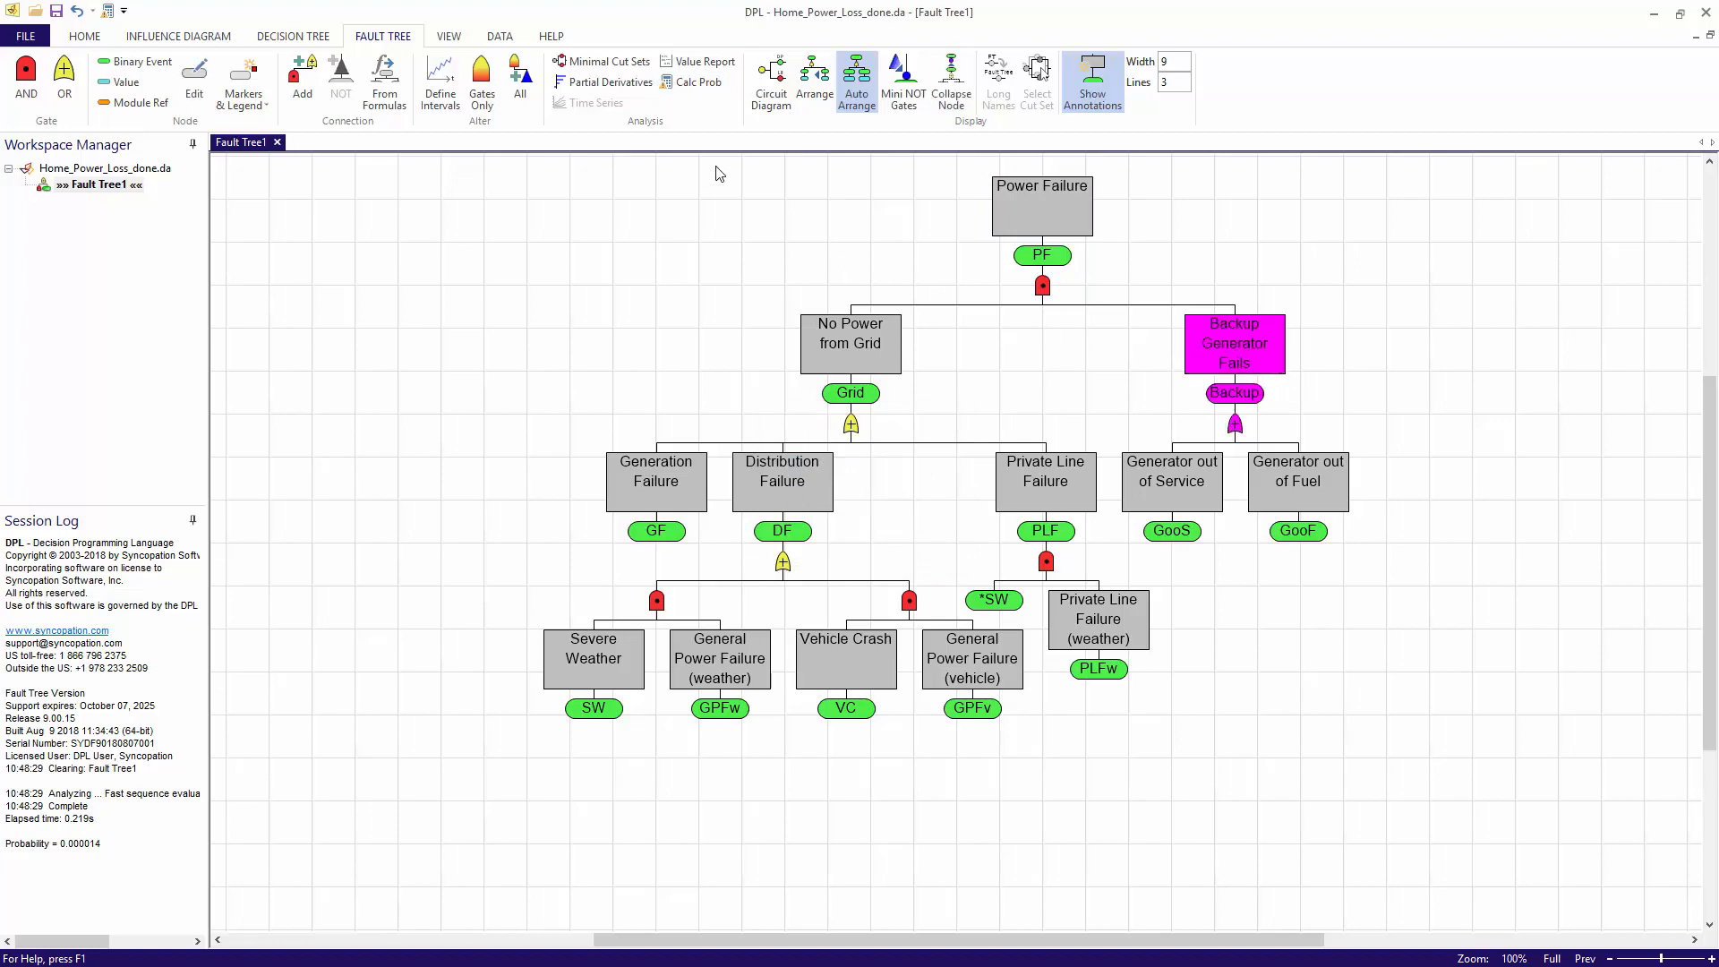
pyautogui.click(697, 82)
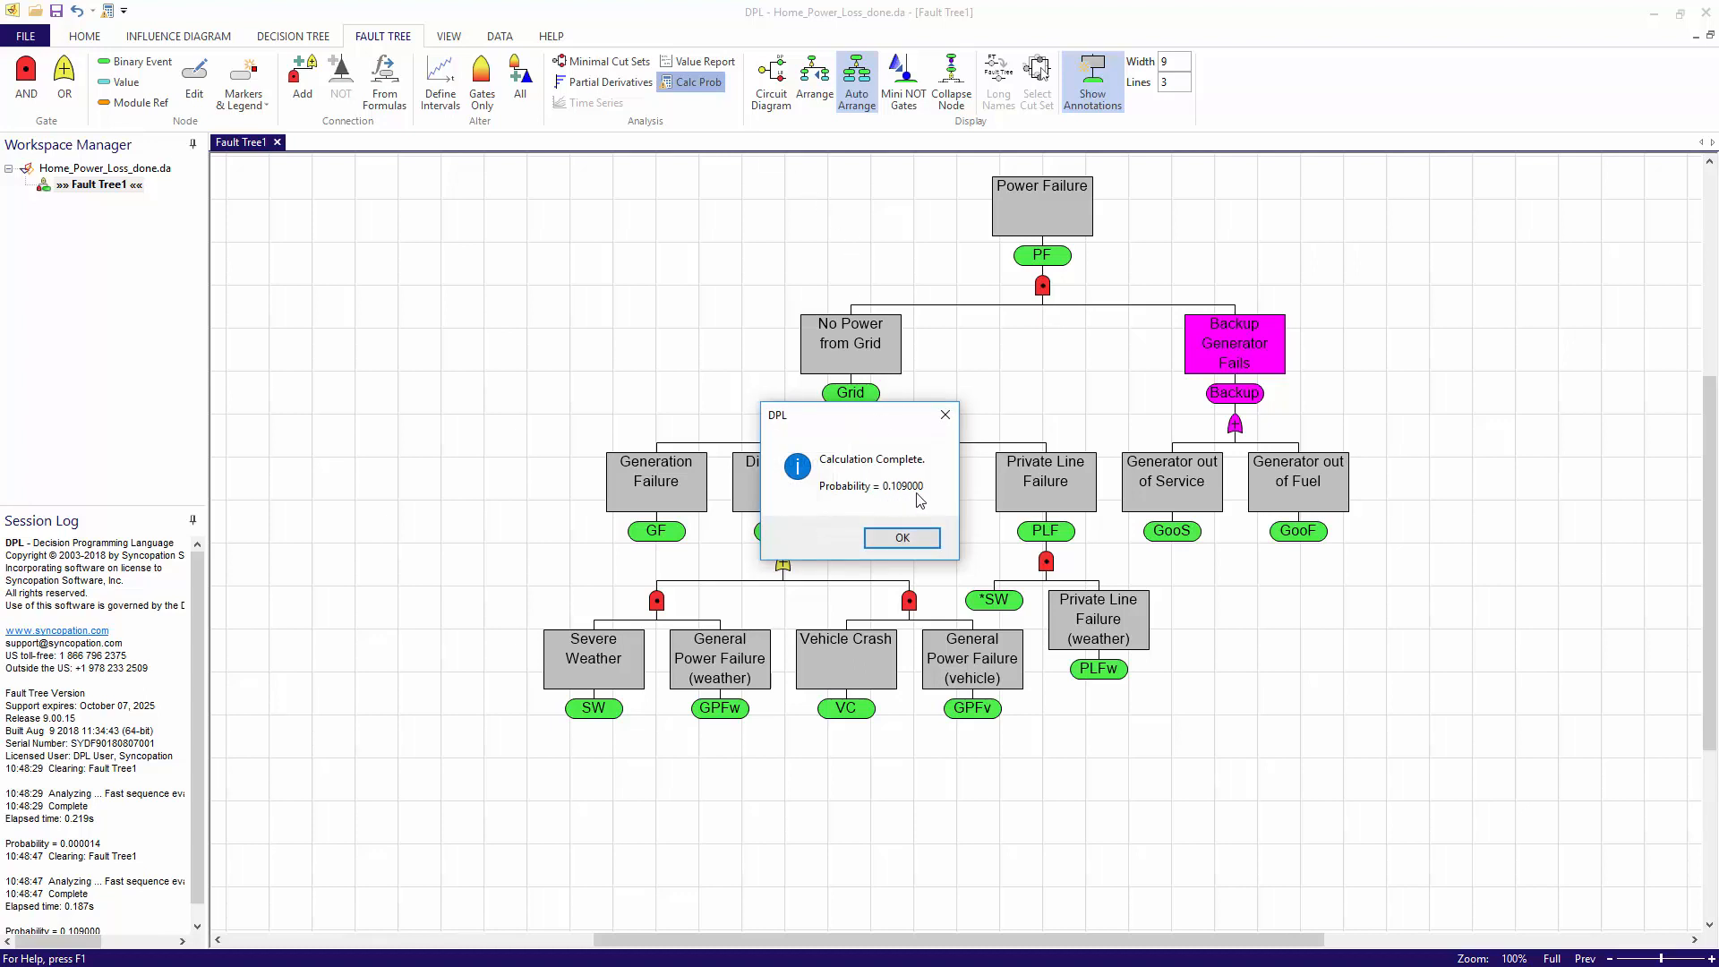
pyautogui.moveTo(889, 501)
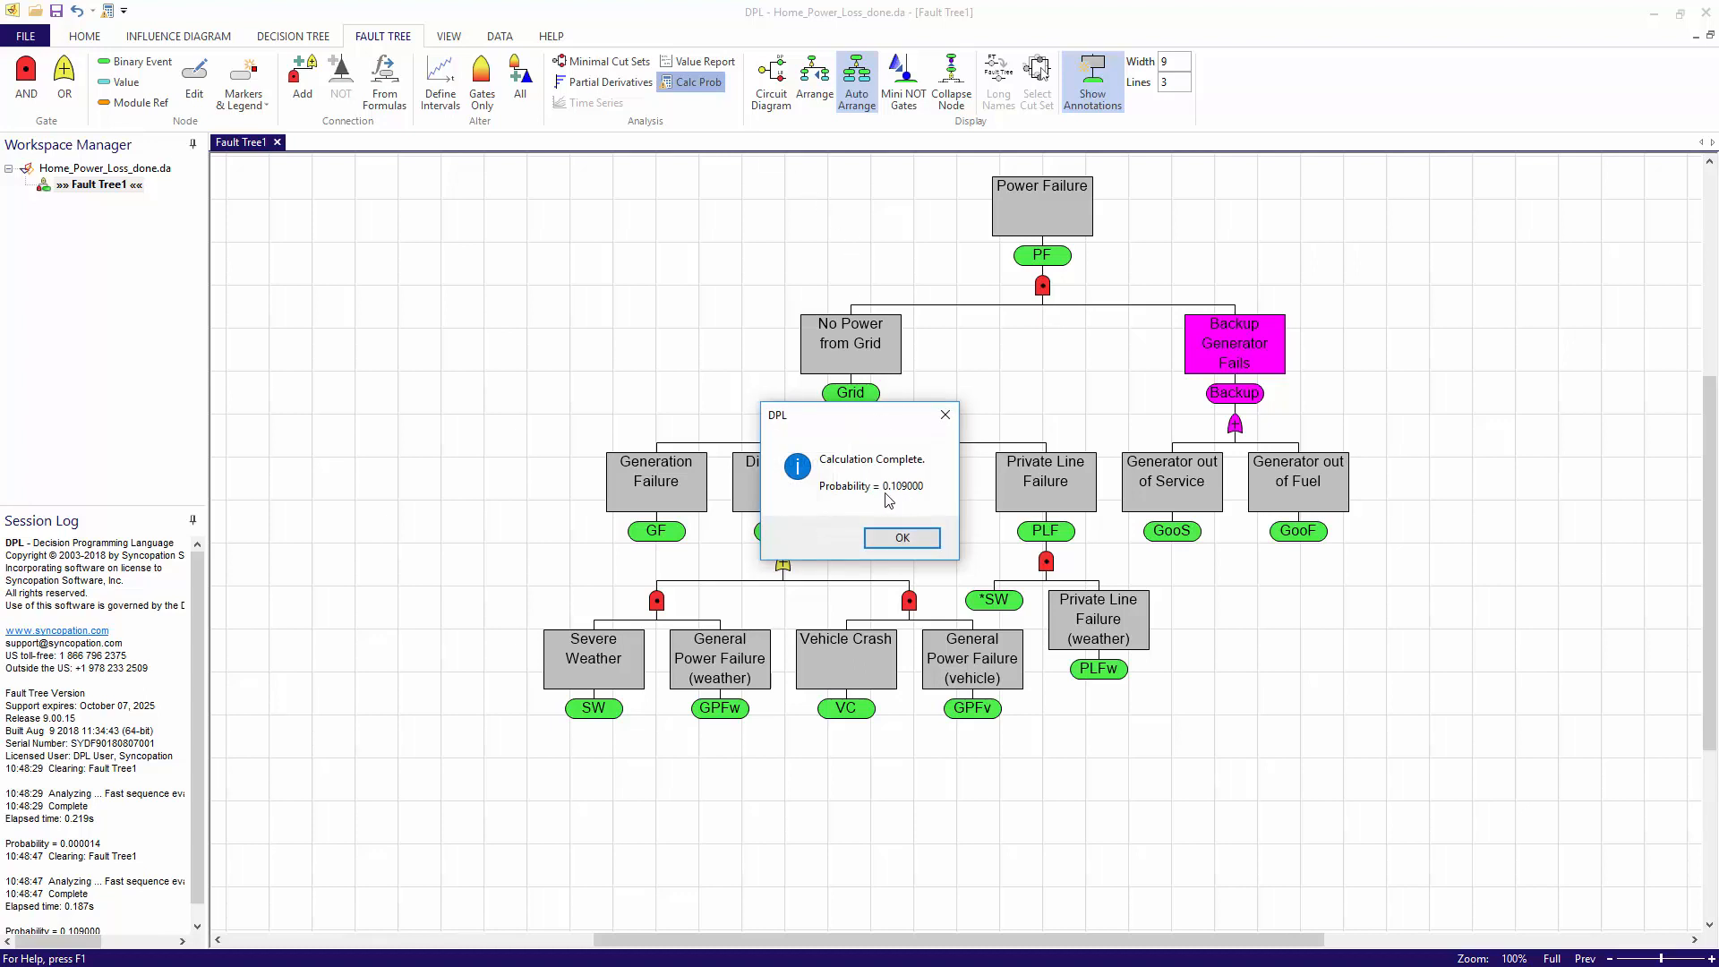
pyautogui.click(901, 537)
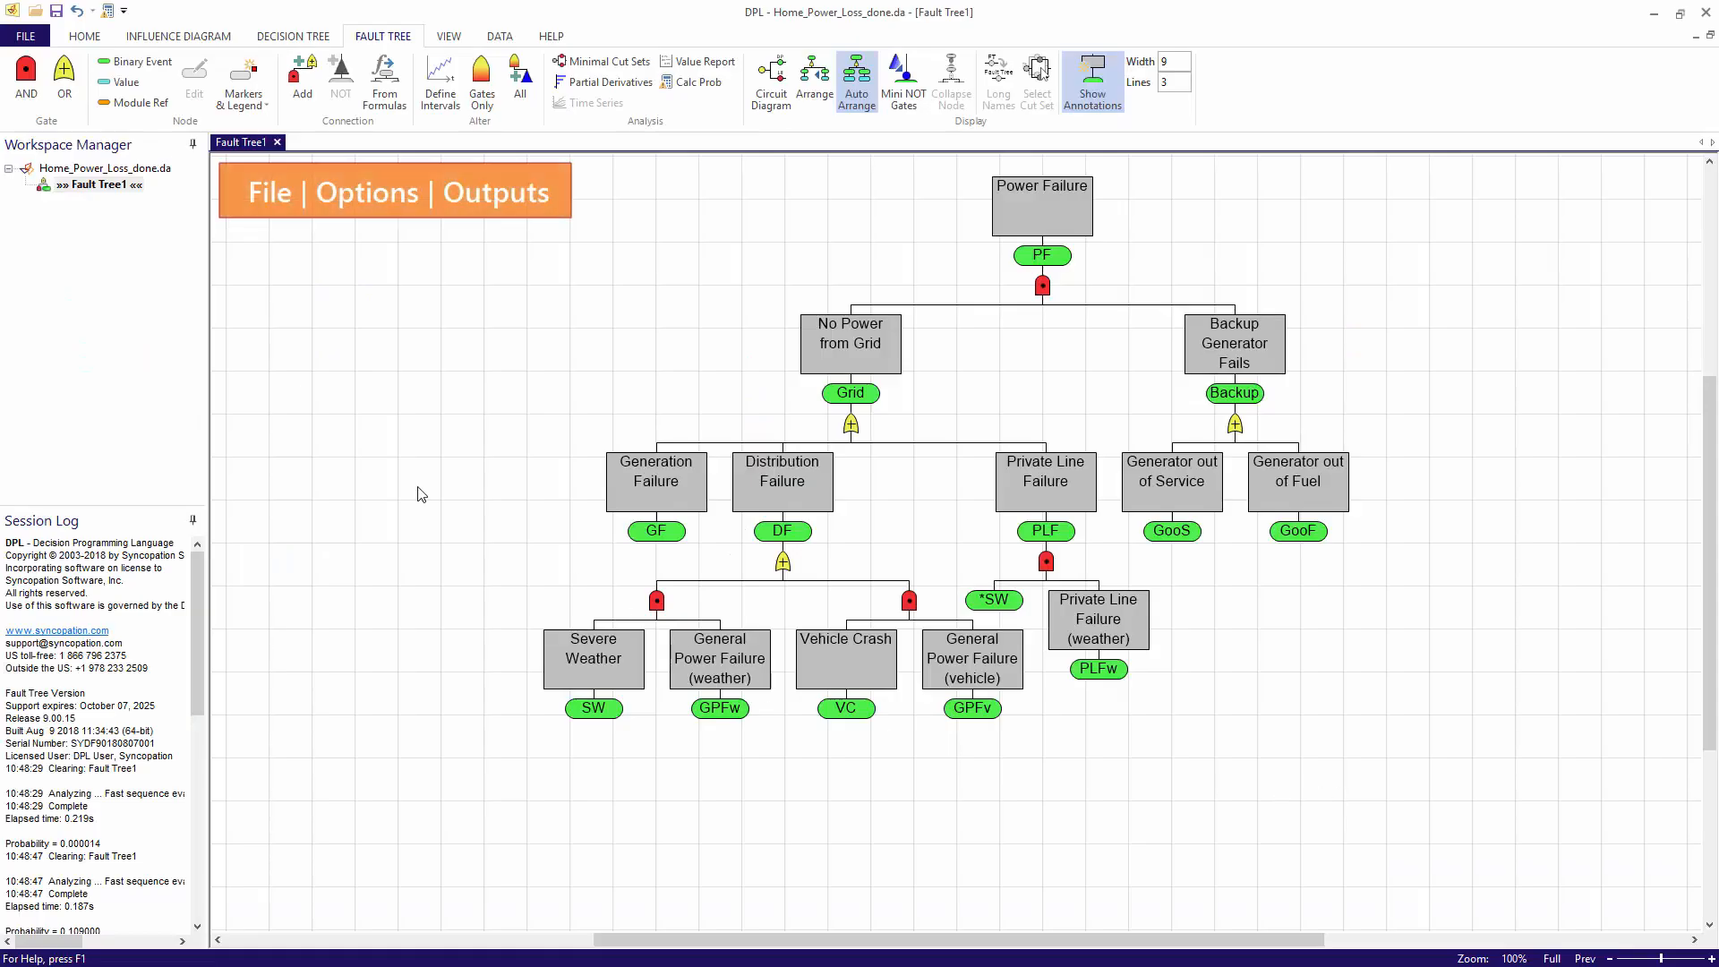
# - Set probability output to 4 decimal places in the program options
pyautogui.click(29, 36)
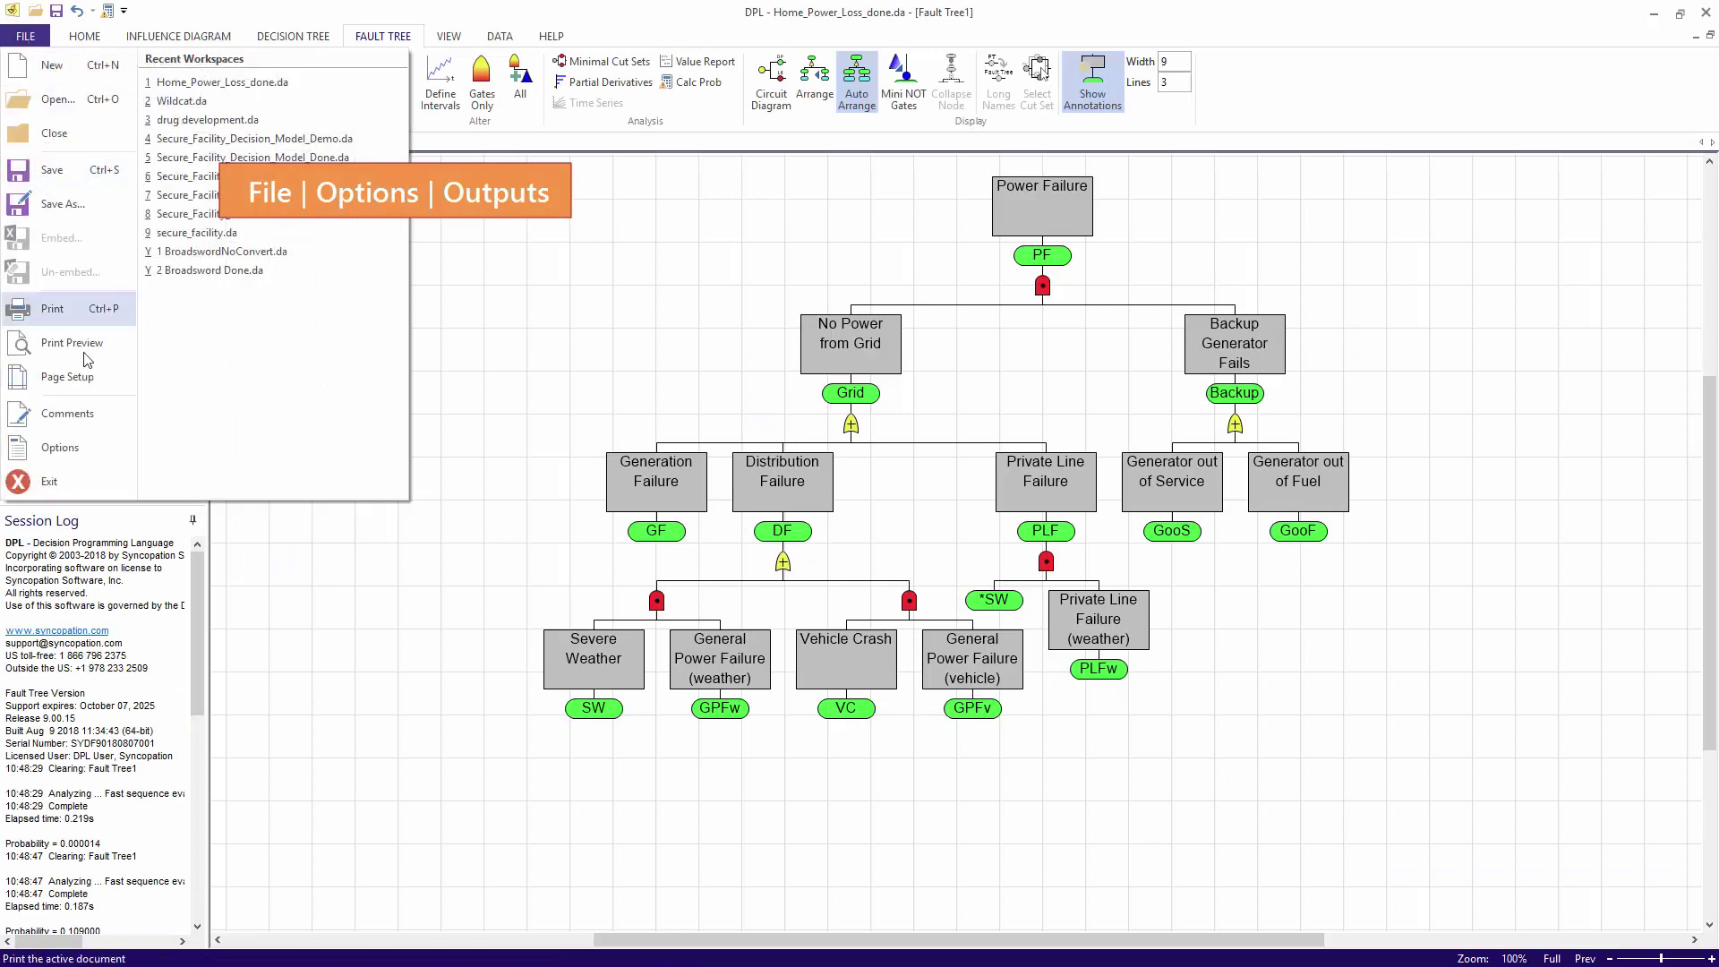
pyautogui.click(60, 448)
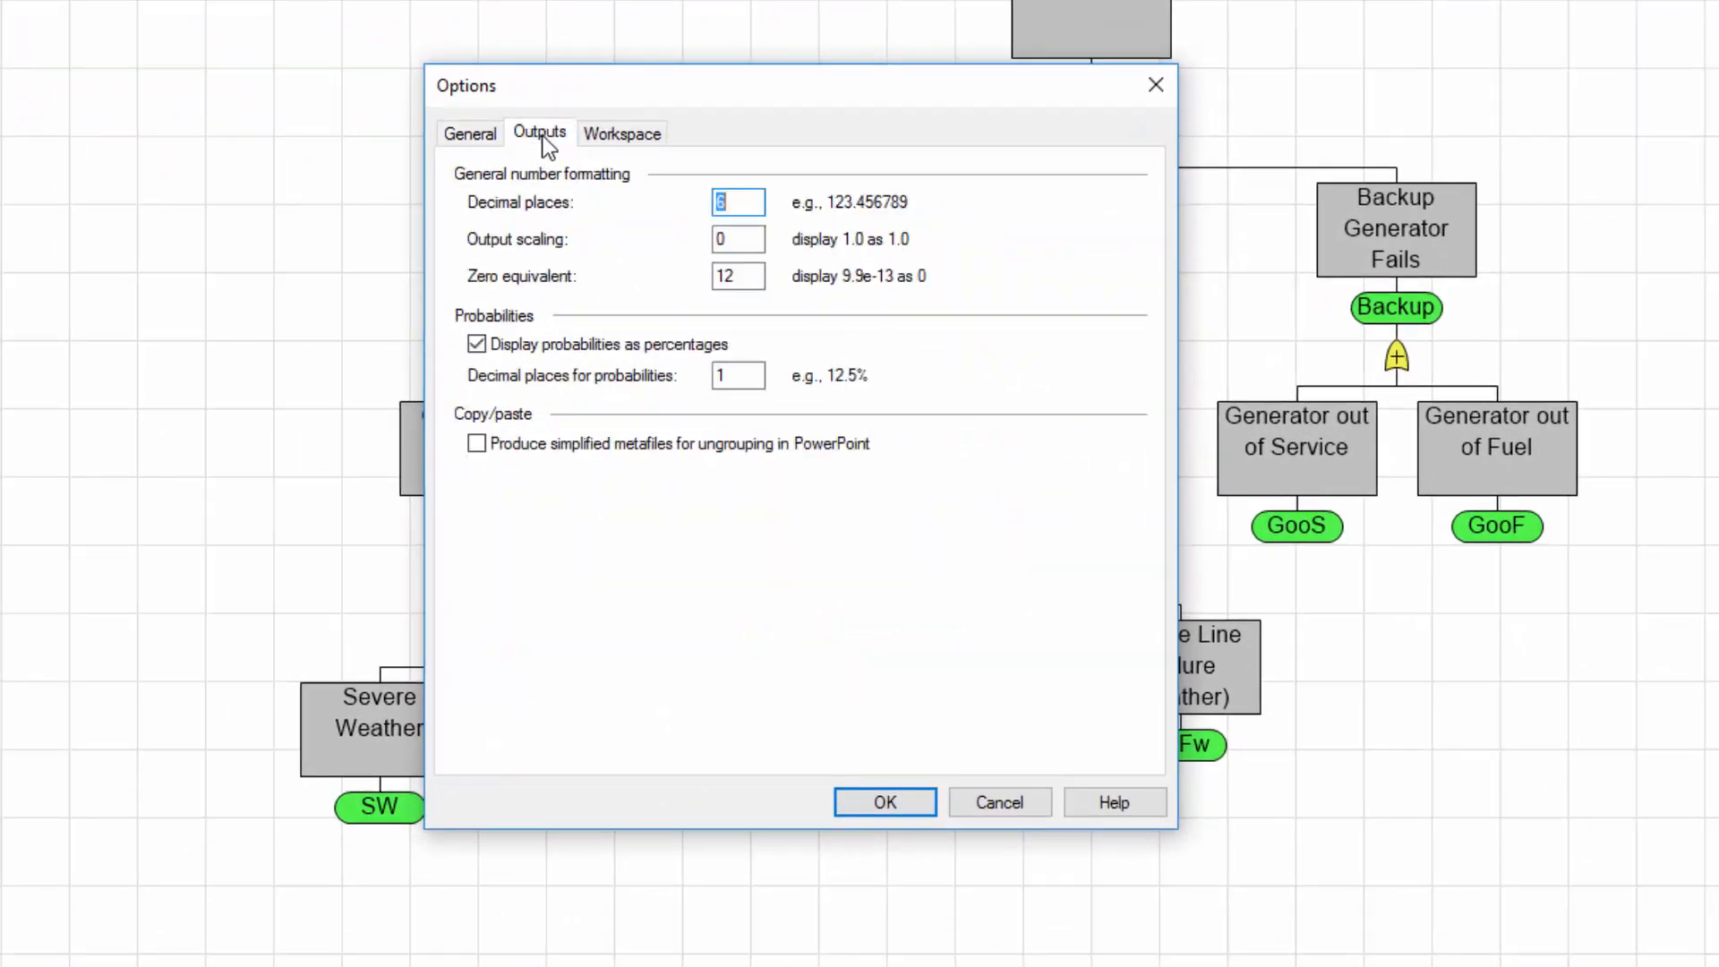
pyautogui.click(738, 375)
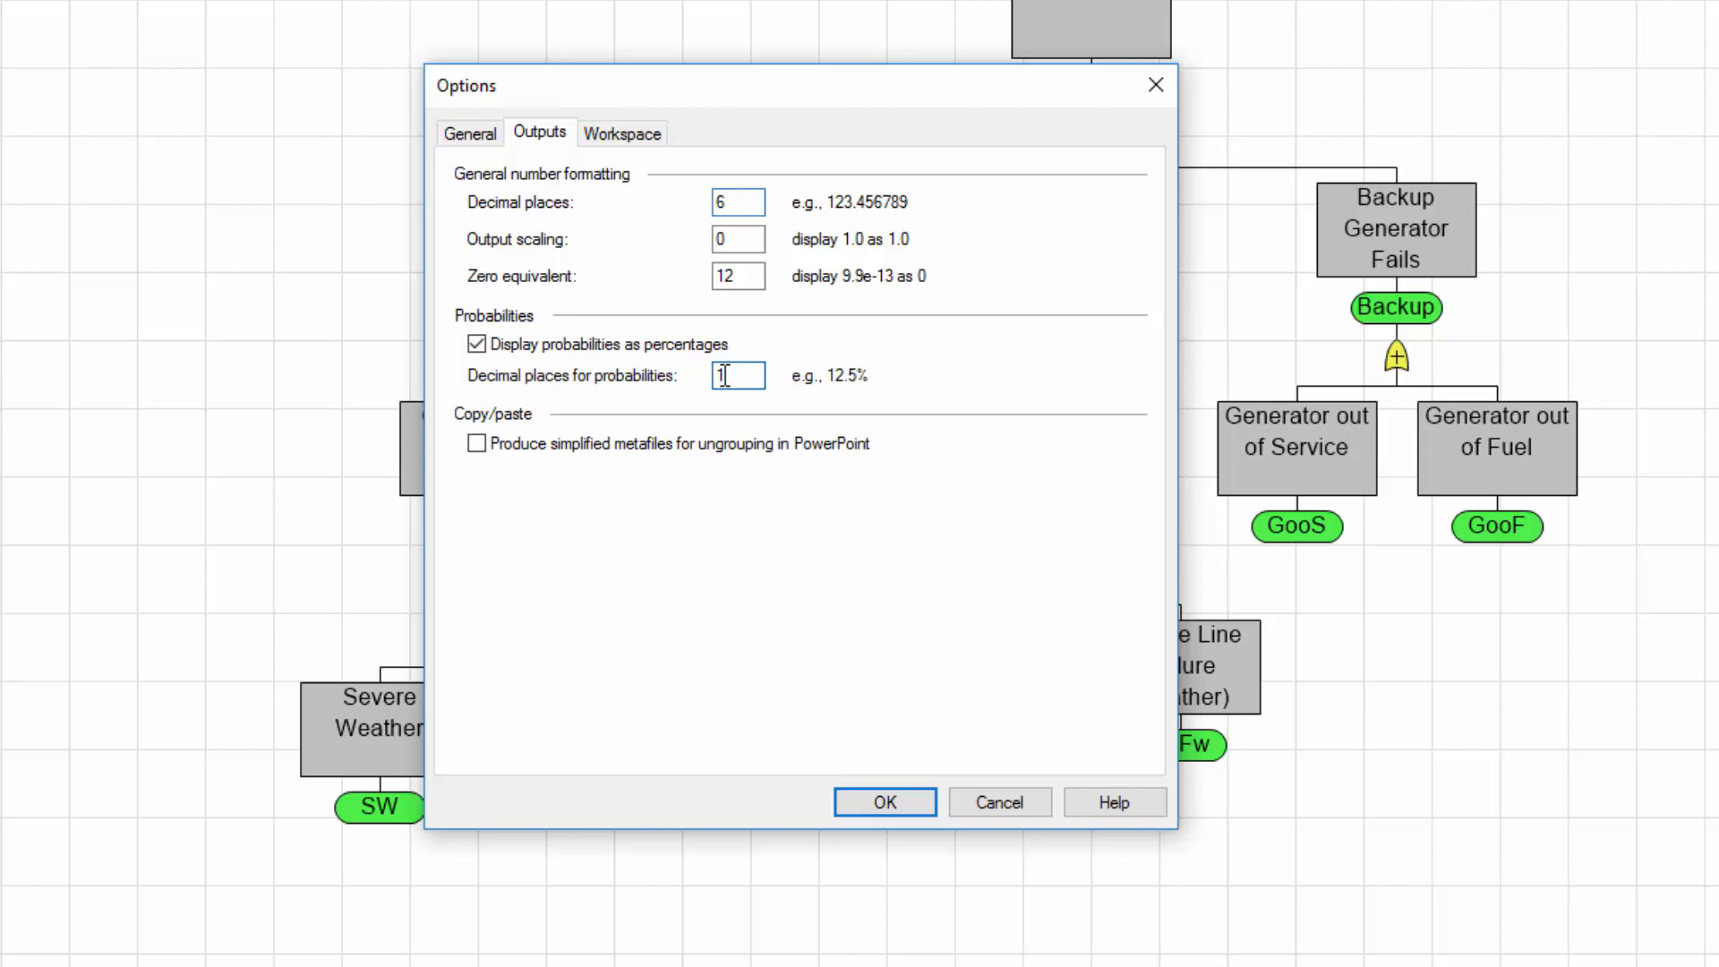
pyautogui.write('4')
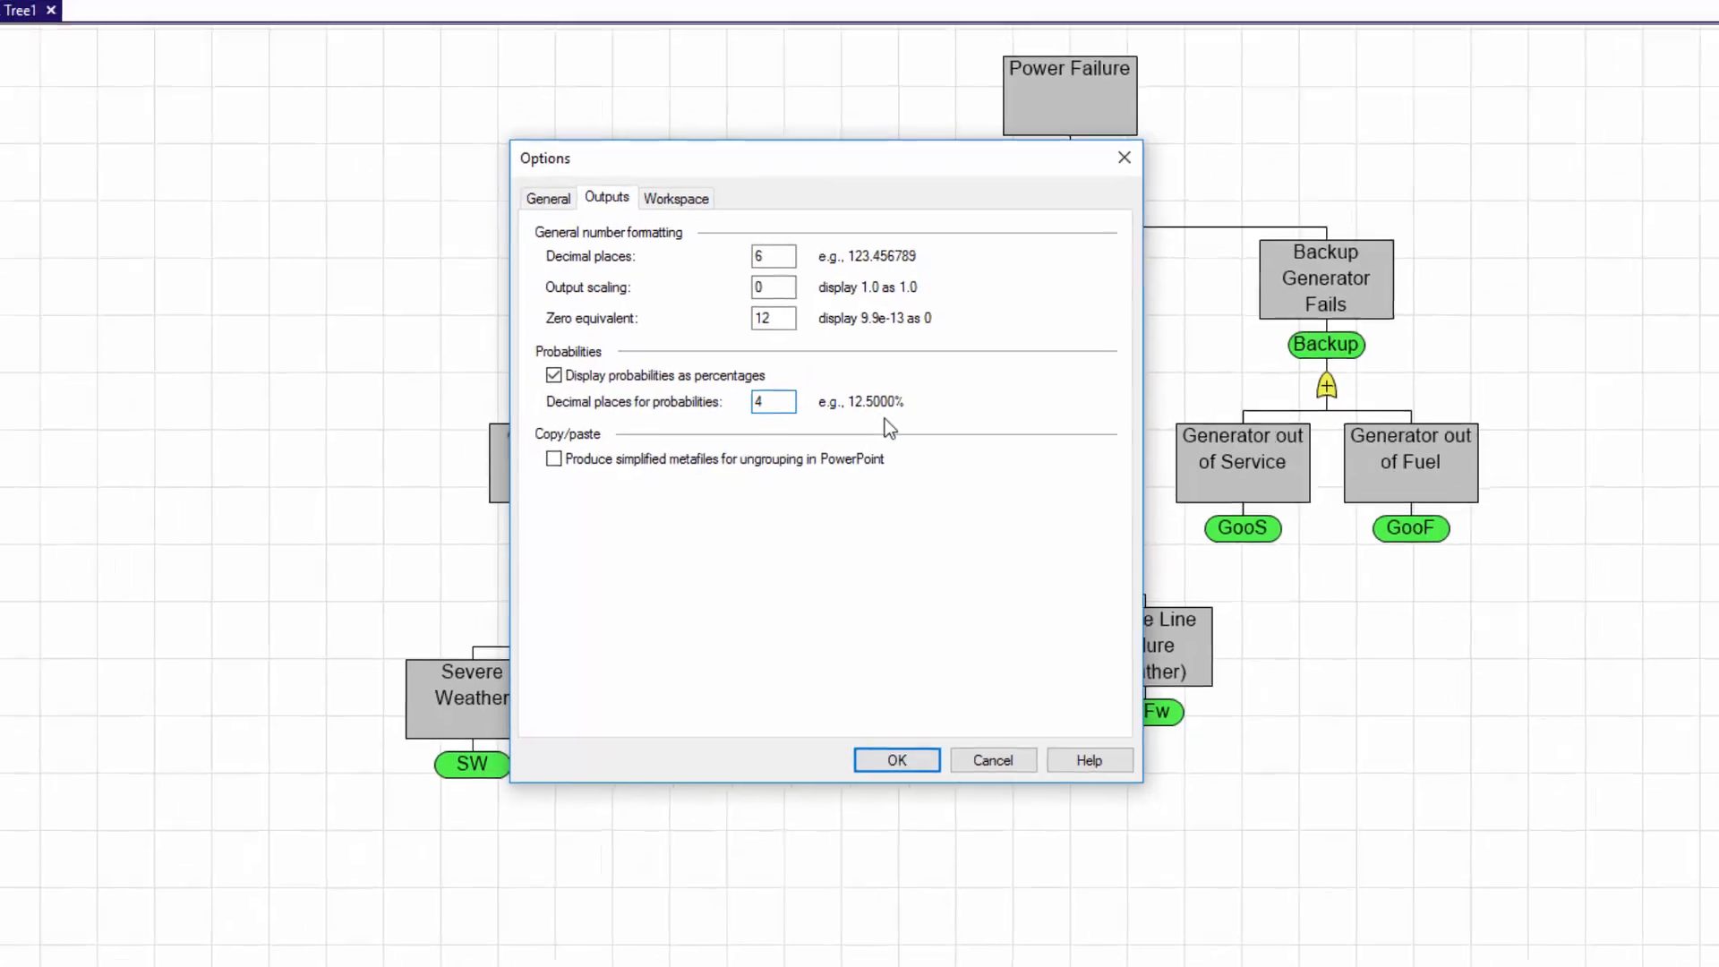
pyautogui.click(897, 759)
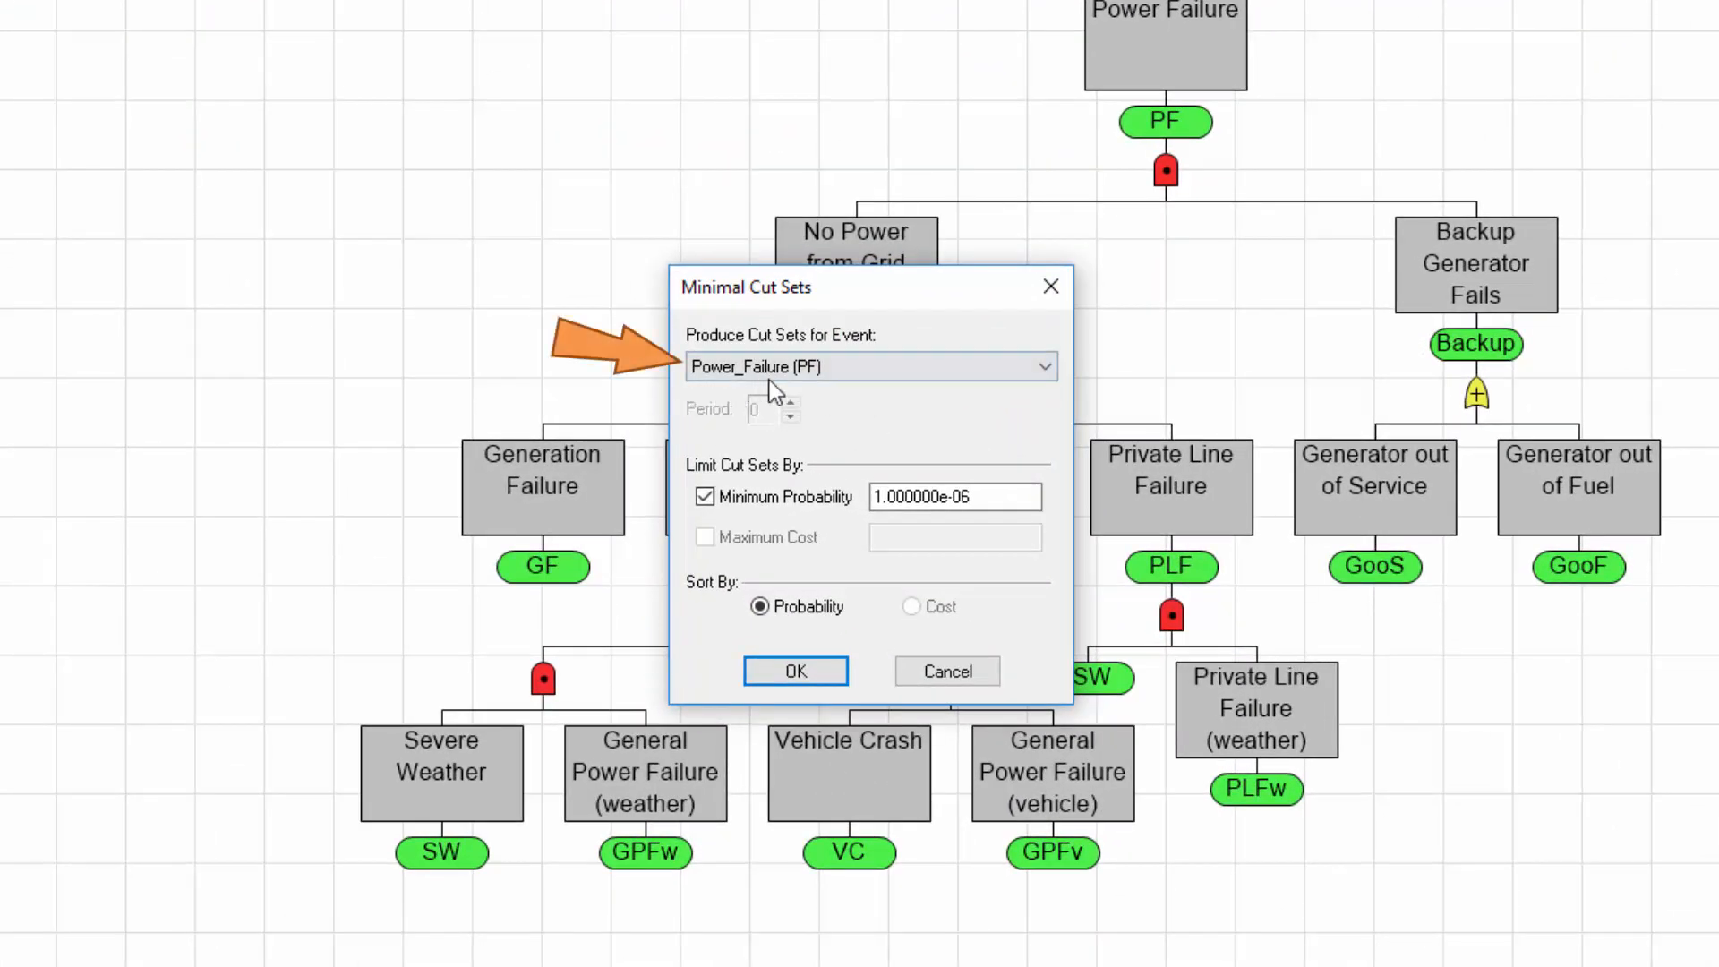
pyautogui.moveTo(818, 468)
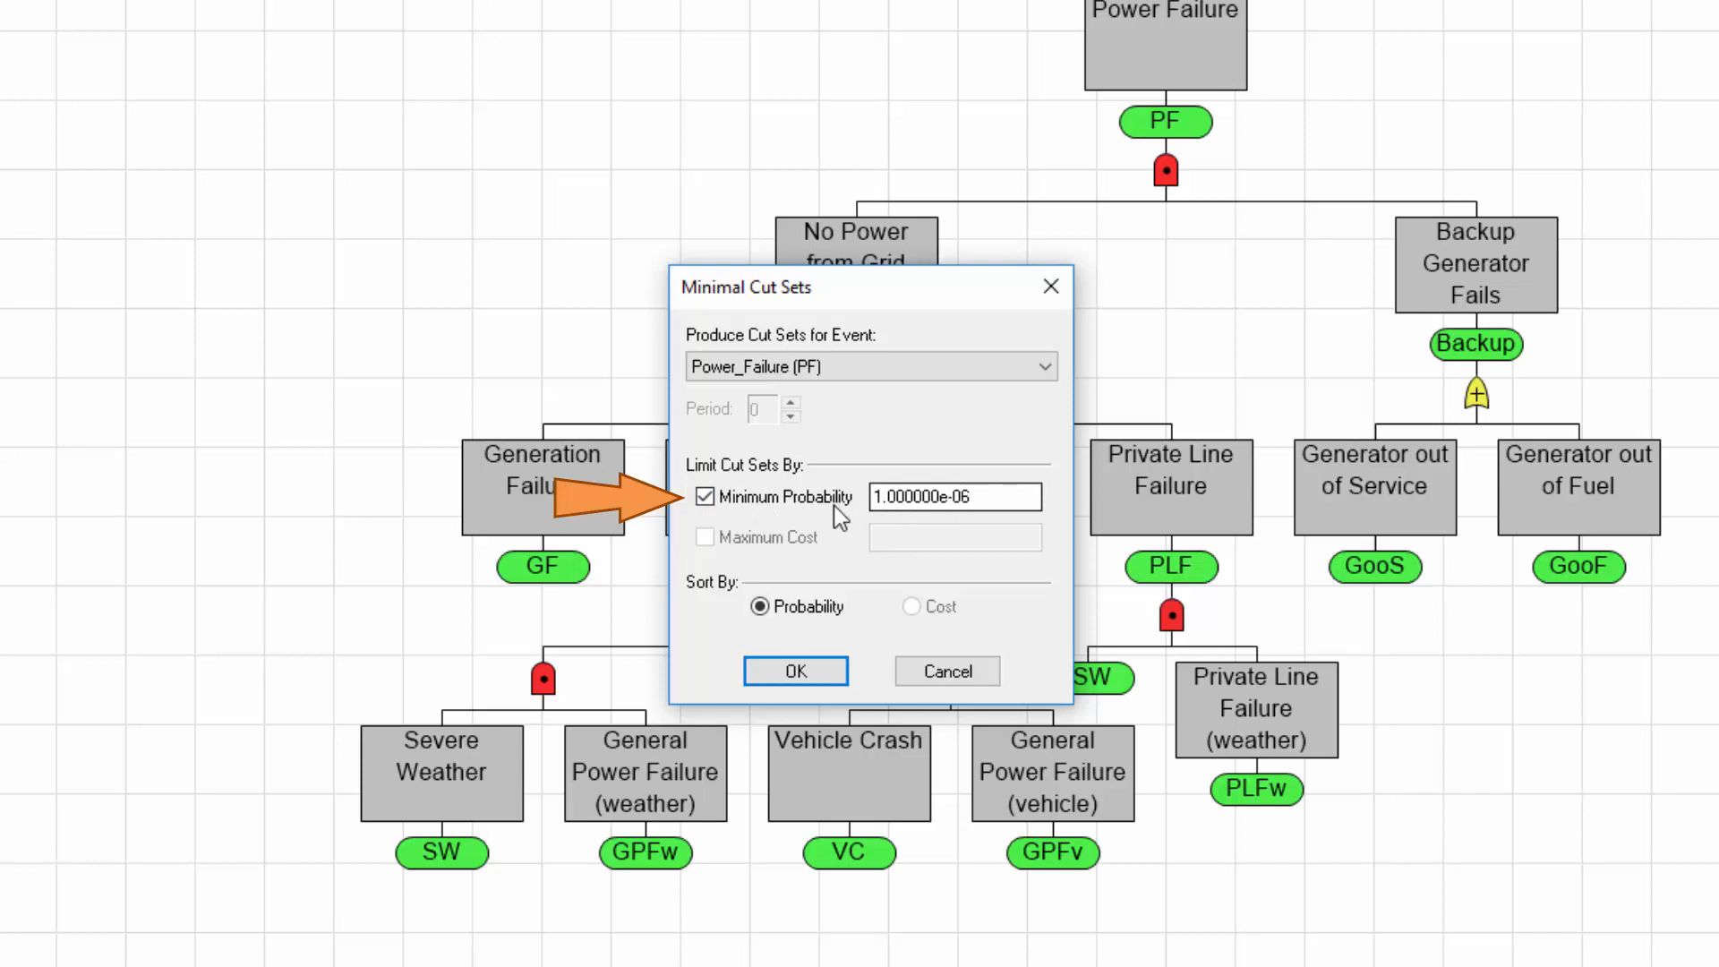
# - Limit Power_Failure cut sets to minimum probability 1.000000e-06, sorted by probability
pyautogui.click(976, 497)
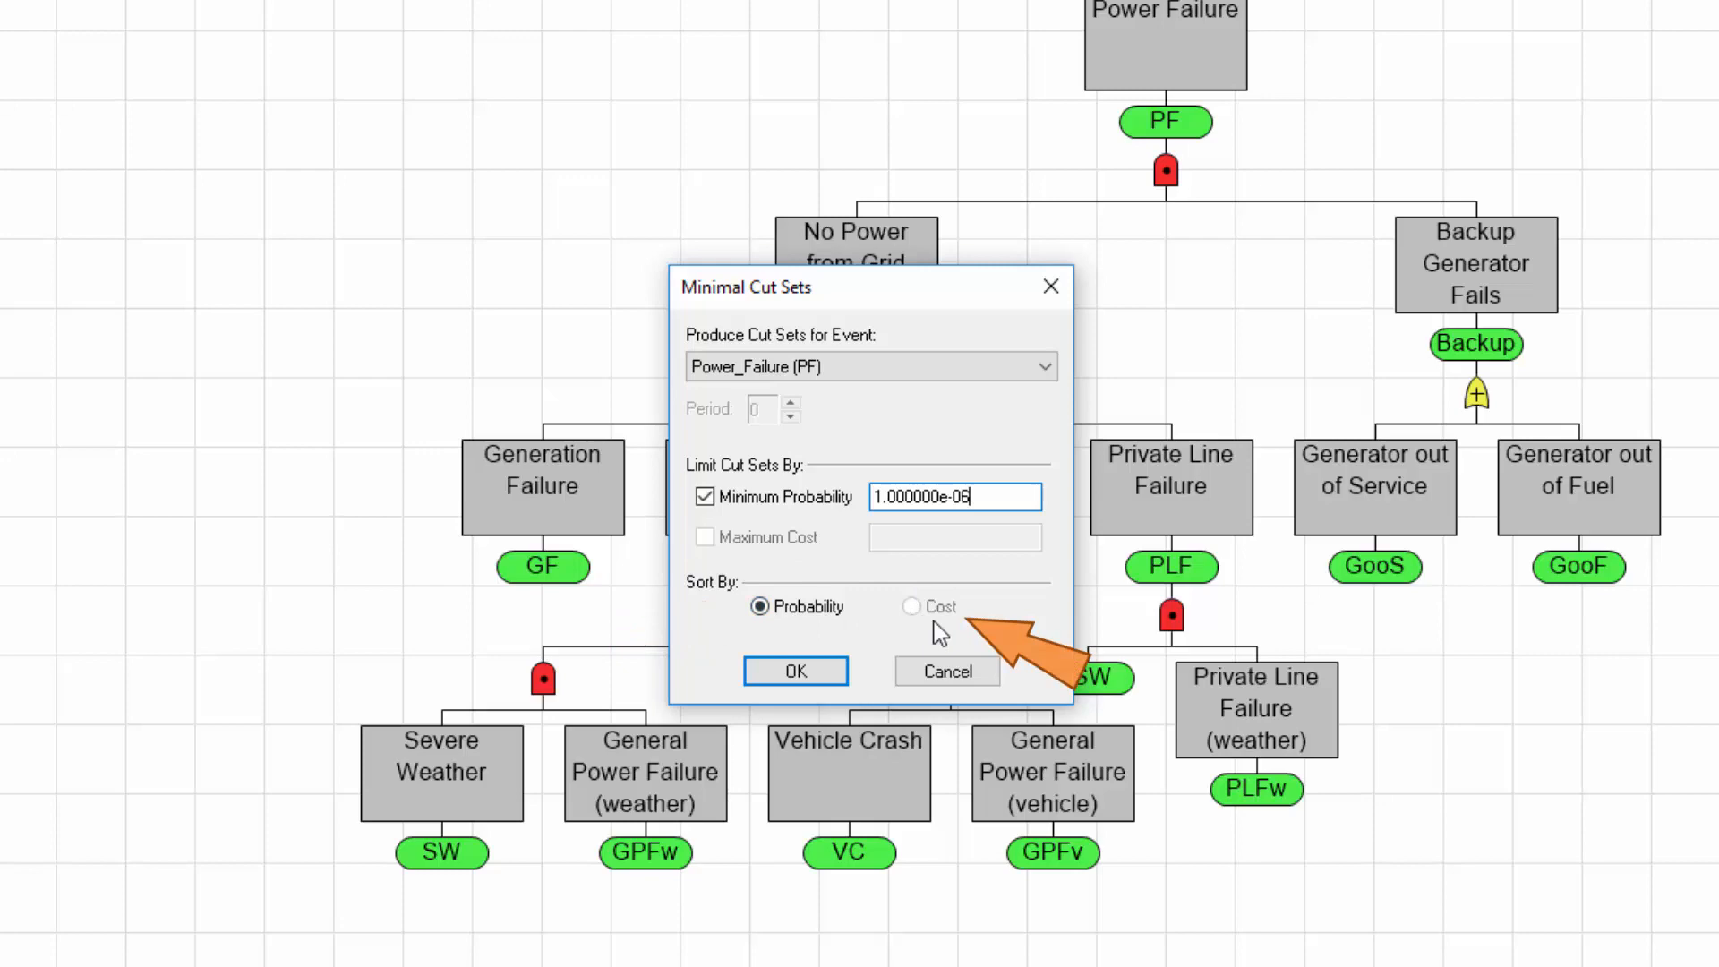
pyautogui.moveTo(944, 637)
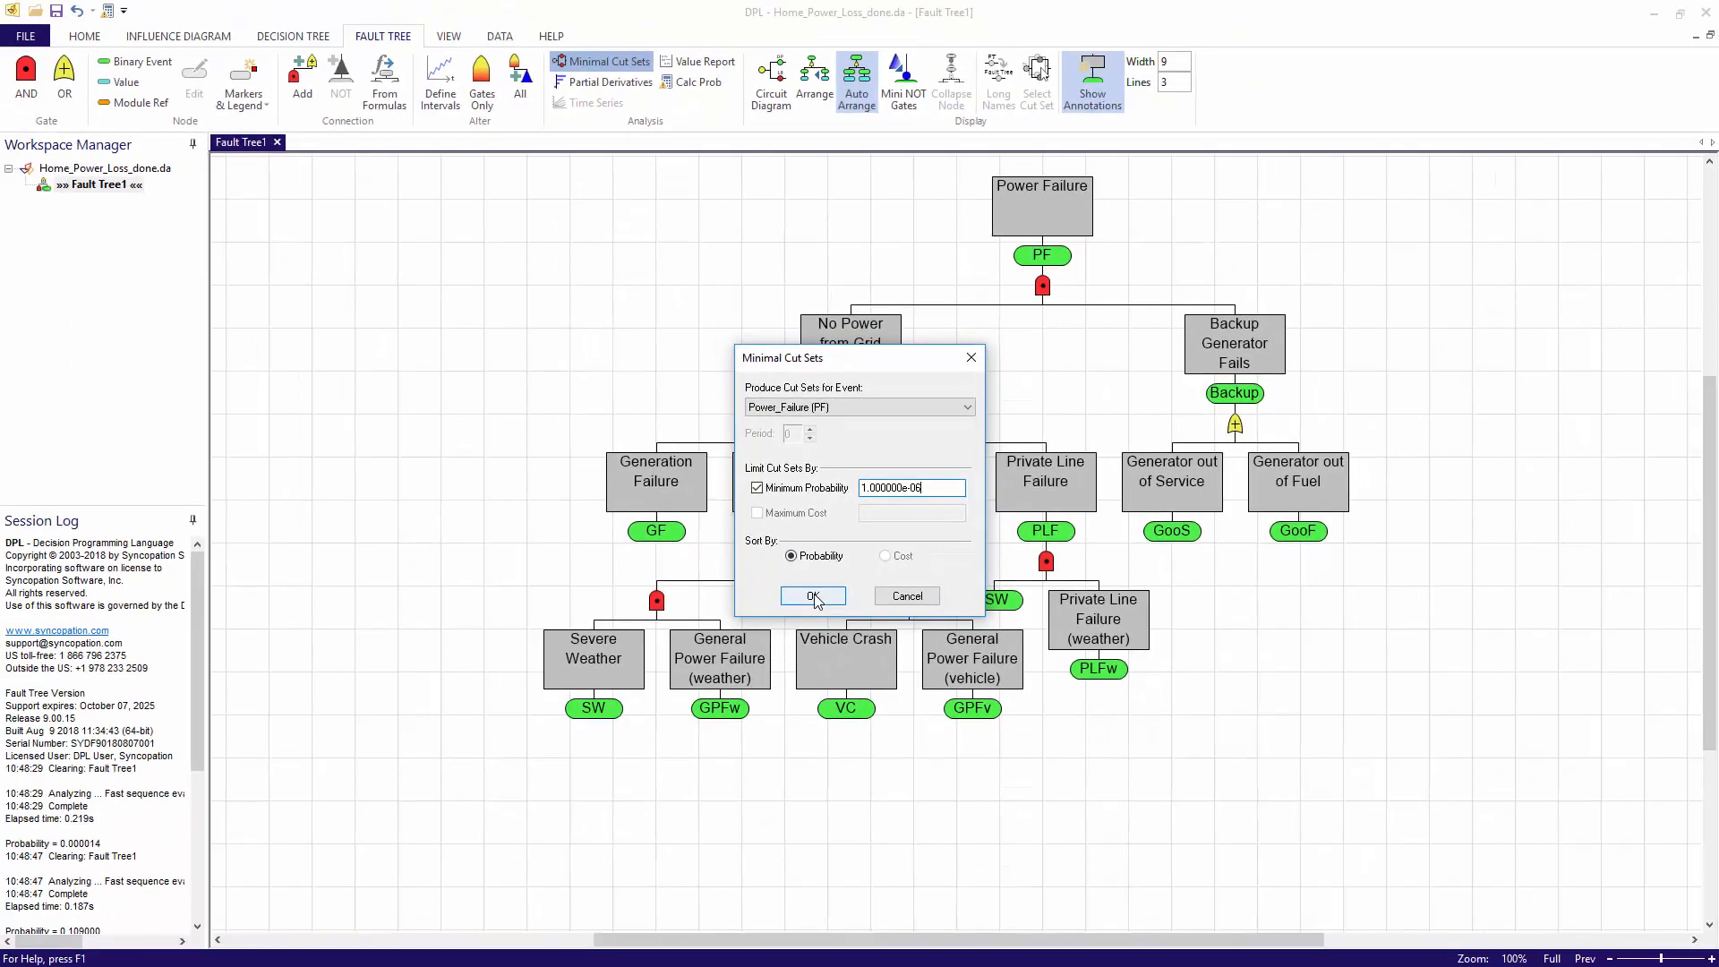
pyautogui.click(813, 596)
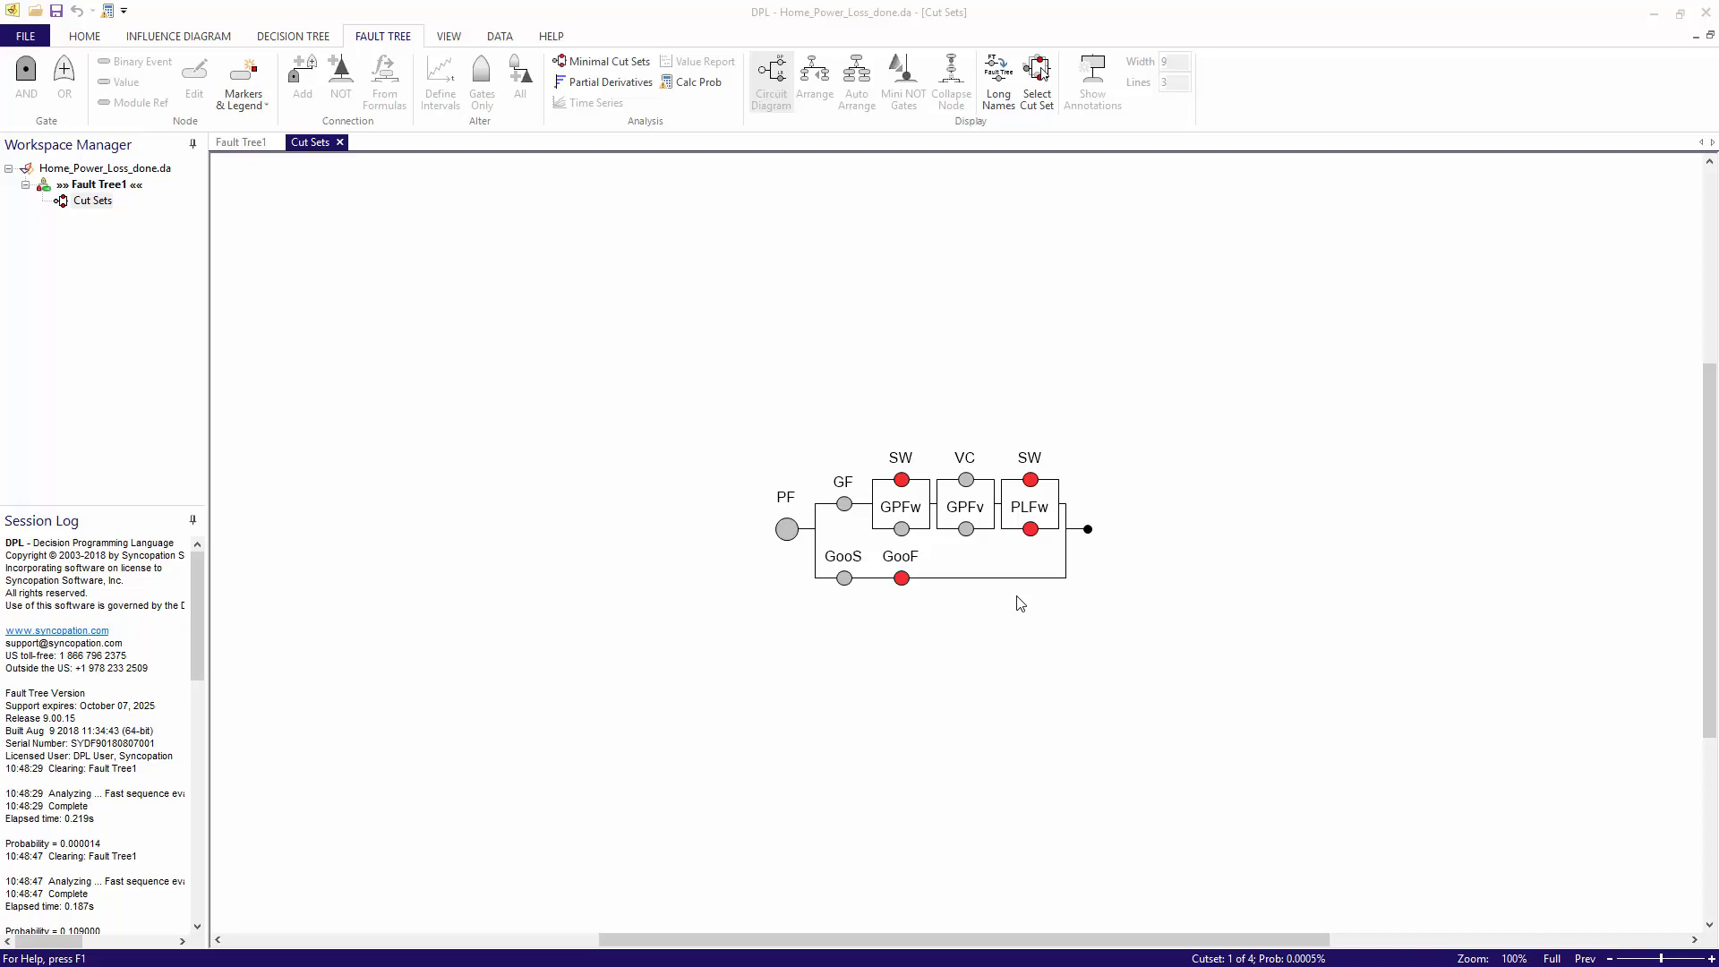
pyautogui.moveTo(1000, 533)
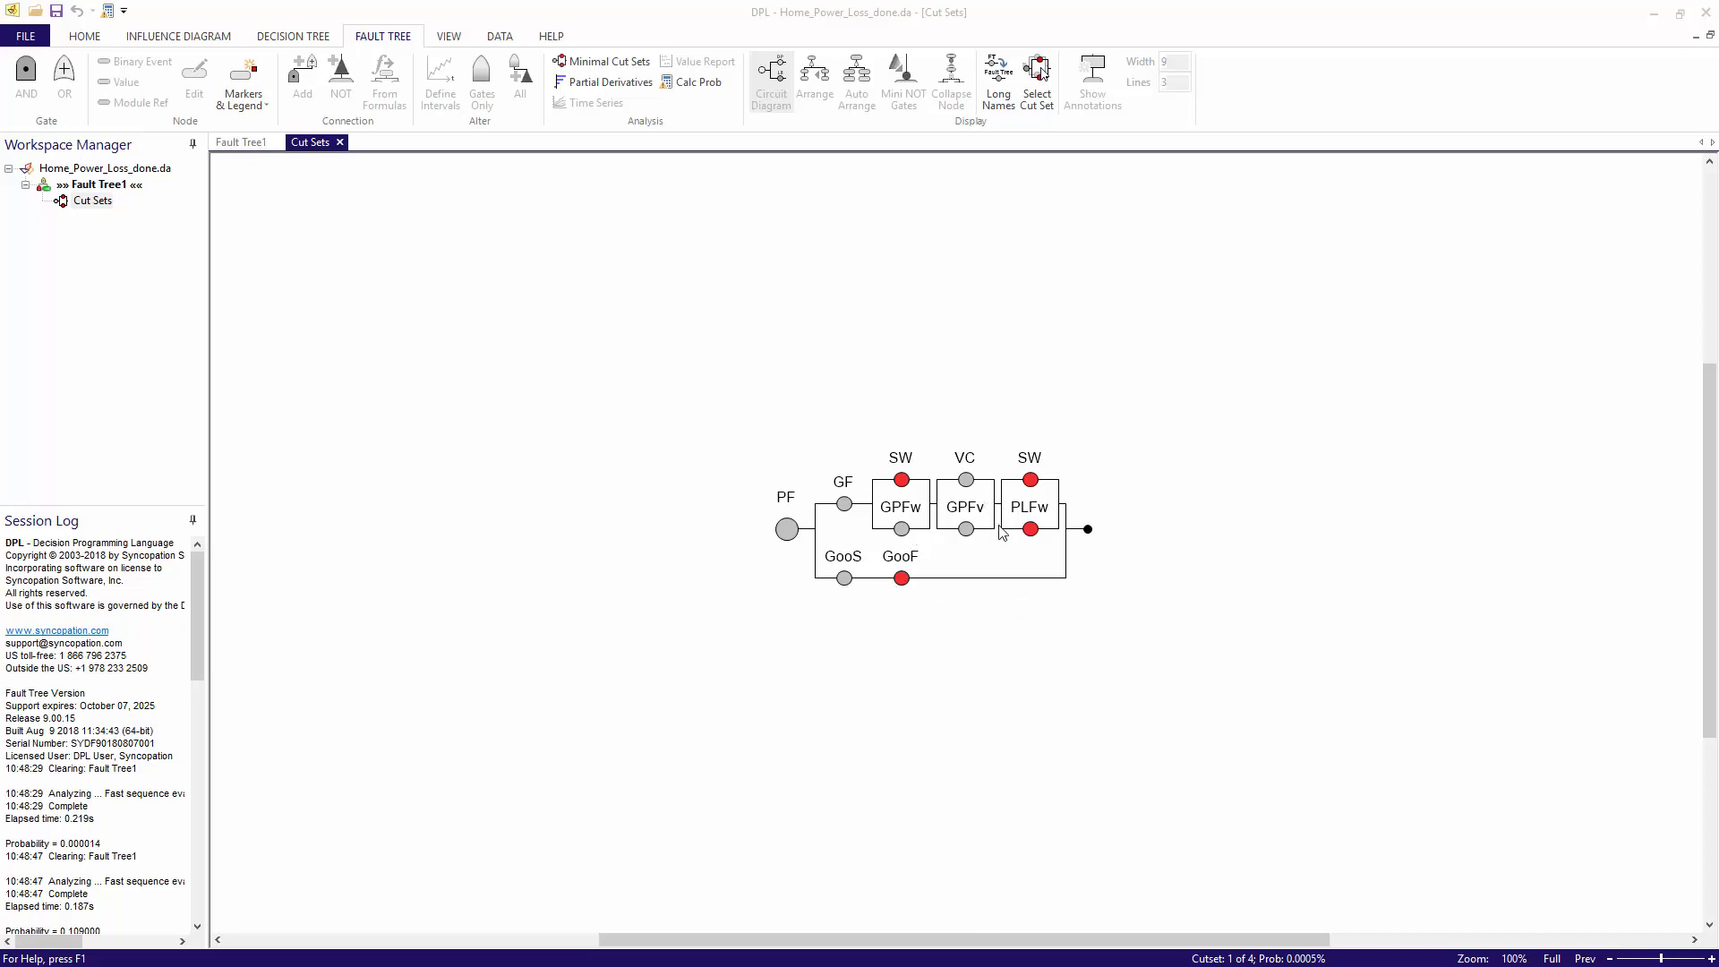
pyautogui.moveTo(1064, 513)
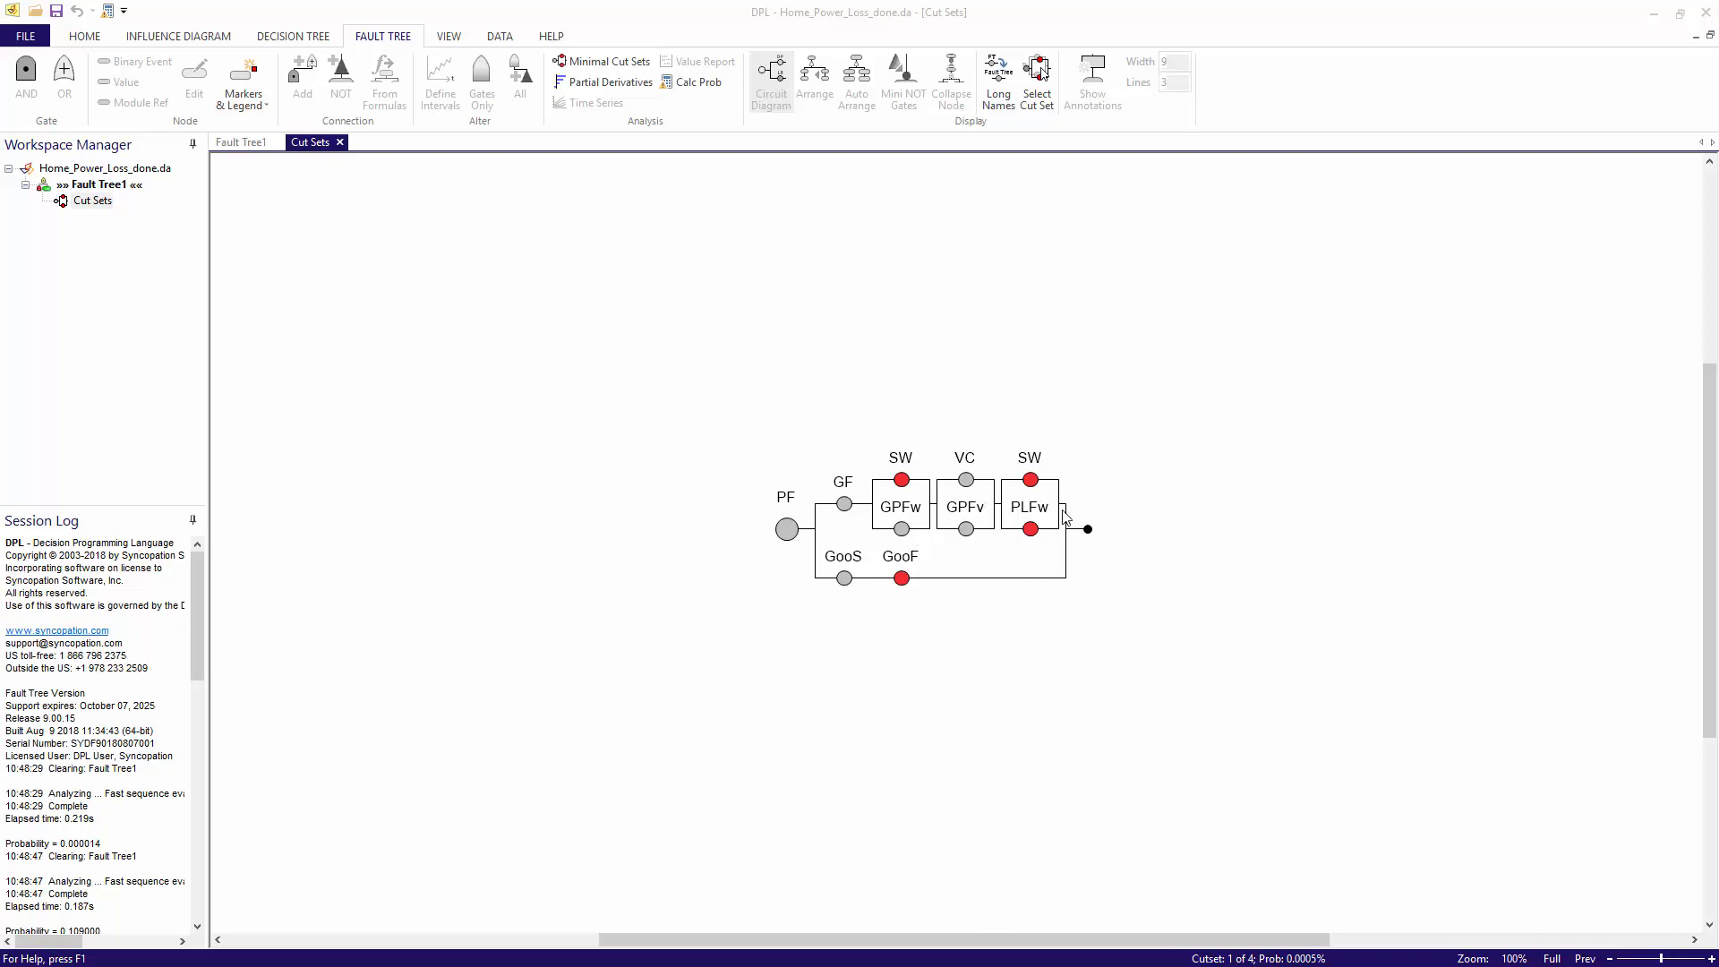
pyautogui.moveTo(956, 674)
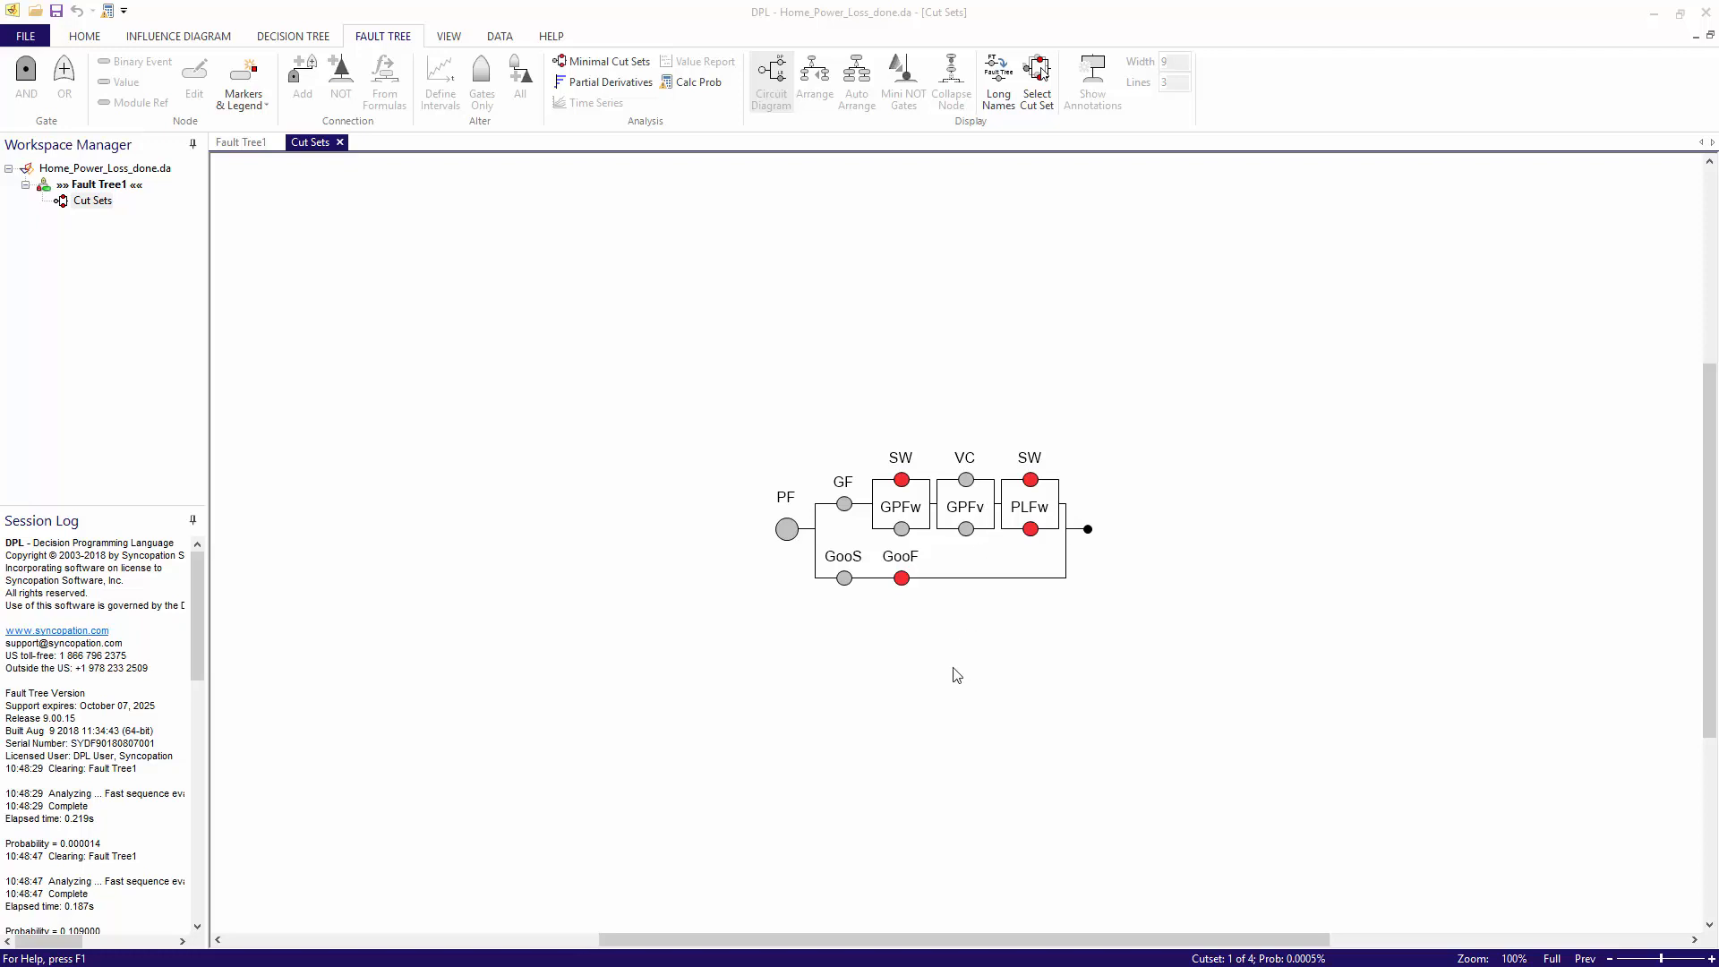
pyautogui.moveTo(923, 689)
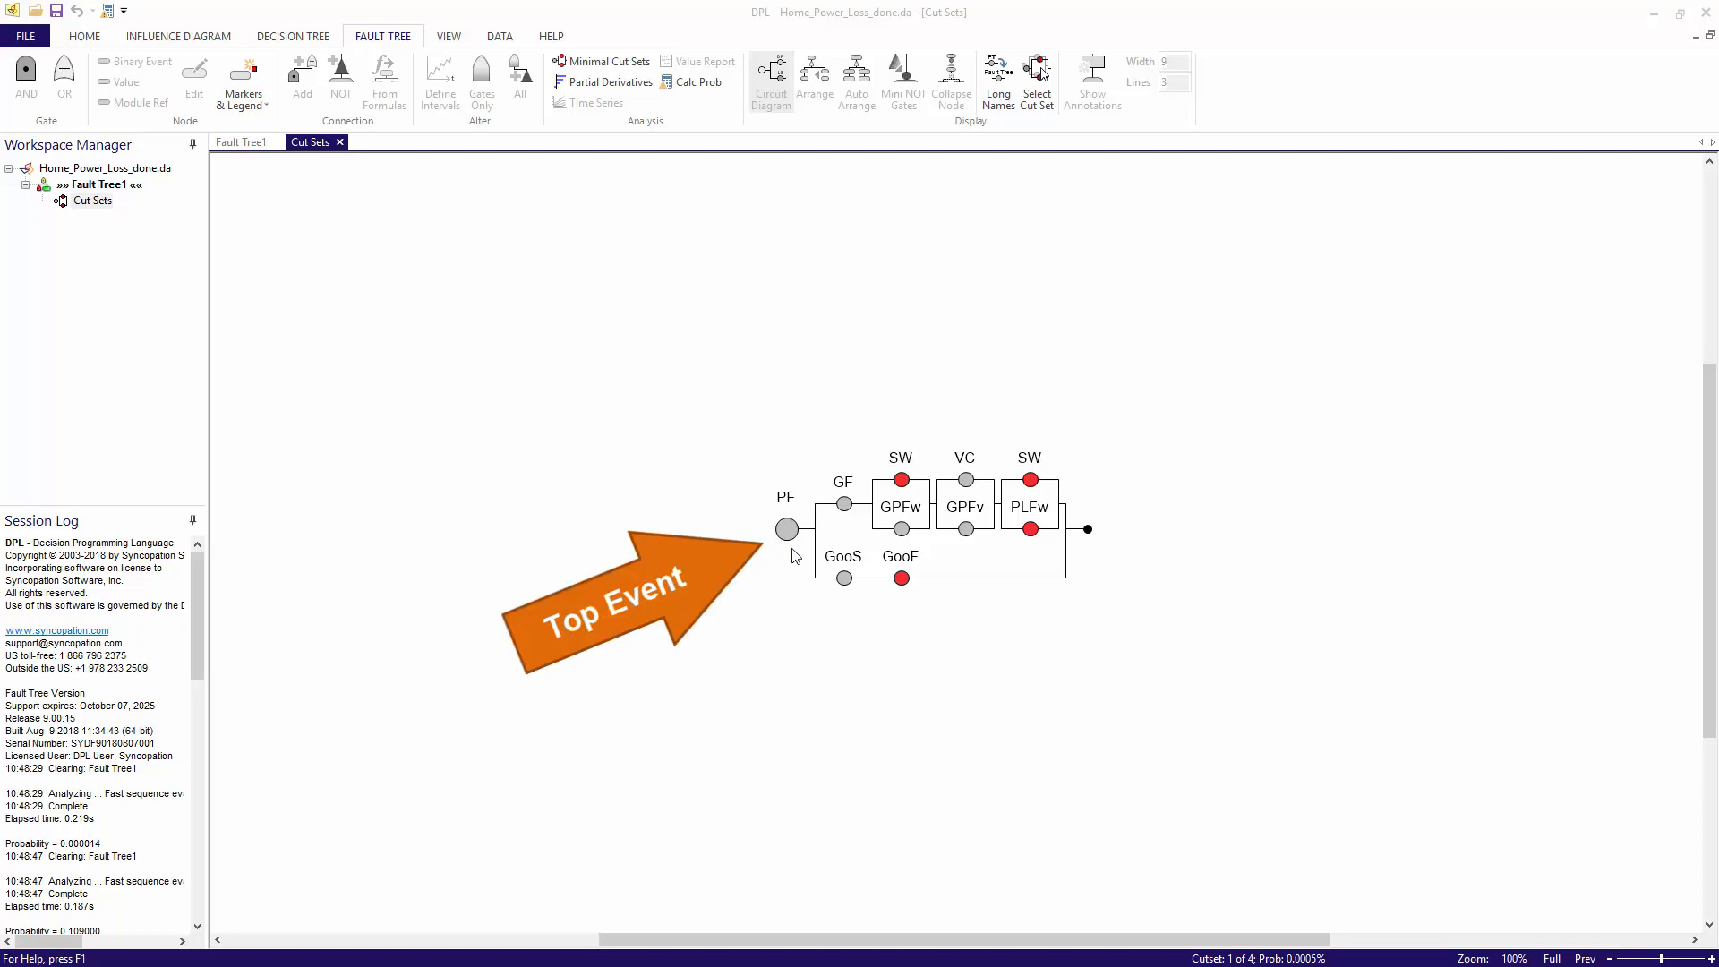
# - Confirm the Minimal Cut Sets dialog to draw the four-cut-set circuit diagram
pyautogui.click(902, 577)
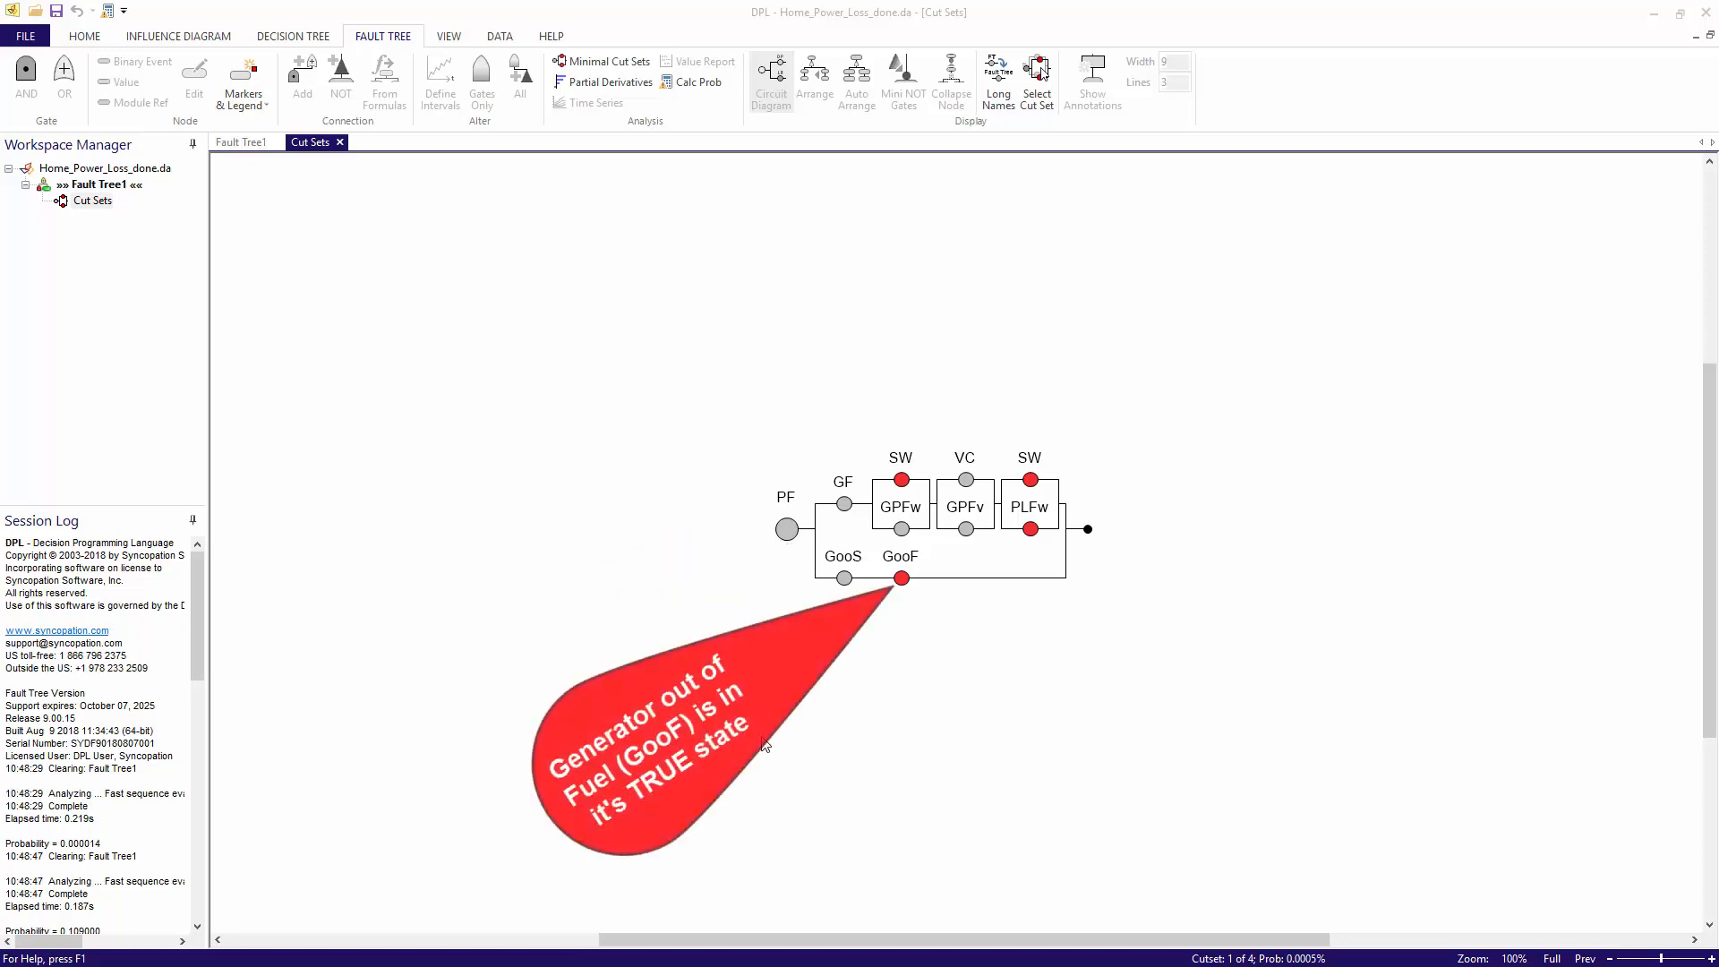
pyautogui.moveTo(931, 601)
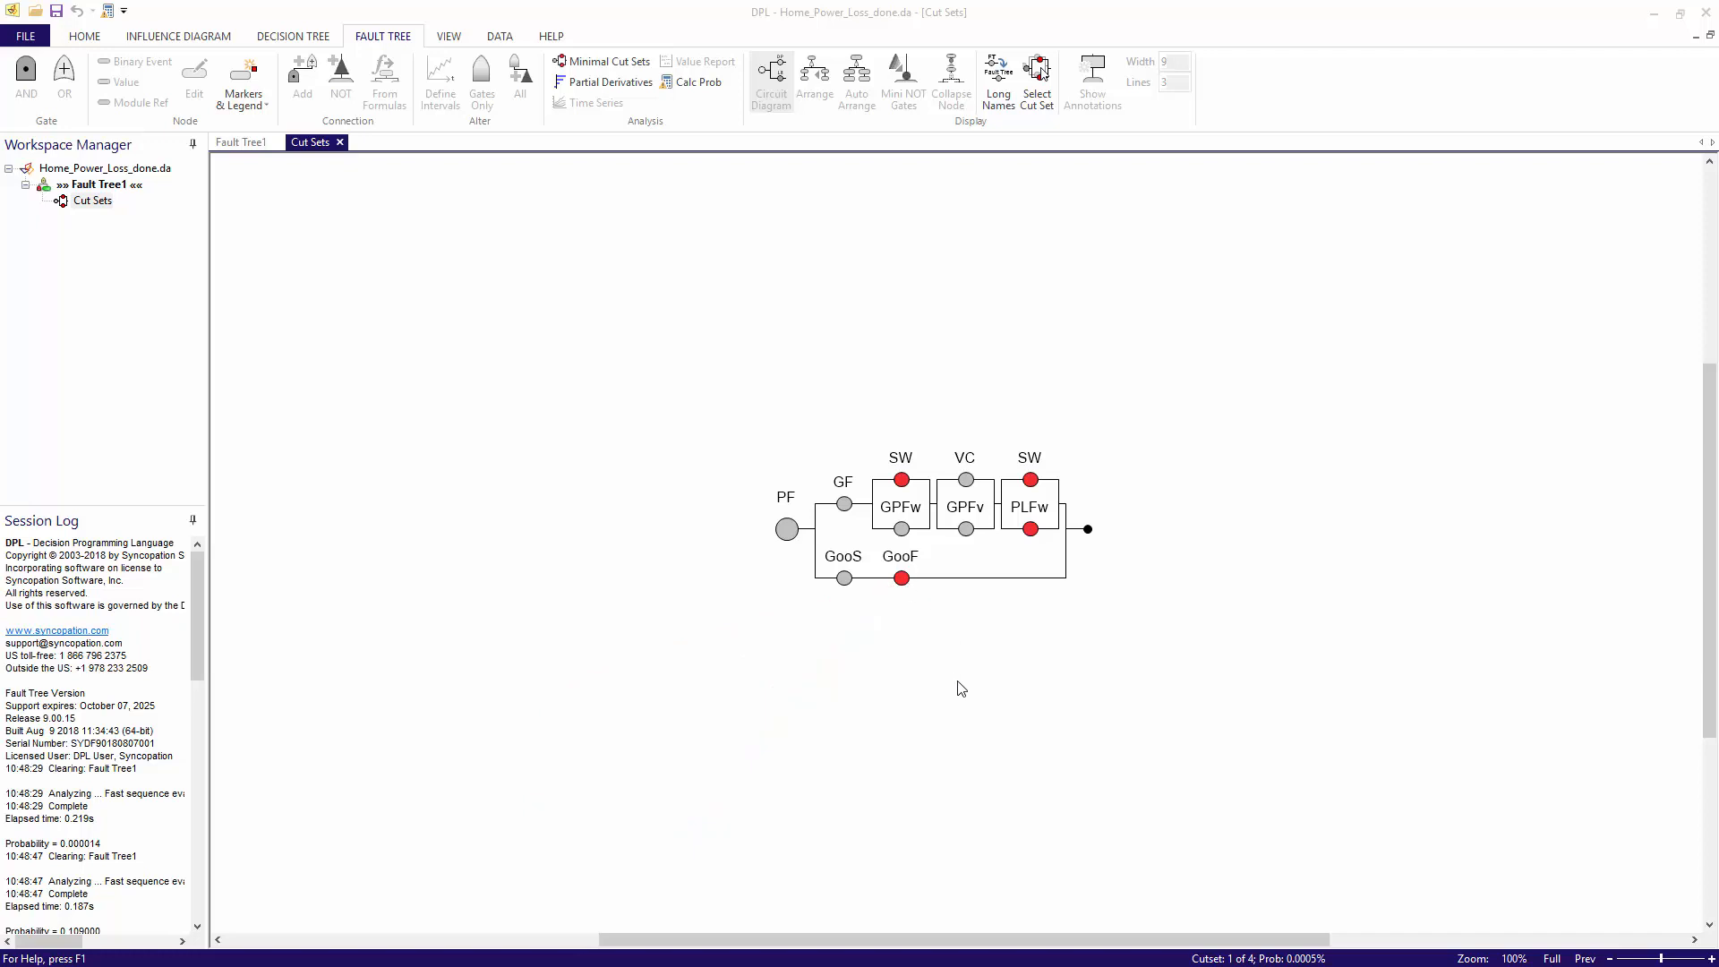
pyautogui.moveTo(1078, 672)
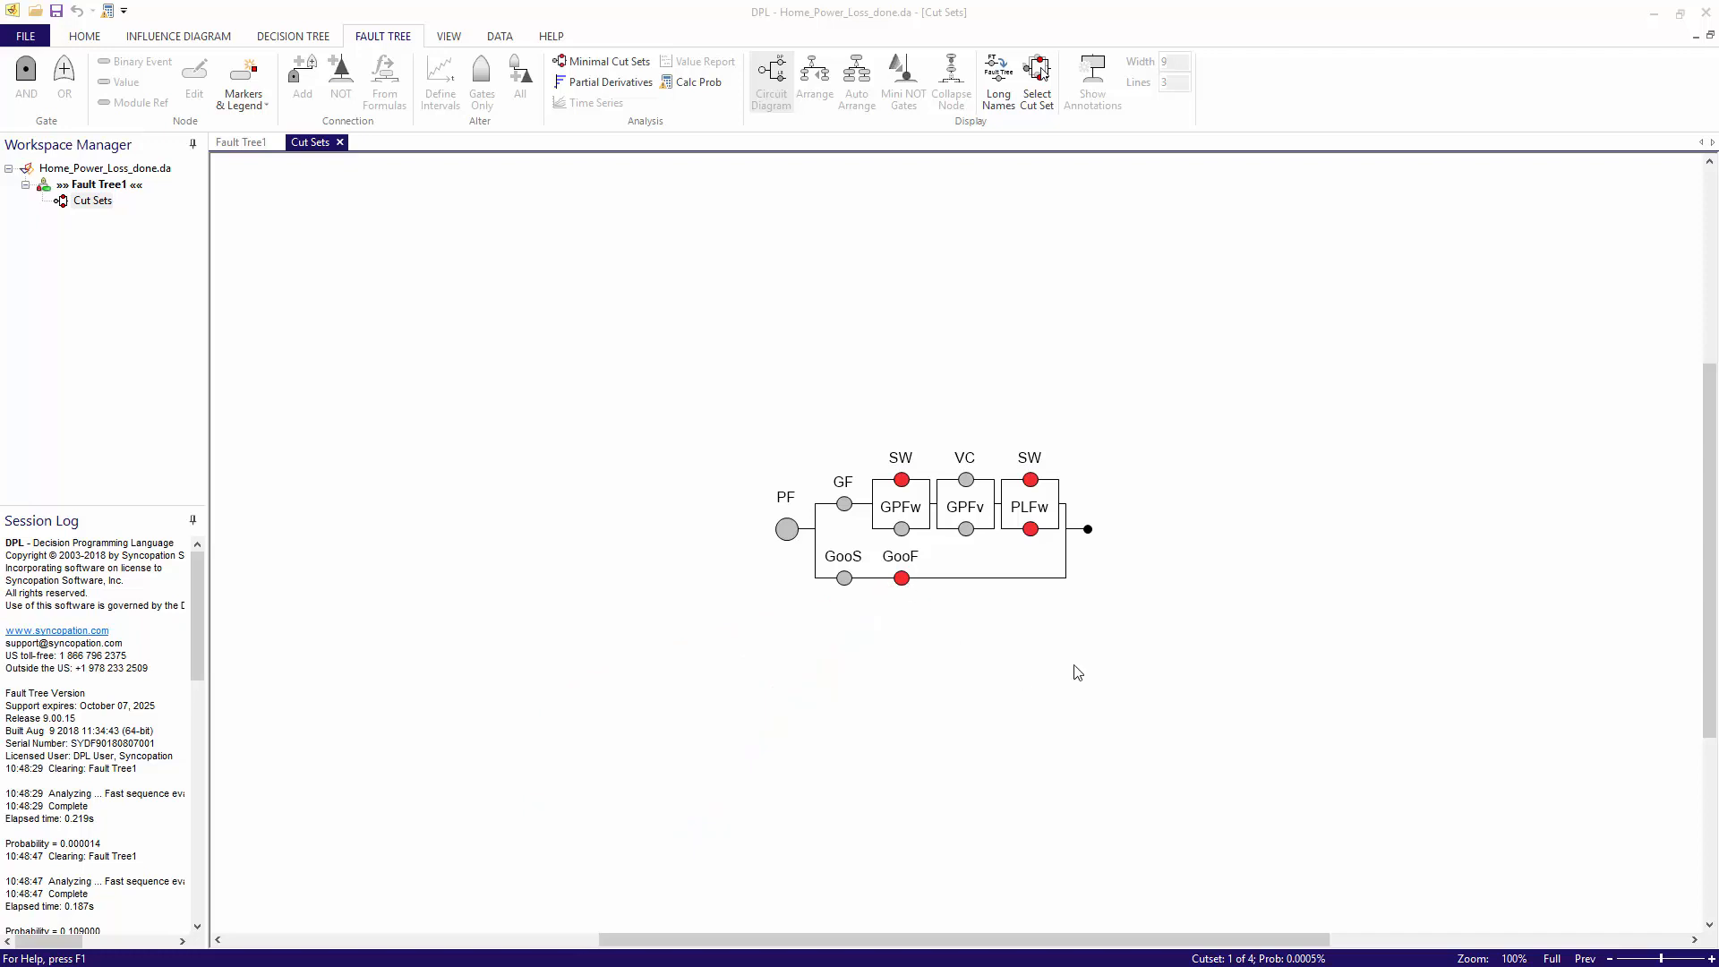
pyautogui.moveTo(1036, 489)
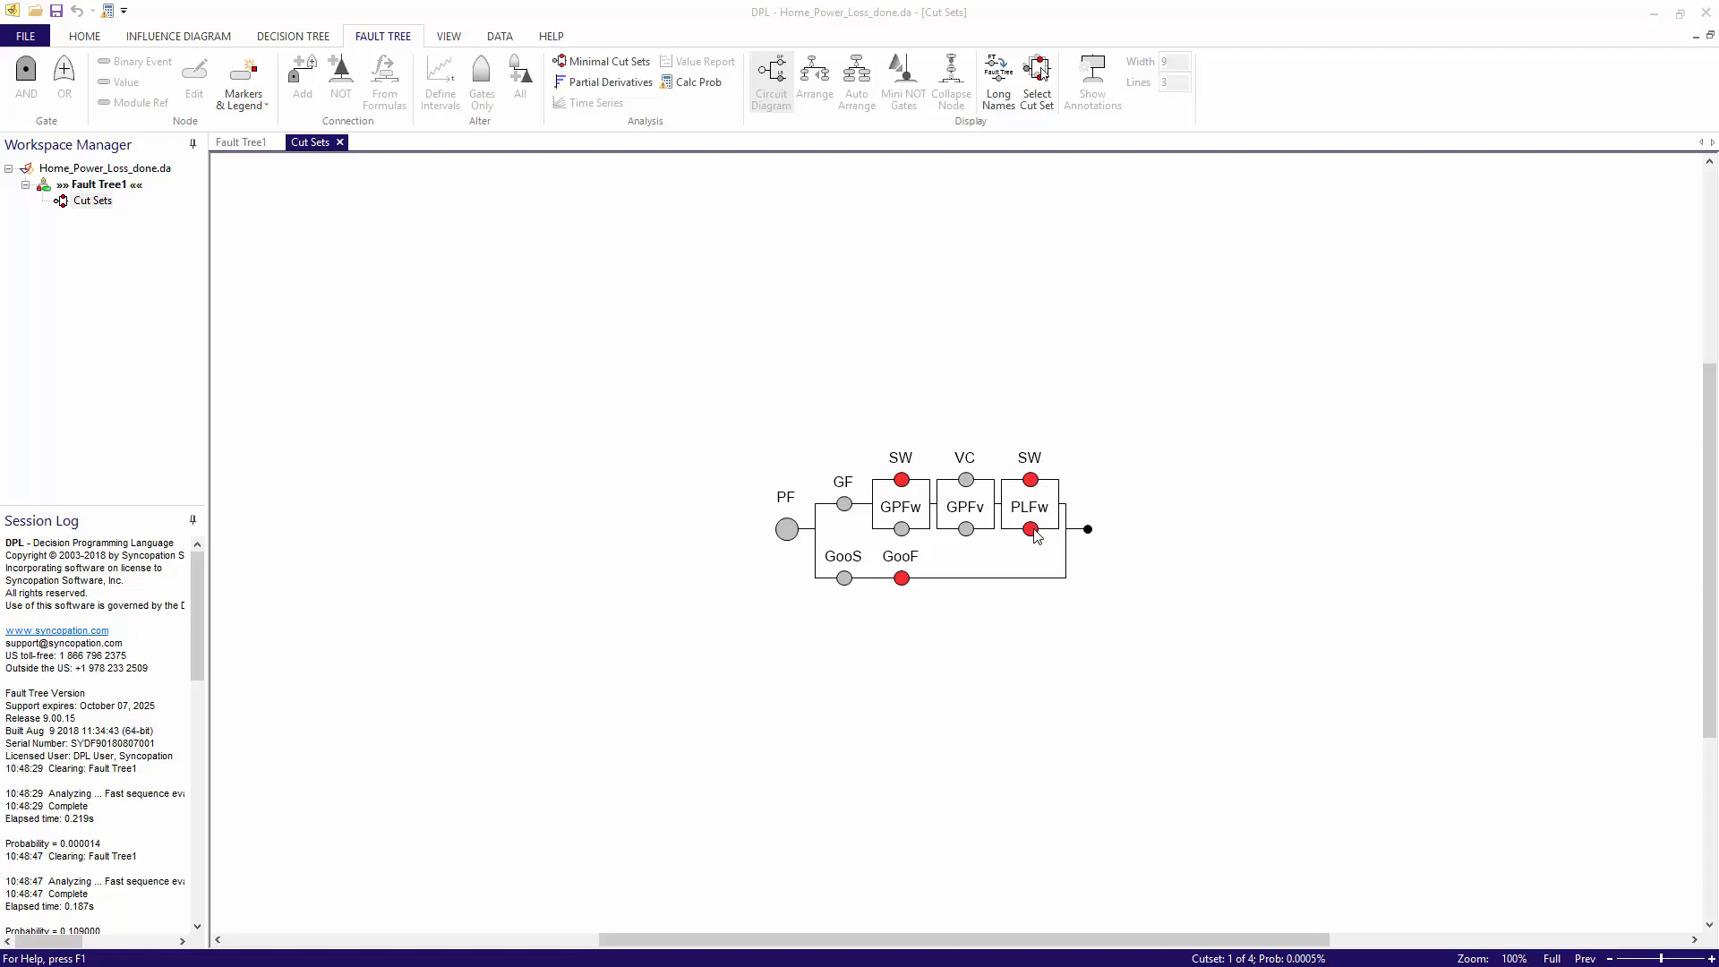
pyautogui.moveTo(903, 589)
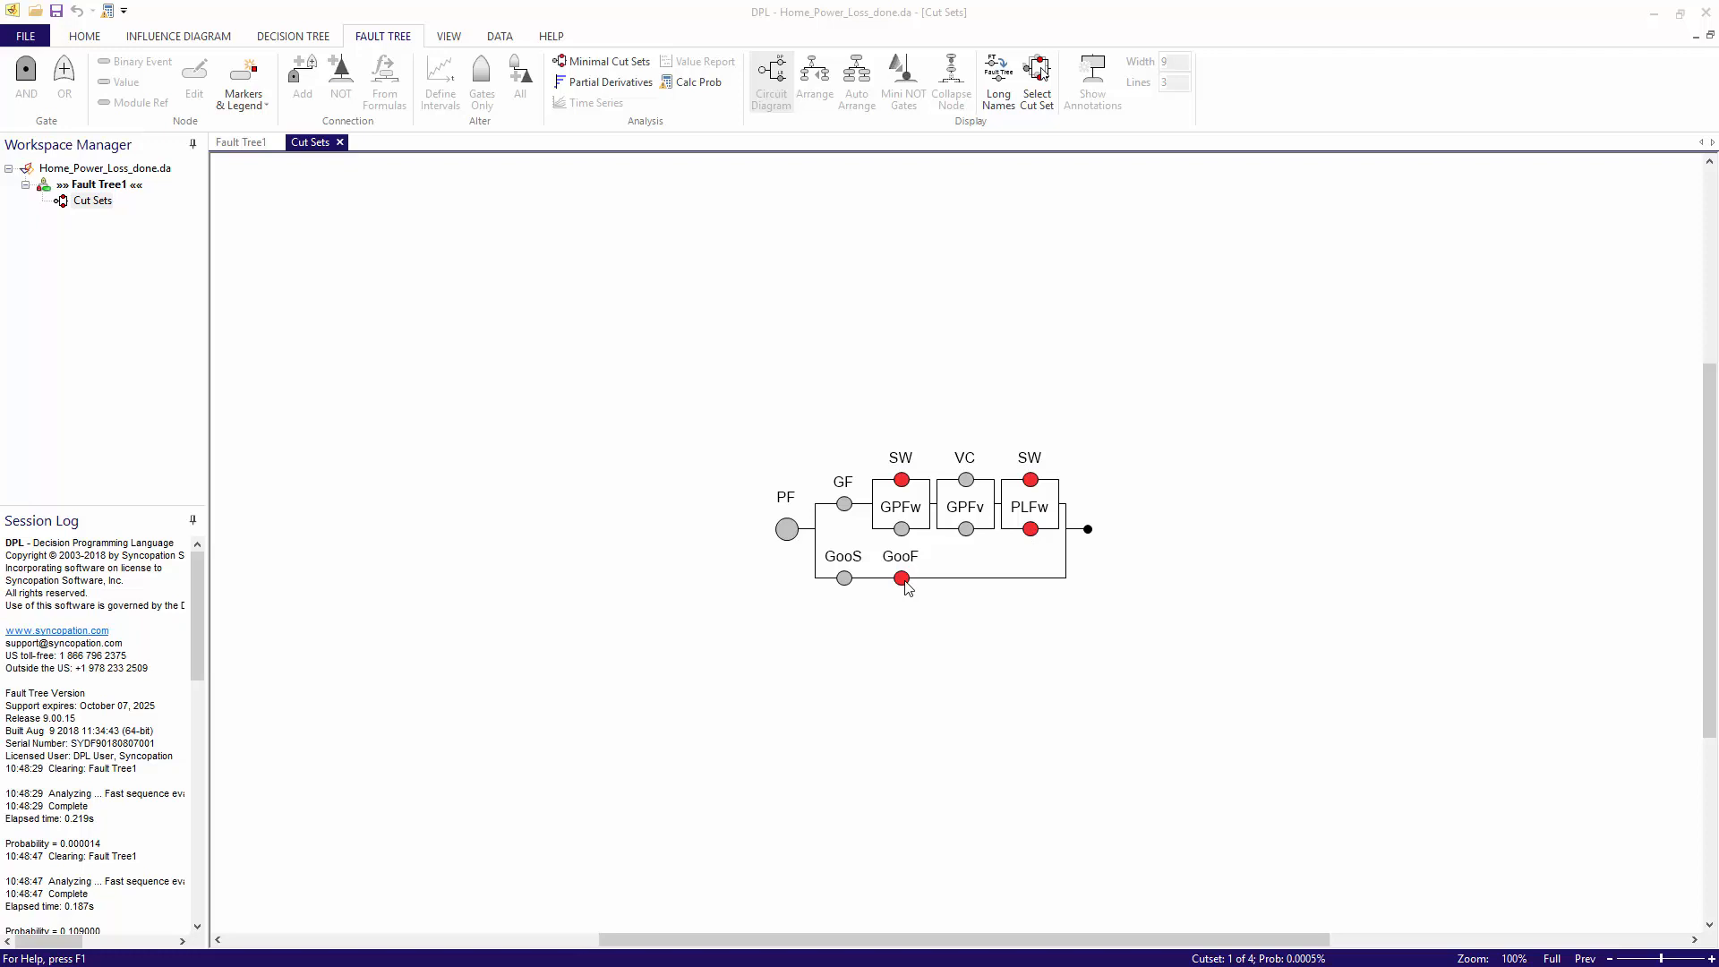
pyautogui.moveTo(955, 711)
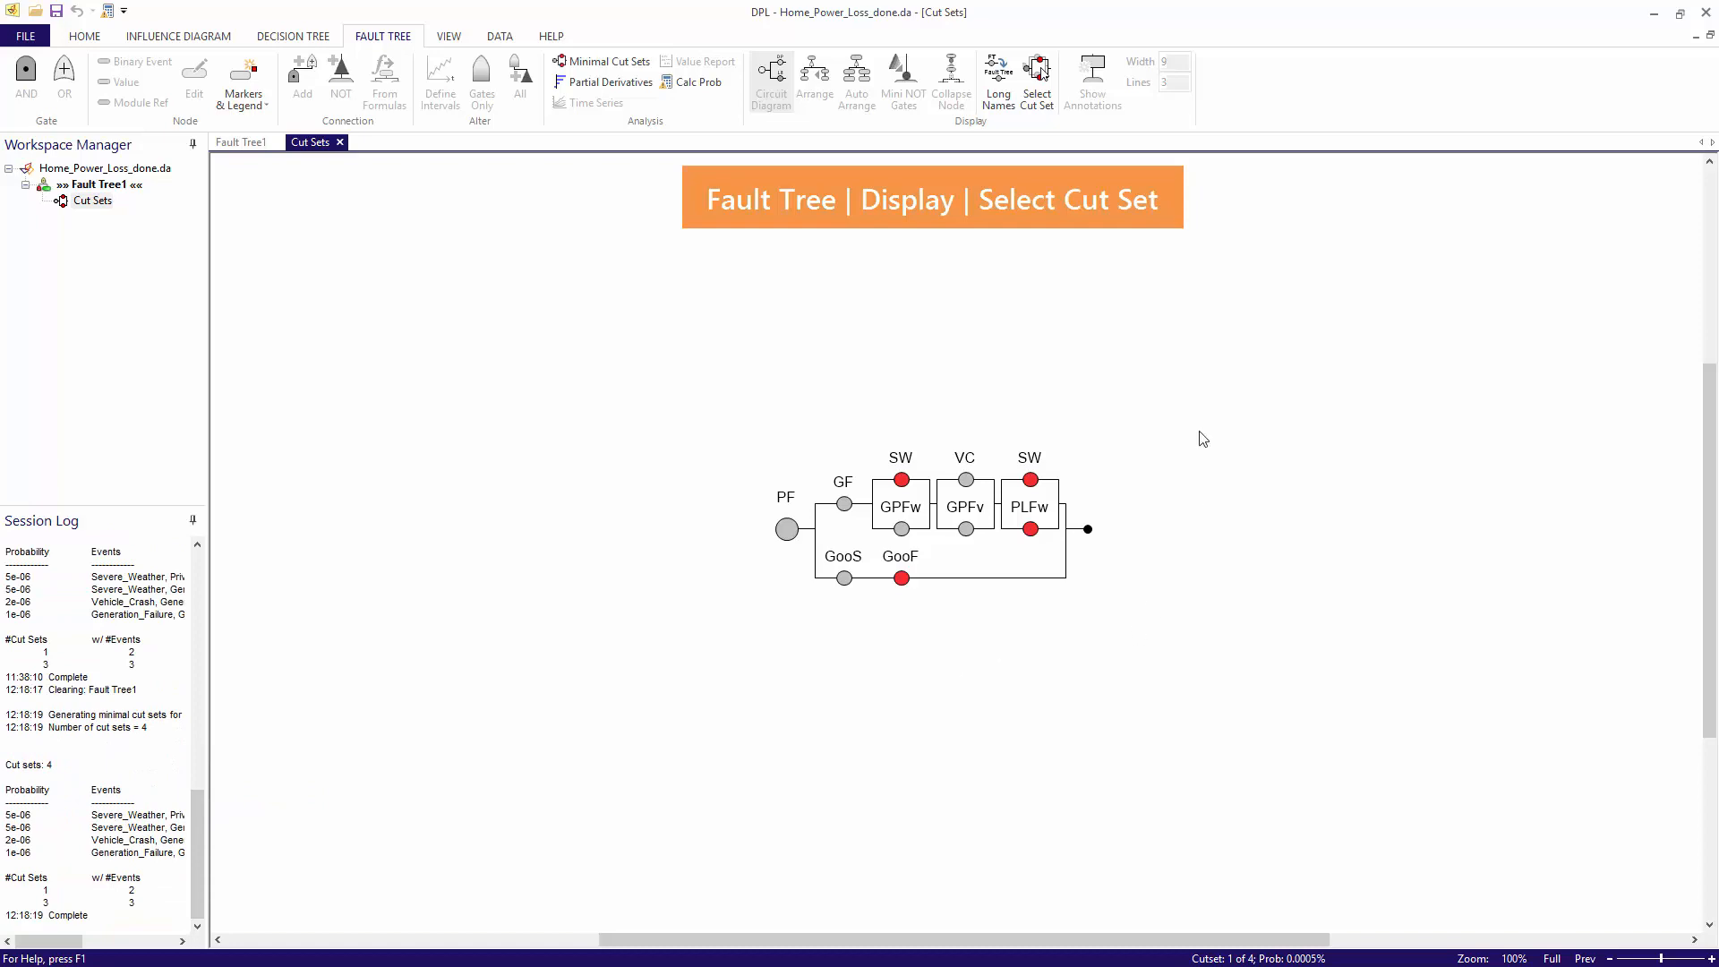
pyautogui.click(1038, 71)
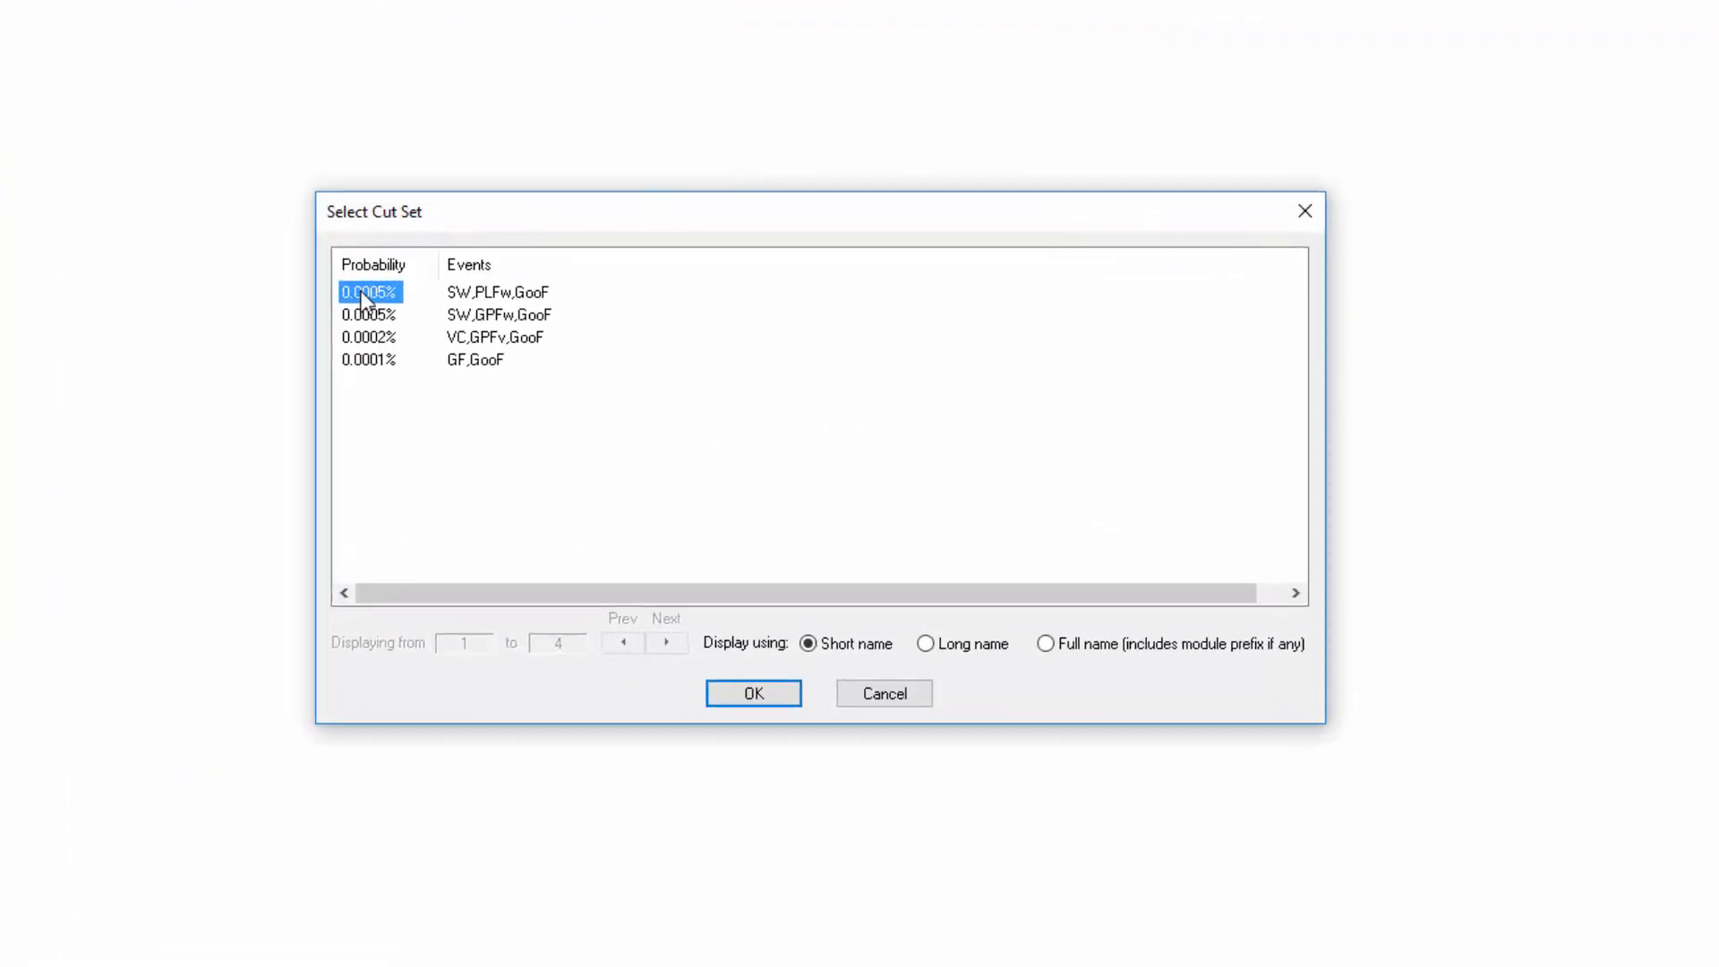
pyautogui.moveTo(433, 436)
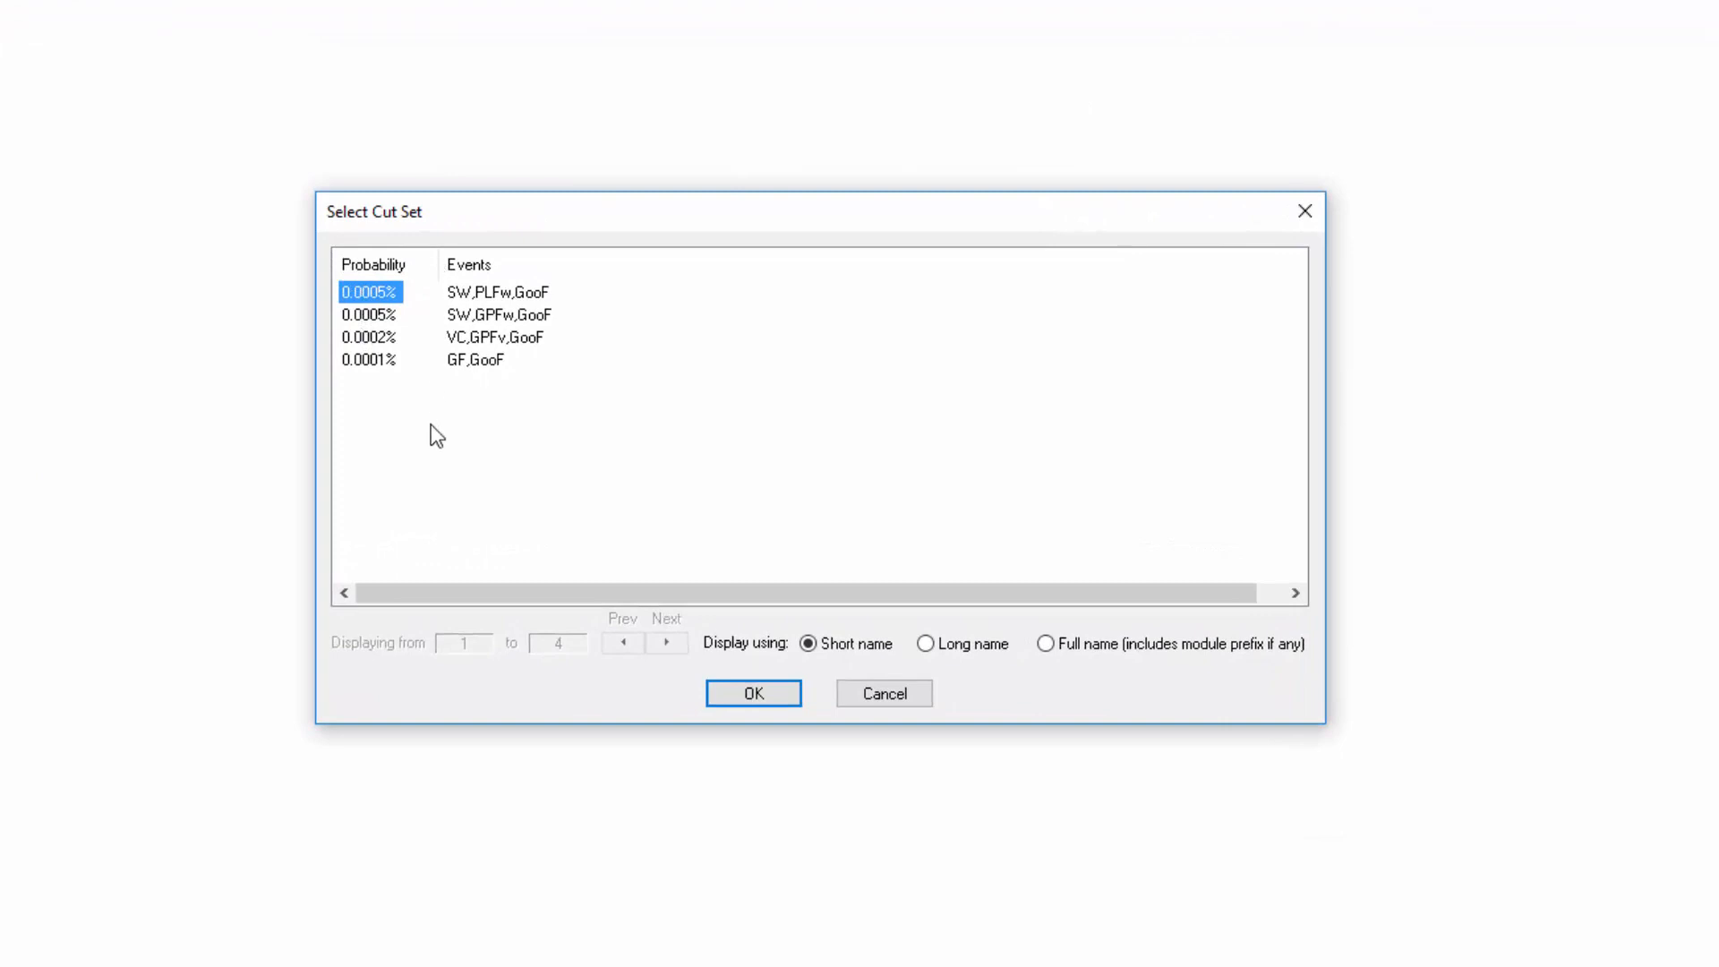
pyautogui.moveTo(489, 363)
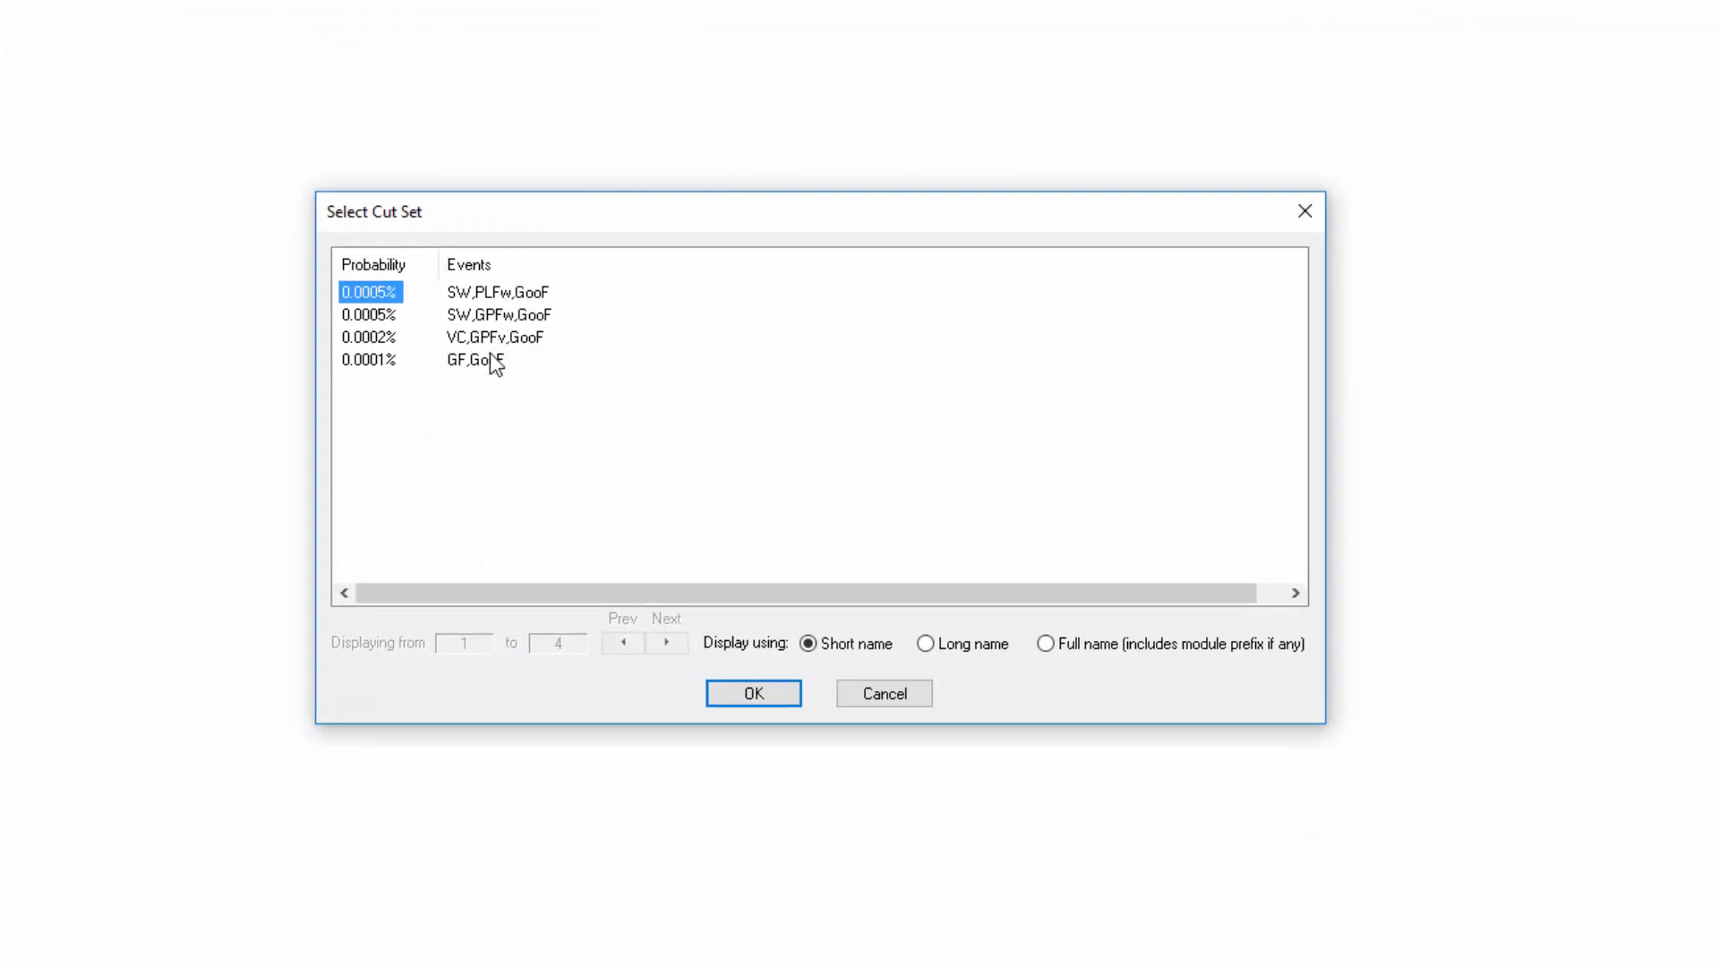
pyautogui.moveTo(506, 391)
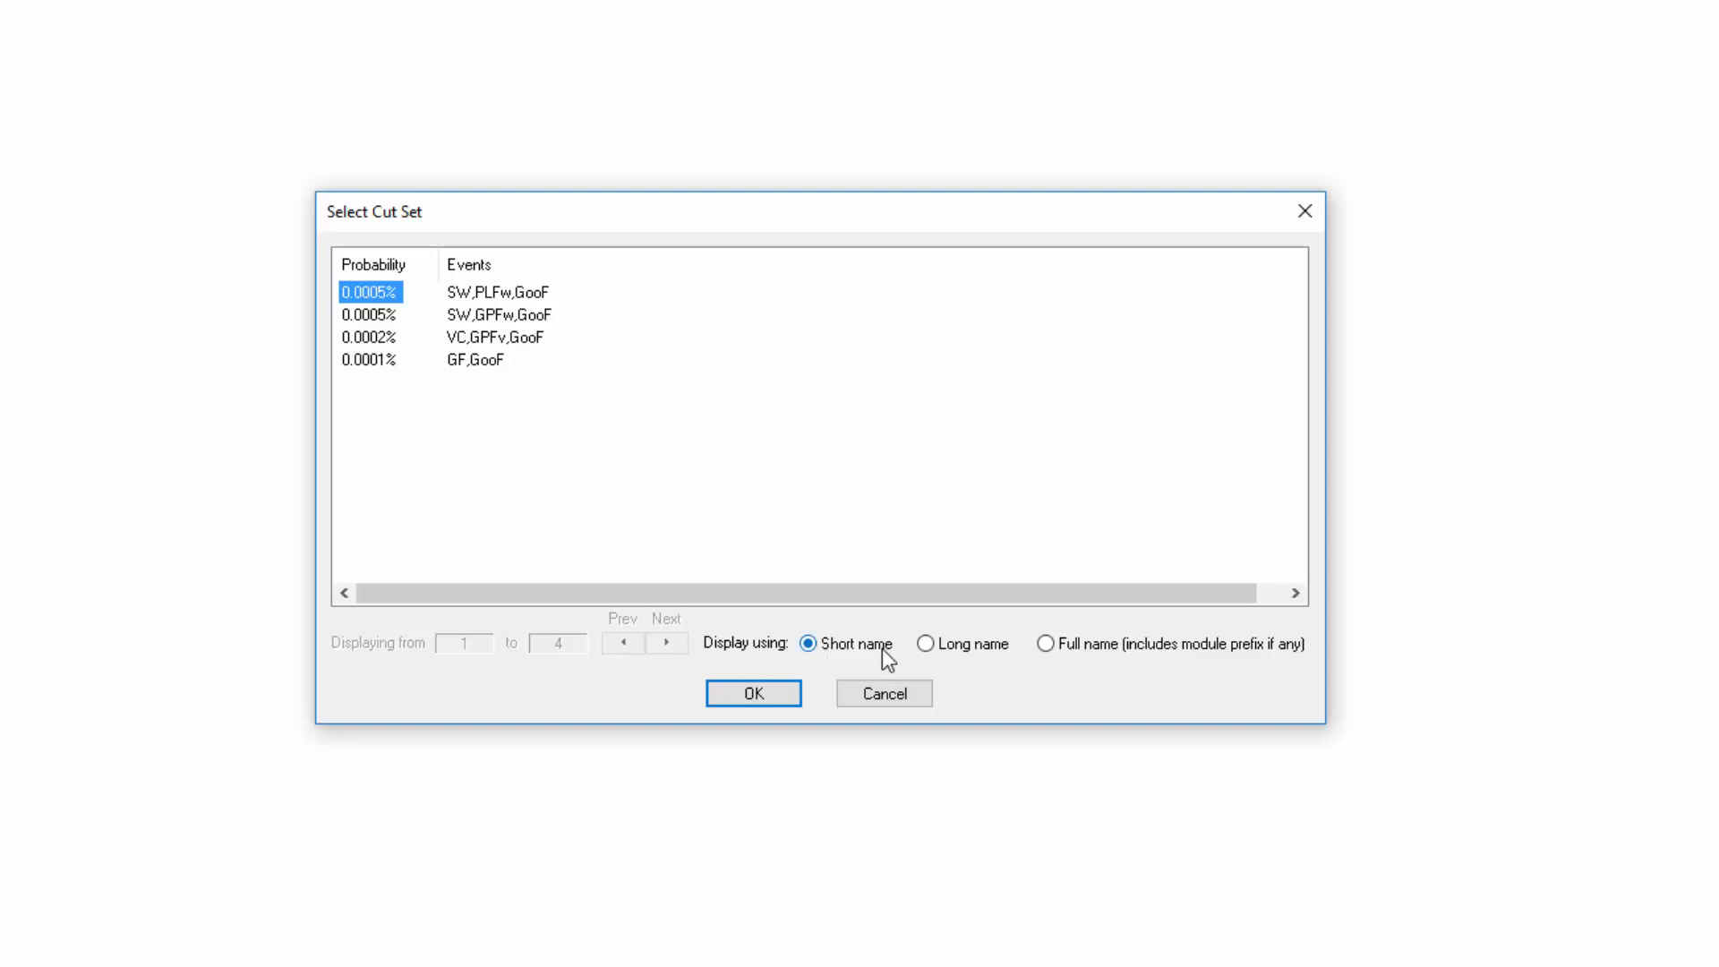
pyautogui.click(926, 644)
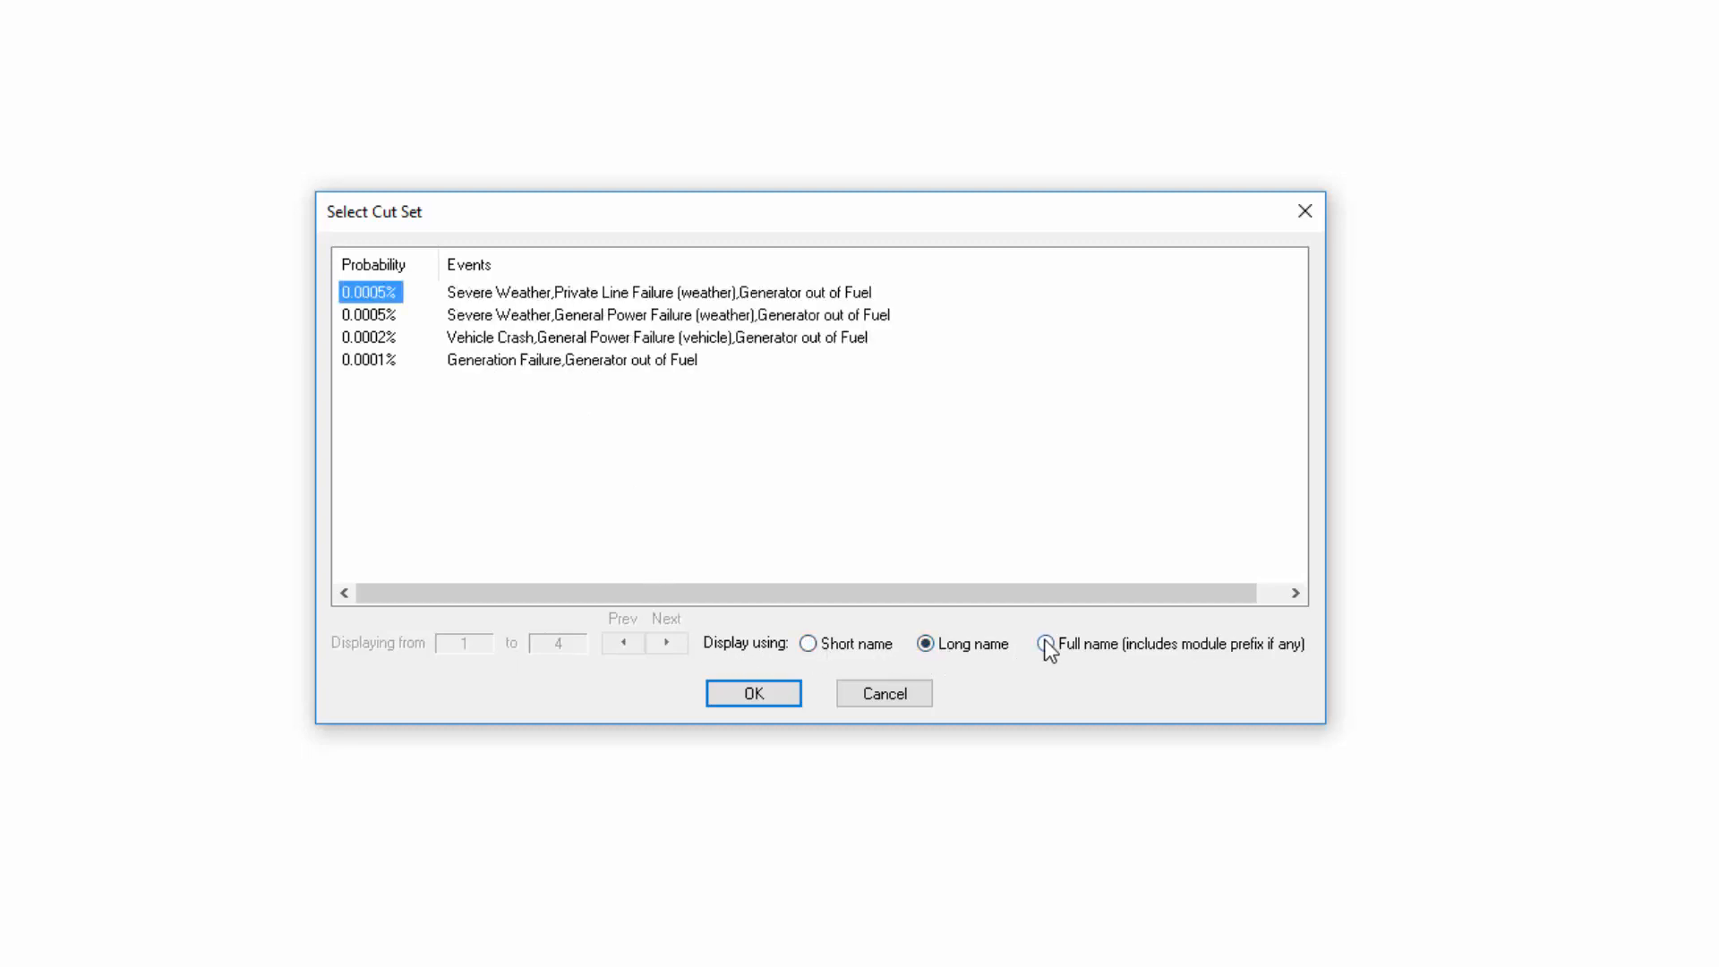
pyautogui.click(1047, 644)
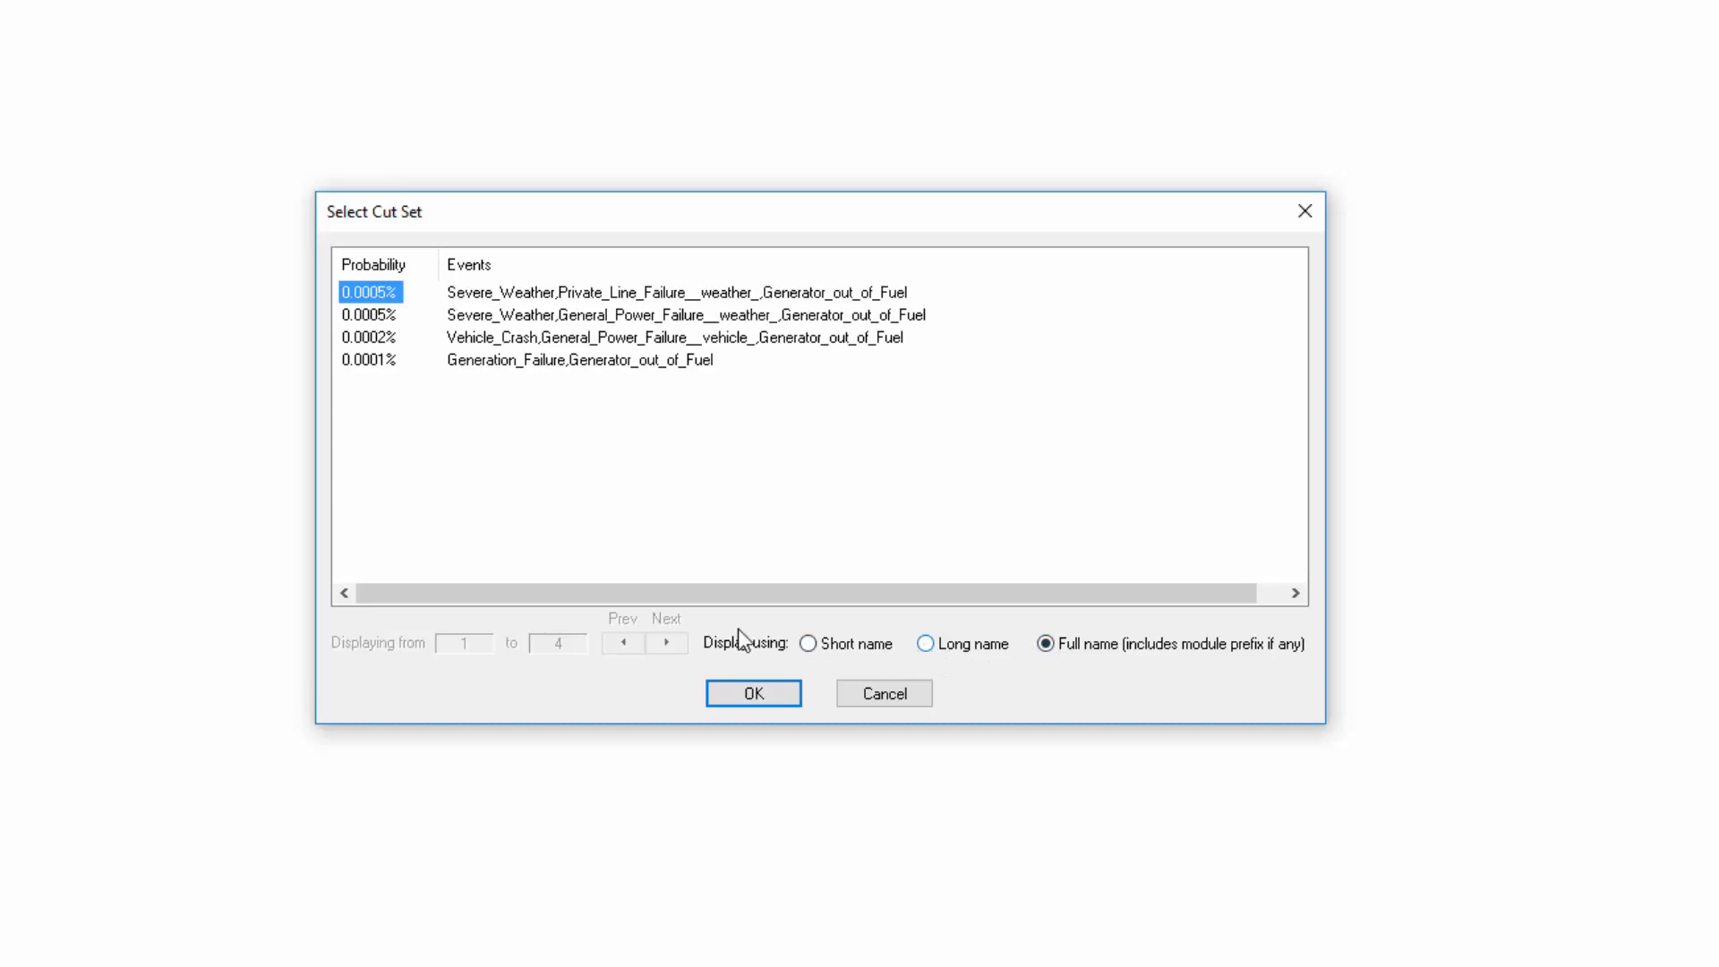
pyautogui.click(811, 644)
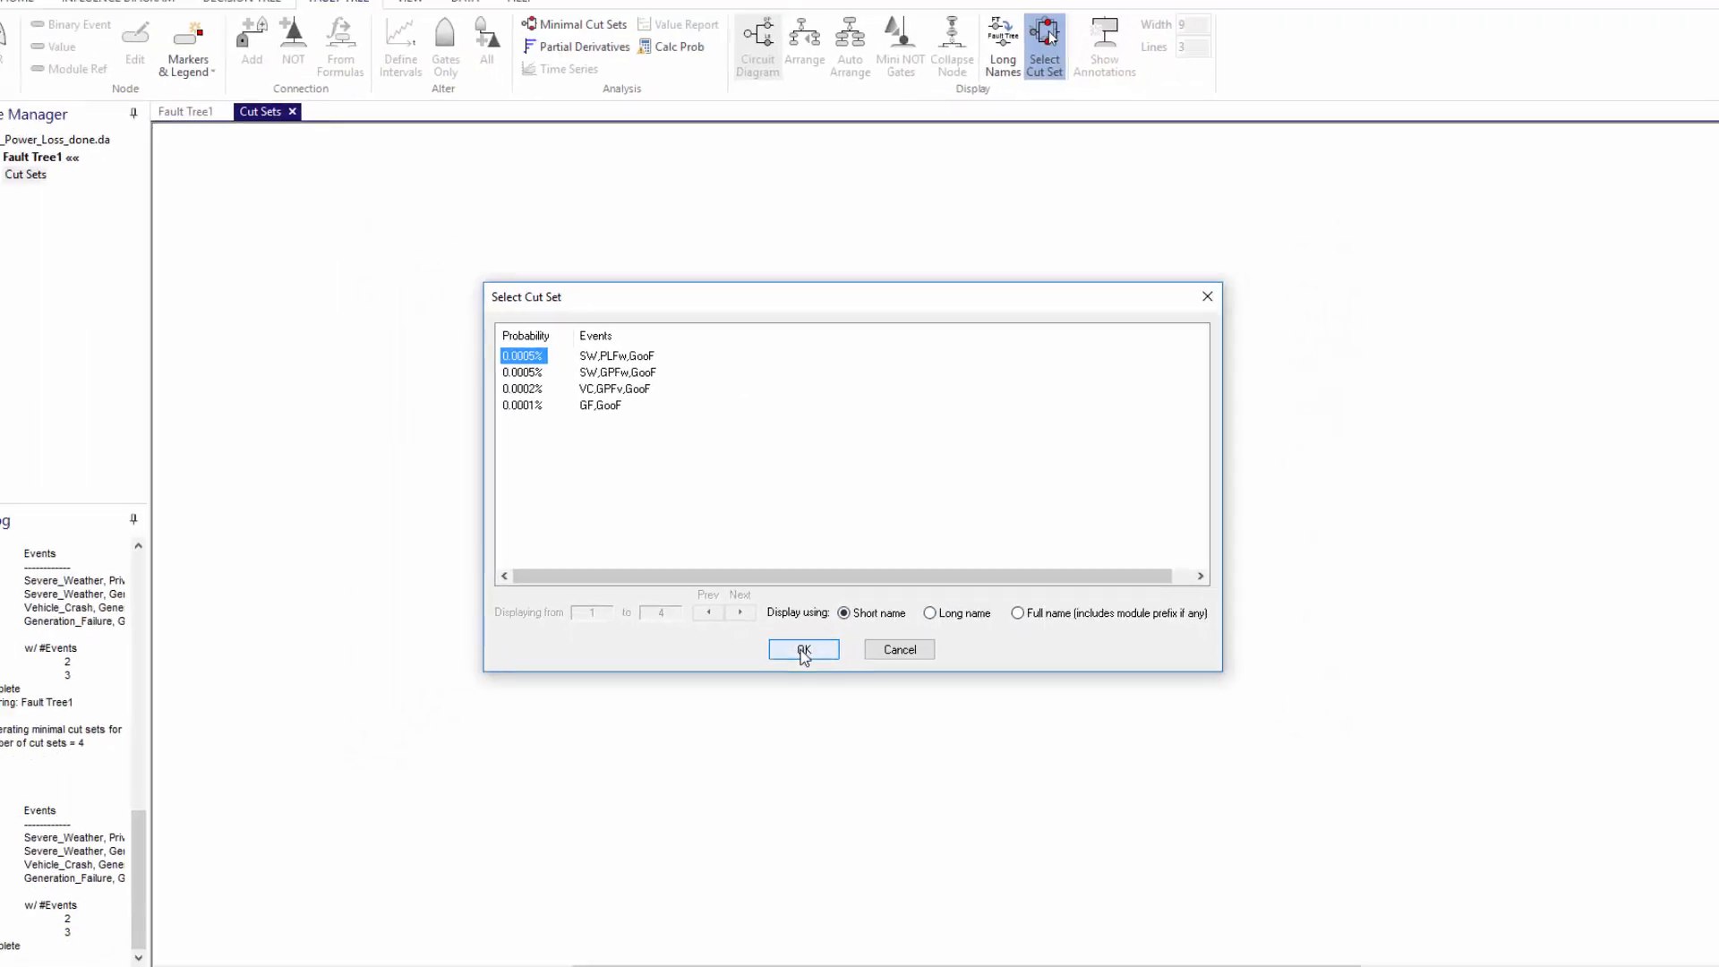
pyautogui.click(803, 649)
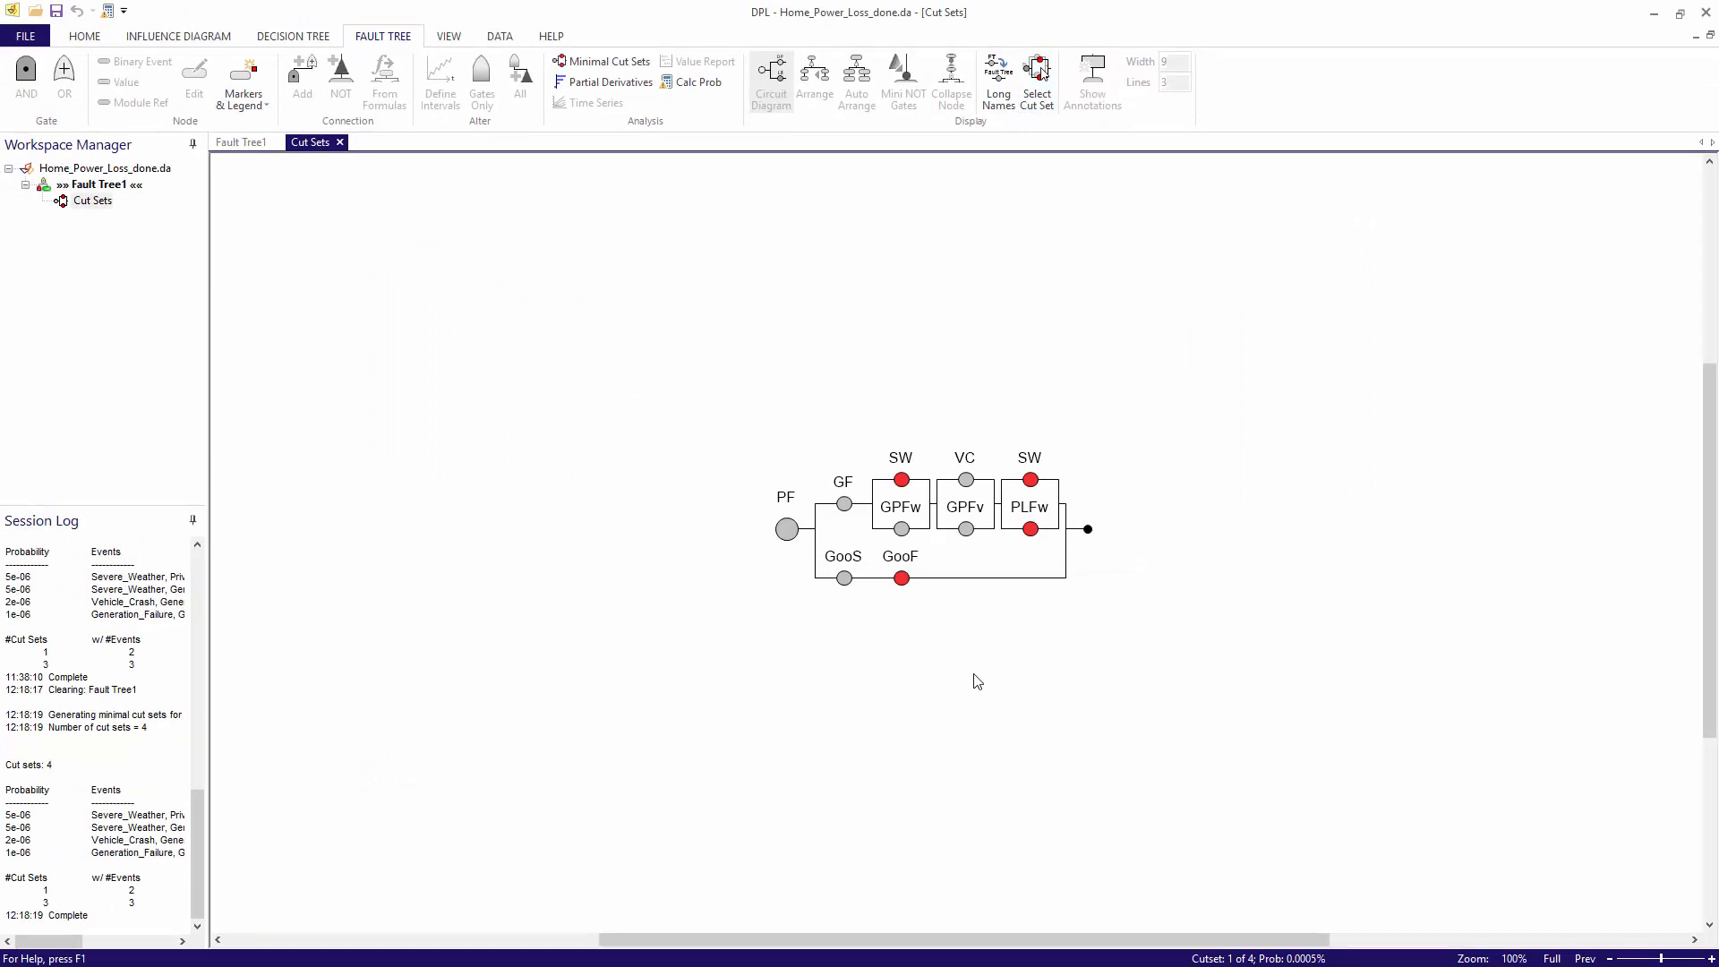
pyautogui.moveTo(134, 138)
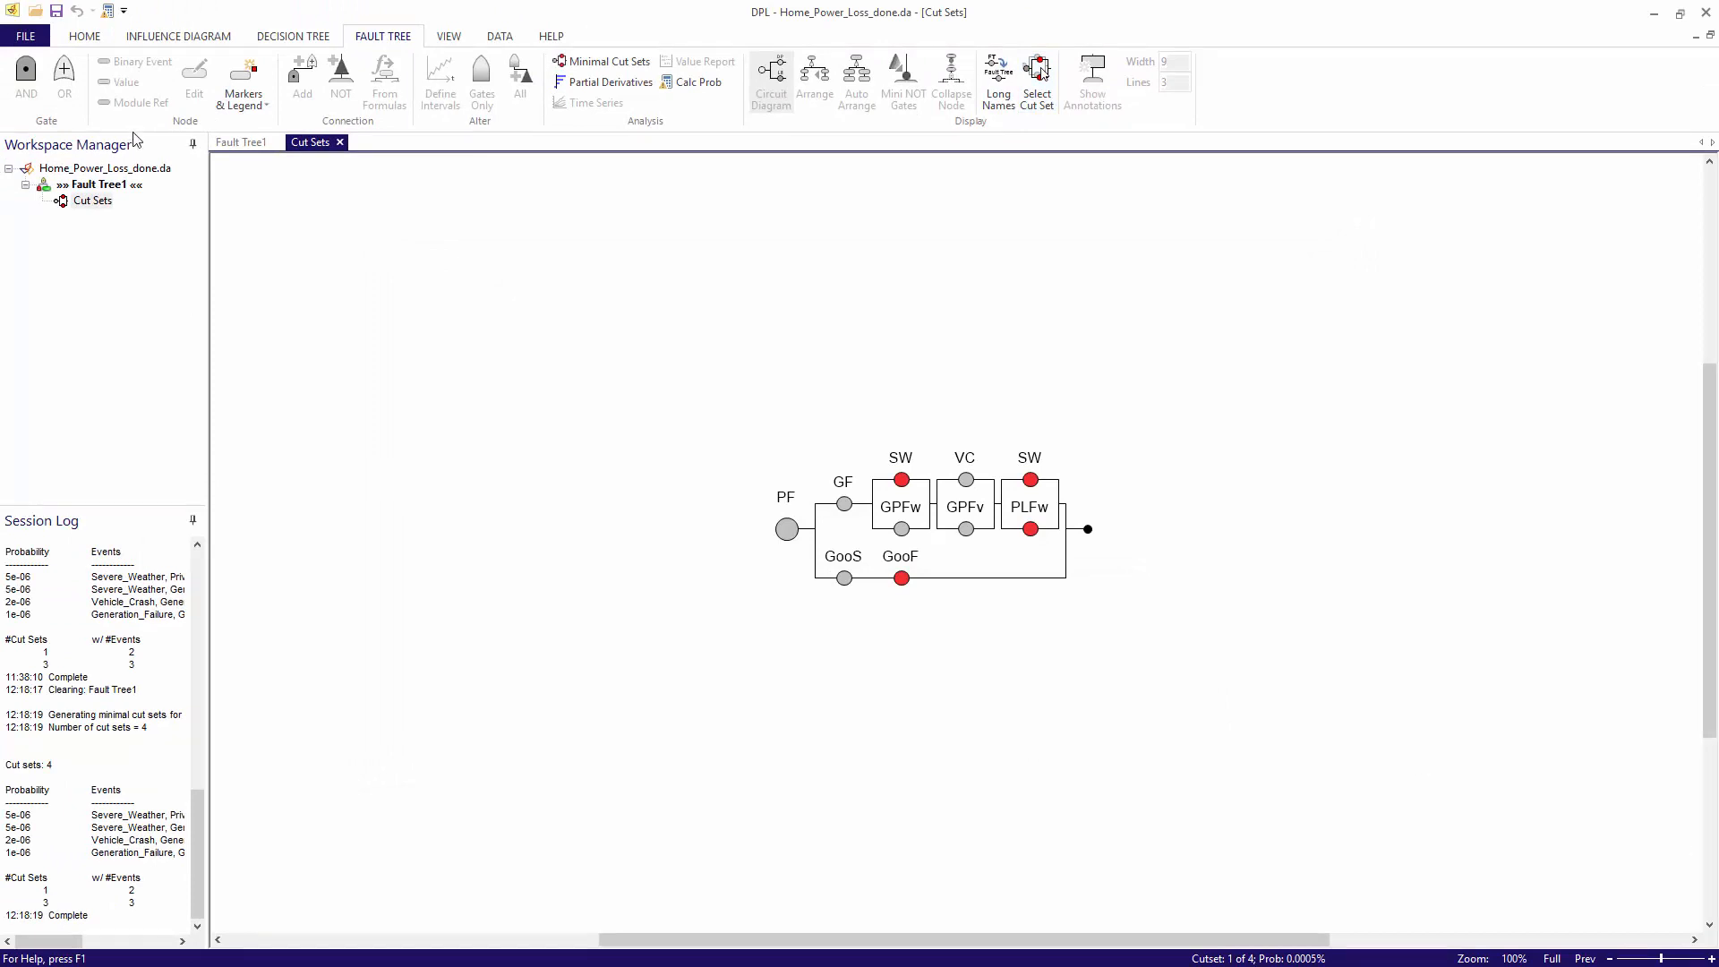
# - Switch back to the Fault Tree1 Power Failure diagram
pyautogui.click(240, 142)
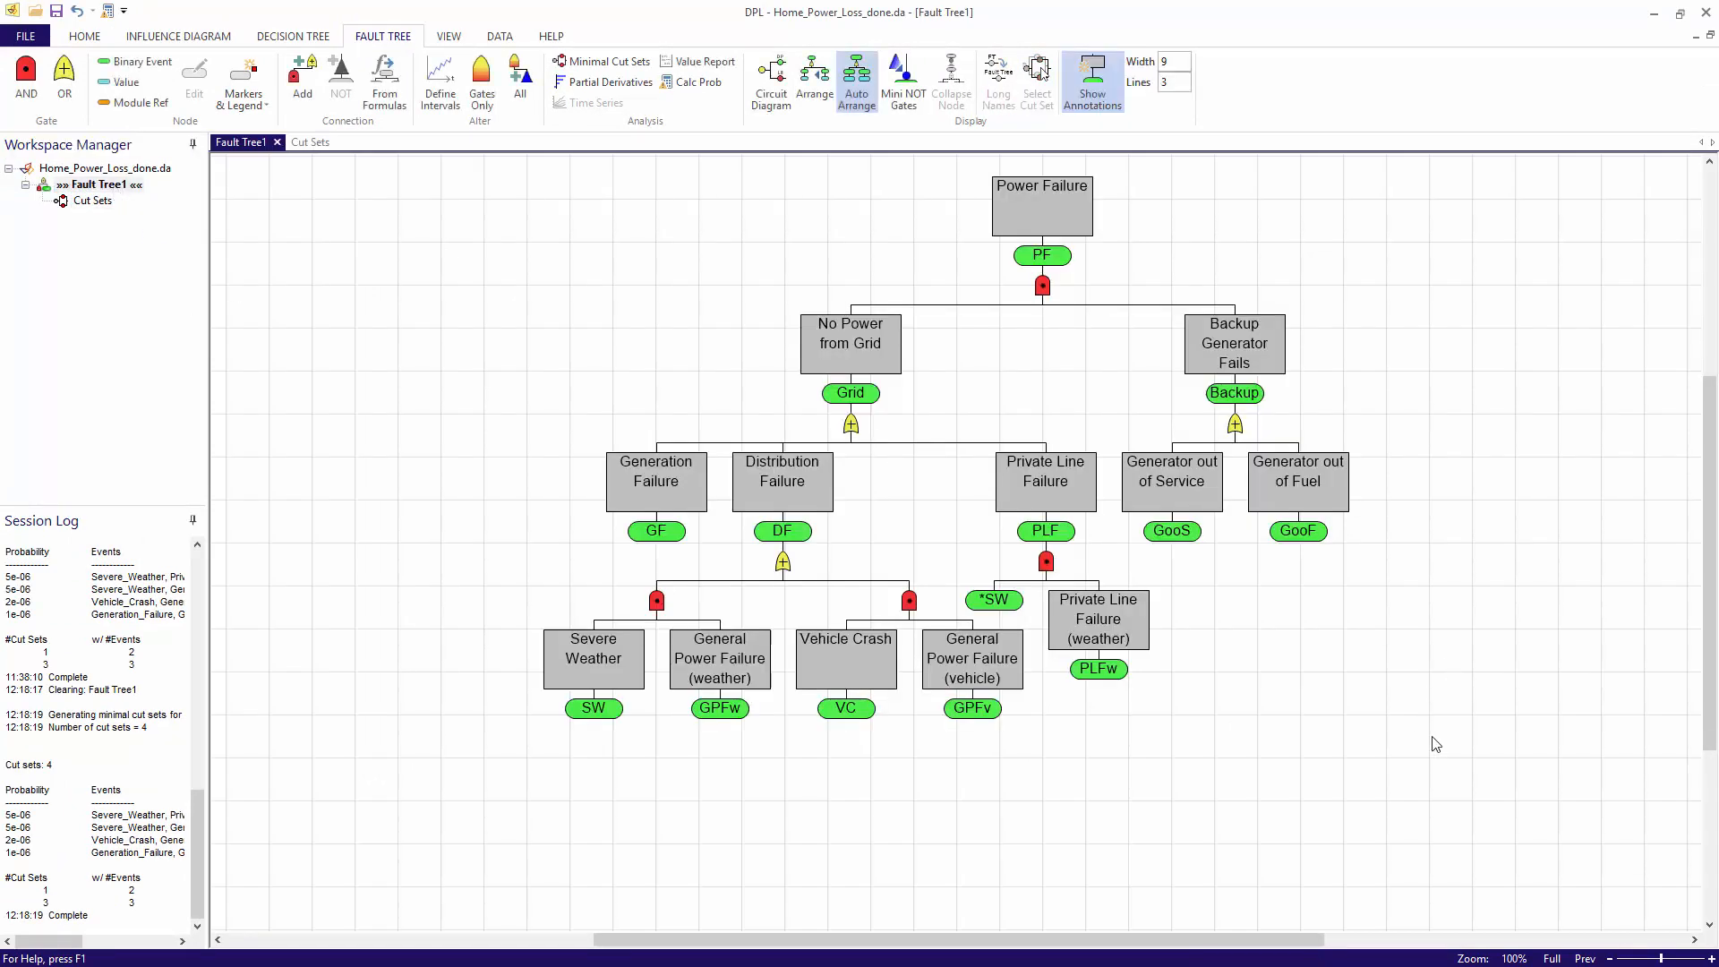